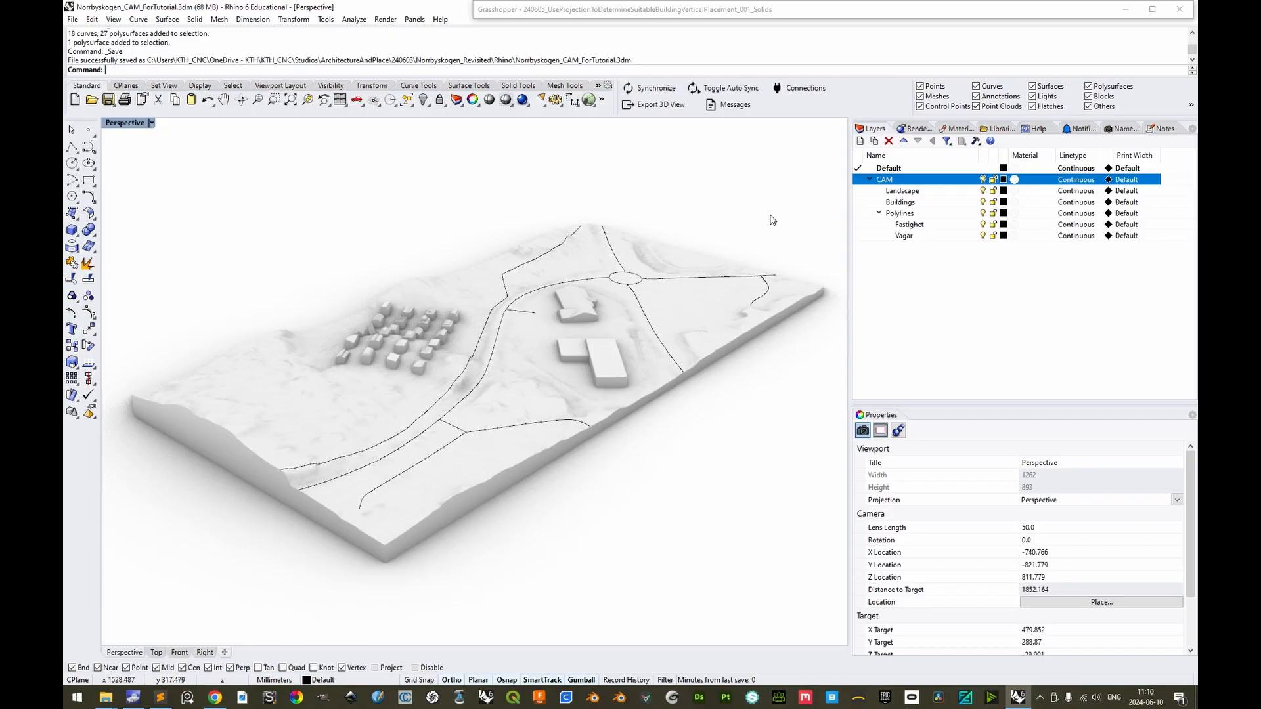
{"action": "mouse_move", "coordinate": [543, 567]}
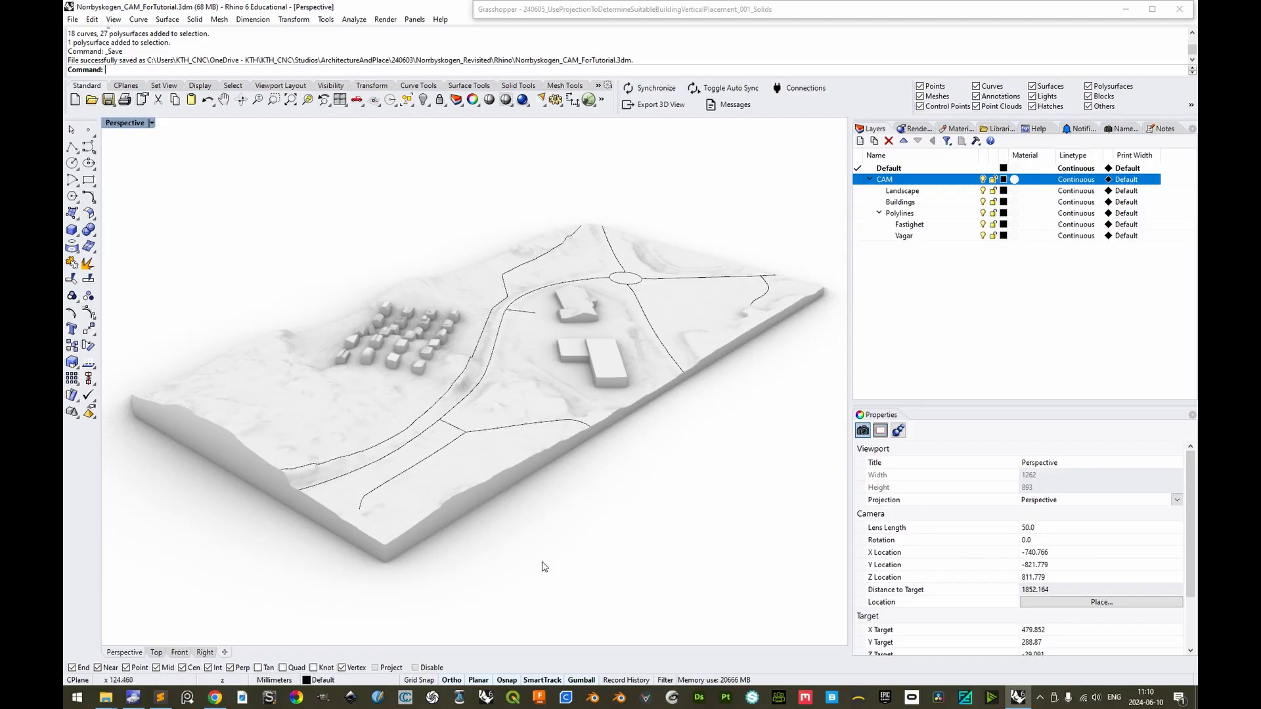
{"action": "mouse_move", "coordinate": [122, 11]}
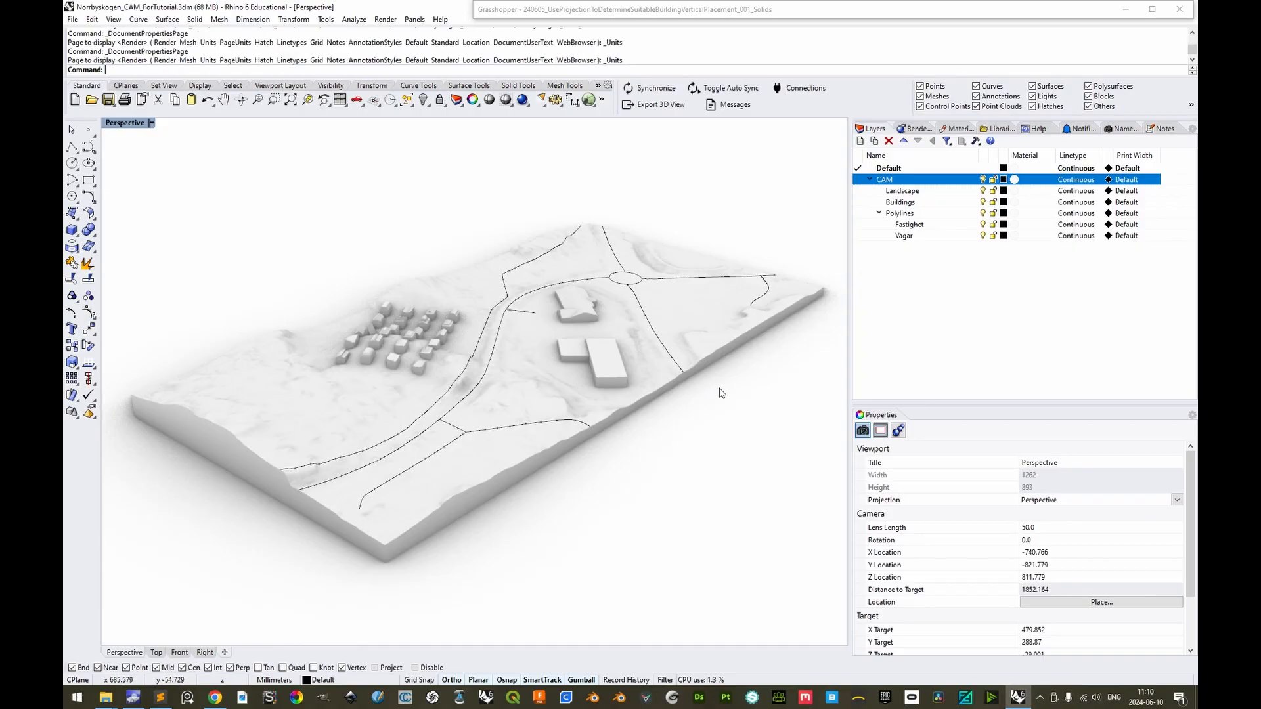
{"action": "mouse_move", "coordinate": [684, 387]}
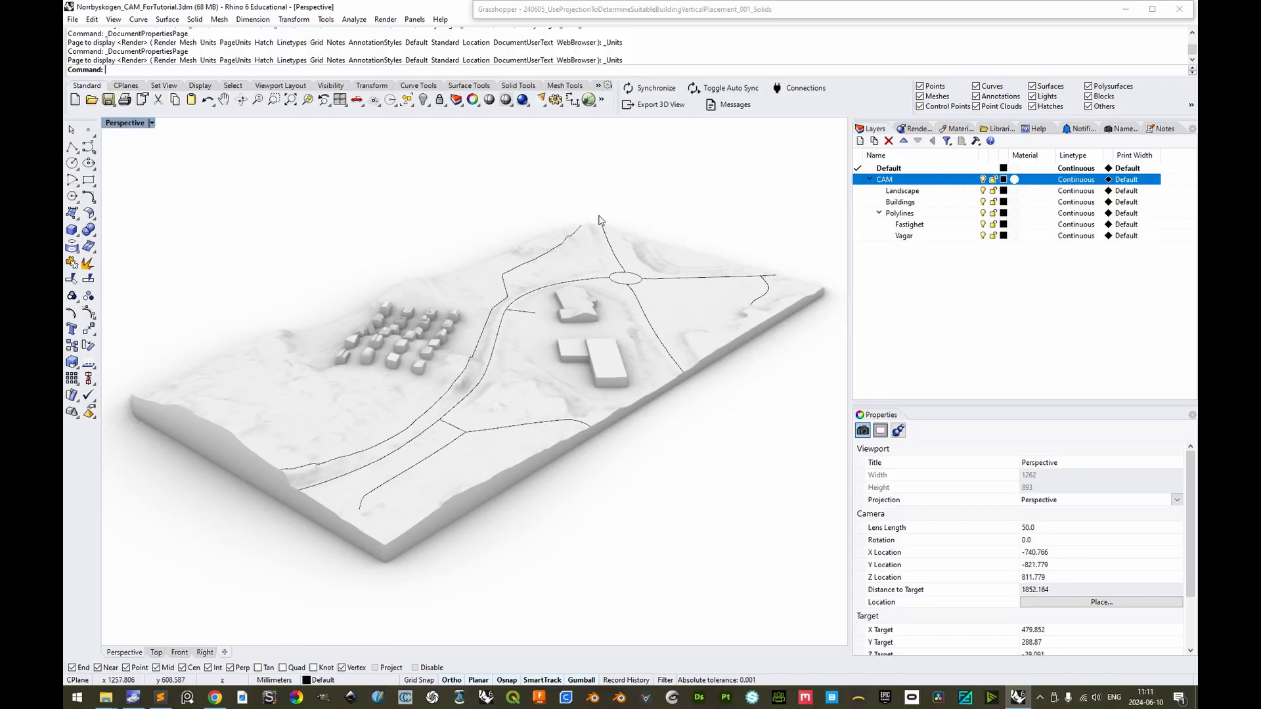
{"action": "mouse_move", "coordinate": [126, 384]}
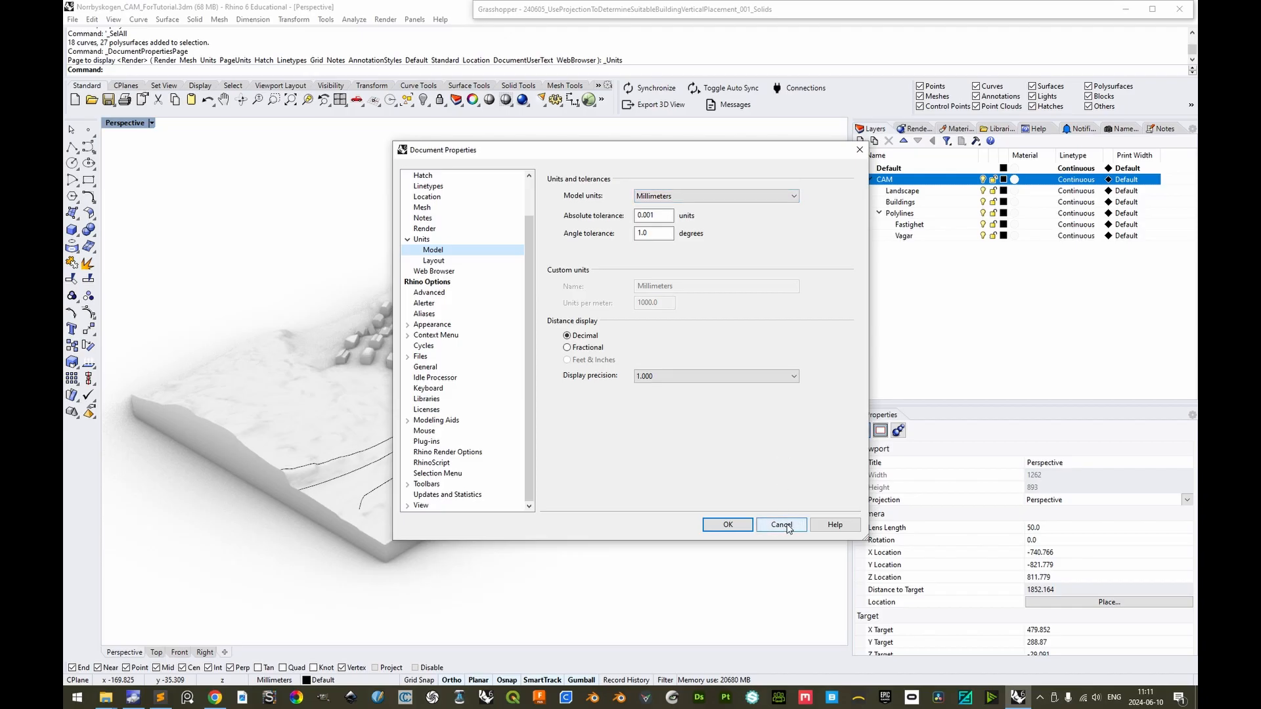
Switch the Perspective viewport to Shaded display, then undo the Hide to bring the terrain back
{"action": "left_click", "coordinate": [779, 524]}
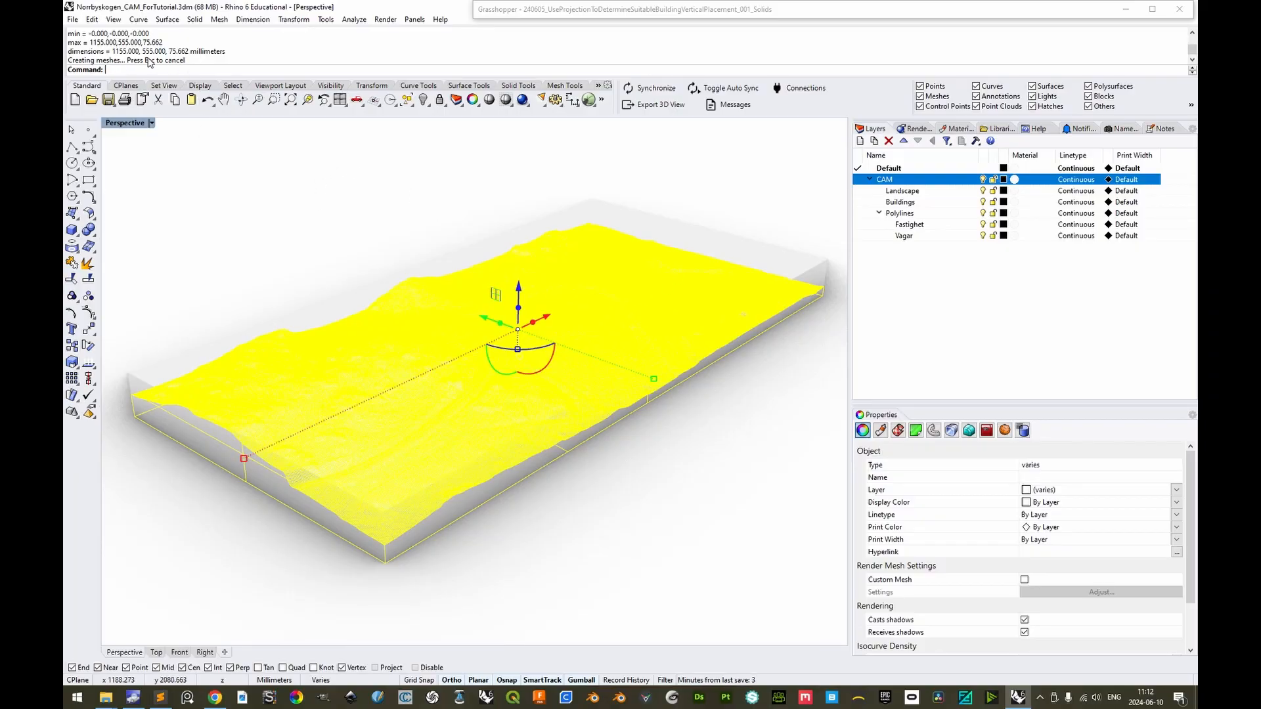
{"action": "mouse_move", "coordinate": [655, 385]}
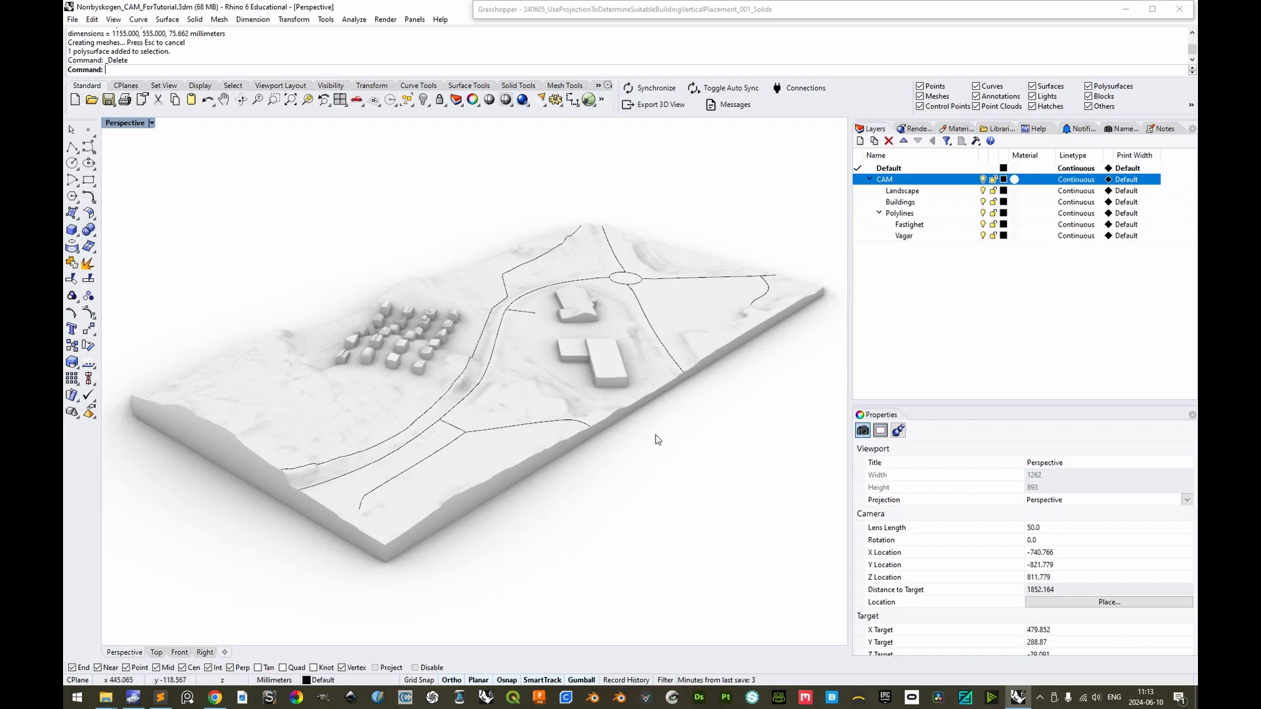
{"action": "left_click", "coordinate": [125, 122]}
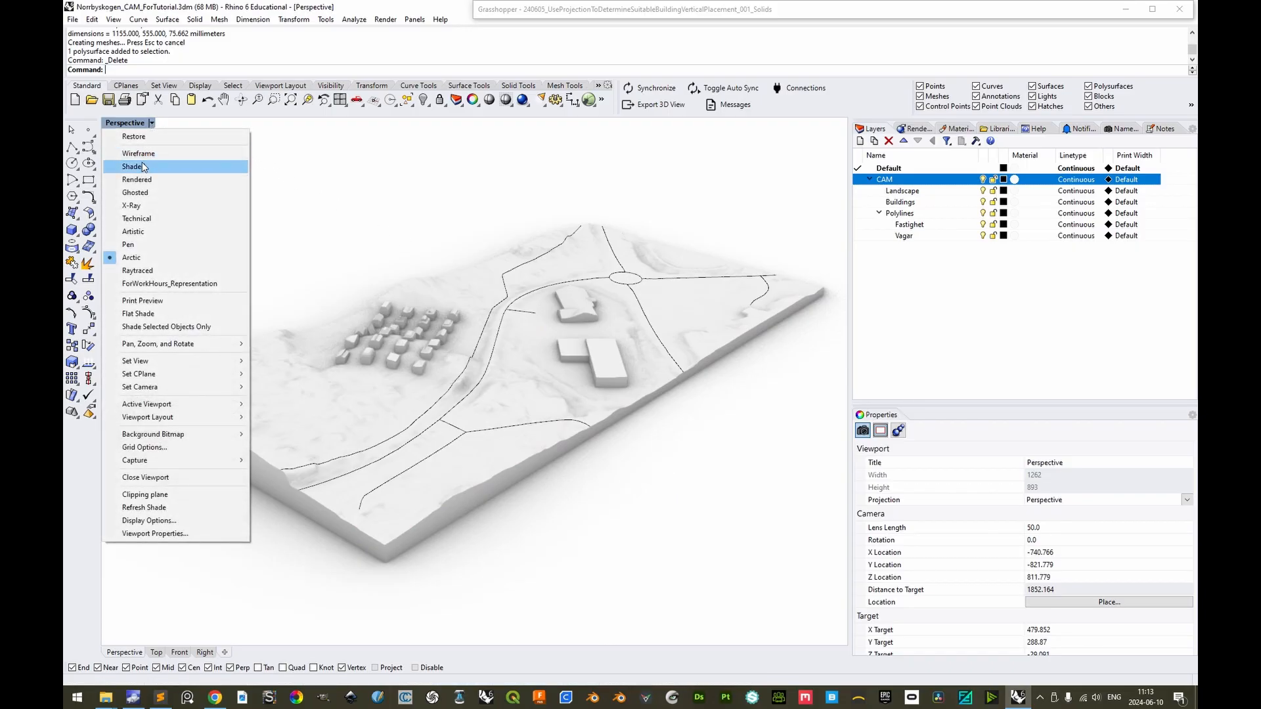
{"action": "left_click", "coordinate": [134, 167]}
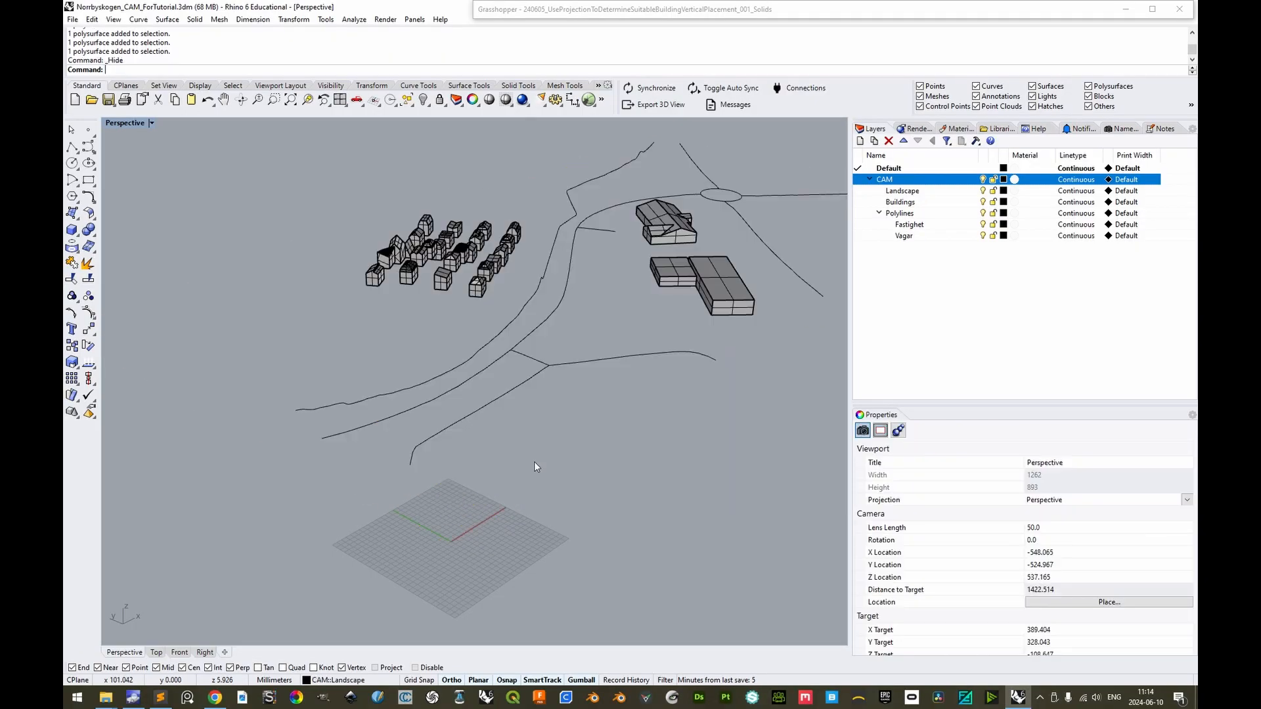
{"action": "scroll", "scroll_direction": "up", "scroll_amount": 3}
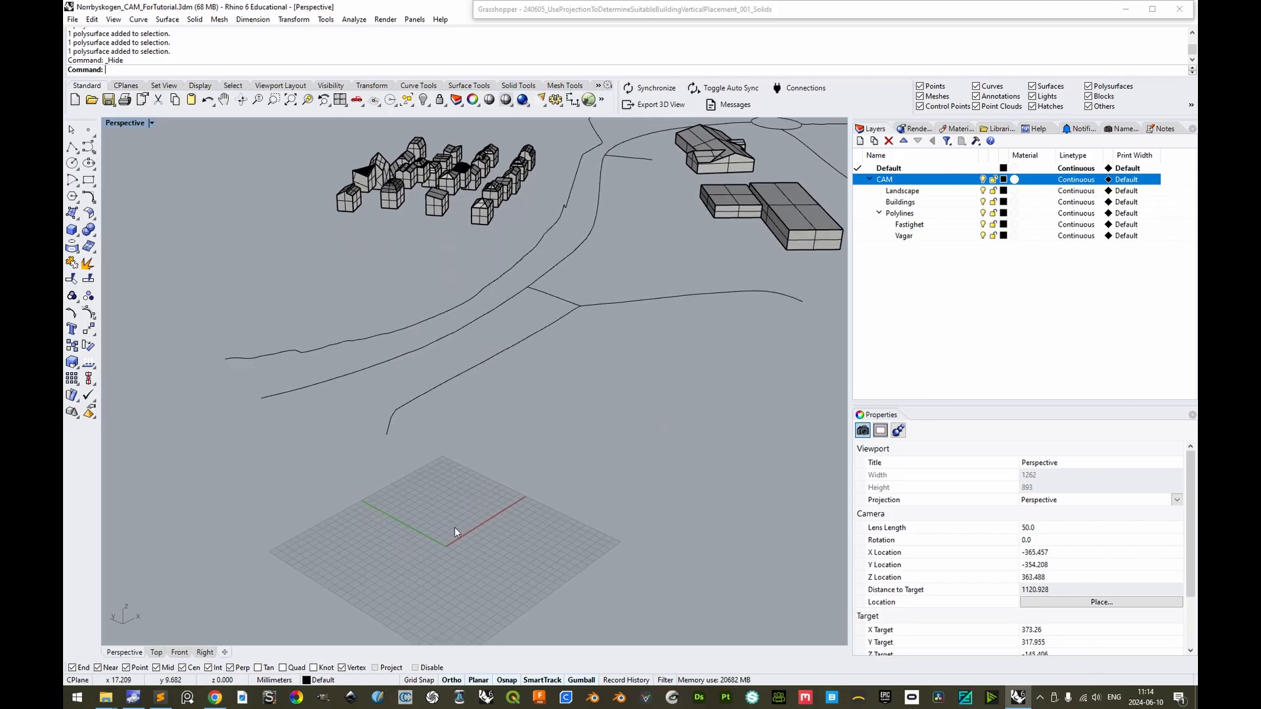
{"action": "mouse_move", "coordinate": [483, 492]}
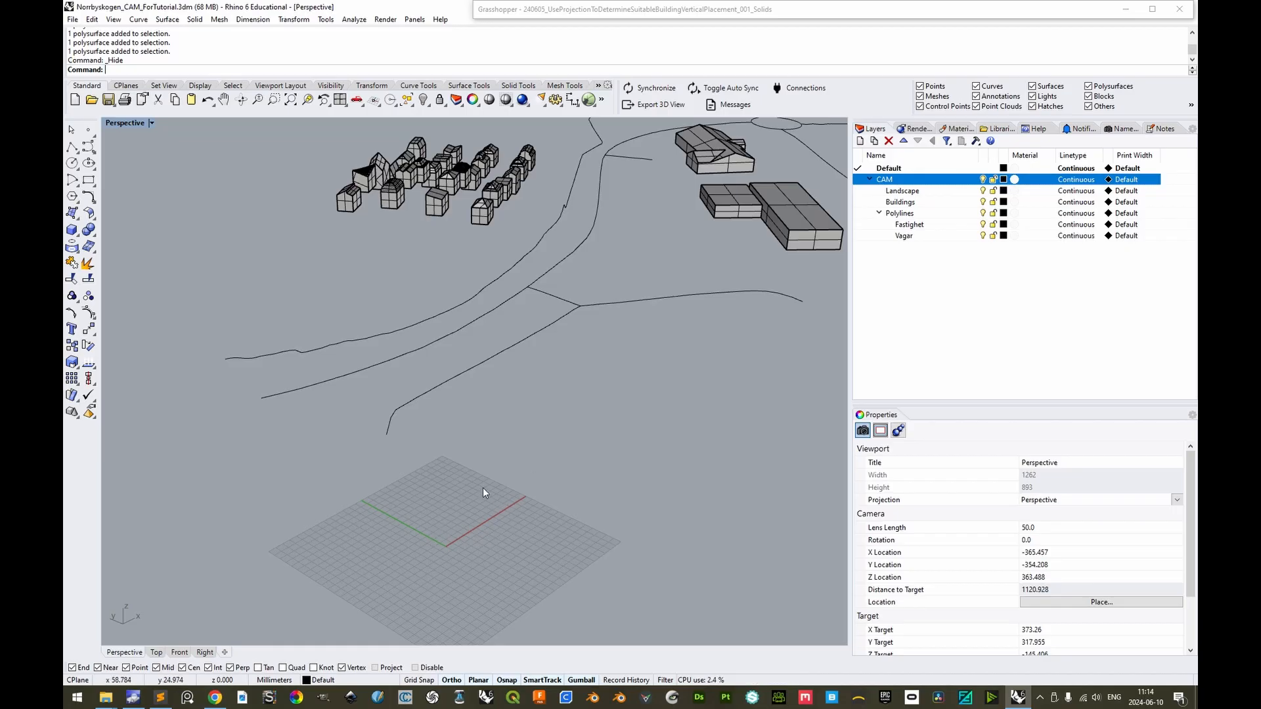
{"action": "mouse_move", "coordinate": [461, 542]}
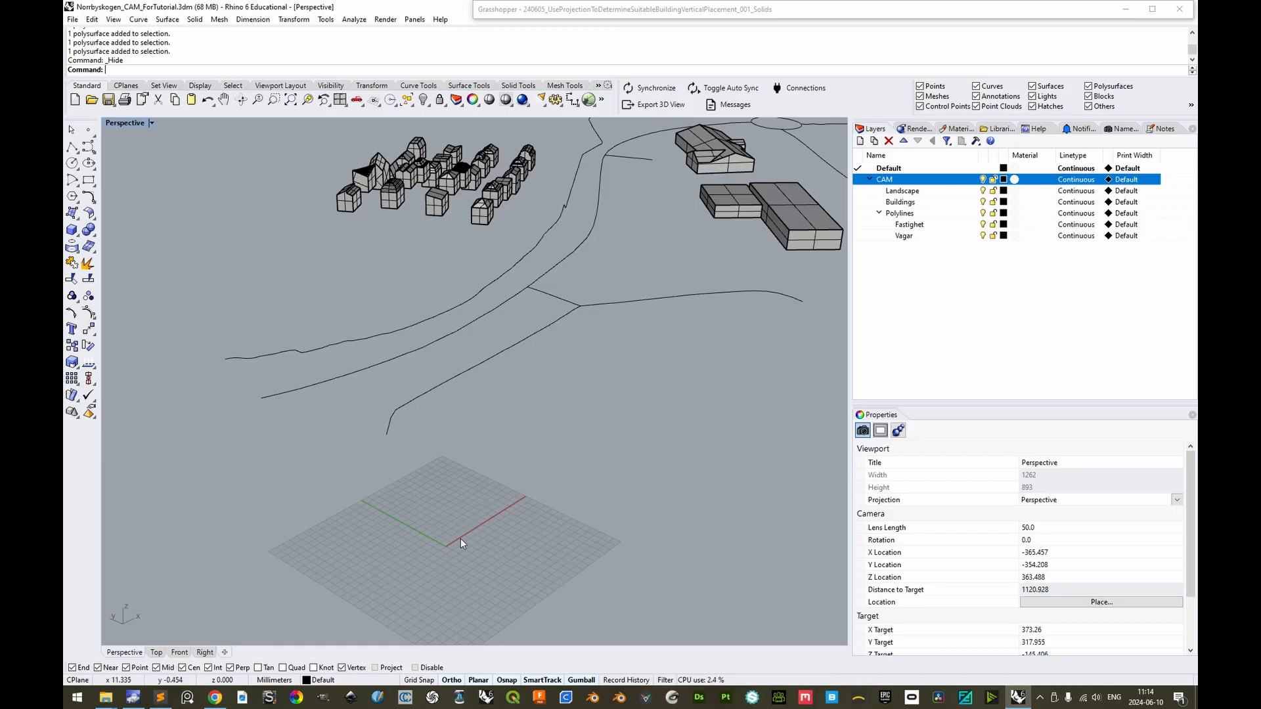
{"action": "key", "text": "ctrl+z"}
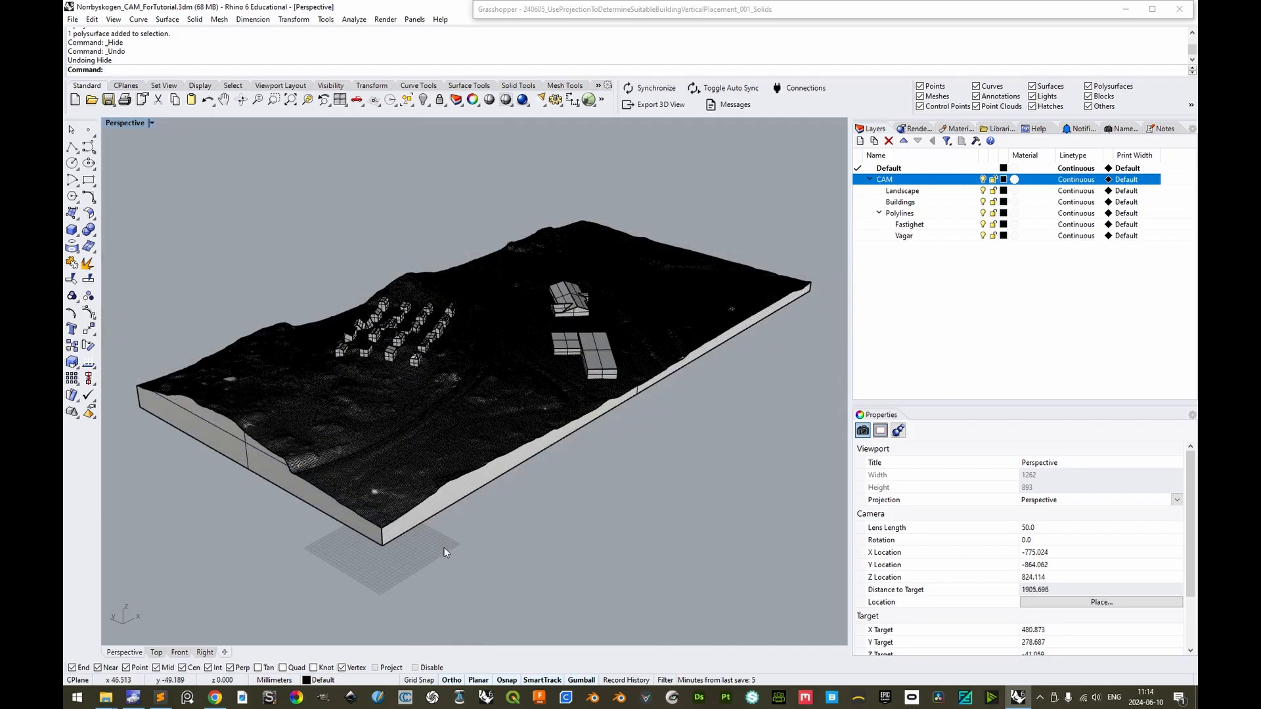
{"action": "mouse_move", "coordinate": [568, 510]}
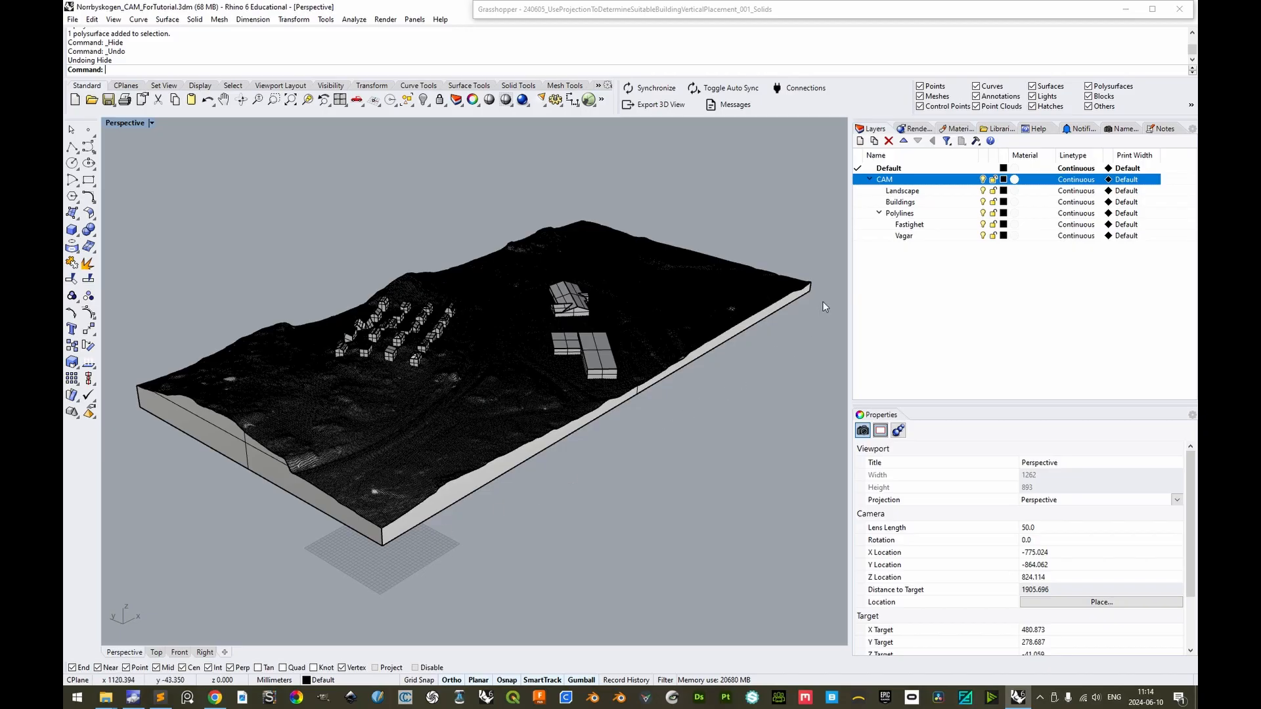
{"action": "mouse_move", "coordinate": [402, 557]}
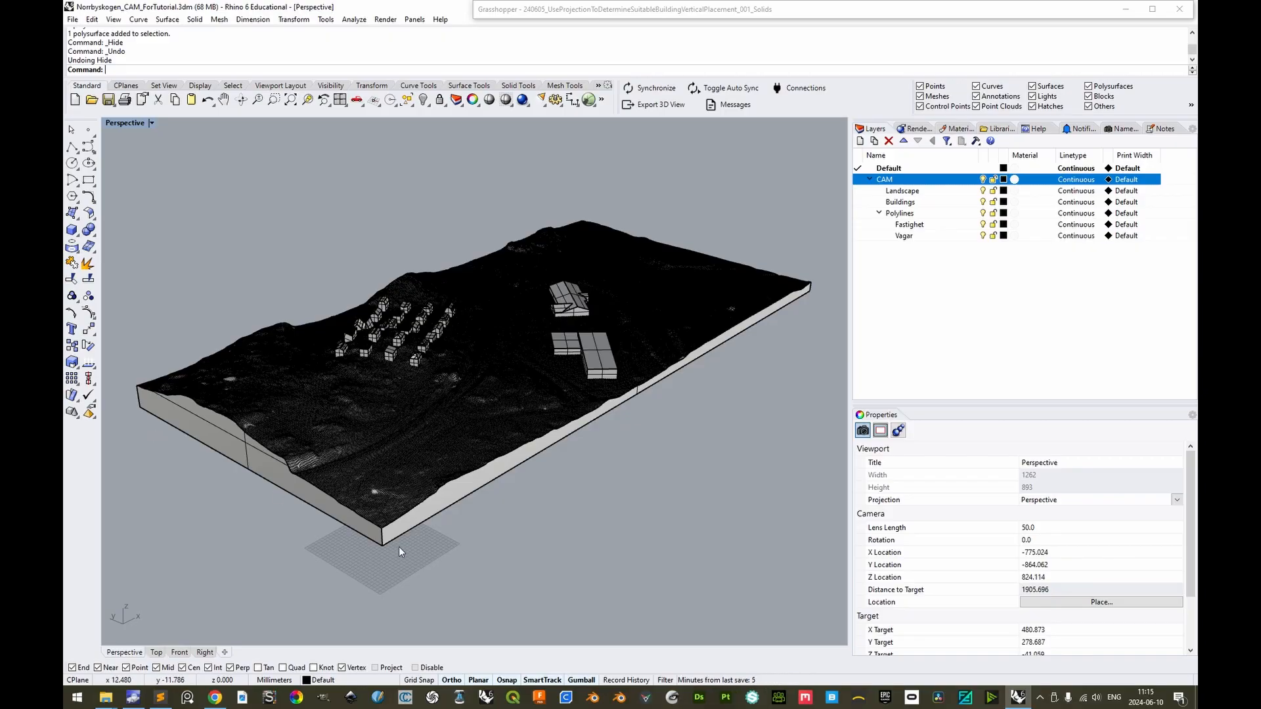
{"action": "mouse_move", "coordinate": [364, 524]}
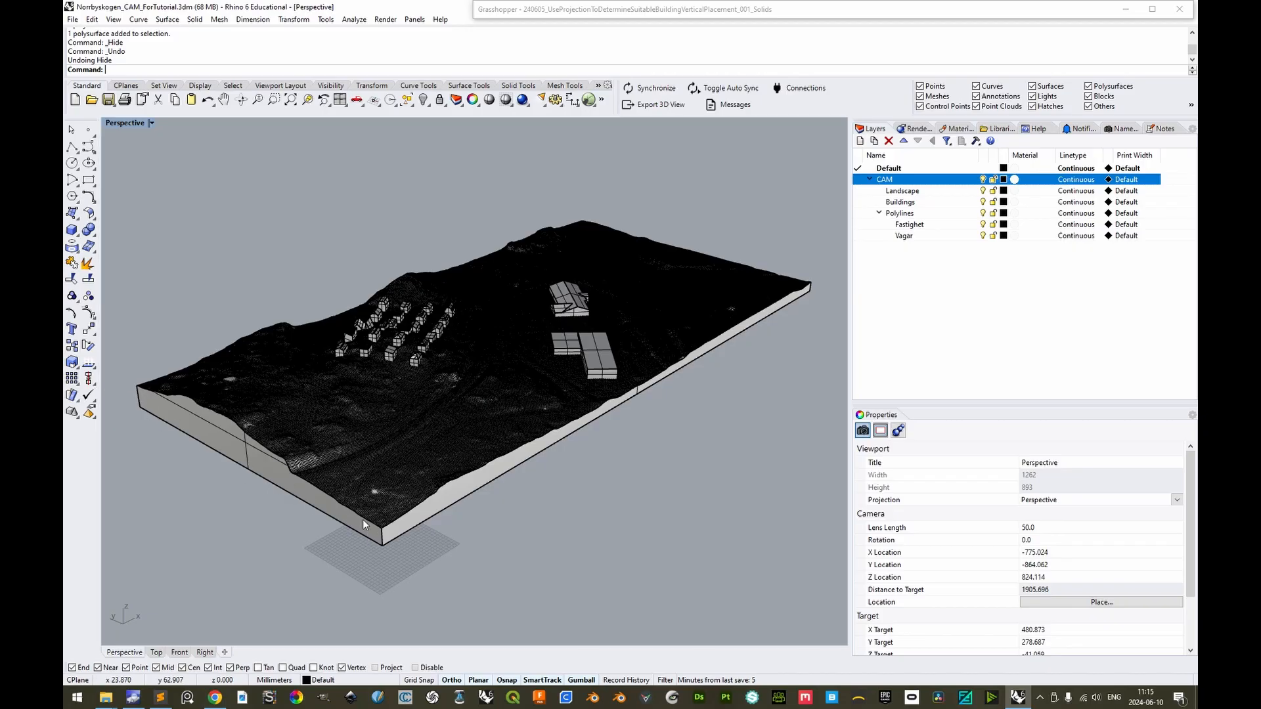
{"action": "mouse_move", "coordinate": [418, 554]}
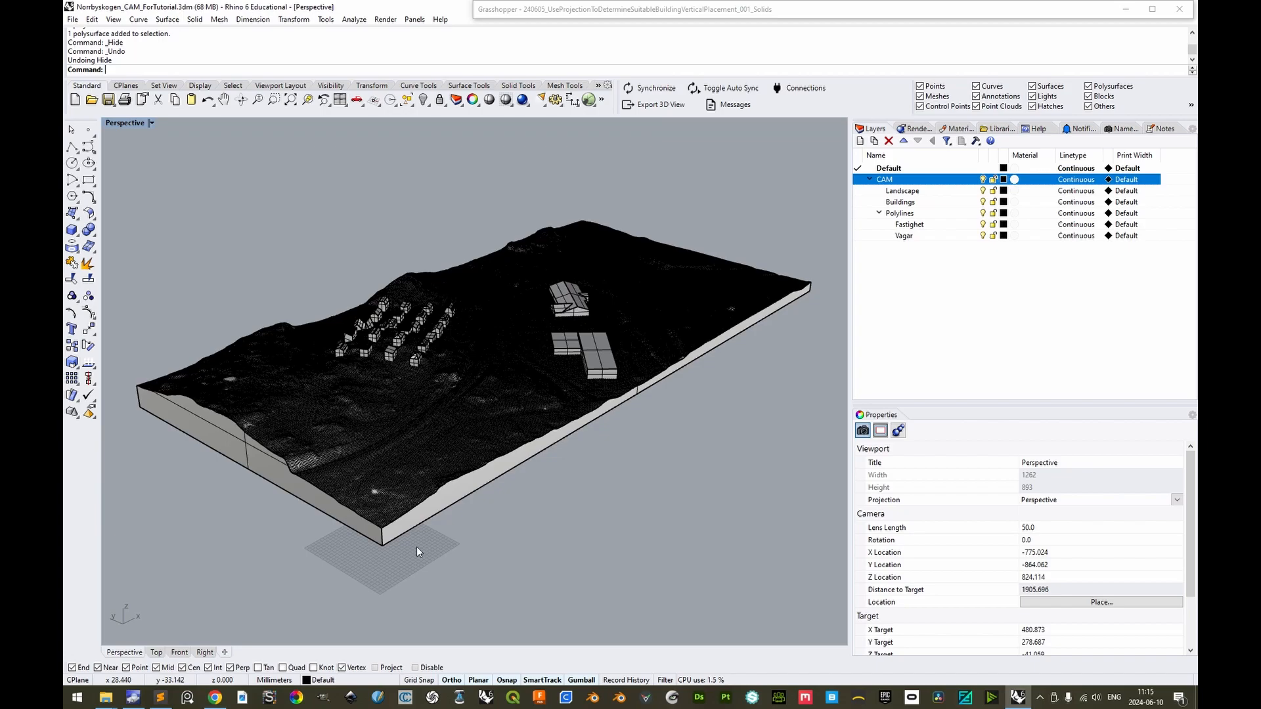
{"action": "mouse_move", "coordinate": [418, 554]}
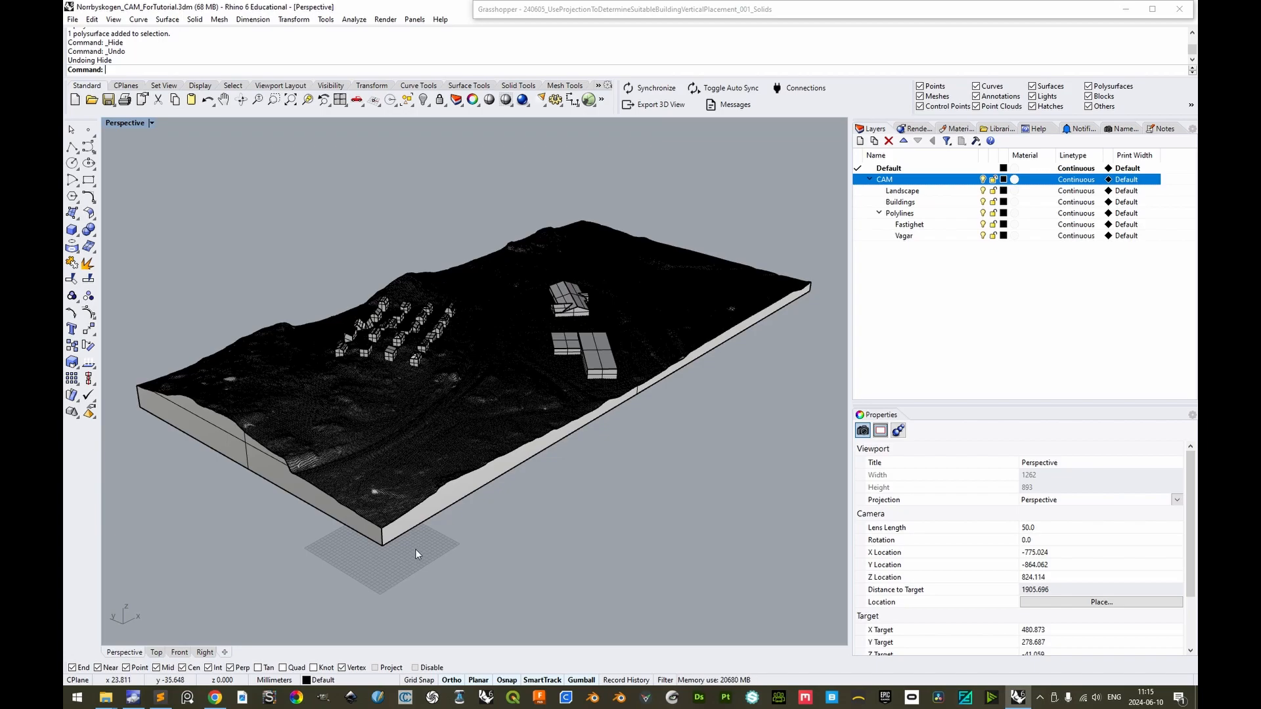
{"action": "mouse_move", "coordinate": [434, 549]}
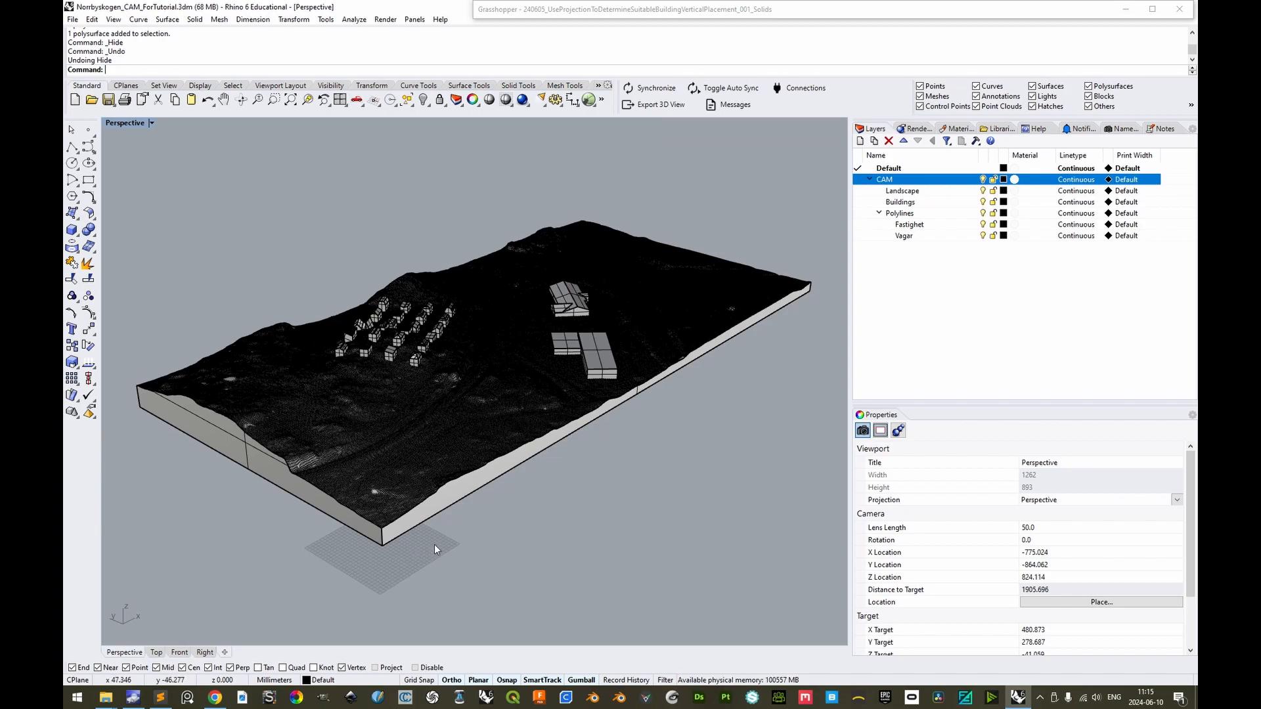
{"action": "mouse_move", "coordinate": [381, 510]}
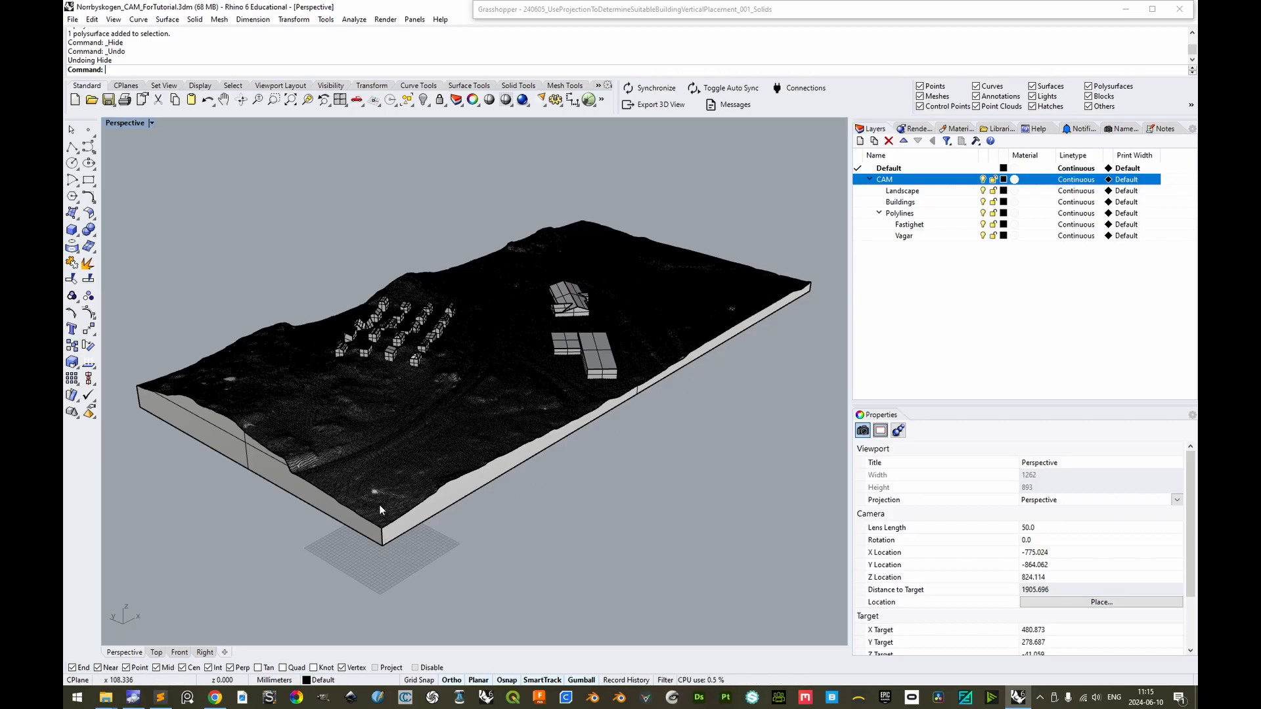
{"action": "mouse_move", "coordinate": [580, 372]}
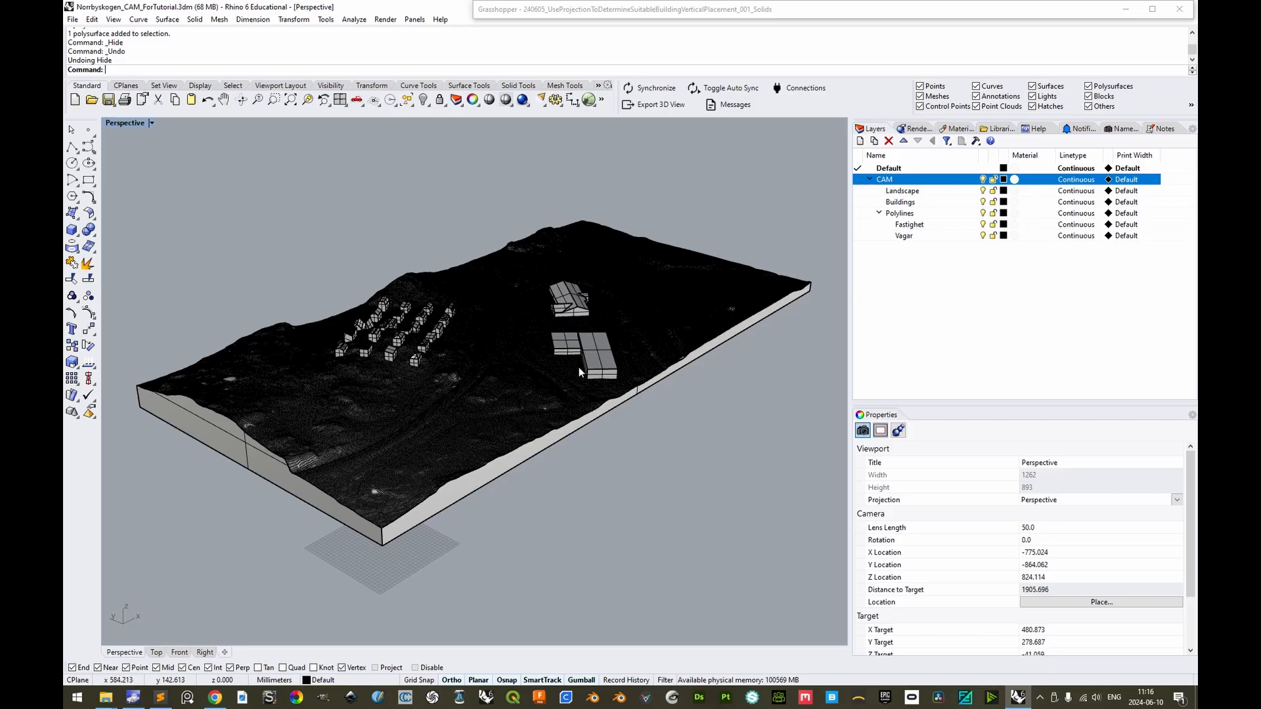
{"action": "mouse_move", "coordinate": [663, 449]}
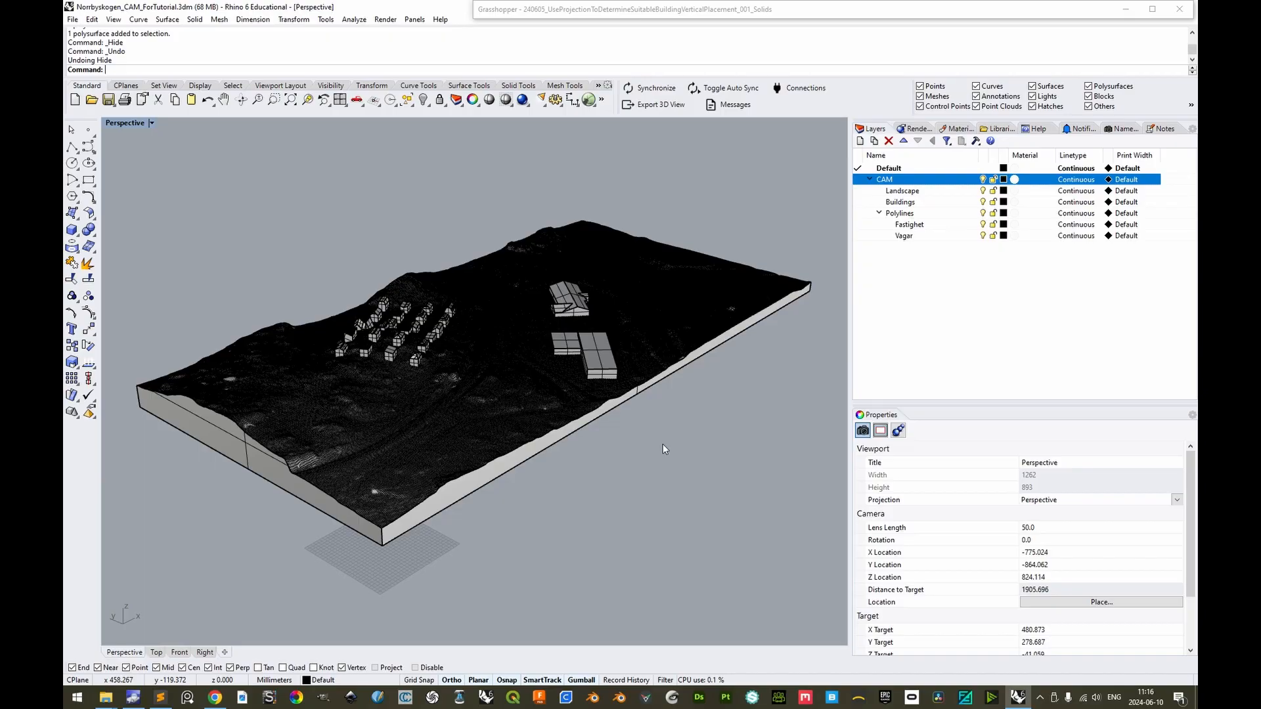
{"action": "mouse_move", "coordinate": [662, 449]}
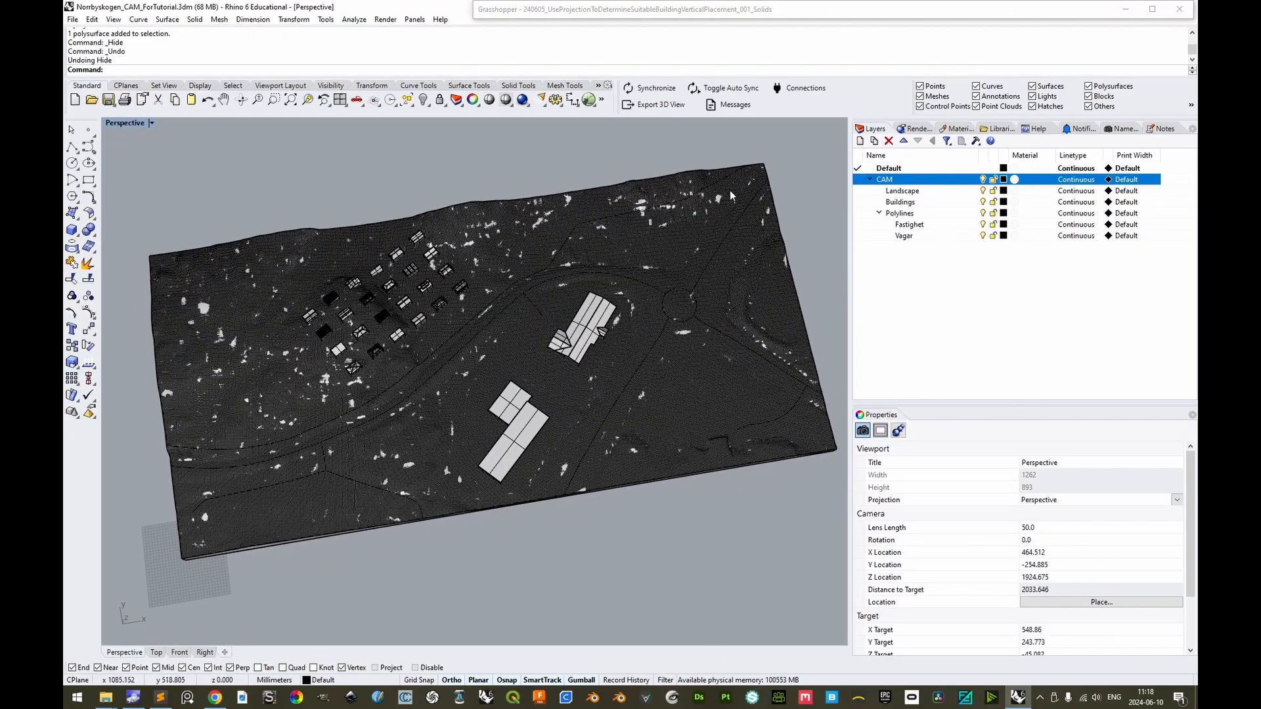
{"action": "mouse_move", "coordinate": [765, 179]}
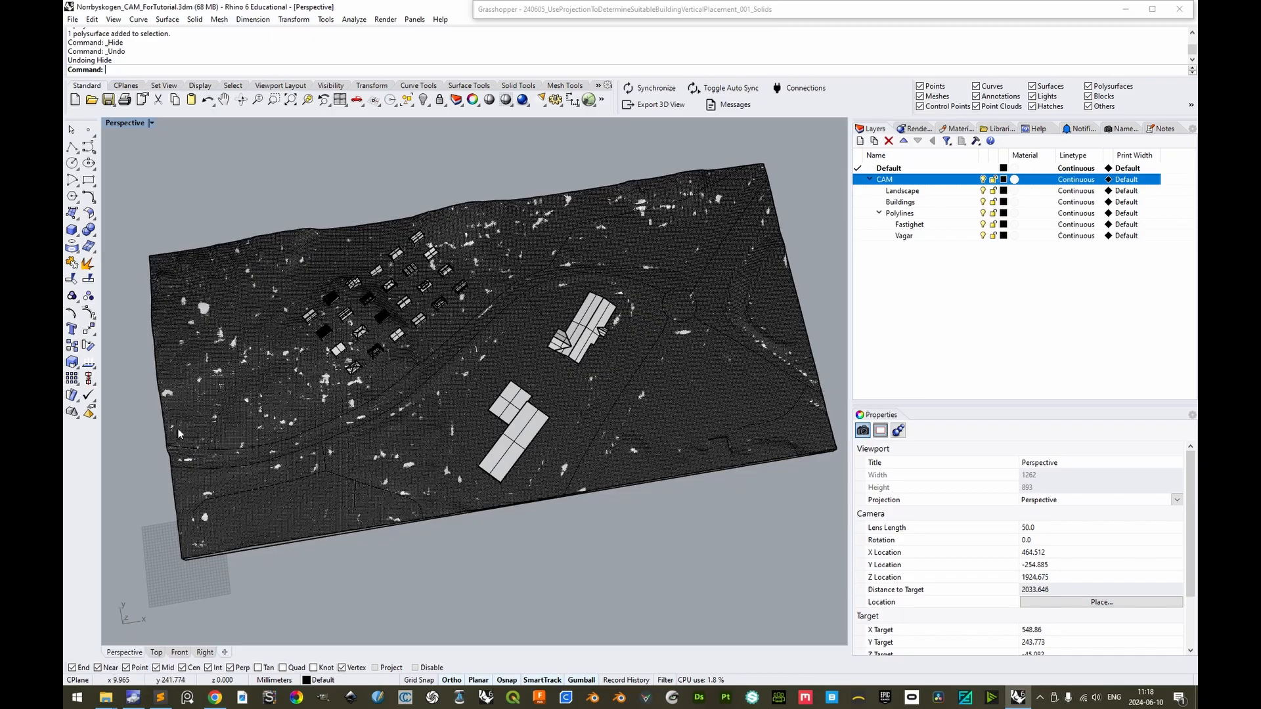
{"action": "mouse_move", "coordinate": [726, 417]}
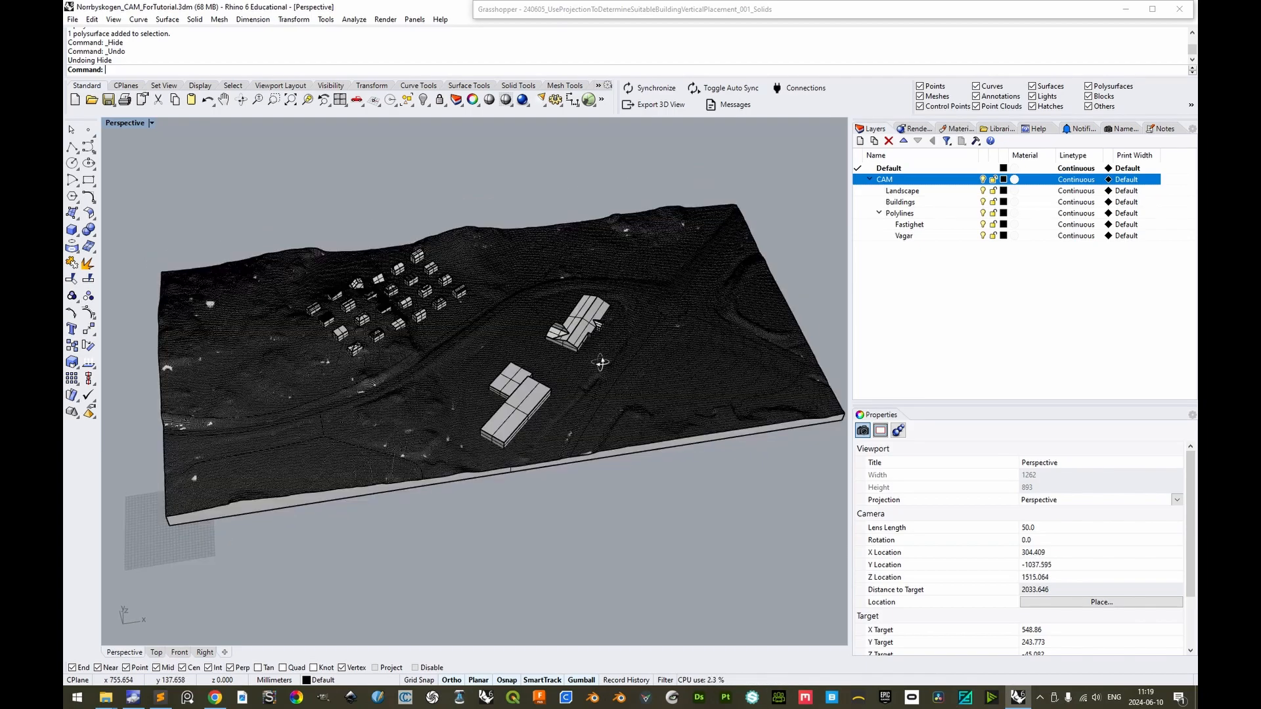
{"action": "left_click", "coordinate": [580, 323]}
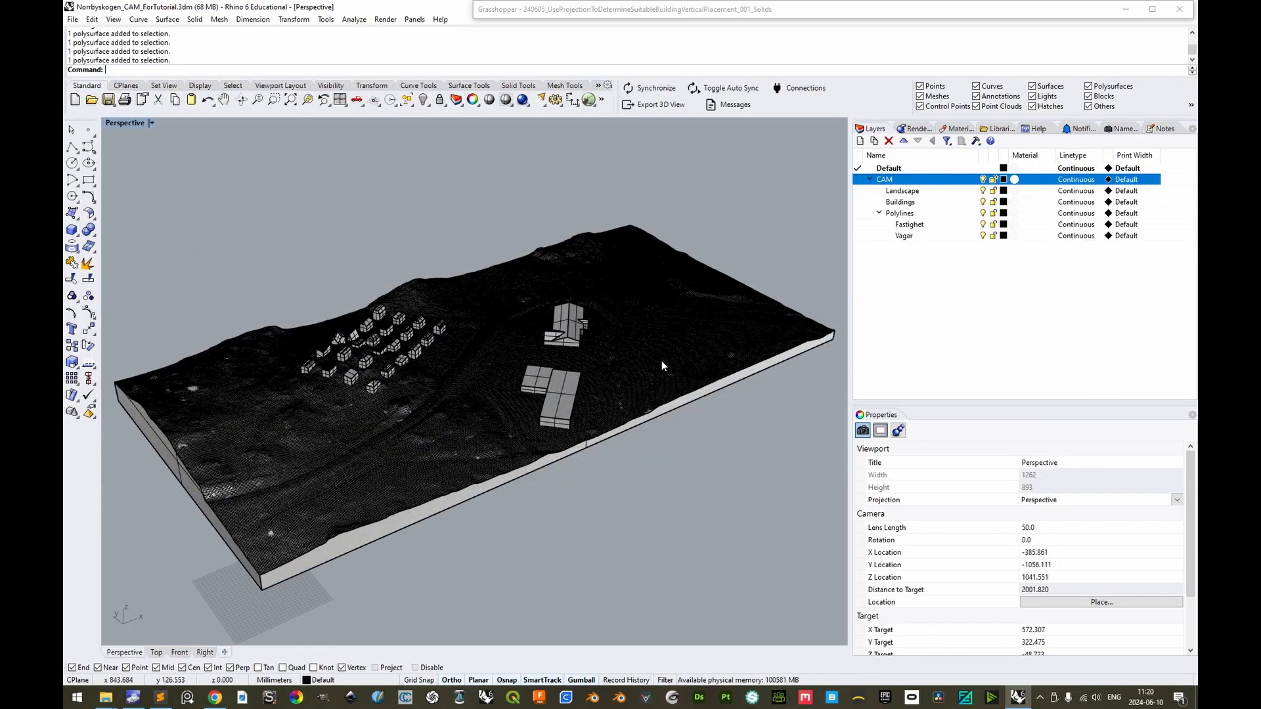
{"action": "mouse_move", "coordinate": [800, 337]}
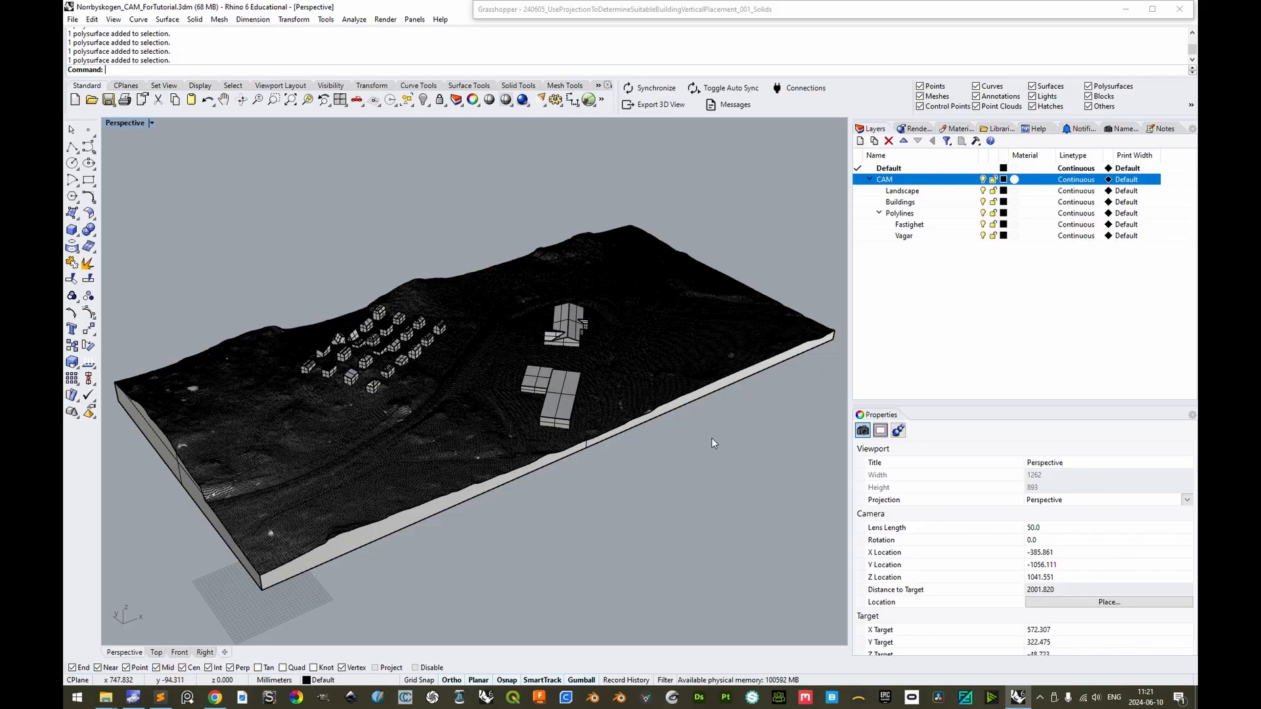
{"action": "mouse_move", "coordinate": [718, 436]}
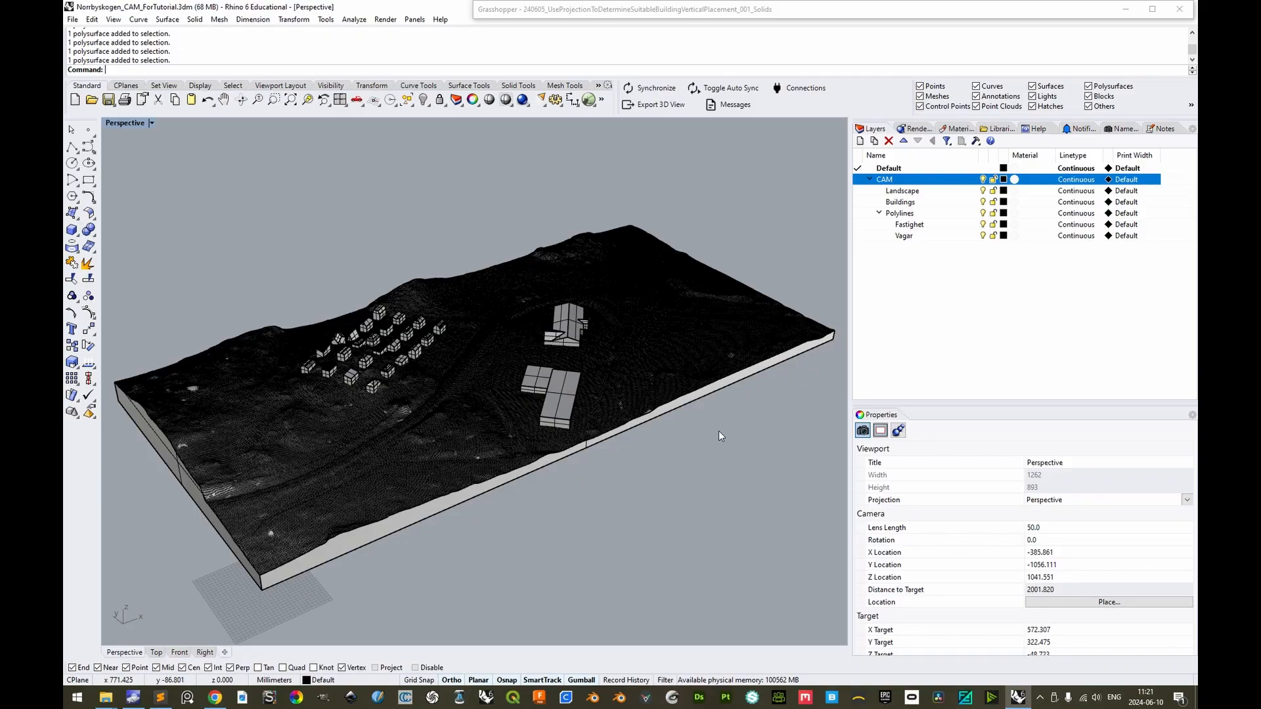
{"action": "mouse_move", "coordinate": [605, 443]}
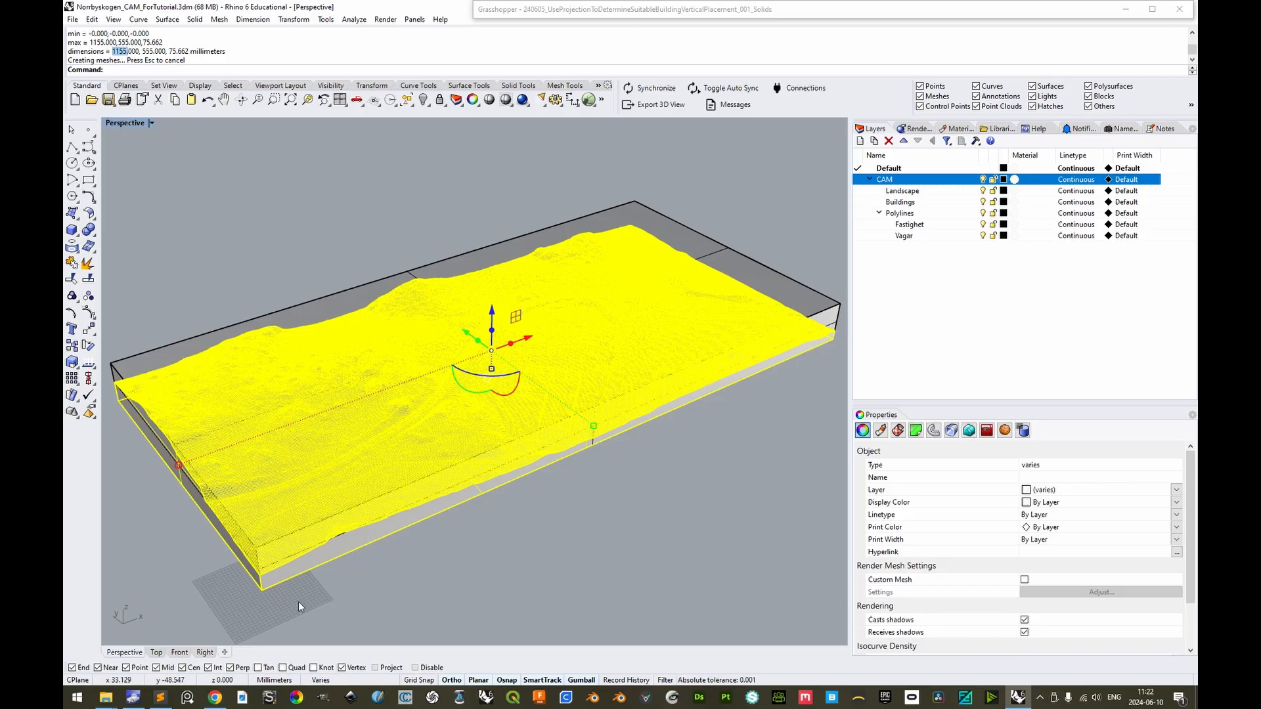
{"action": "mouse_move", "coordinate": [117, 113]}
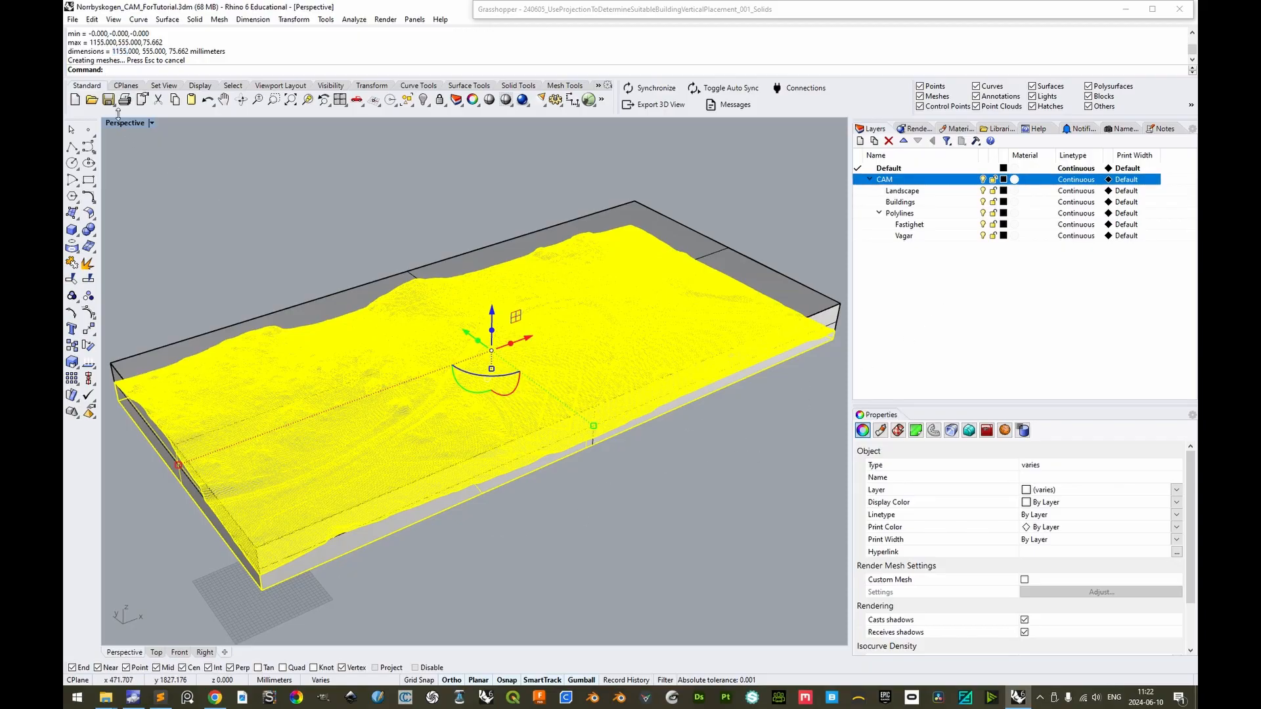
{"action": "mouse_move", "coordinate": [249, 607]}
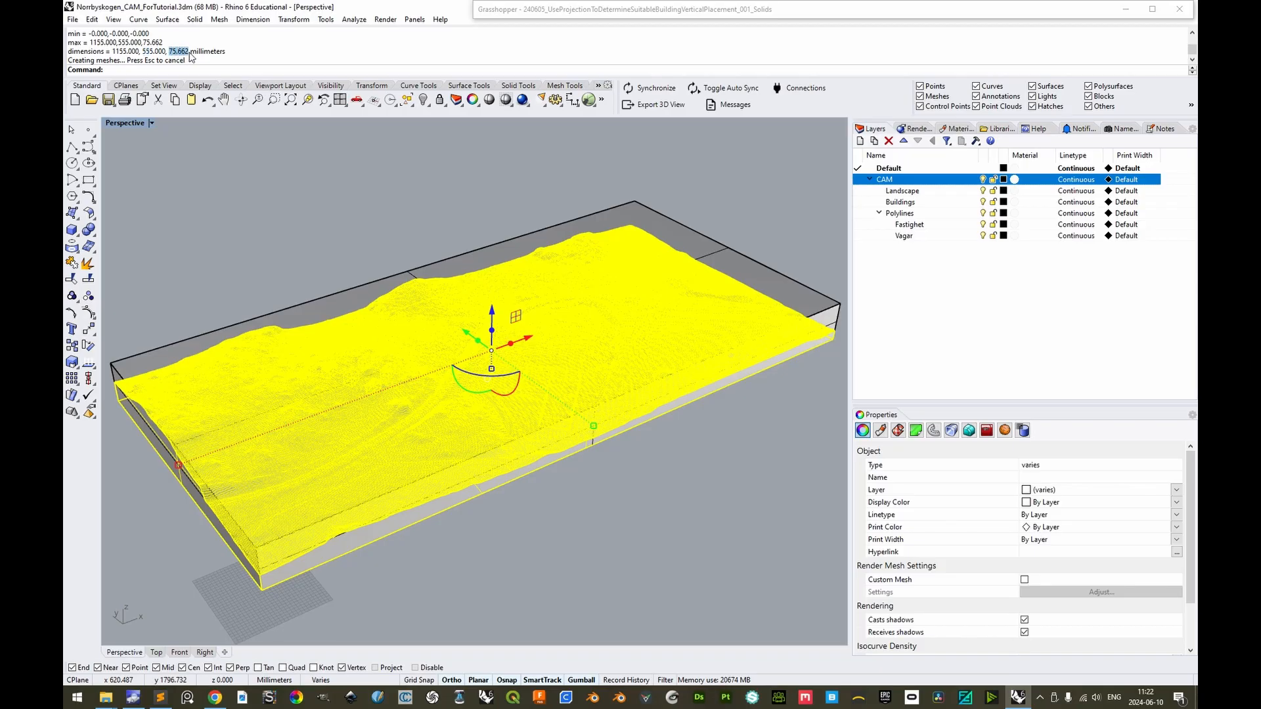
{"action": "mouse_move", "coordinate": [304, 560]}
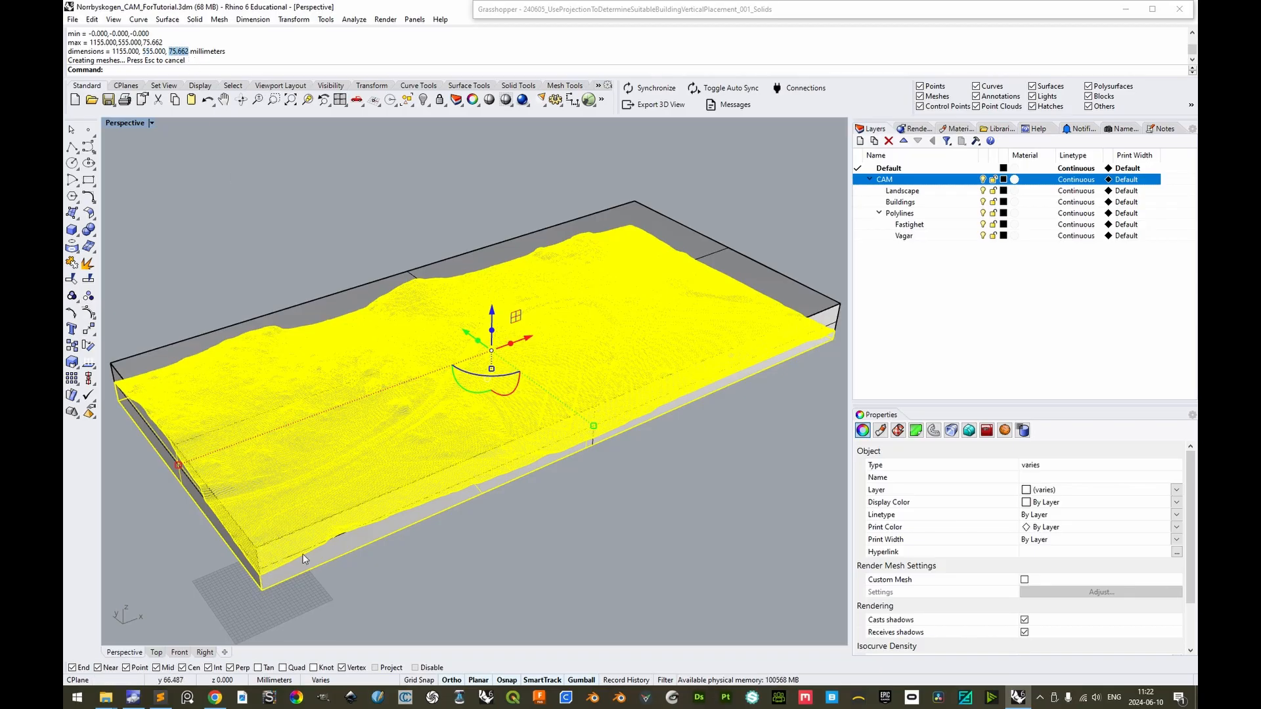
{"action": "mouse_move", "coordinate": [760, 473]}
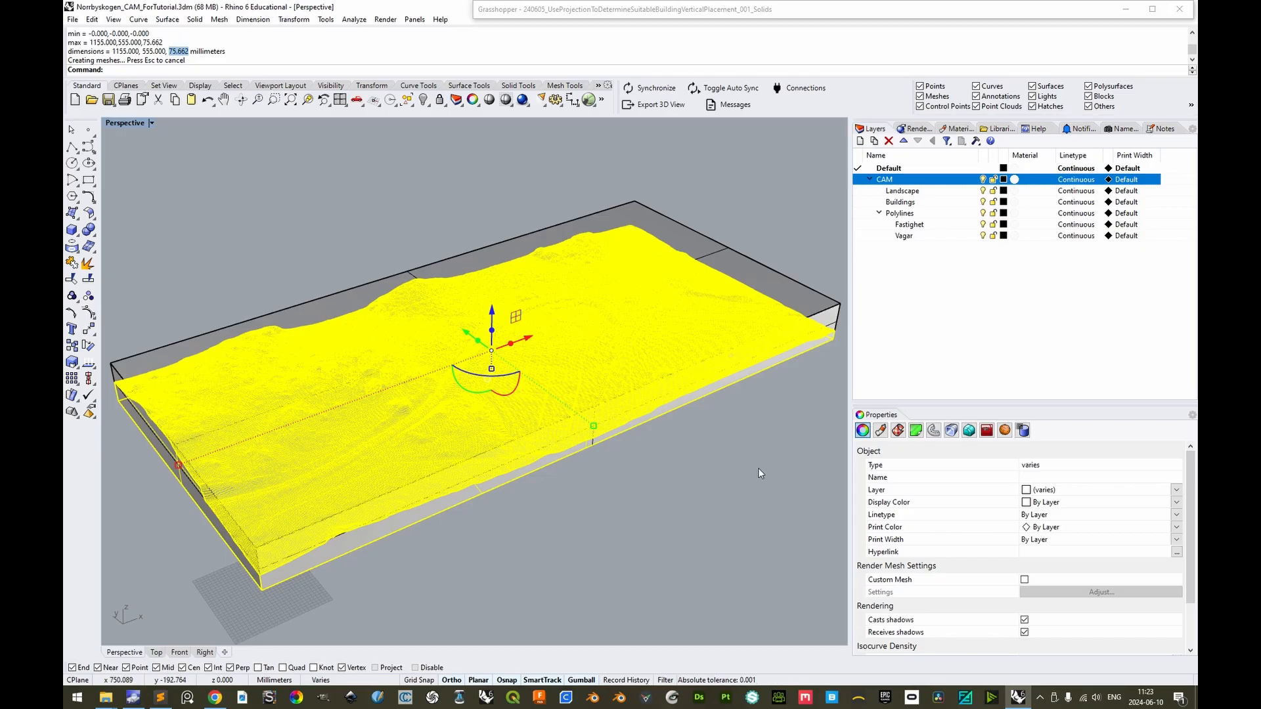
{"action": "mouse_move", "coordinate": [760, 473]}
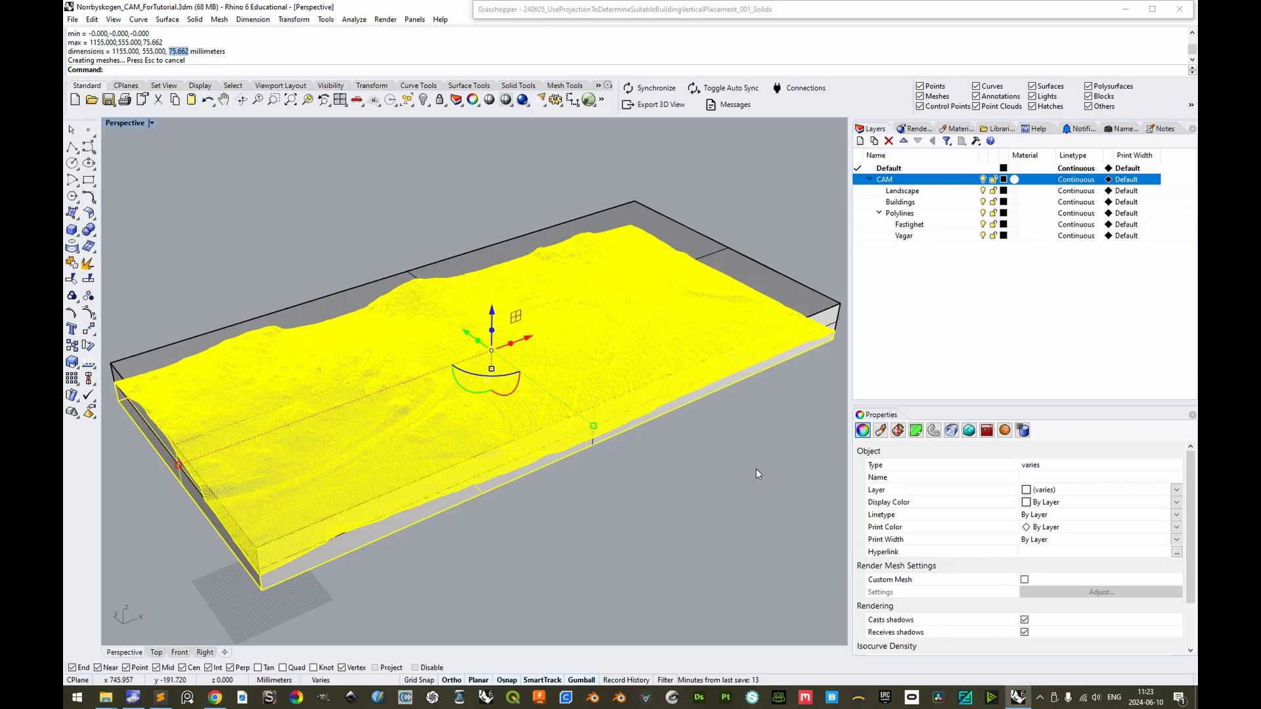
{"action": "mouse_move", "coordinate": [738, 479]}
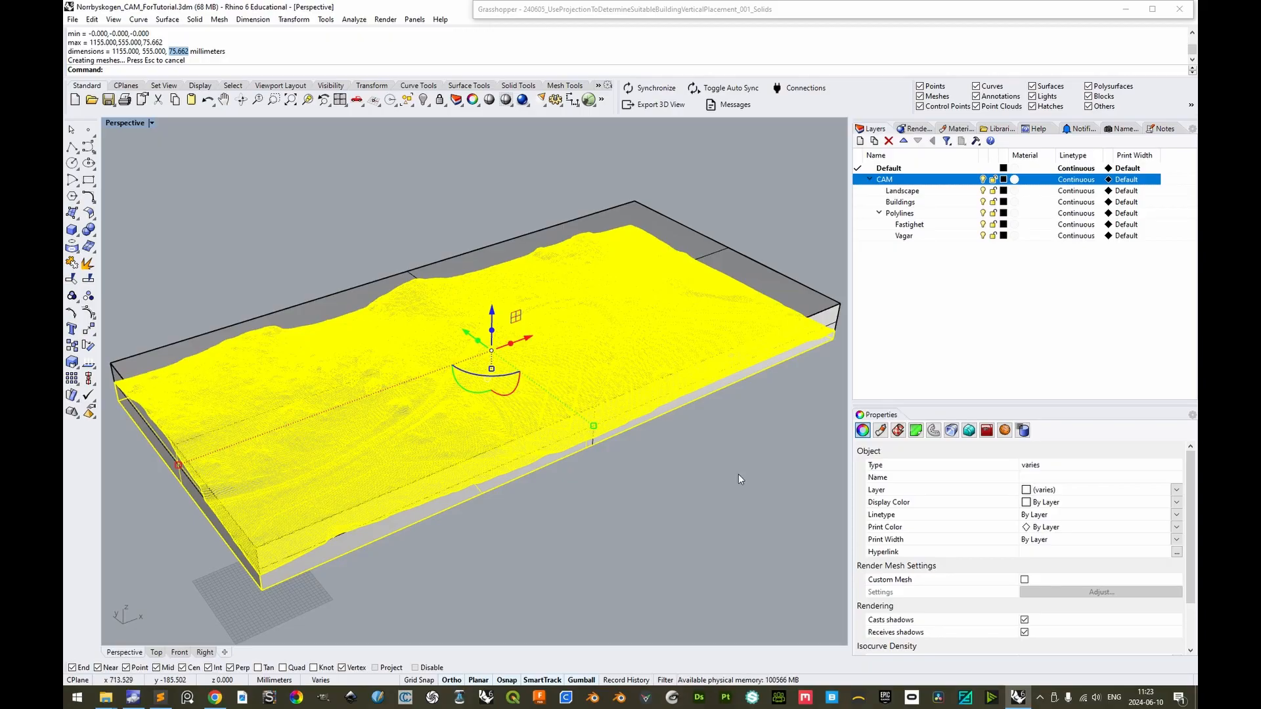
{"action": "mouse_move", "coordinate": [738, 481]}
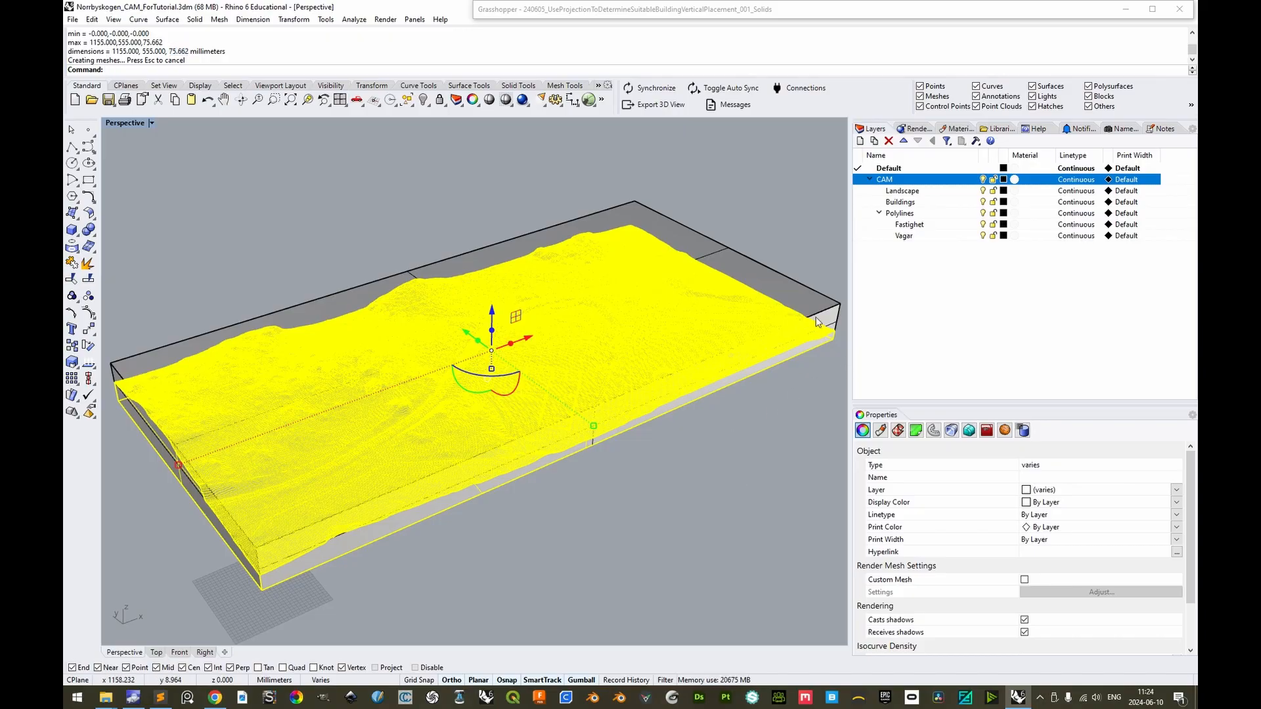
{"action": "mouse_move", "coordinate": [110, 402]}
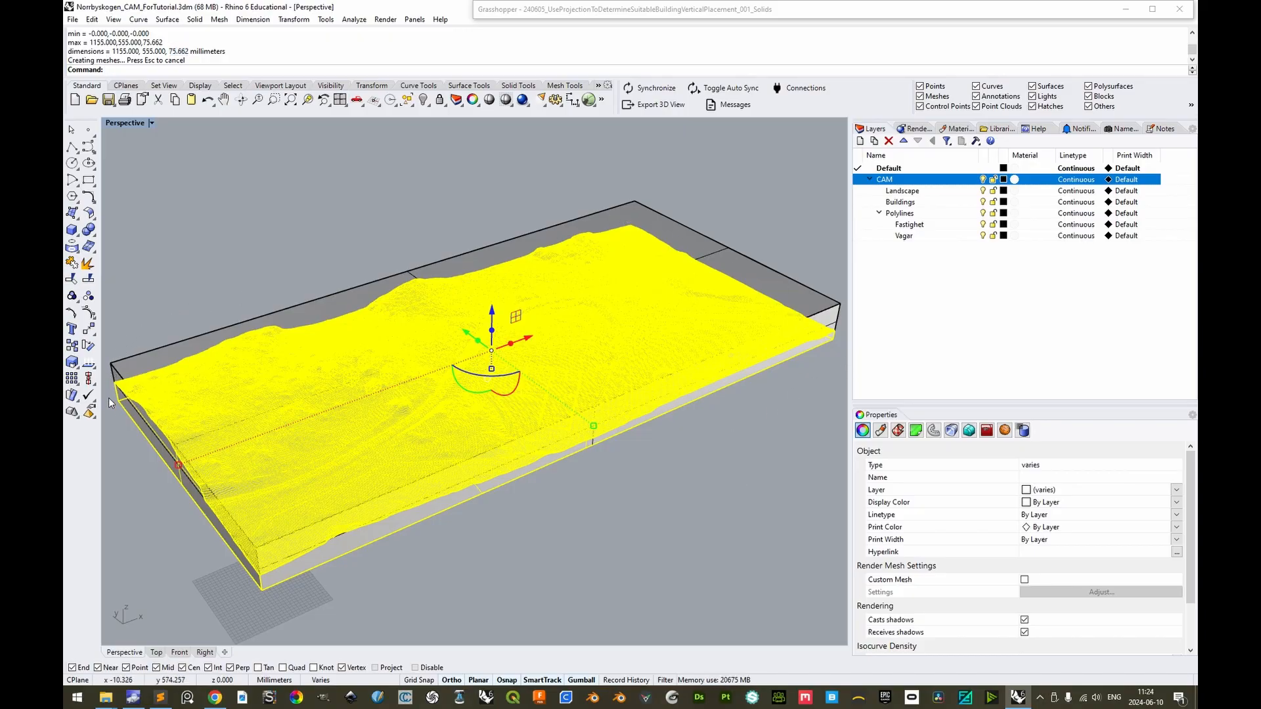
{"action": "mouse_move", "coordinate": [840, 344]}
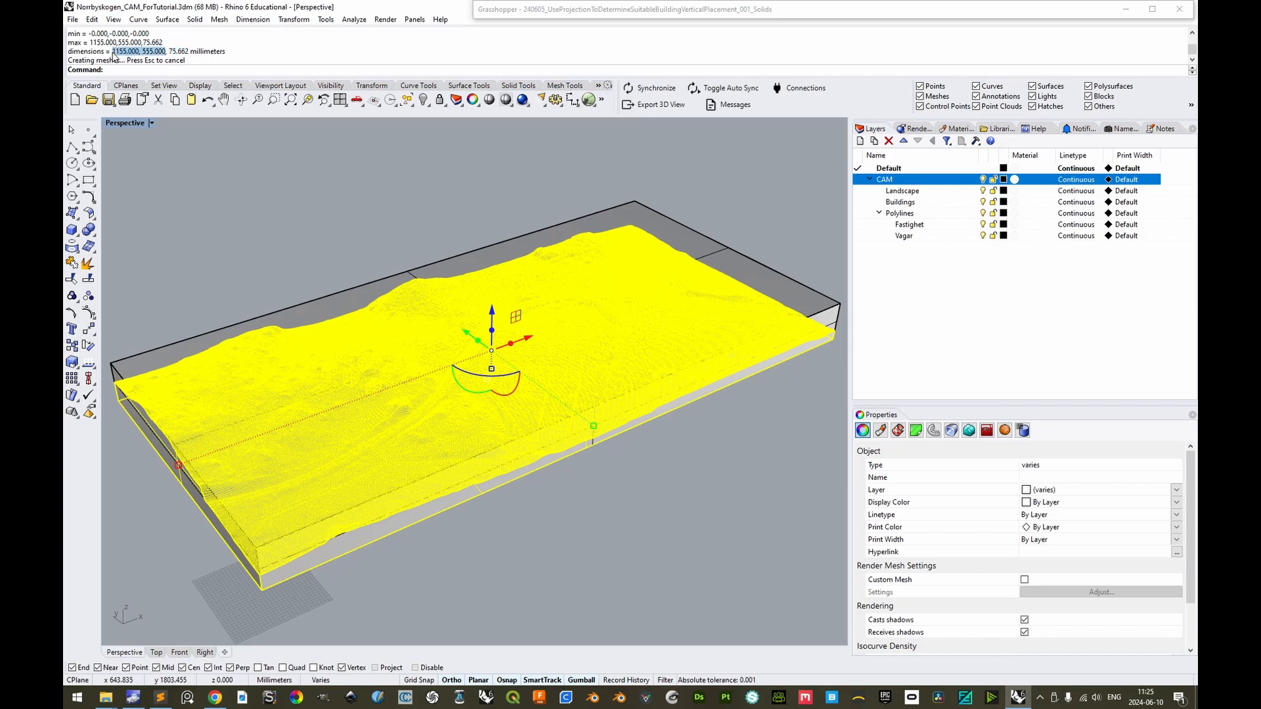
{"action": "mouse_move", "coordinate": [478, 366]}
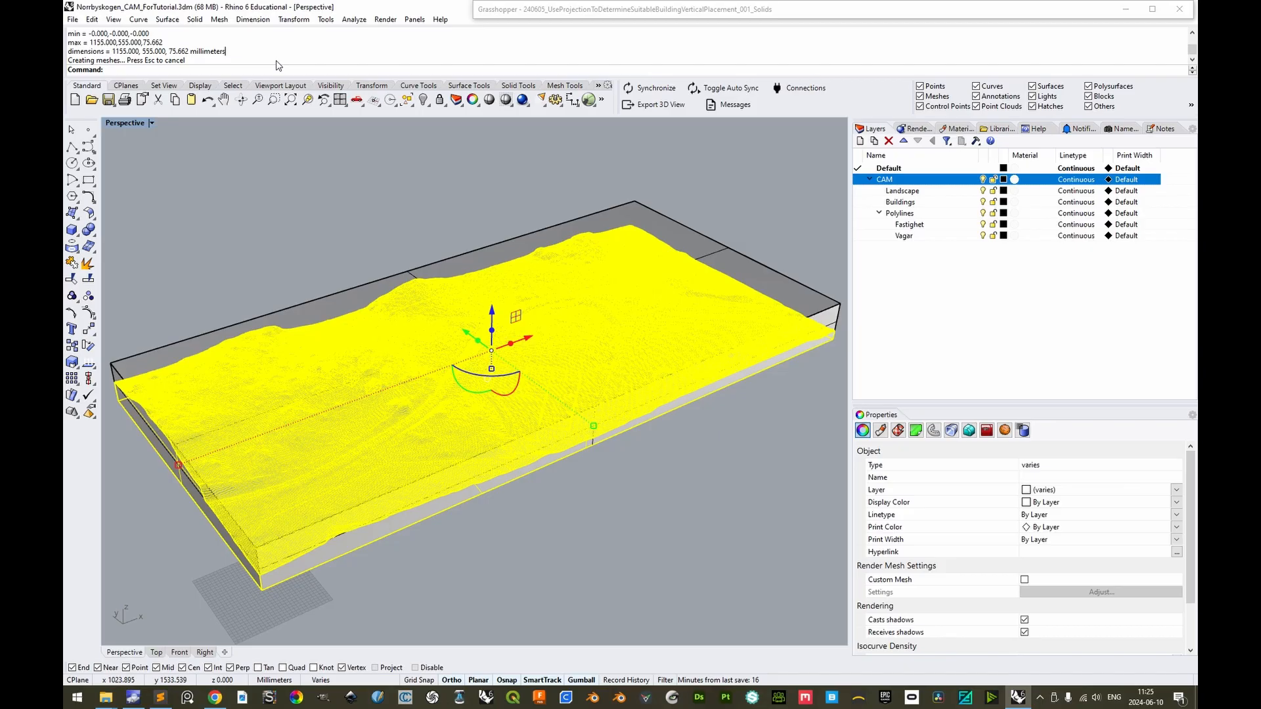
{"action": "mouse_move", "coordinate": [396, 234]}
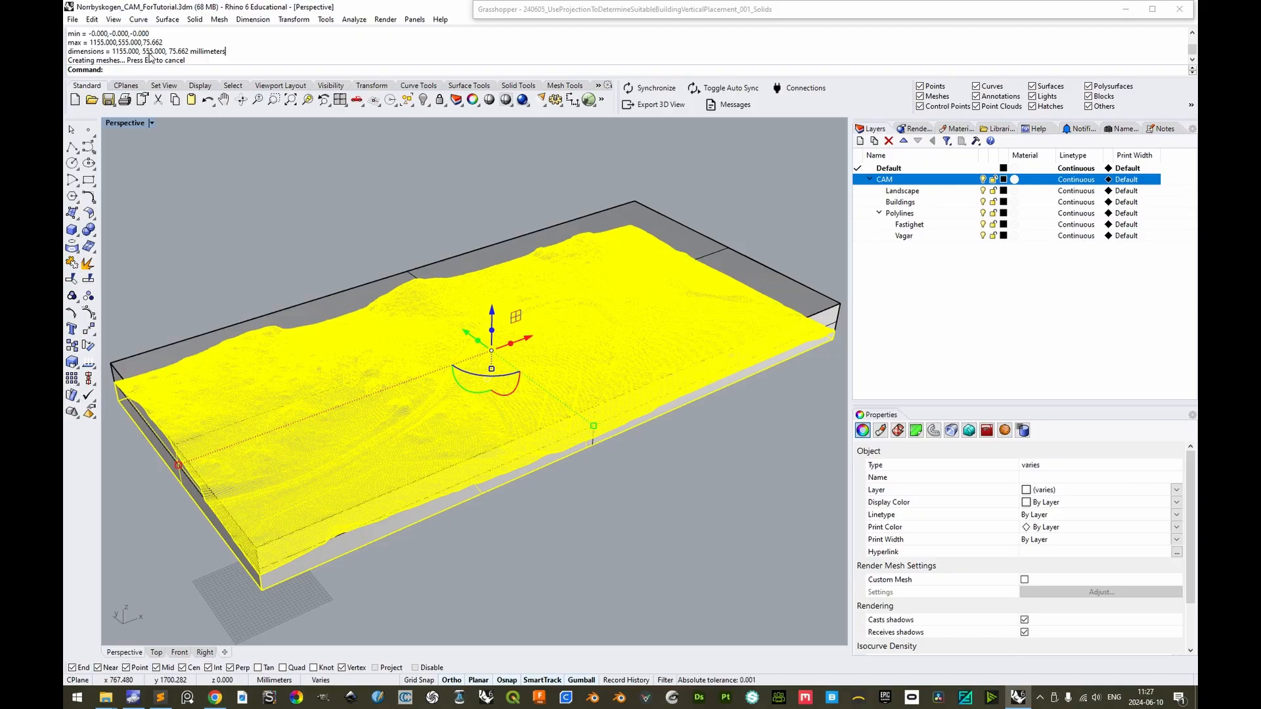
{"action": "mouse_move", "coordinate": [406, 186]}
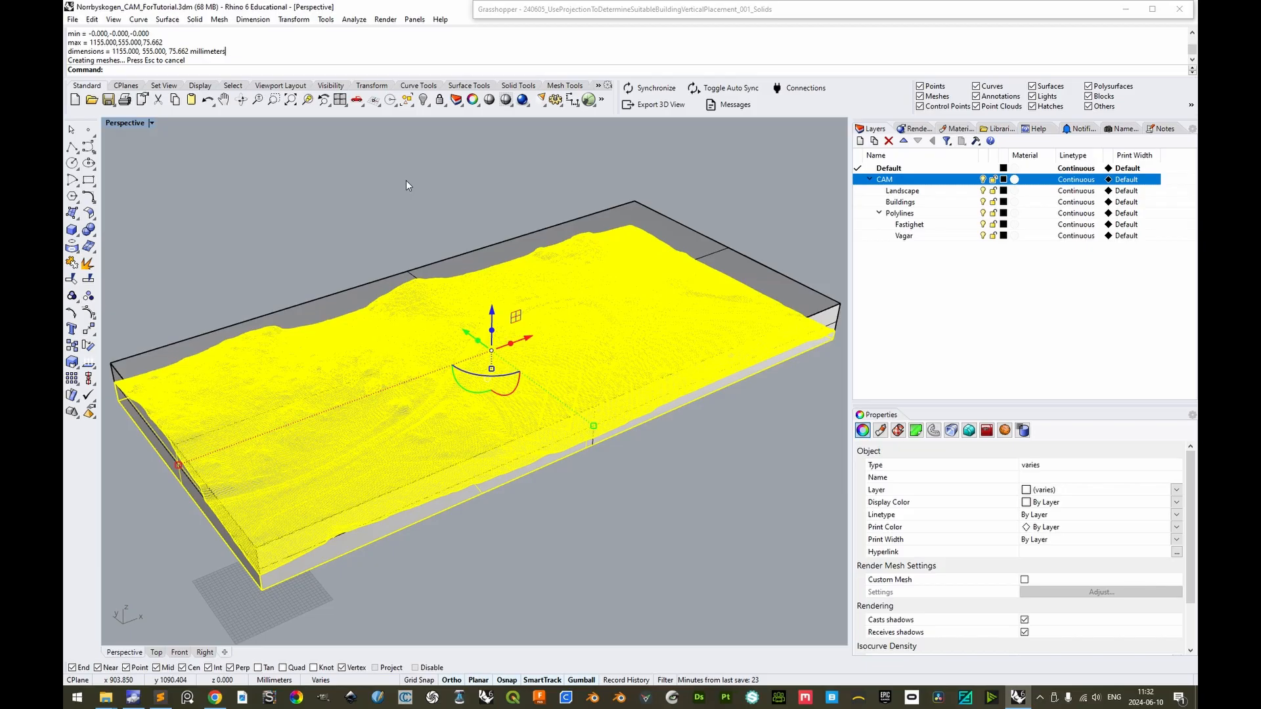
{"action": "mouse_move", "coordinate": [449, 261]}
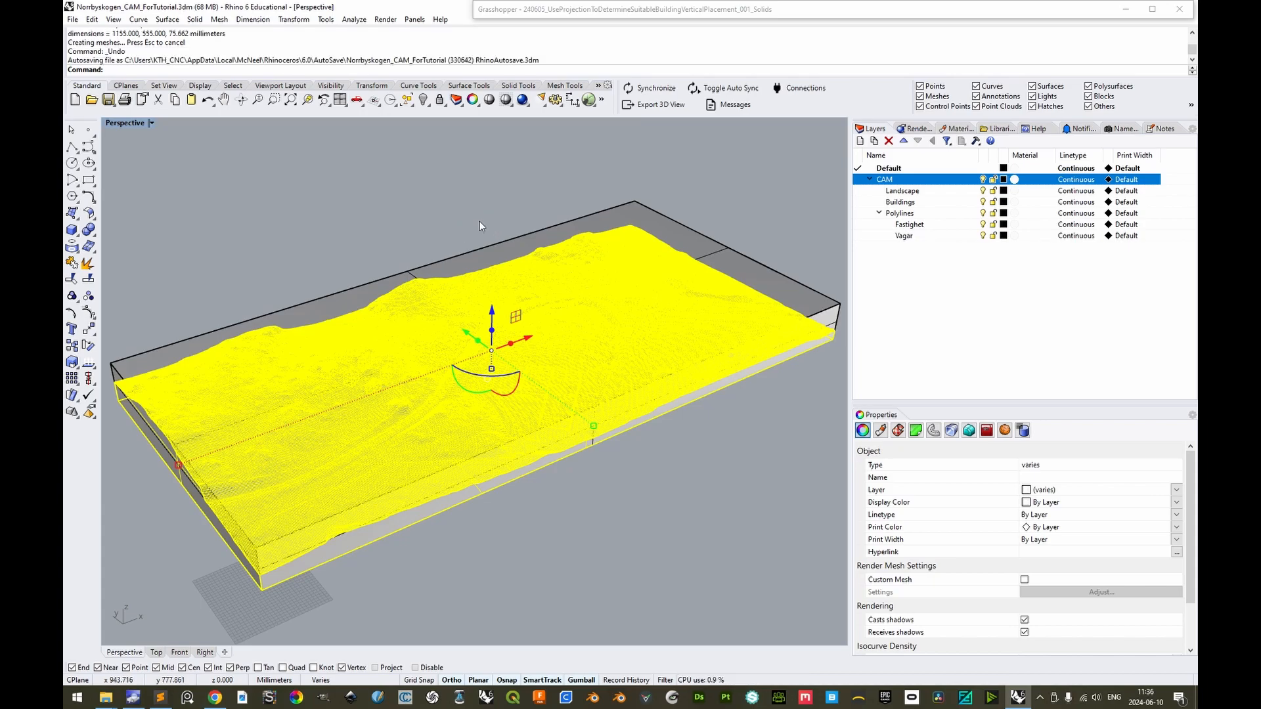
{"action": "key", "text": "ctrl+z"}
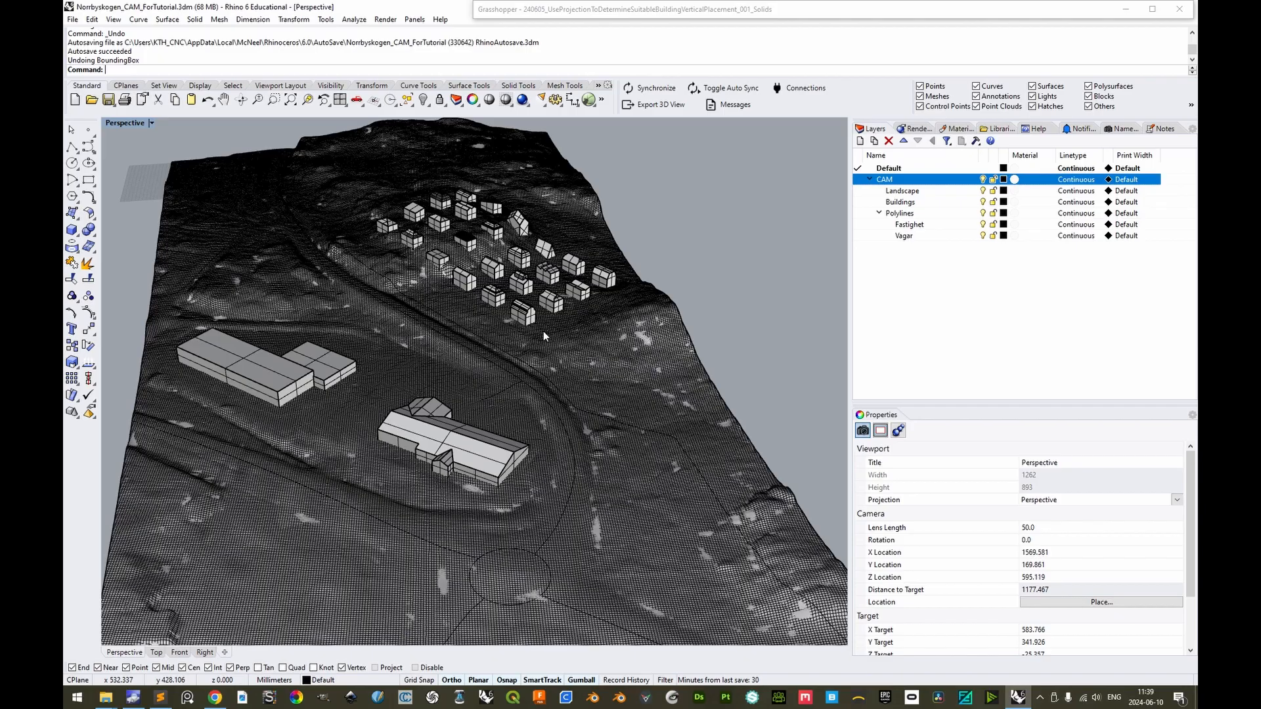
{"action": "mouse_move", "coordinate": [625, 267]}
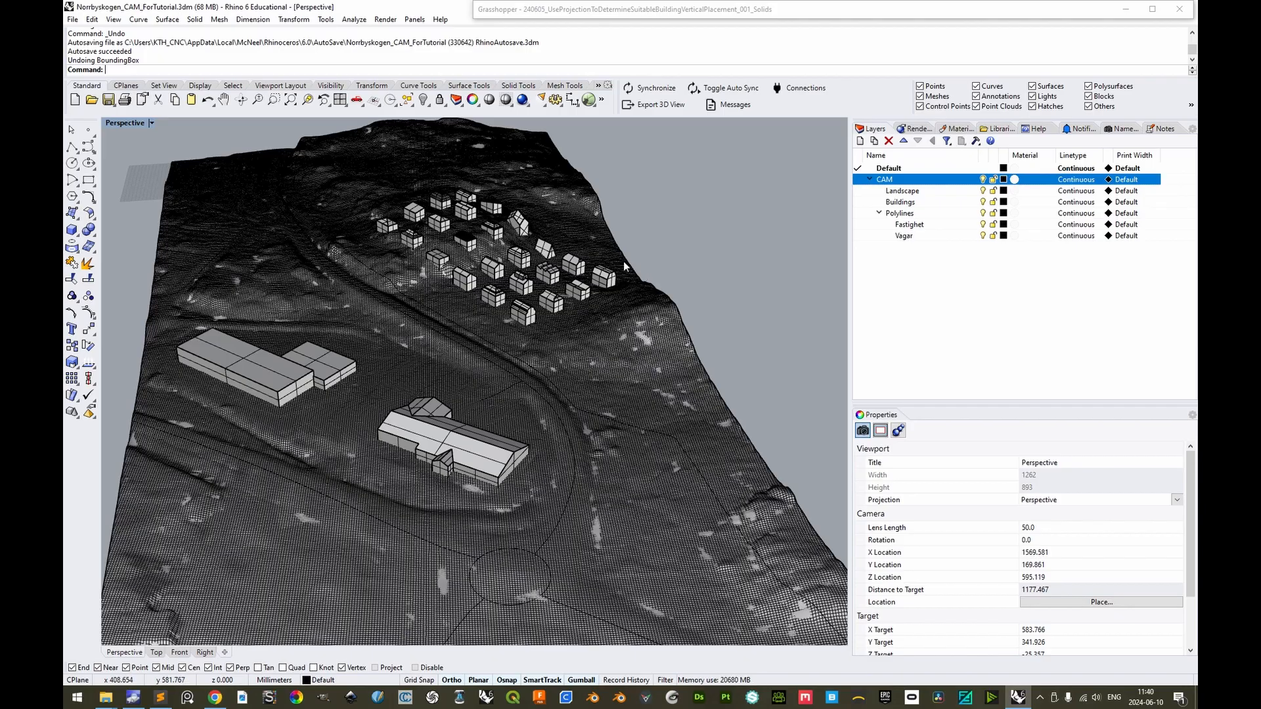
{"action": "mouse_move", "coordinate": [379, 243]}
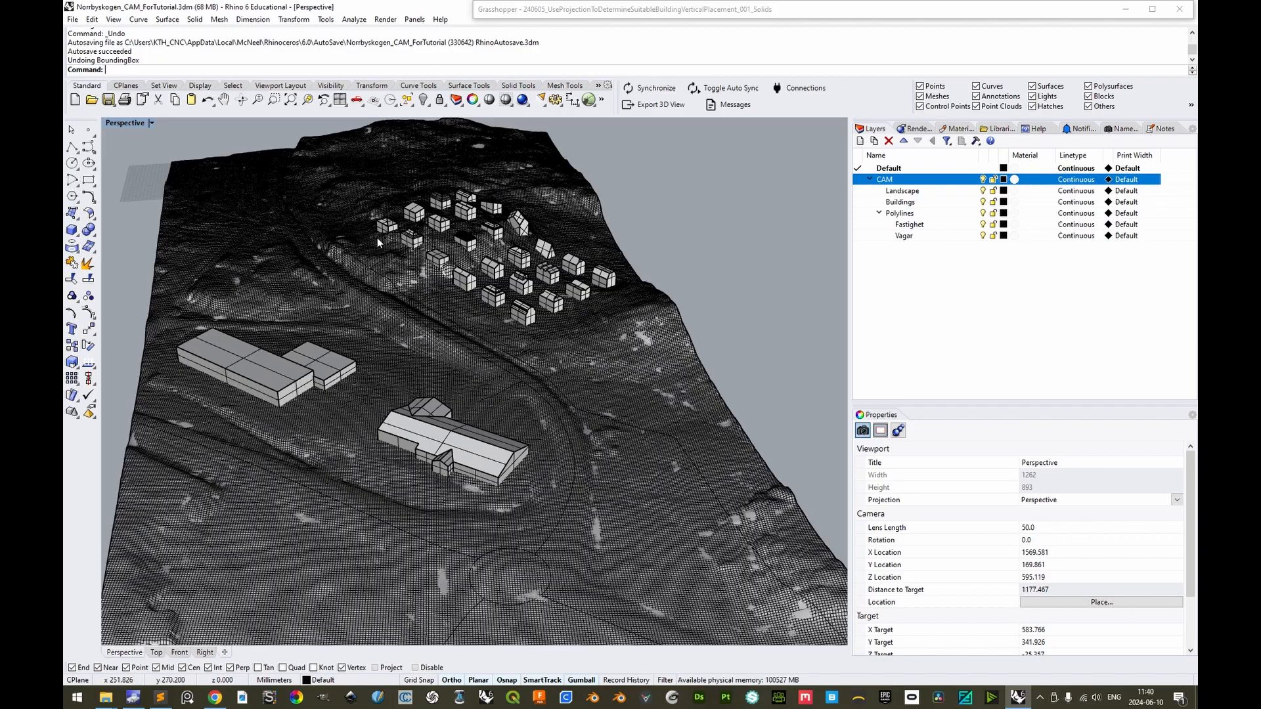
{"action": "mouse_move", "coordinate": [554, 337]}
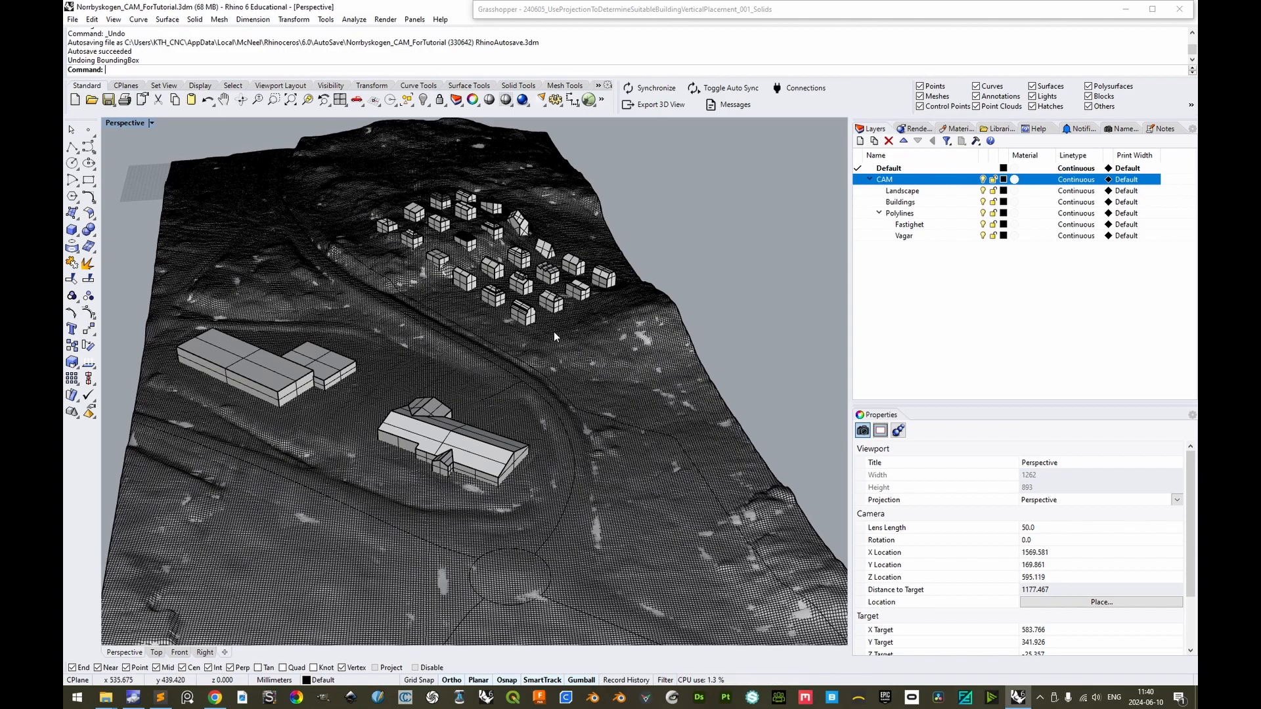
{"action": "mouse_move", "coordinate": [561, 332]}
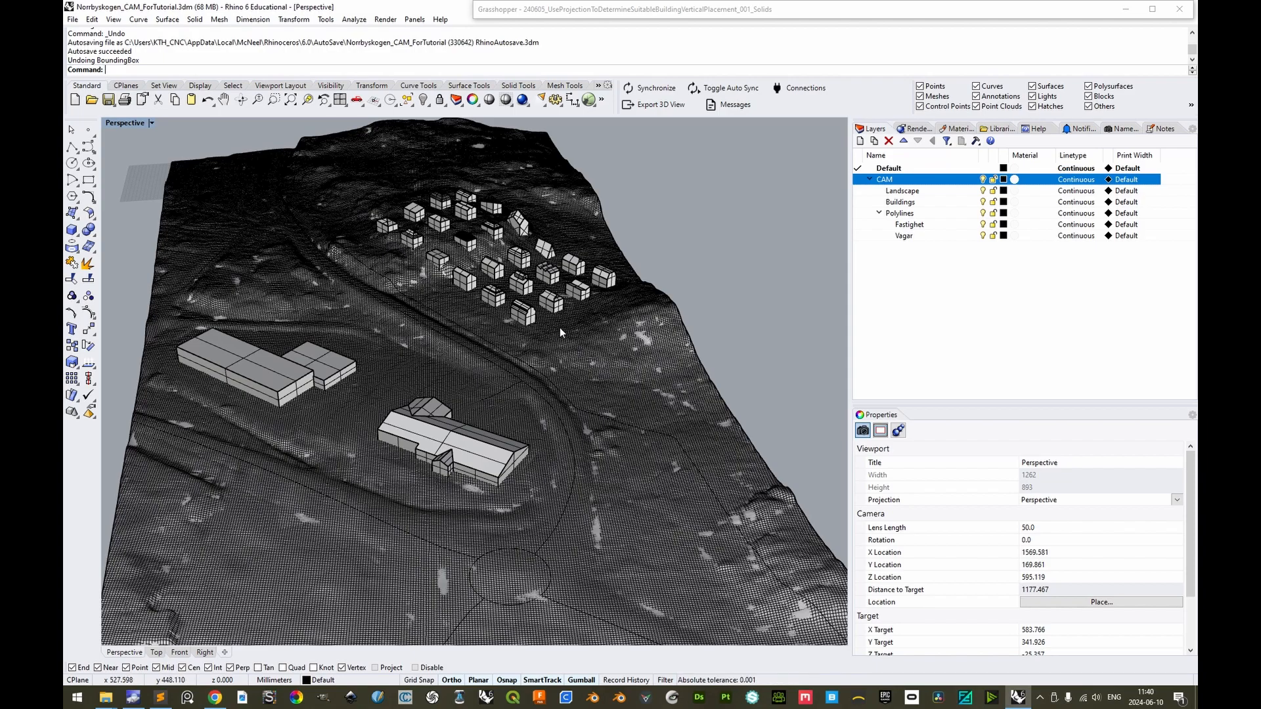
{"action": "mouse_move", "coordinate": [547, 346]}
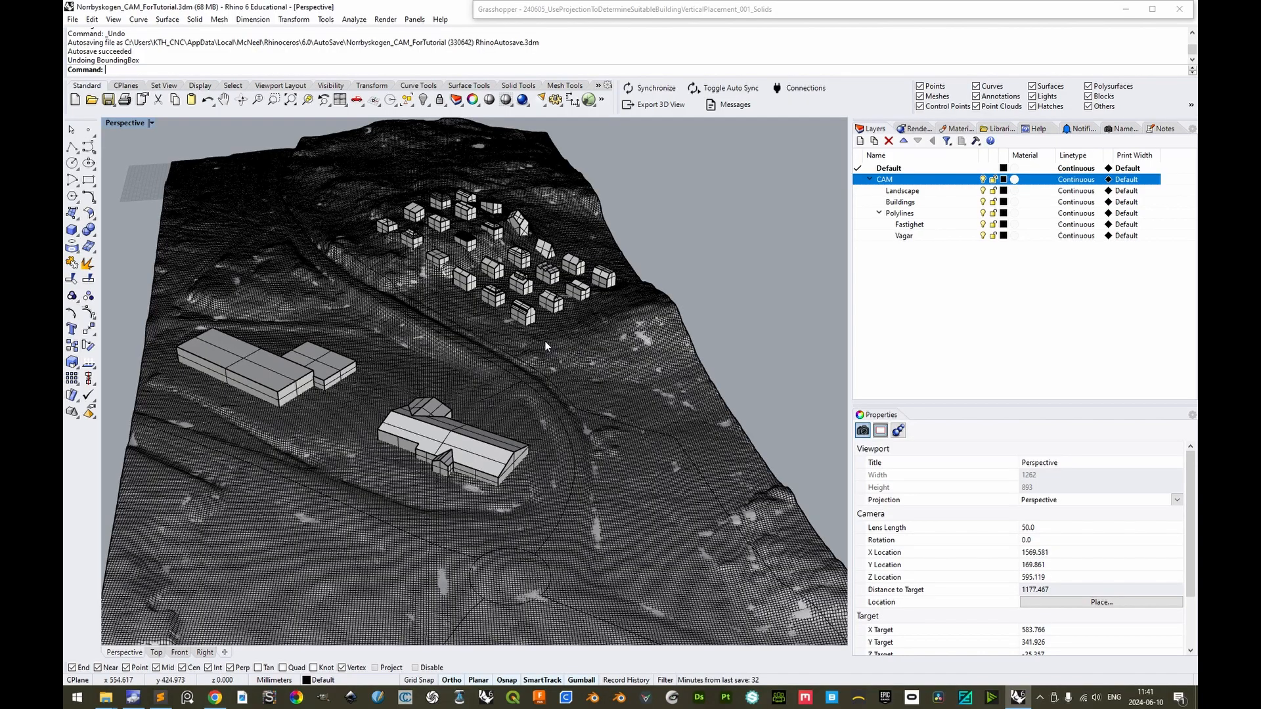
{"action": "mouse_move", "coordinate": [547, 346]}
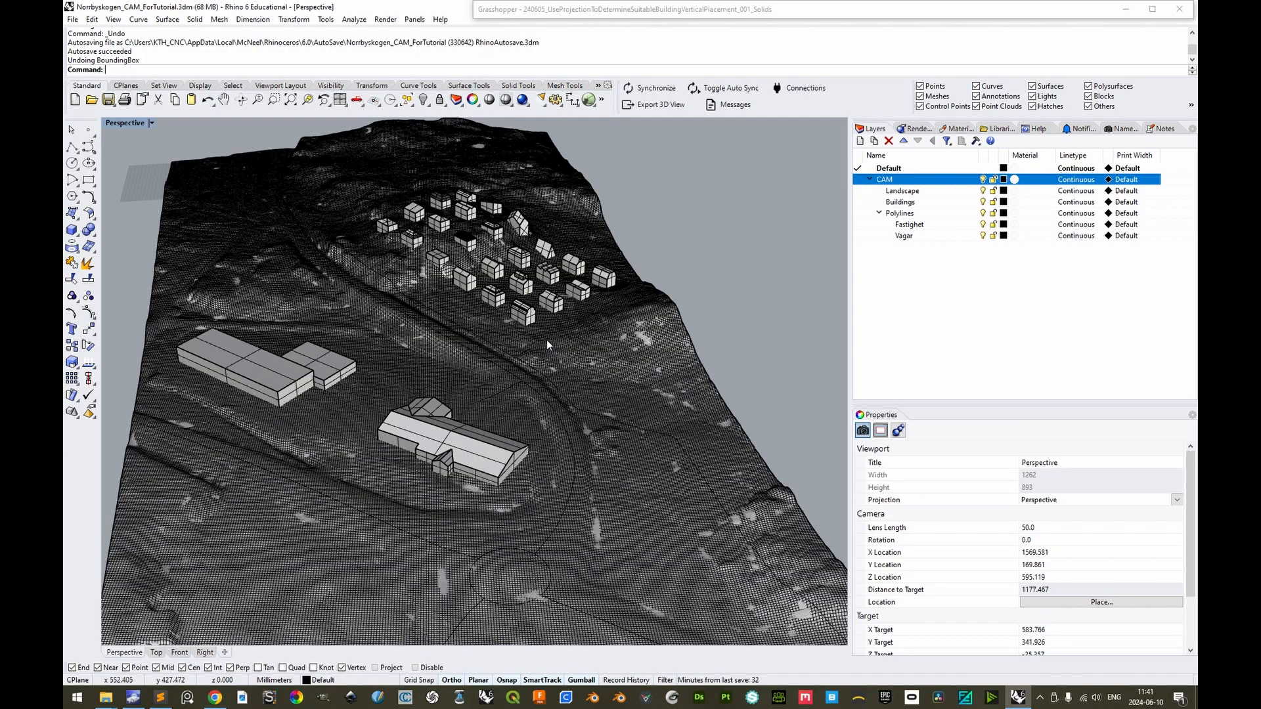
{"action": "mouse_move", "coordinate": [438, 485]}
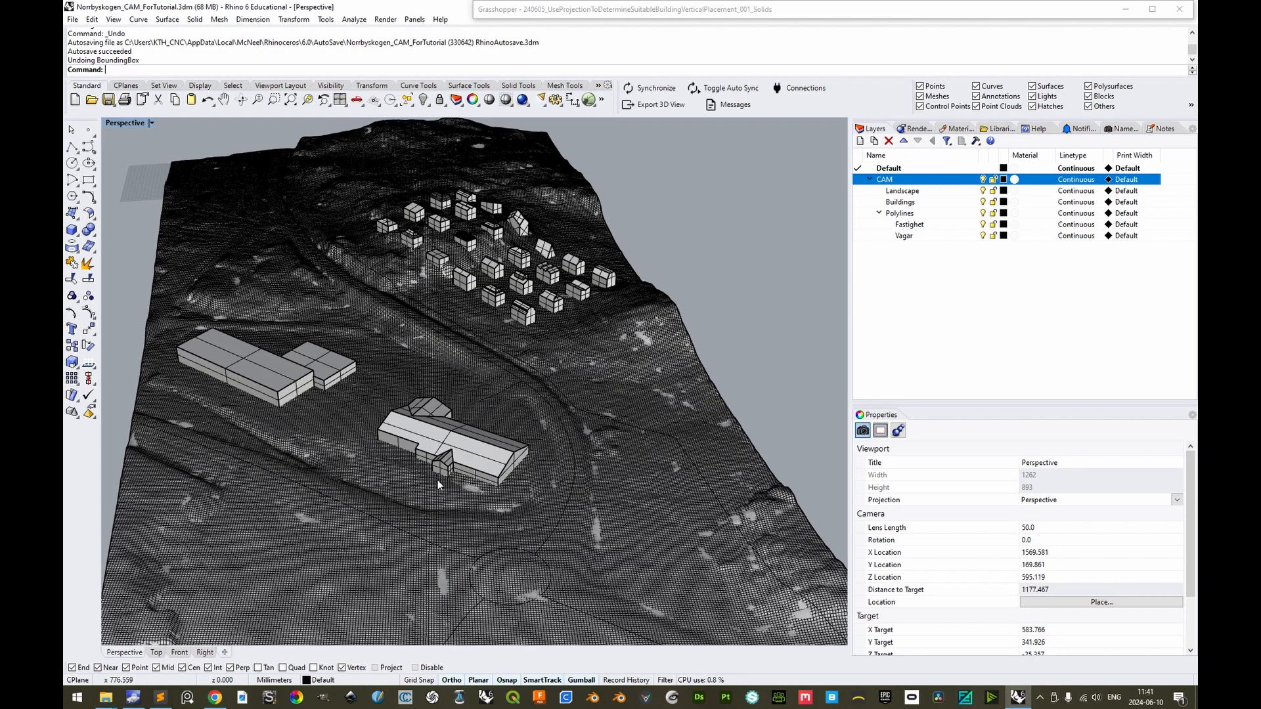
{"action": "mouse_move", "coordinate": [501, 192]}
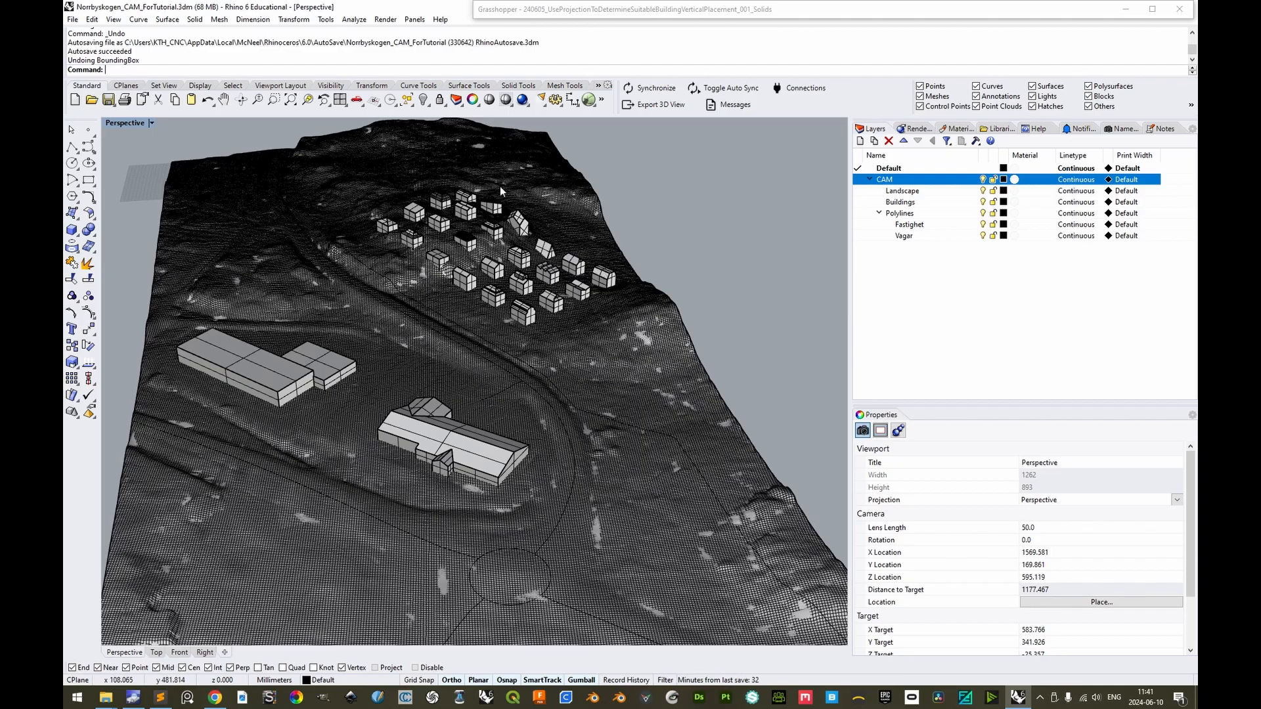
{"action": "mouse_move", "coordinate": [603, 340]}
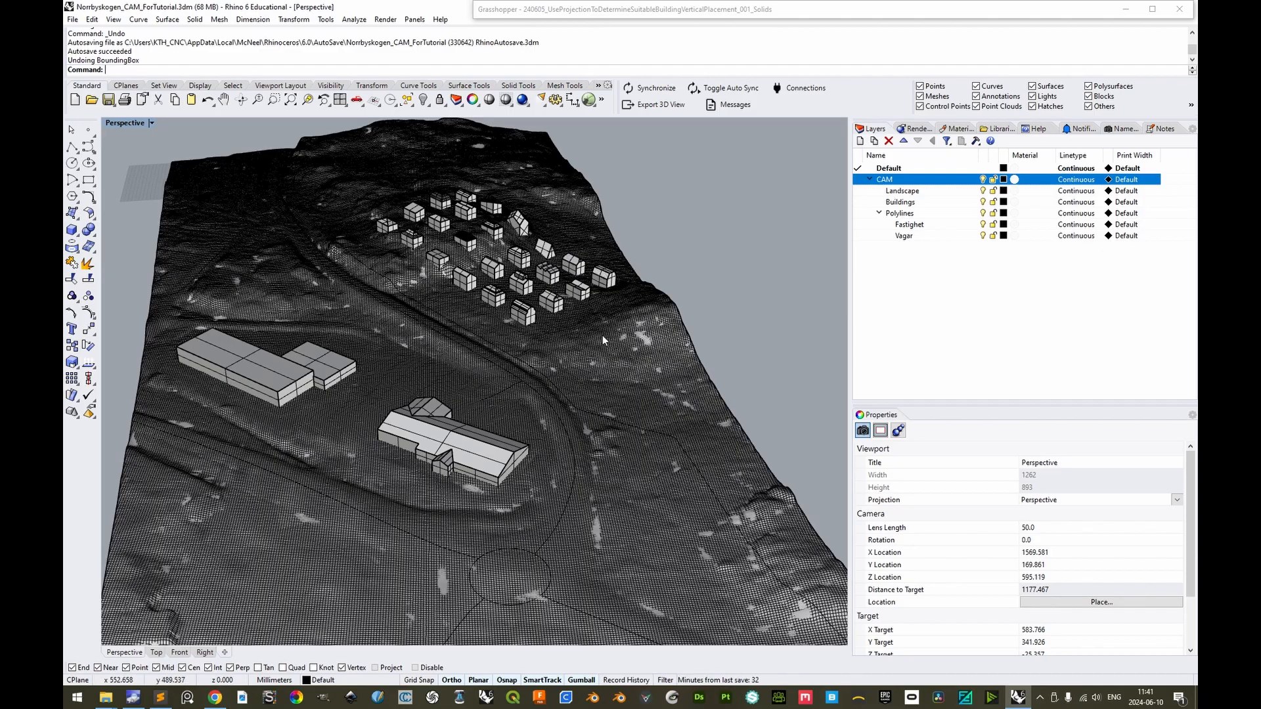
{"action": "mouse_move", "coordinate": [503, 175]}
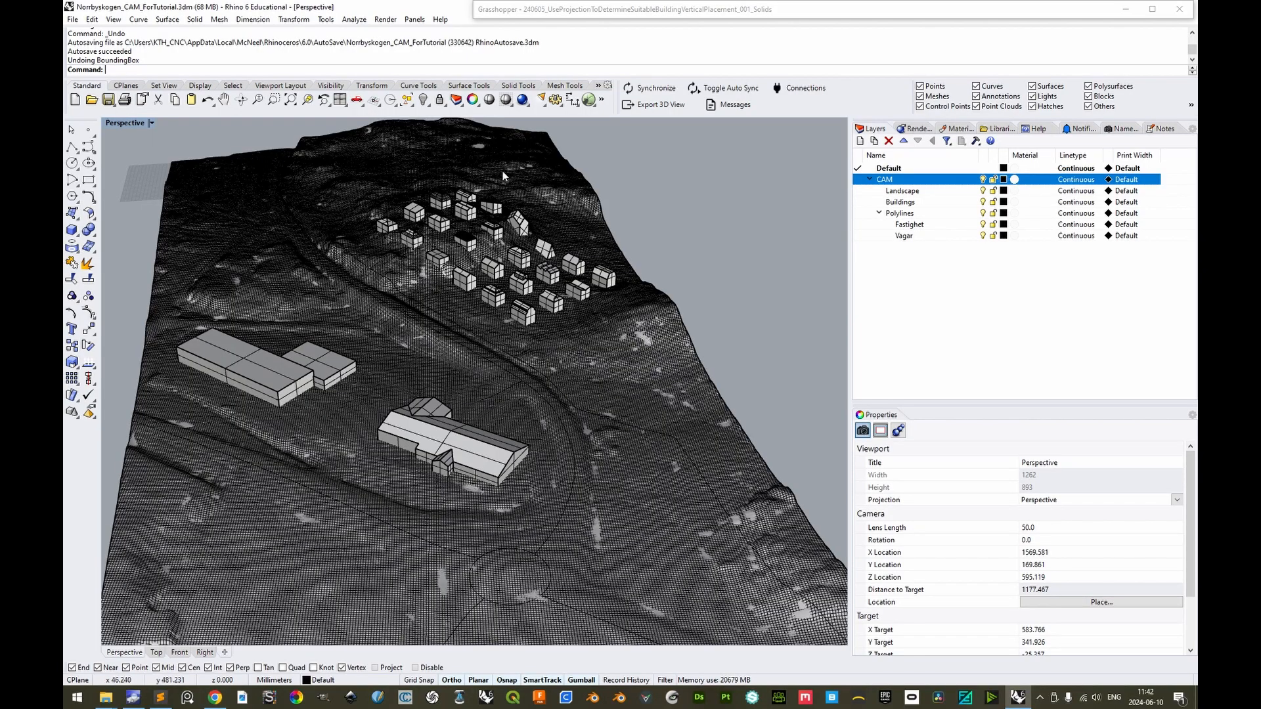
{"action": "mouse_move", "coordinate": [575, 332]}
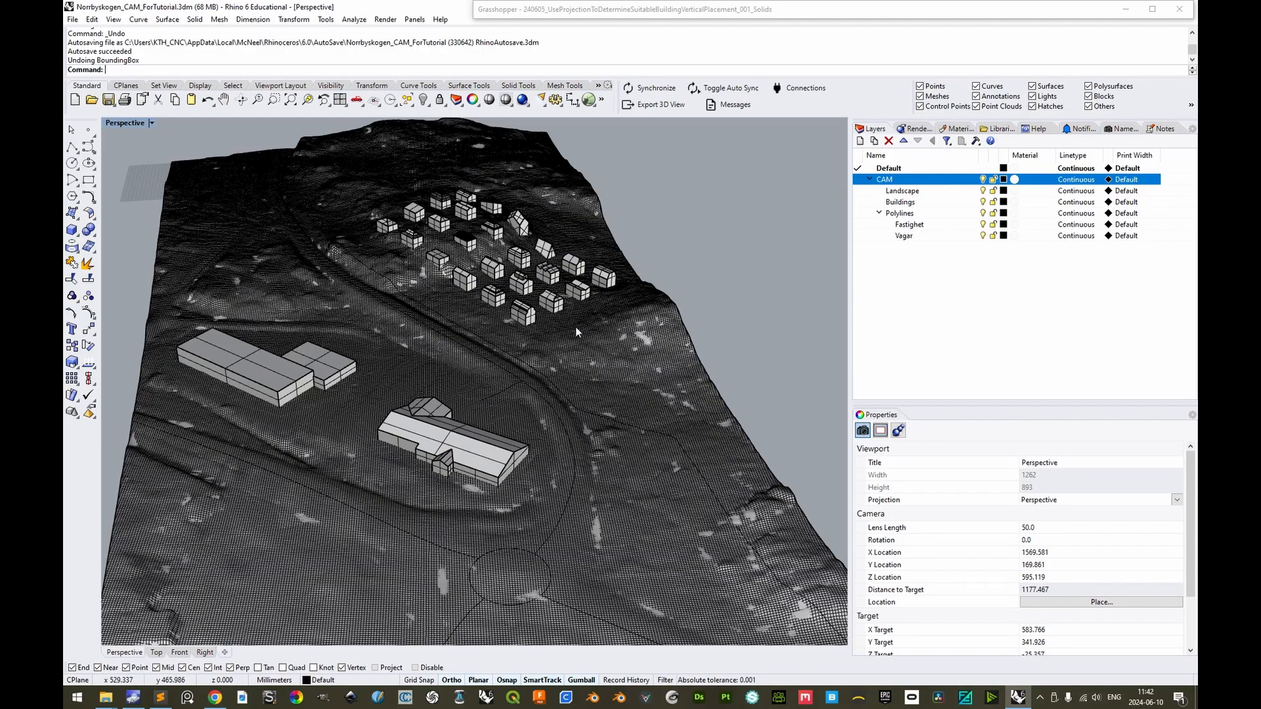
Bring the Grasshopper projection definition into view beside the Rhino model
{"action": "left_click", "coordinate": [900, 202]}
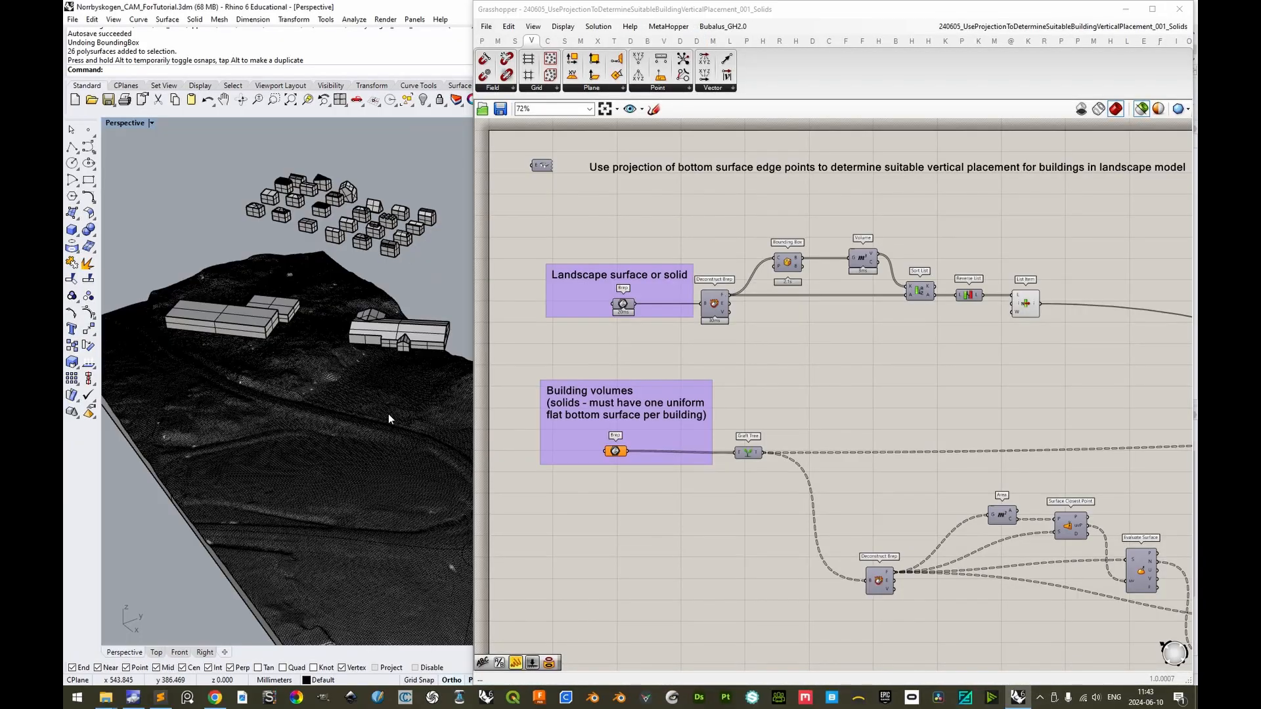
Assign the terrain Brep as landscape input and the Buildings layer's 26 solids as building input
{"action": "right_click", "coordinate": [623, 307]}
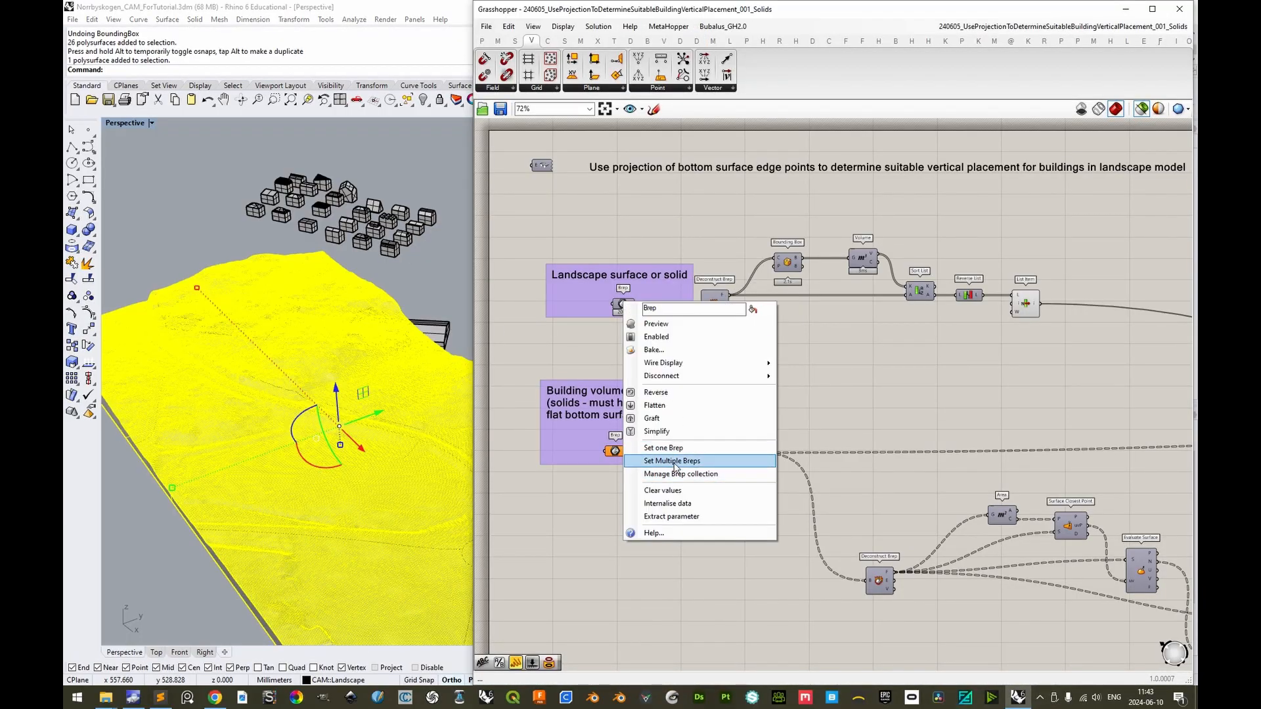
{"action": "left_click", "coordinate": [672, 460]}
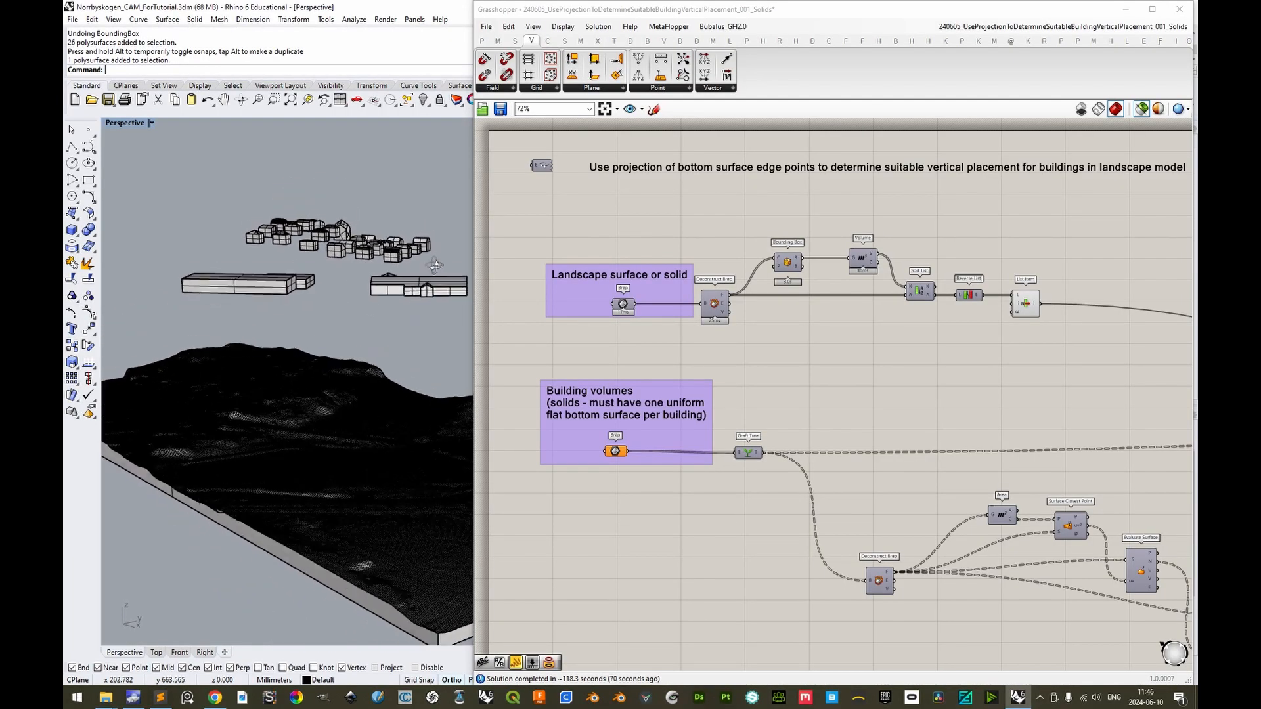
{"action": "right_click", "coordinate": [895, 202]}
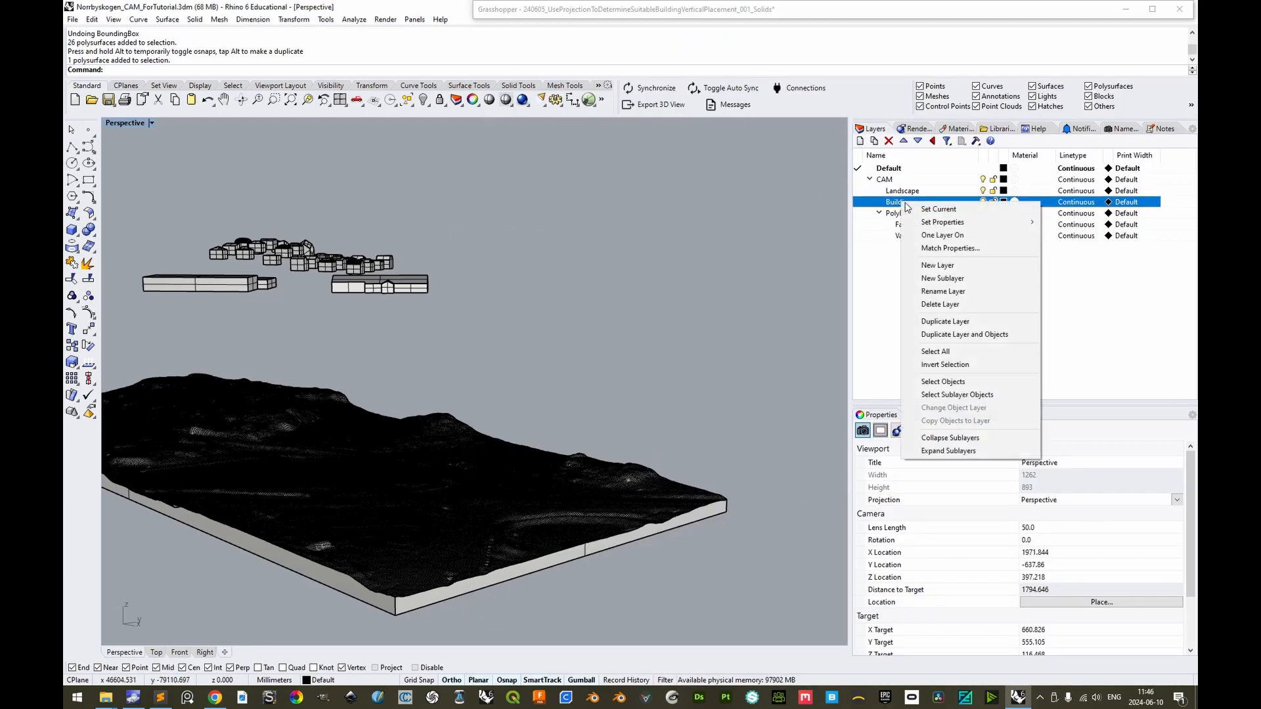
{"action": "left_click", "coordinate": [943, 381]}
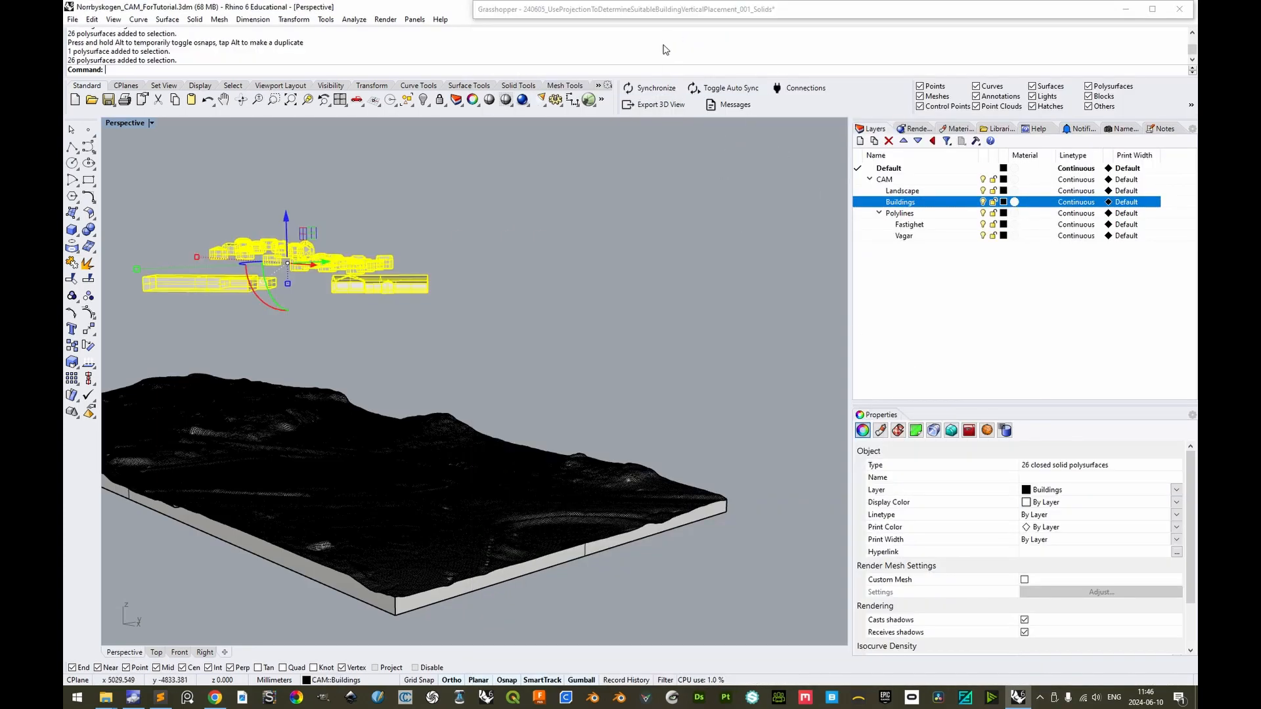
{"action": "right_click", "coordinate": [623, 436]}
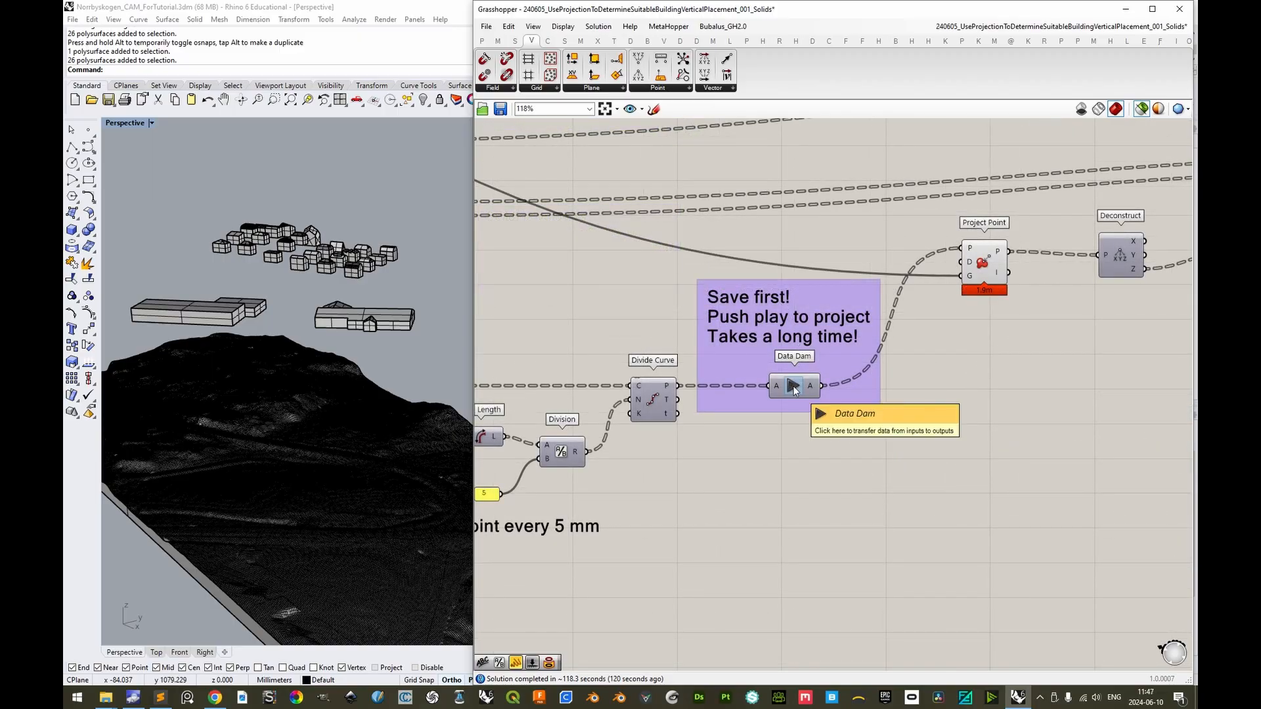
Release the data dam to run the projection and bake the buildings with Group set to 'Yes, please'
{"action": "left_click", "coordinate": [777, 386]}
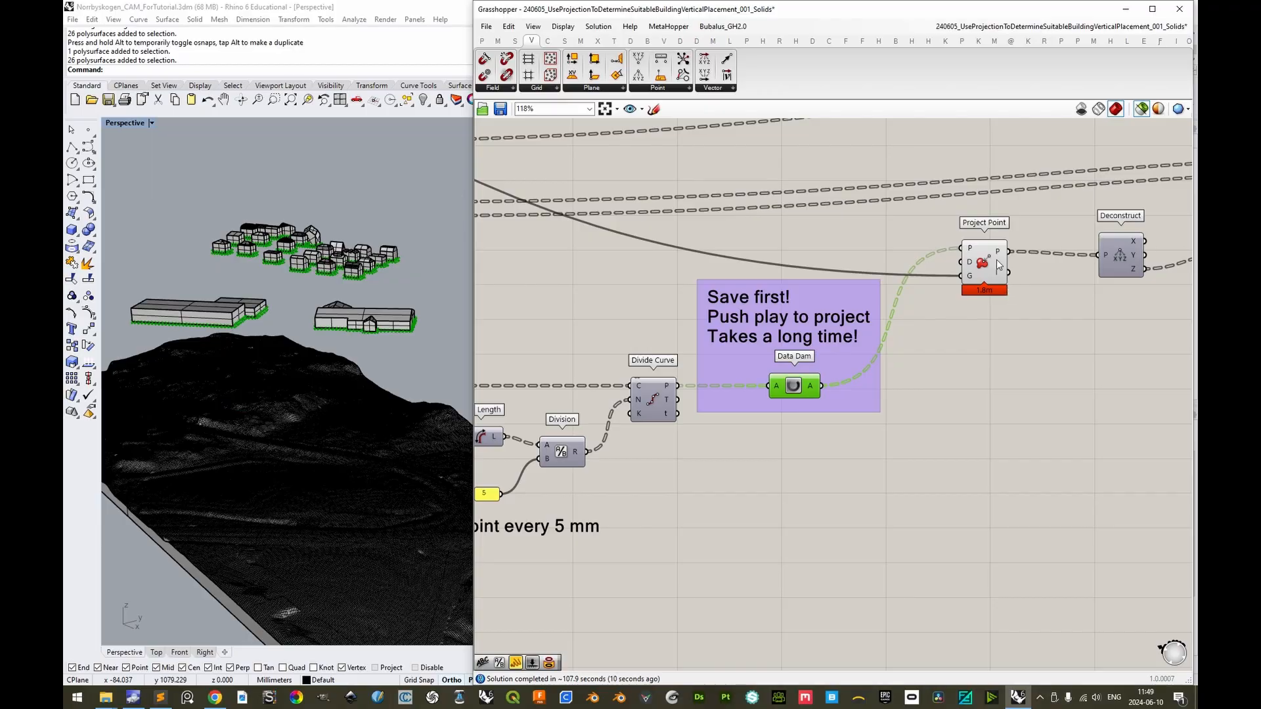
{"action": "scroll", "scroll_direction": "down", "scroll_amount": 3}
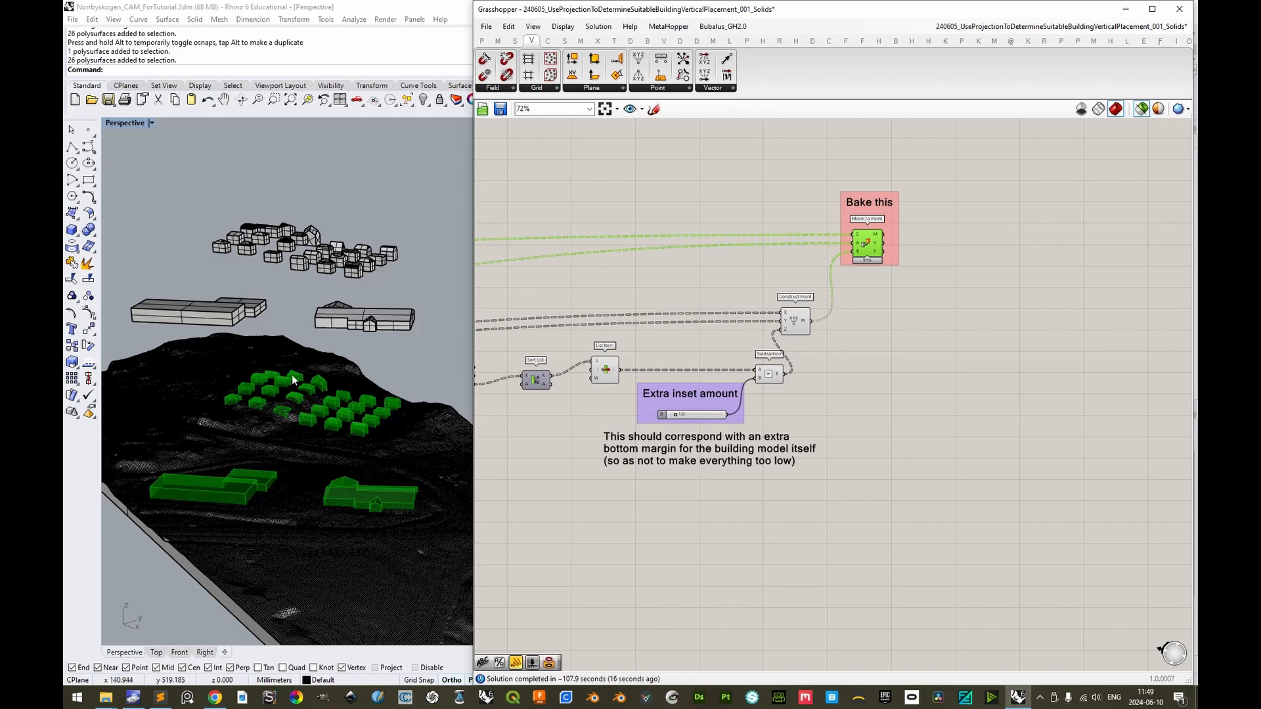
{"action": "scroll", "scroll_direction": "up", "scroll_amount": 3}
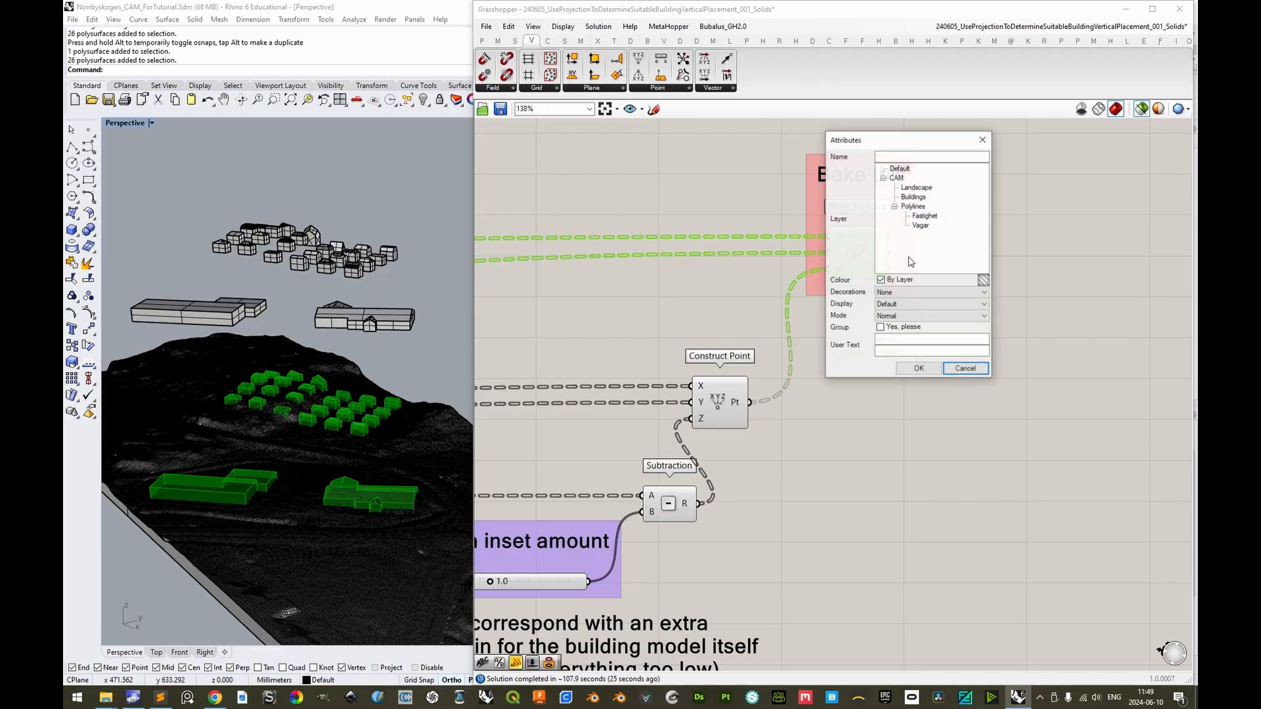
{"action": "left_click", "coordinate": [880, 327]}
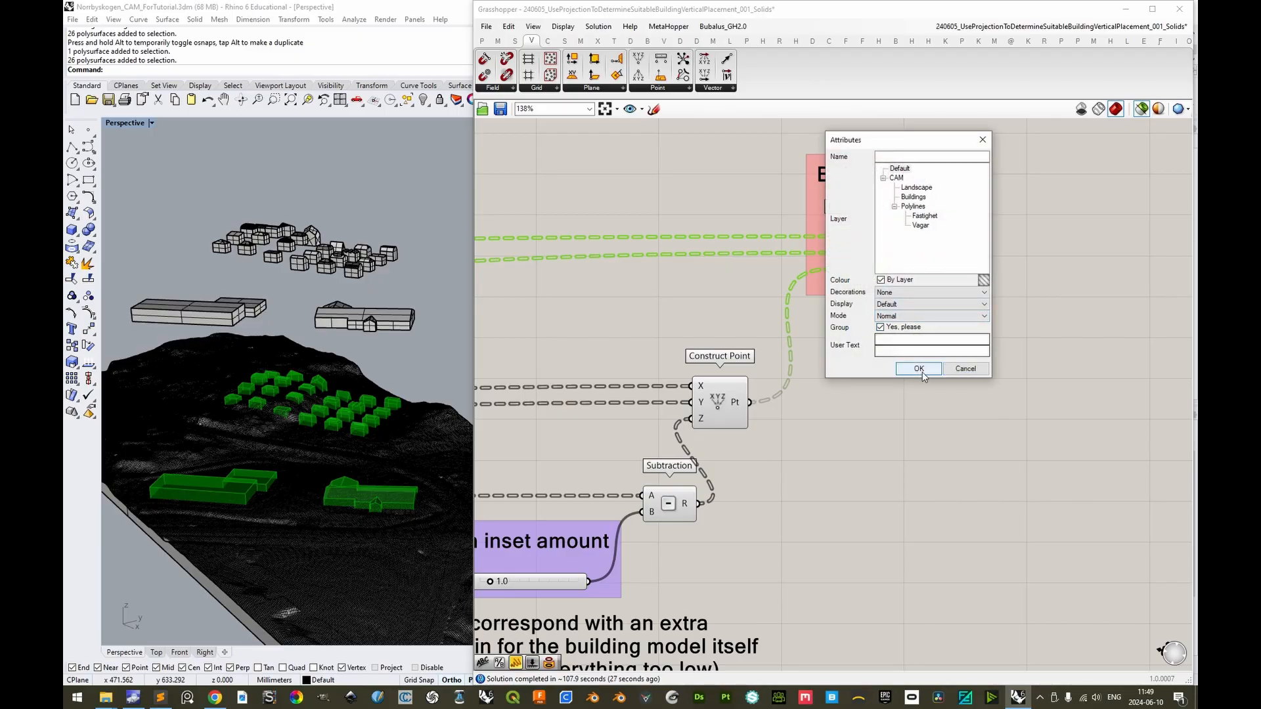
{"action": "left_click", "coordinate": [919, 368]}
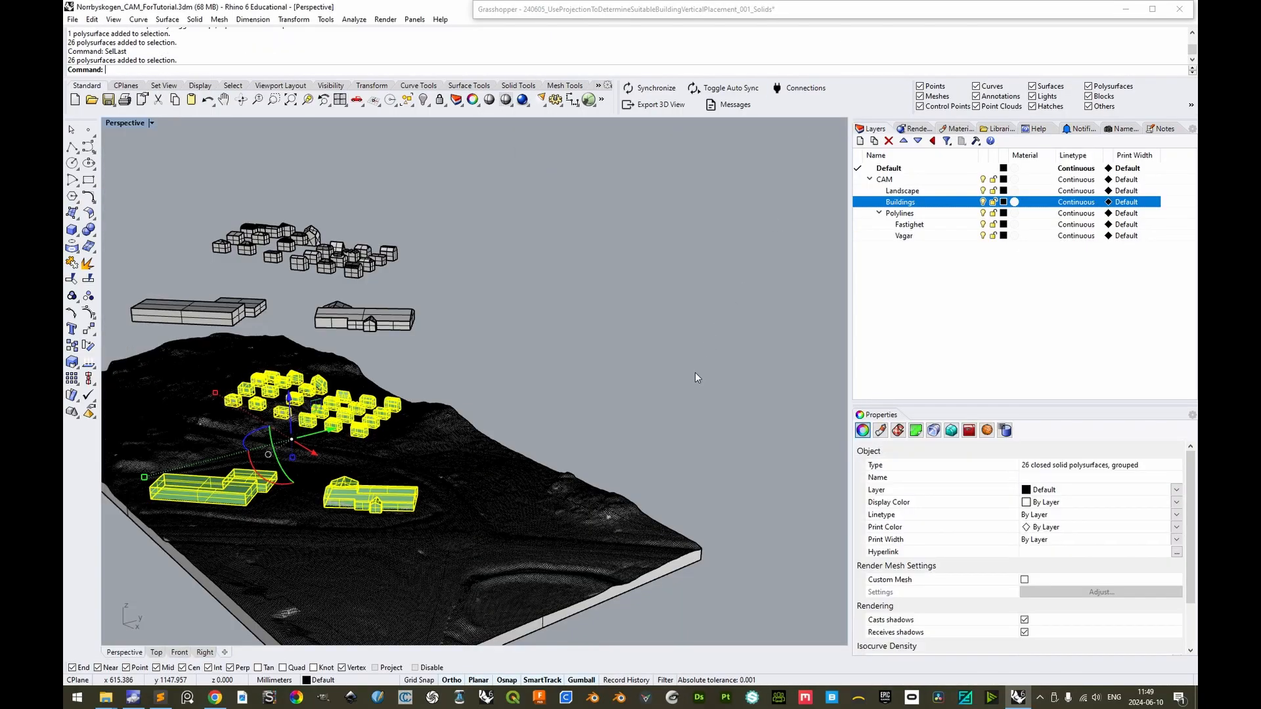
{"action": "mouse_move", "coordinate": [642, 364]}
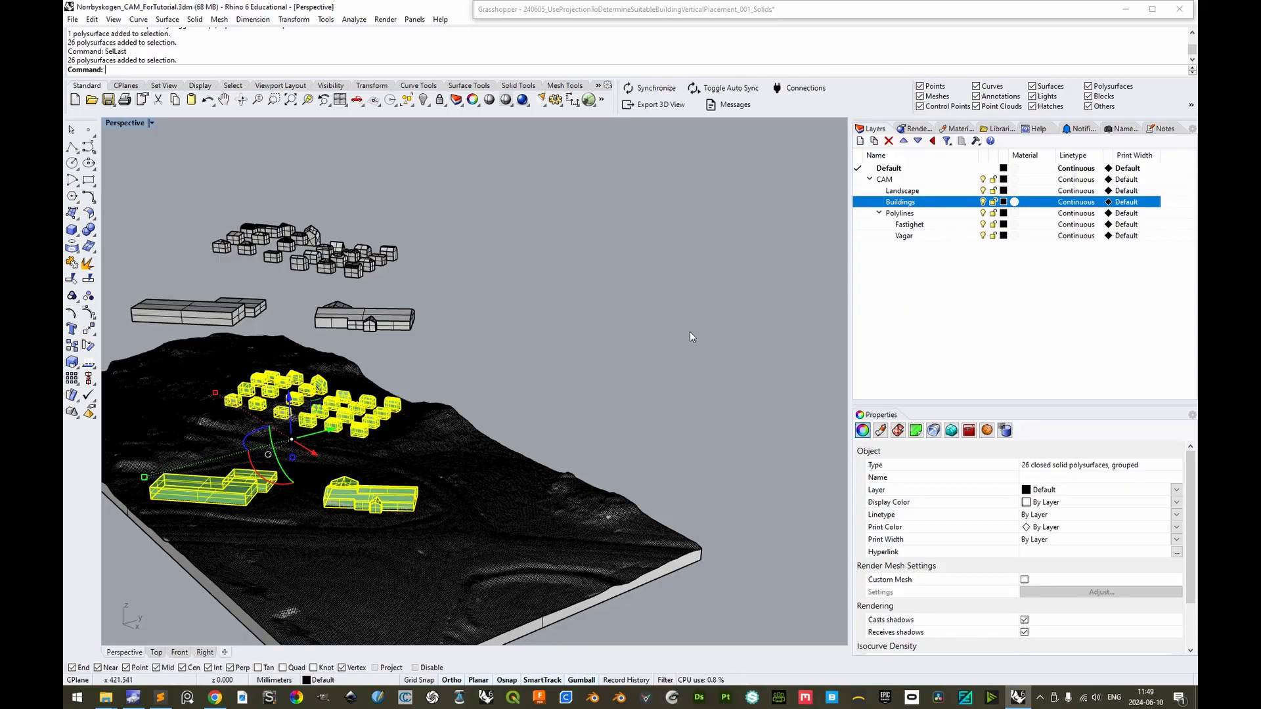
Move the 26 baked building solids onto the Buildings layer via Change Object Layer
{"action": "right_click", "coordinate": [900, 202]}
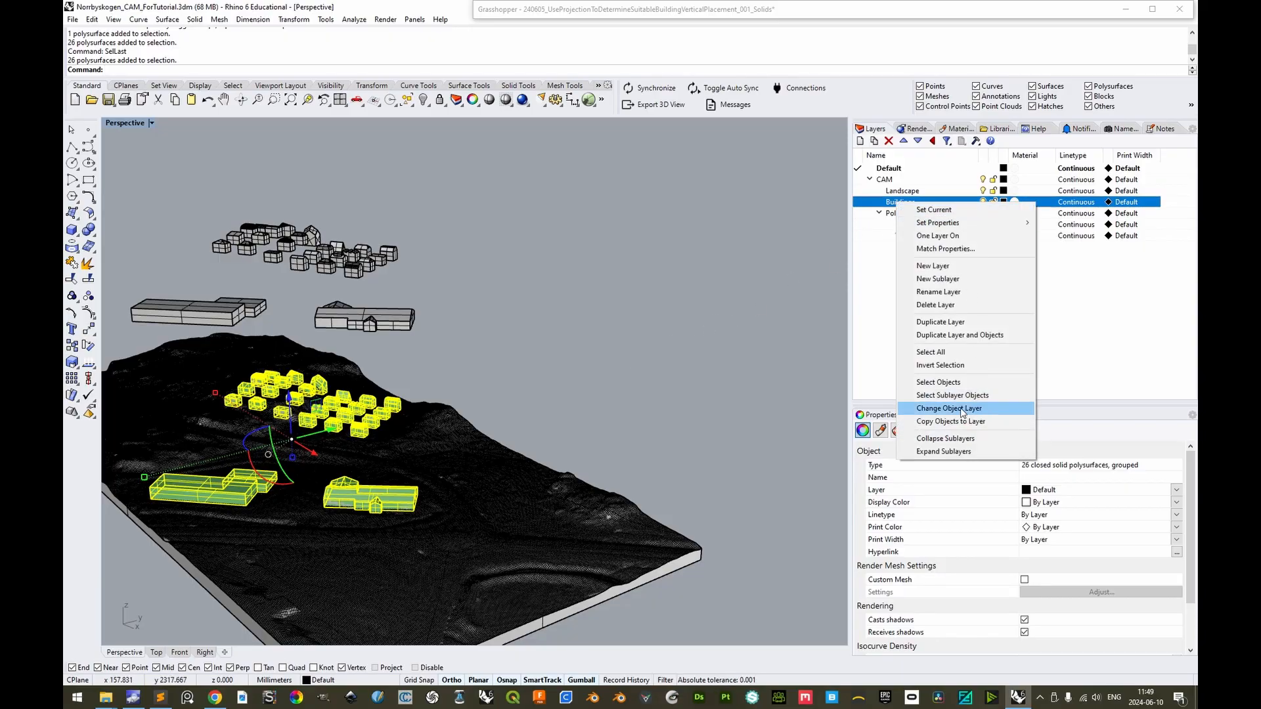
{"action": "left_click", "coordinate": [949, 408]}
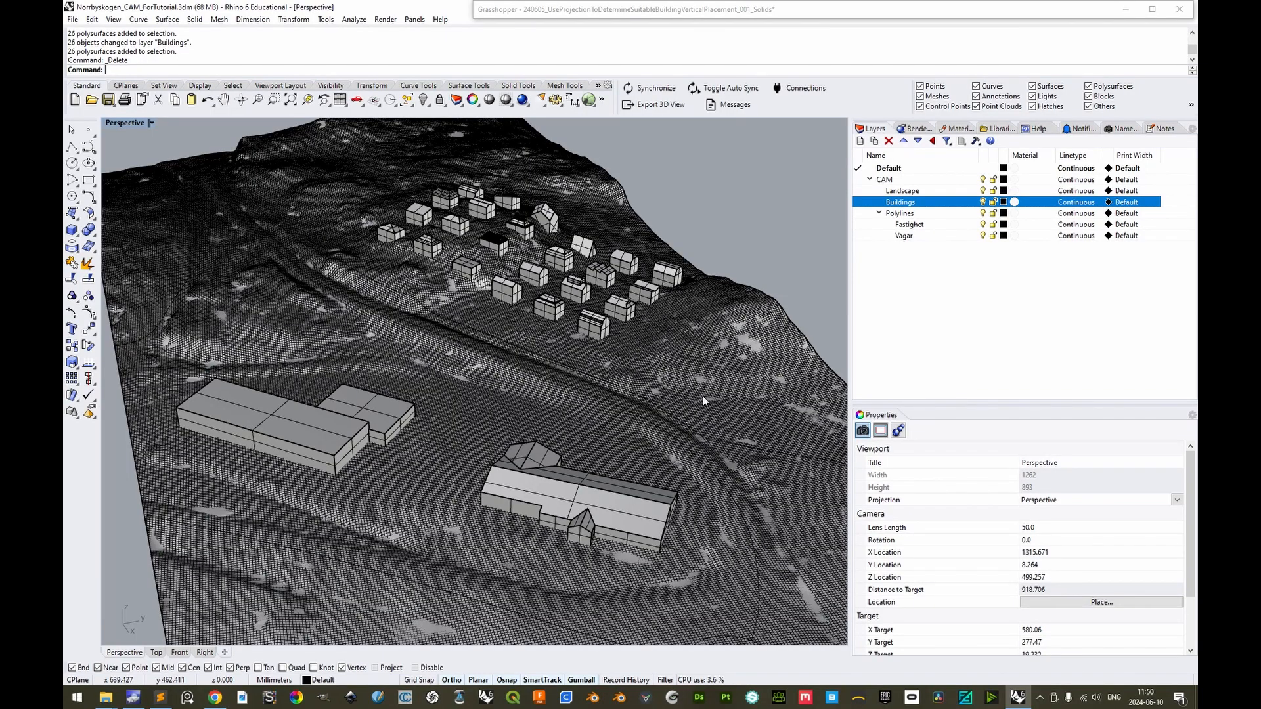
{"action": "mouse_move", "coordinate": [656, 328]}
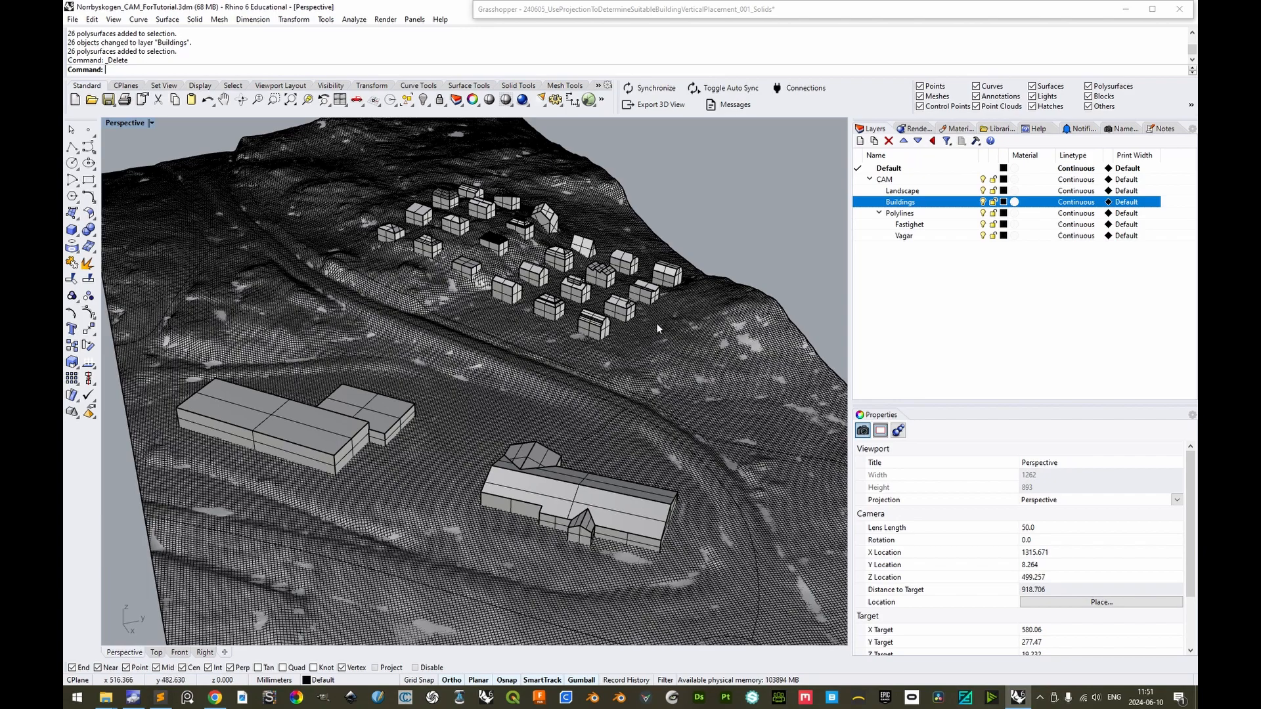
{"action": "mouse_move", "coordinate": [591, 340]}
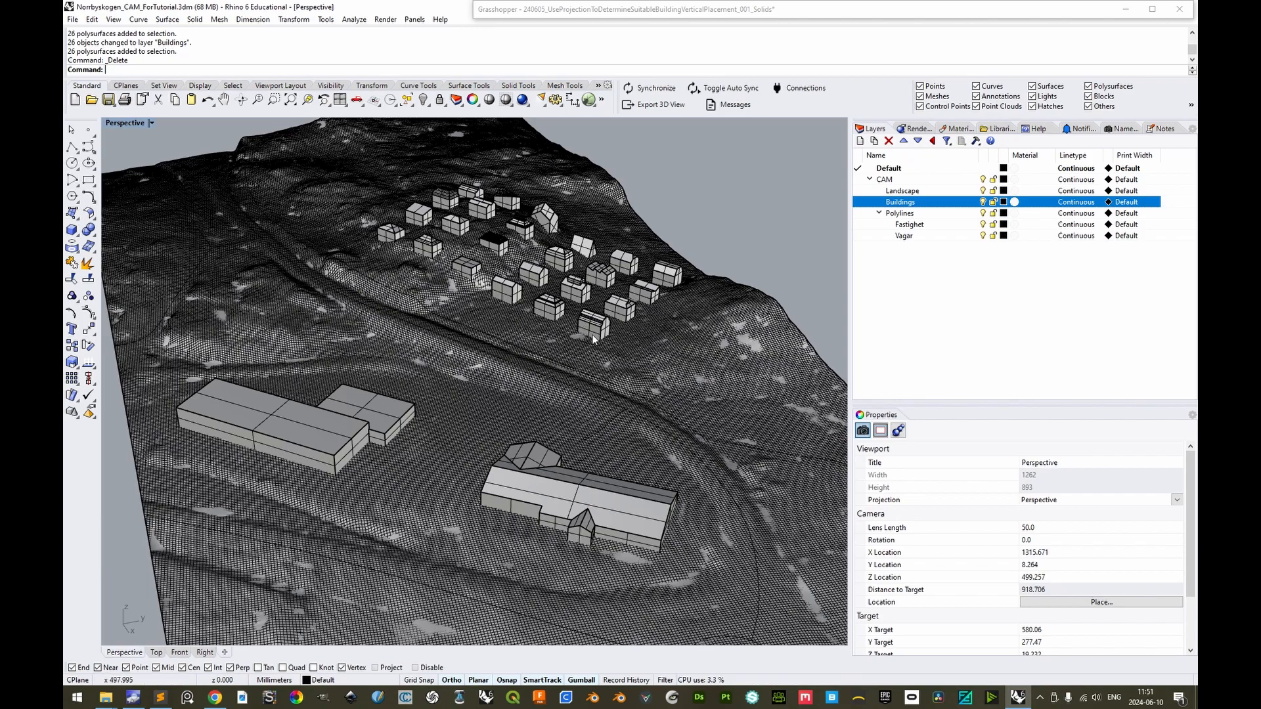
{"action": "mouse_move", "coordinate": [678, 298]}
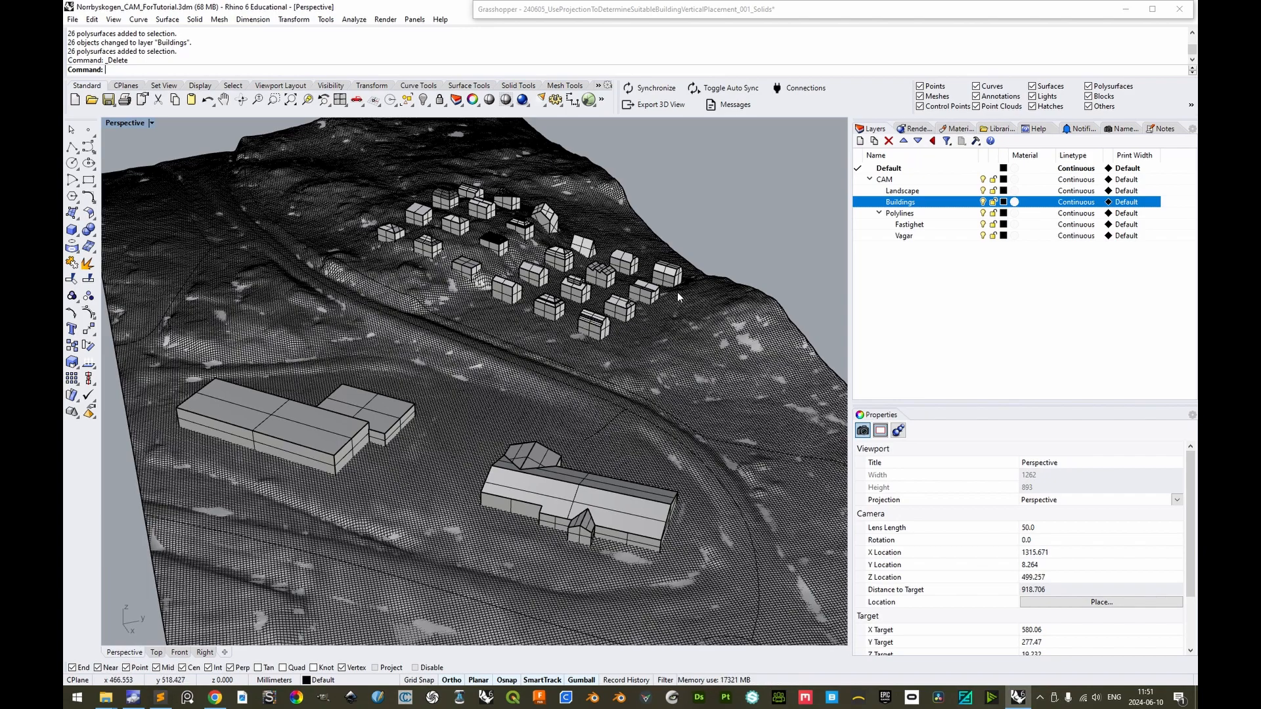
{"action": "mouse_move", "coordinate": [610, 281]}
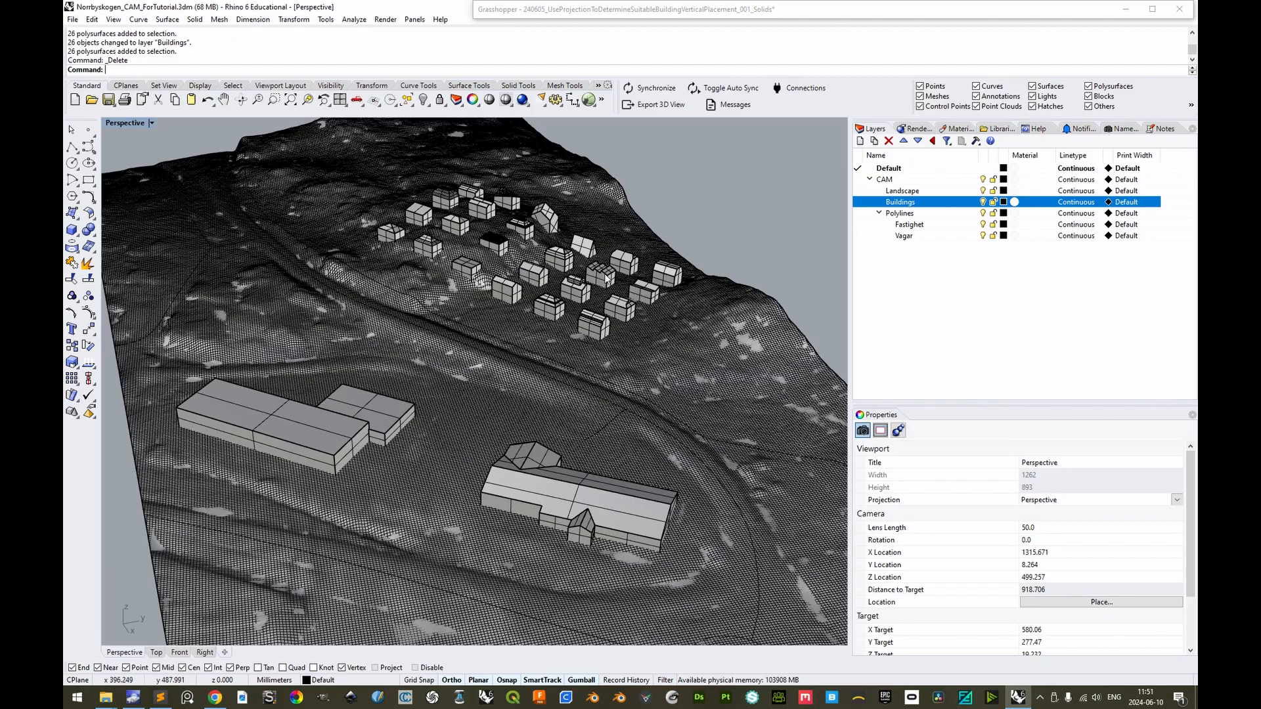
{"action": "mouse_move", "coordinate": [654, 308]}
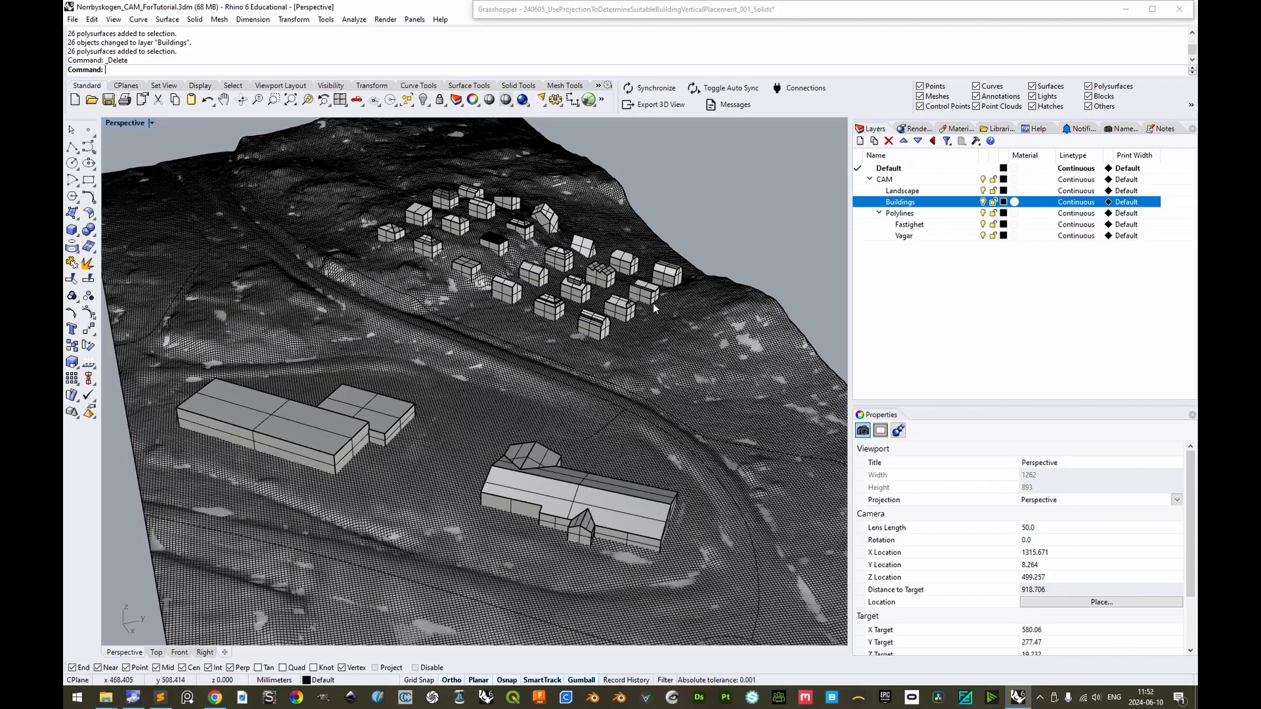
{"action": "mouse_move", "coordinate": [580, 327]}
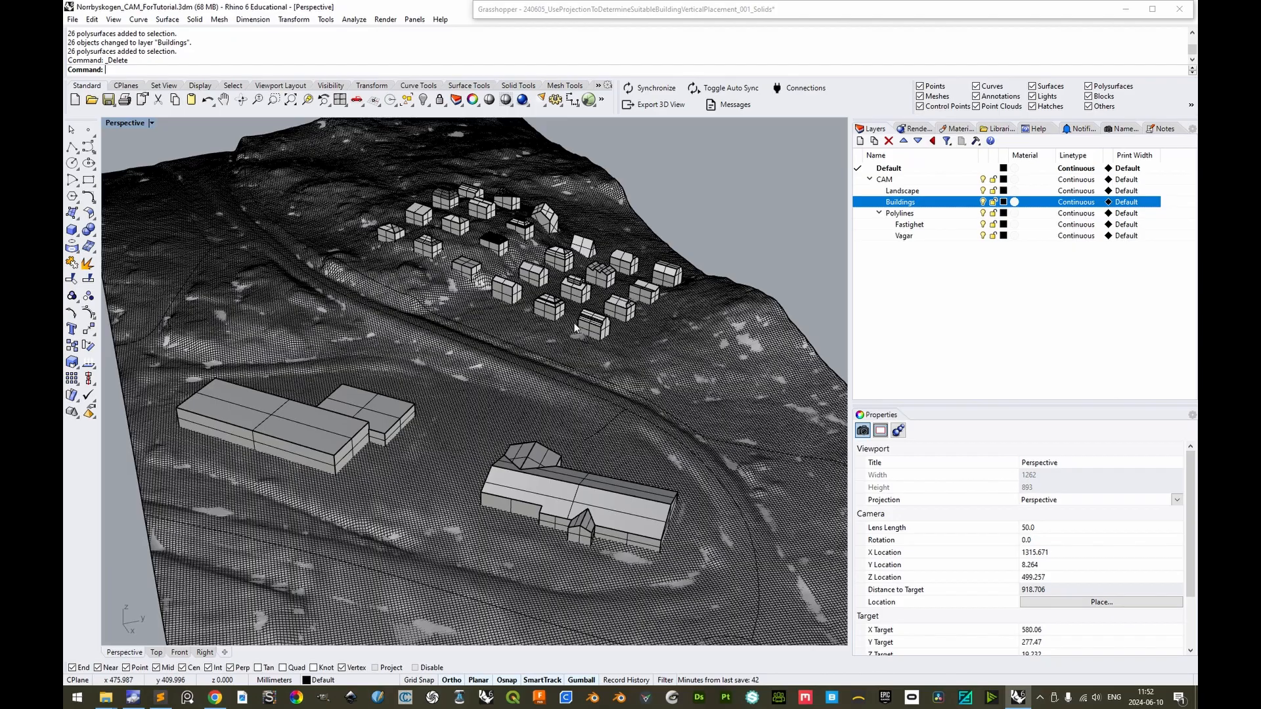
{"action": "mouse_move", "coordinate": [455, 279]}
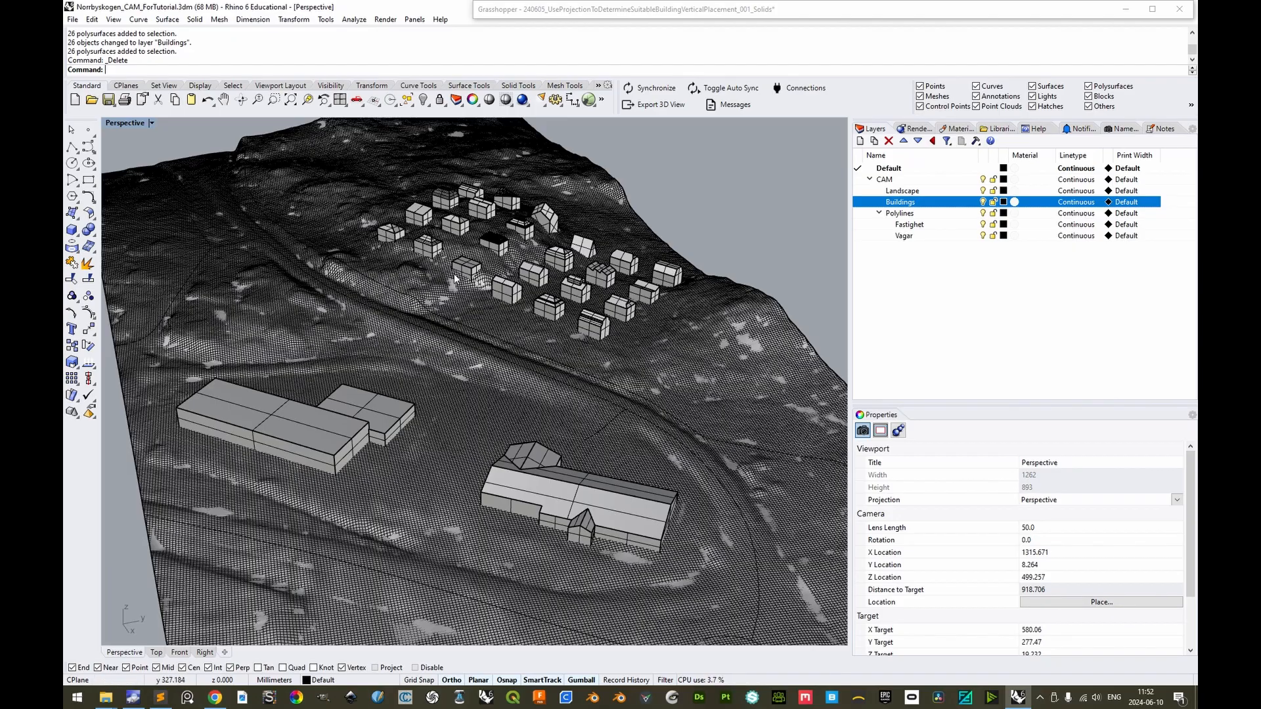
{"action": "mouse_move", "coordinate": [611, 284]}
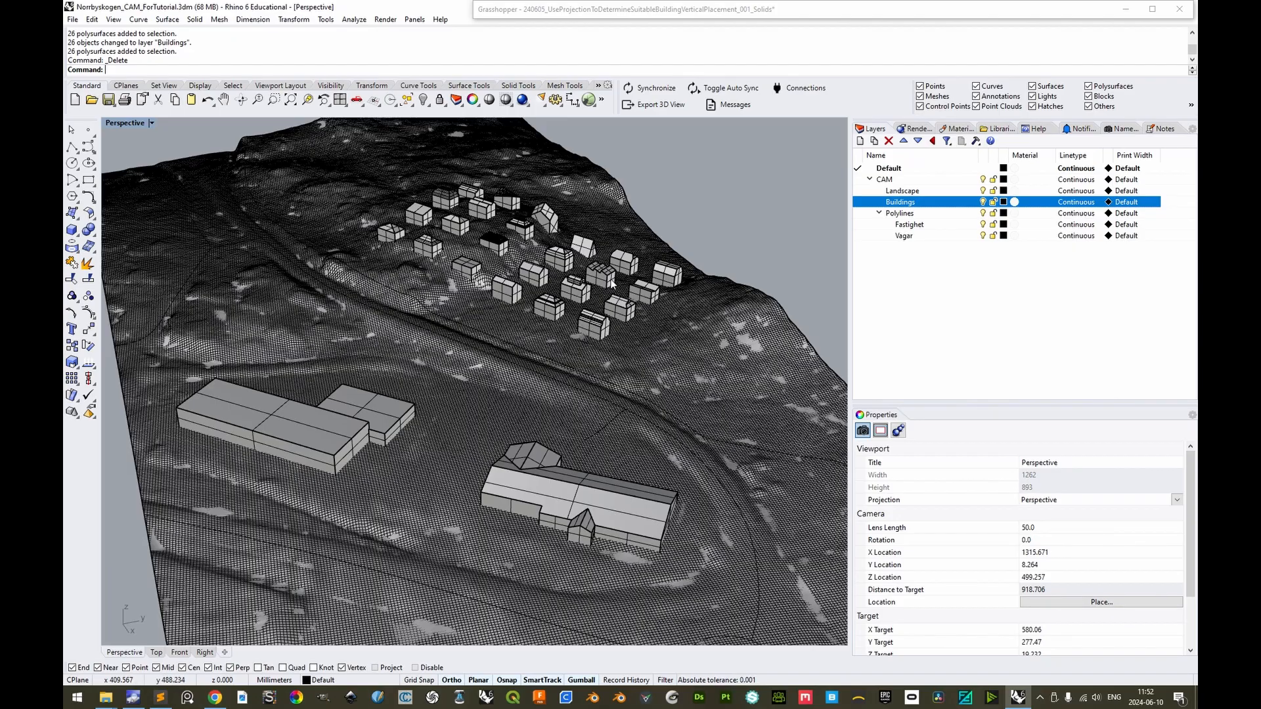
{"action": "mouse_move", "coordinate": [378, 228]}
{"action": "type", "text": "ZS"}
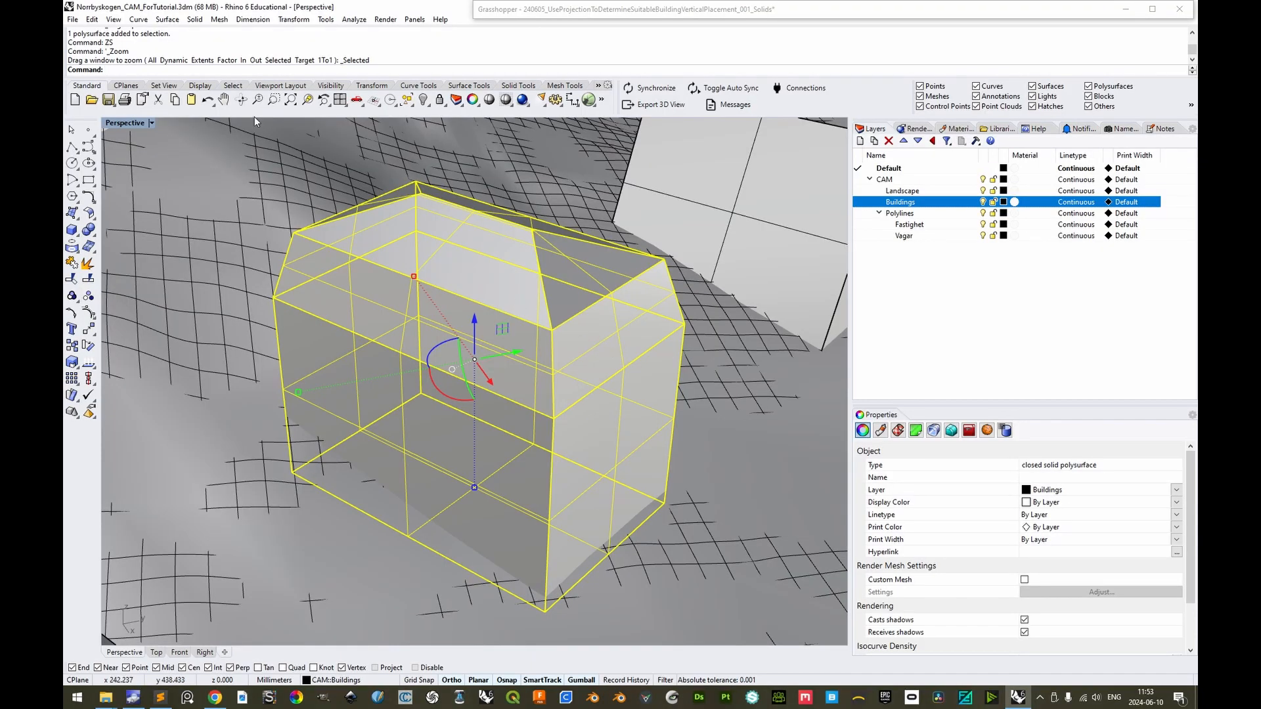
Inspect the selected building and undo the accidental ExtrudeSrf and gumball move
{"action": "scroll", "scroll_direction": "down", "scroll_amount": 3}
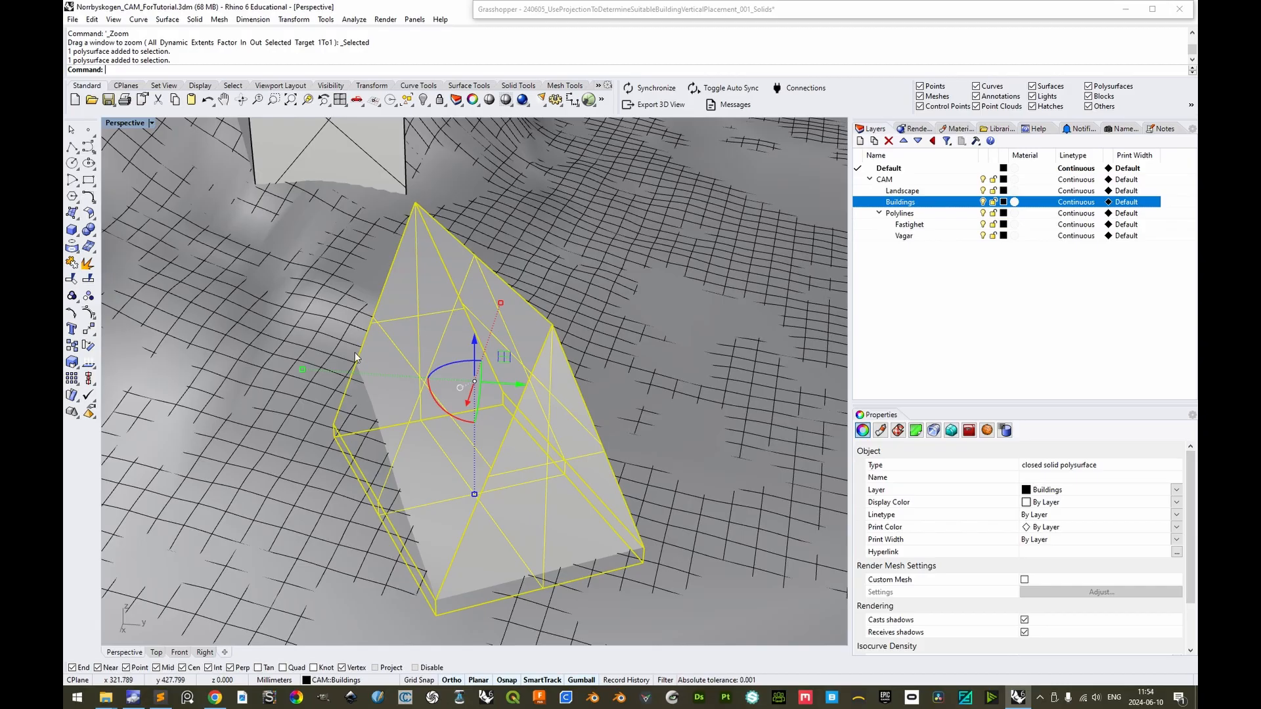
{"action": "mouse_move", "coordinate": [576, 519]}
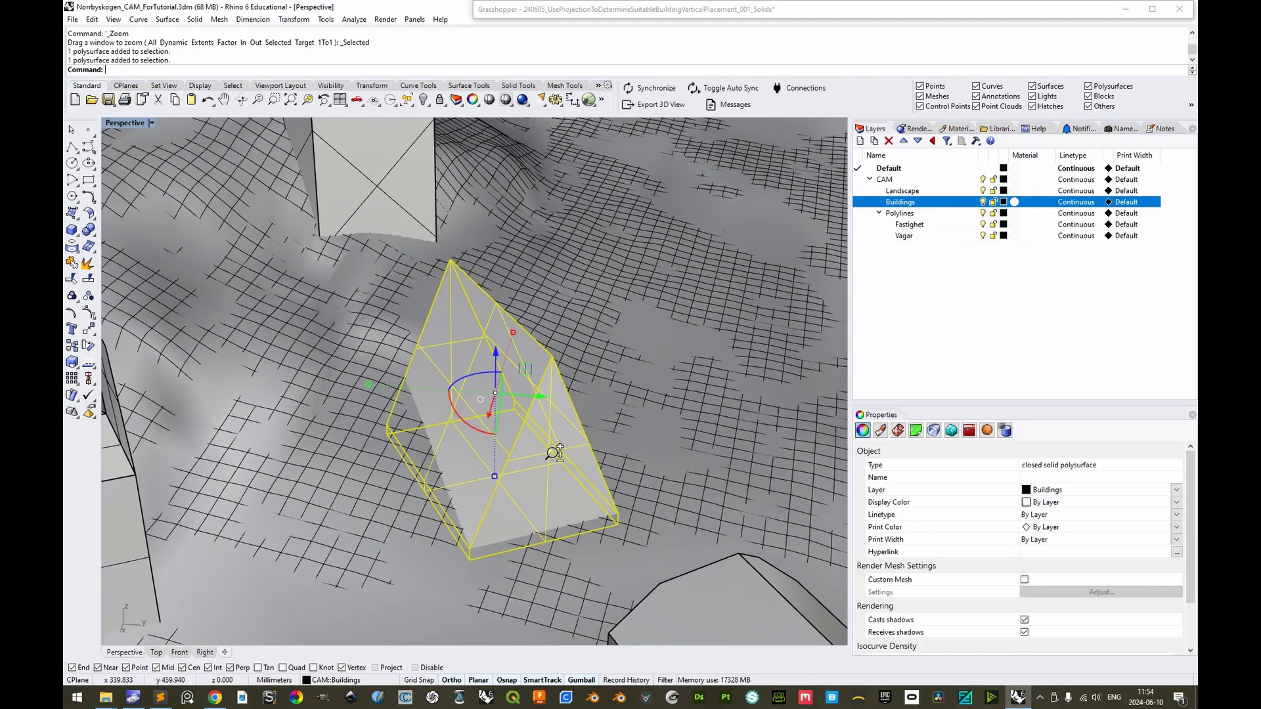
{"action": "key", "text": "ctrl+z"}
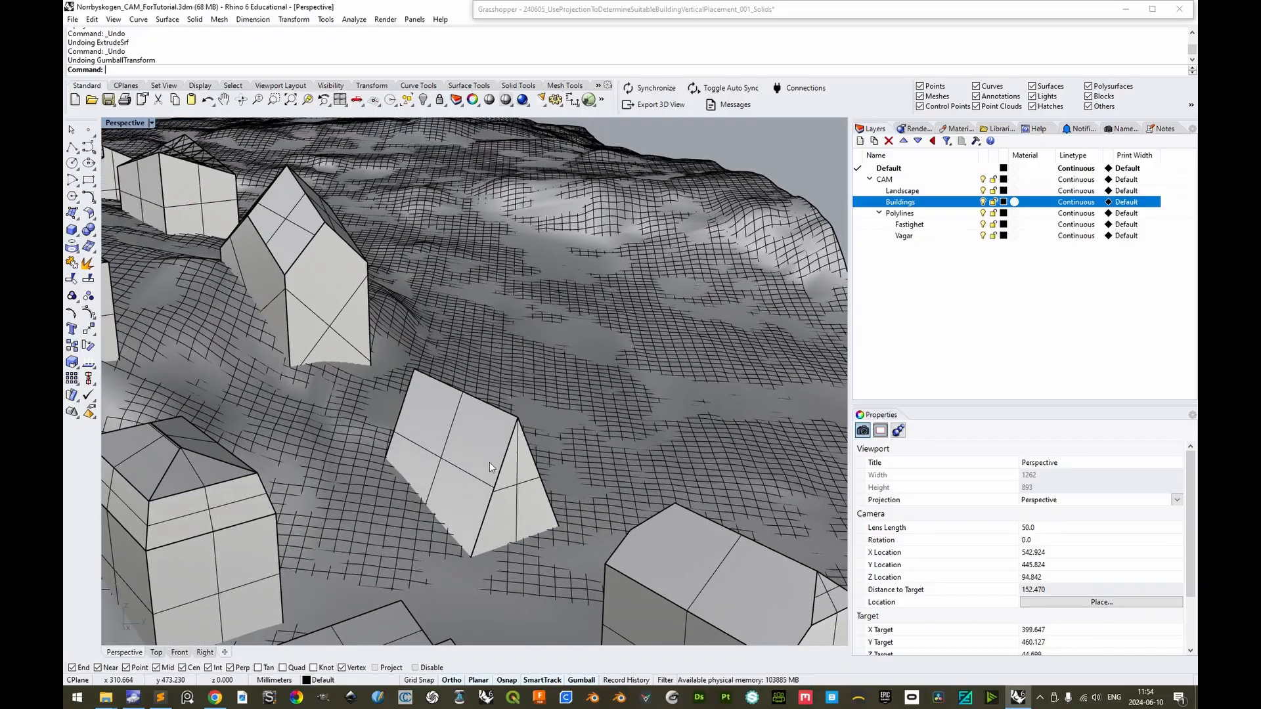
Extrude the building's base face 25 mm with ExtrudeSrf, keeping it a closed solid
{"action": "left_click", "coordinate": [458, 466]}
{"action": "type", "text": "25"}
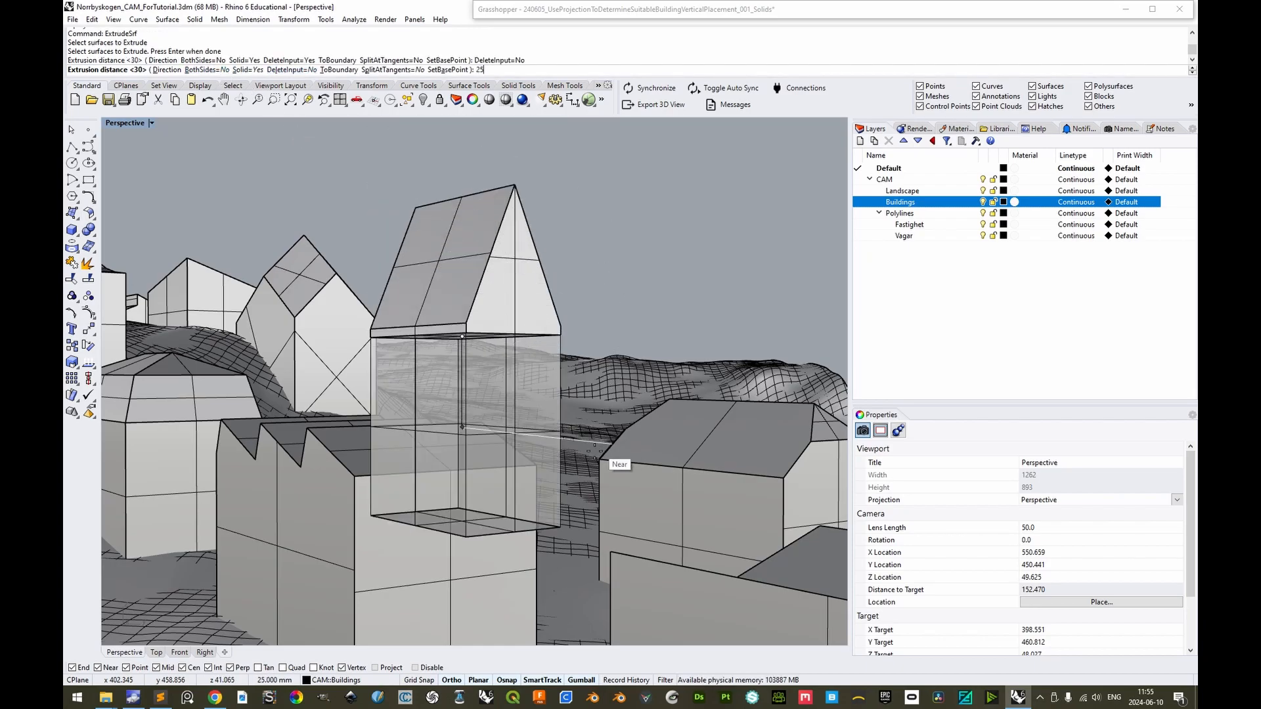
{"action": "key", "text": "Return"}
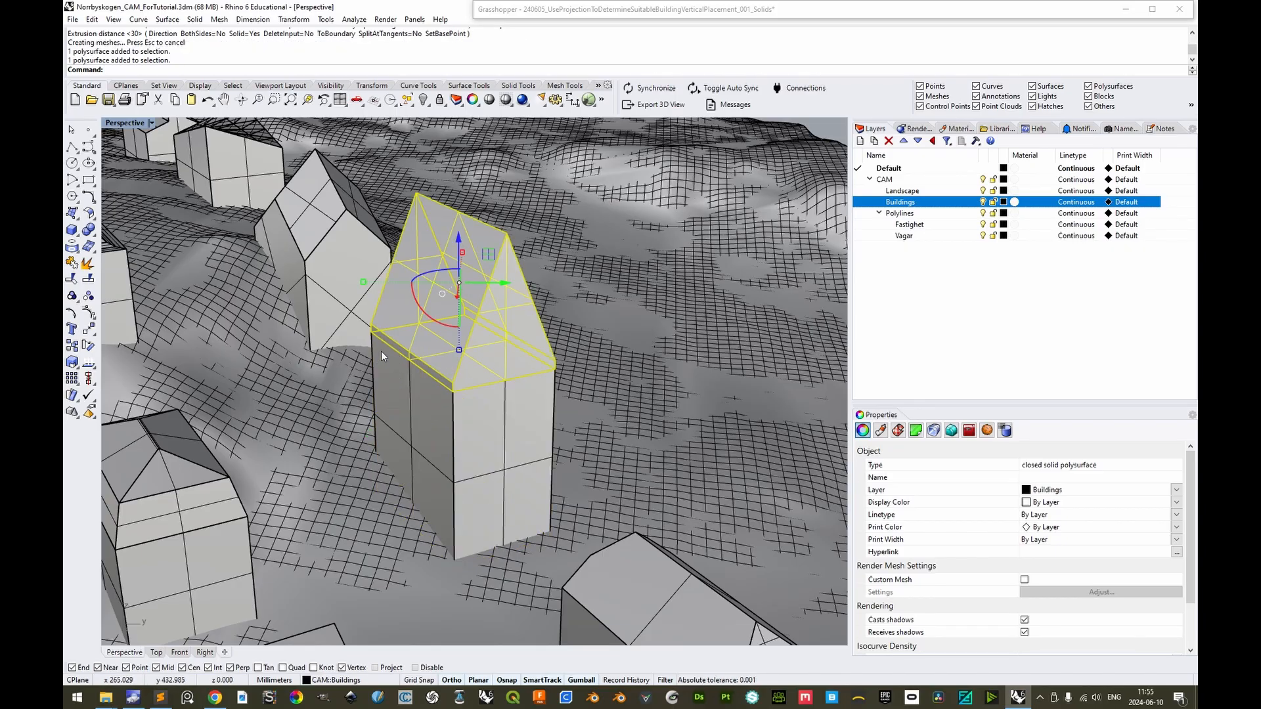
{"action": "mouse_move", "coordinate": [458, 344]}
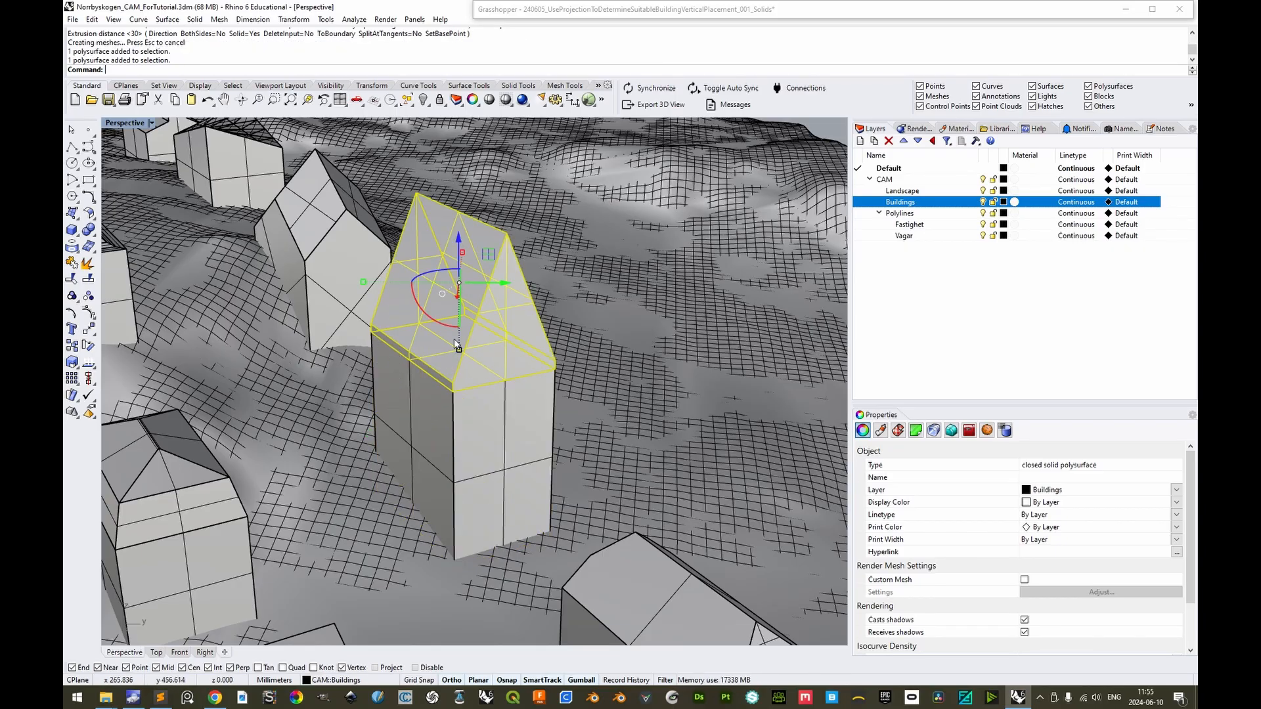
{"action": "mouse_move", "coordinate": [475, 250]}
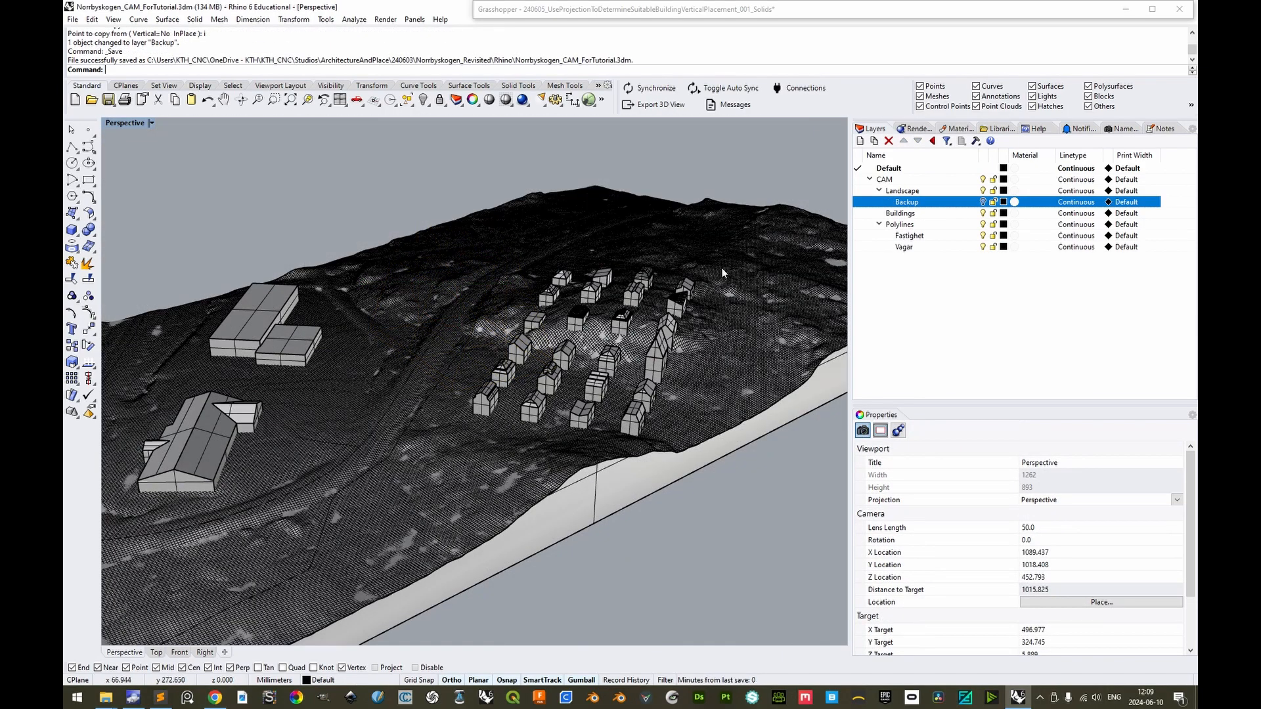
{"action": "mouse_move", "coordinate": [690, 303]}
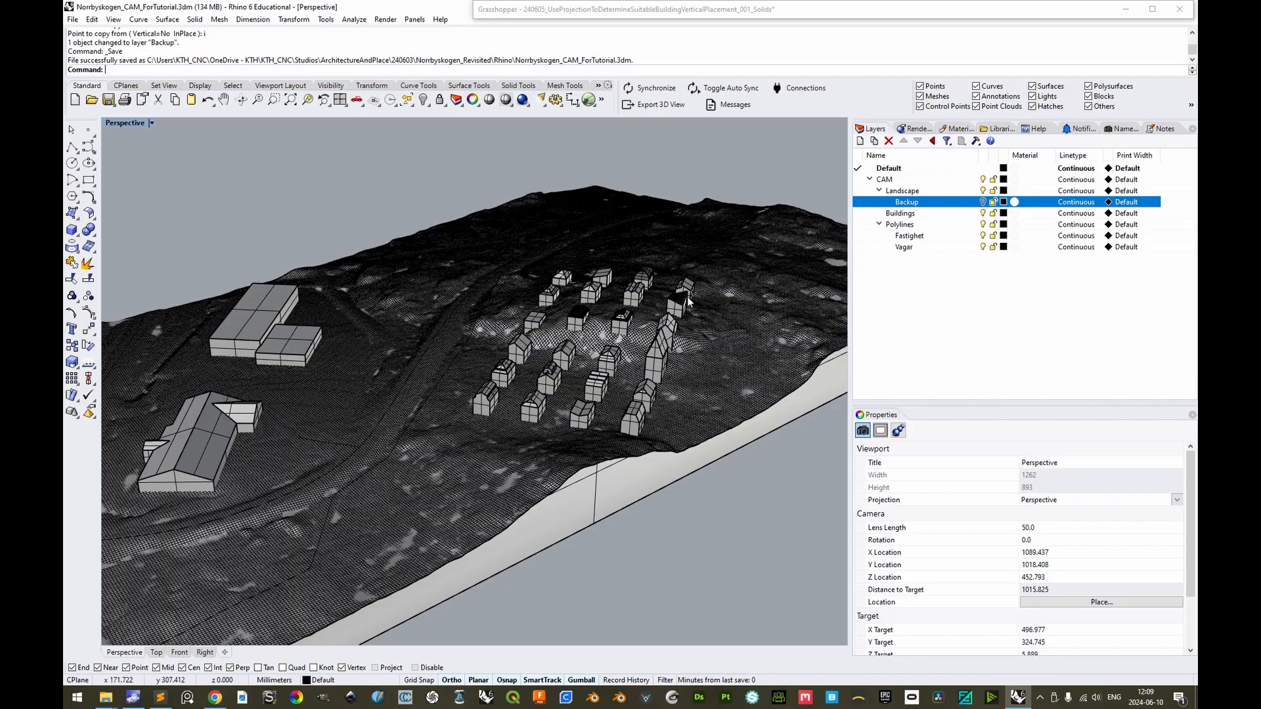
{"action": "mouse_move", "coordinate": [800, 307]}
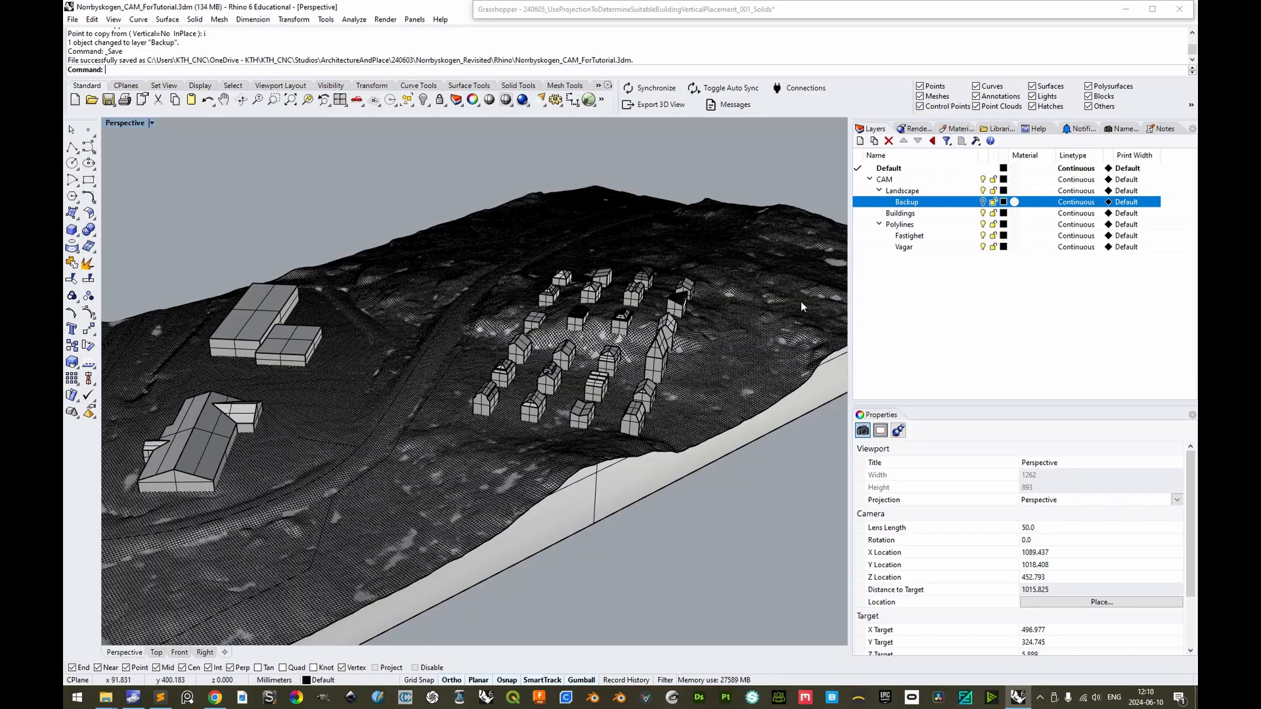
{"action": "mouse_move", "coordinate": [758, 382]}
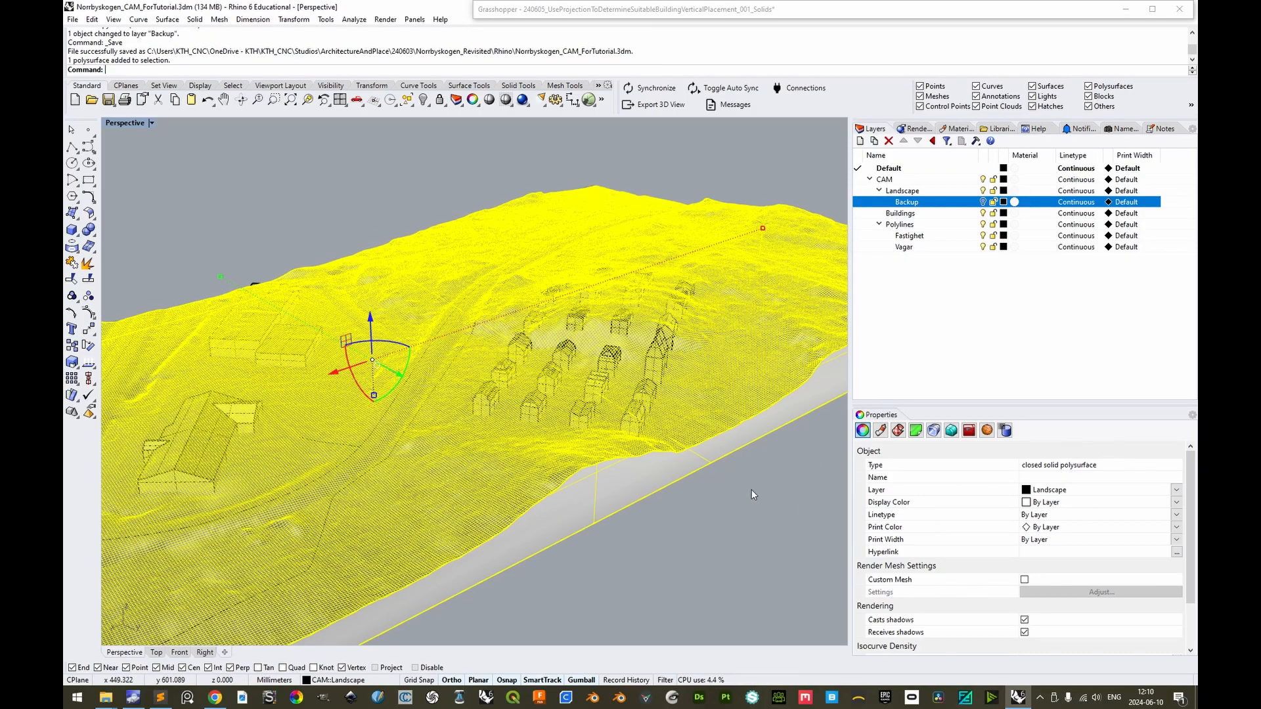
Select the Buildings layer objects plus the stray Default-layer block and move it onto Buildings
{"action": "right_click", "coordinate": [897, 213]}
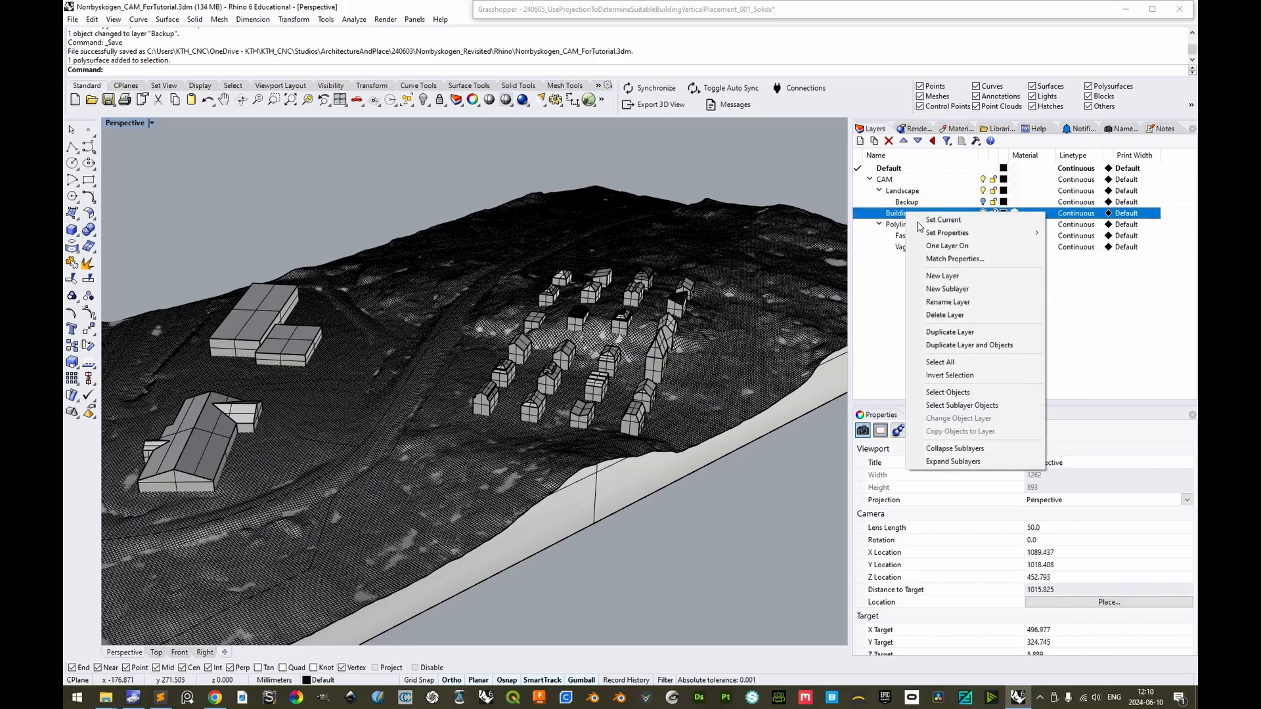
{"action": "left_click", "coordinate": [948, 392]}
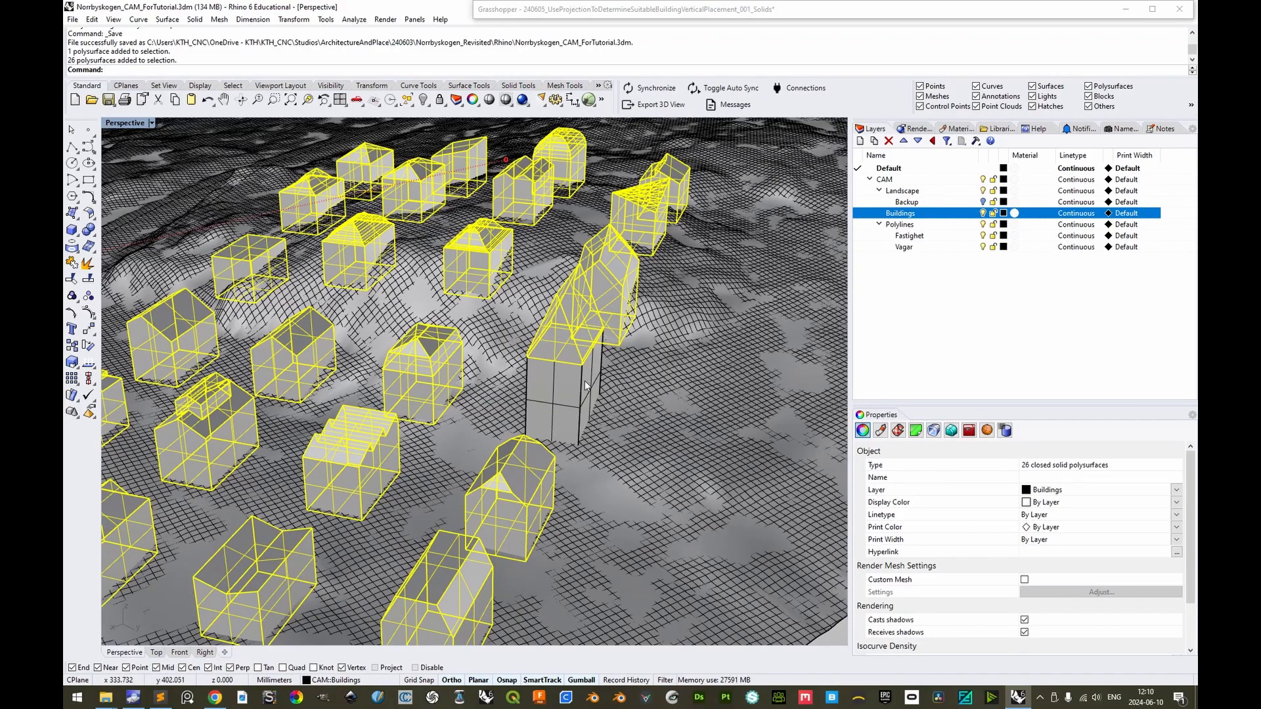
{"action": "left_click", "coordinate": [563, 379]}
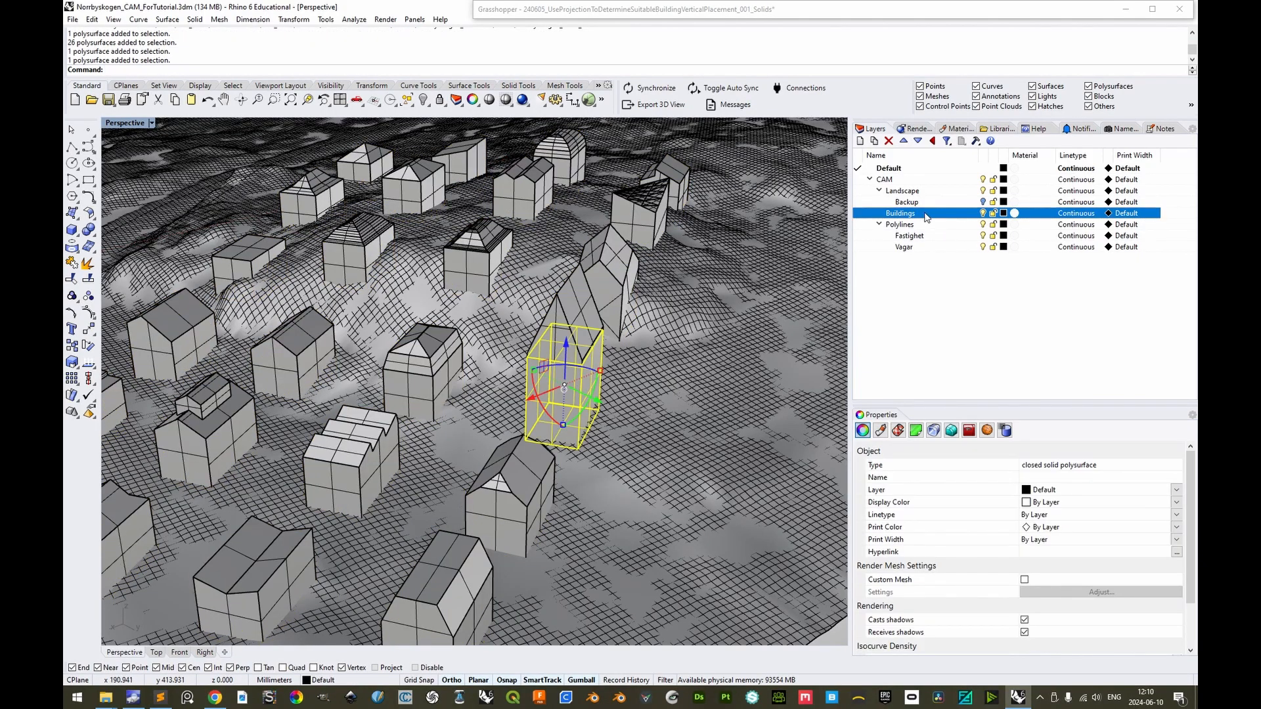
{"action": "right_click", "coordinate": [901, 213]}
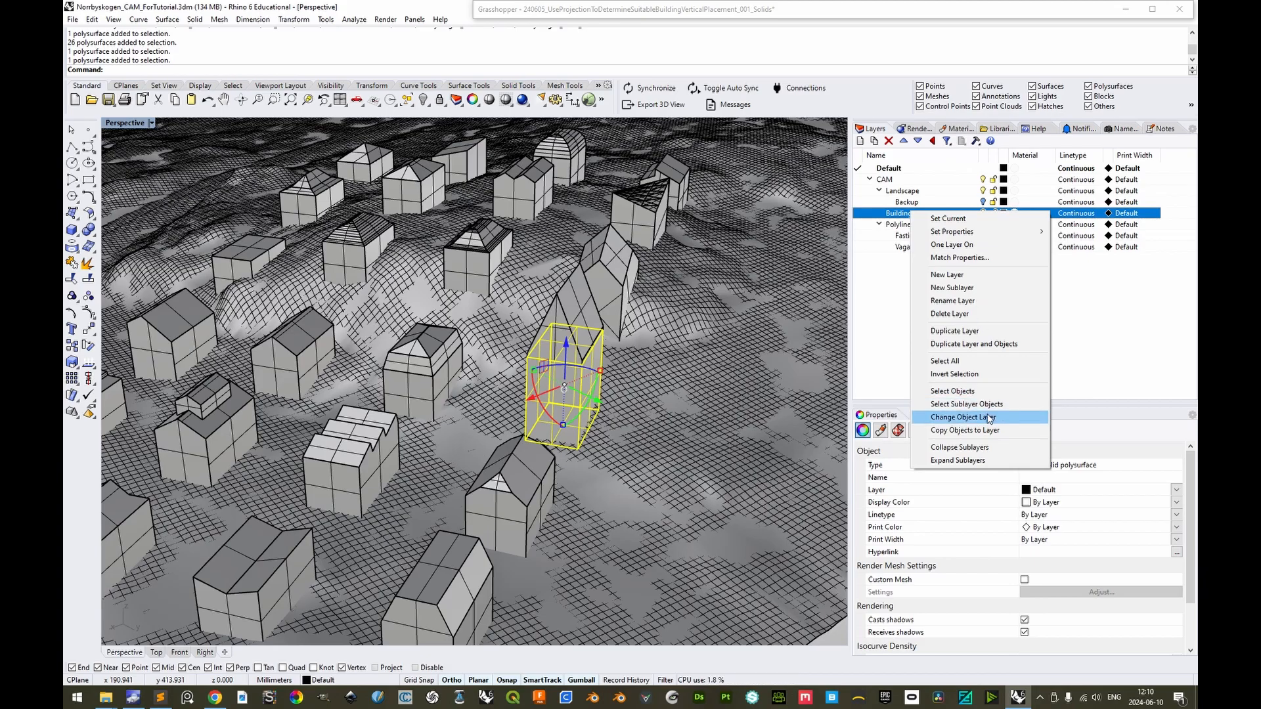
{"action": "left_click", "coordinate": [962, 417]}
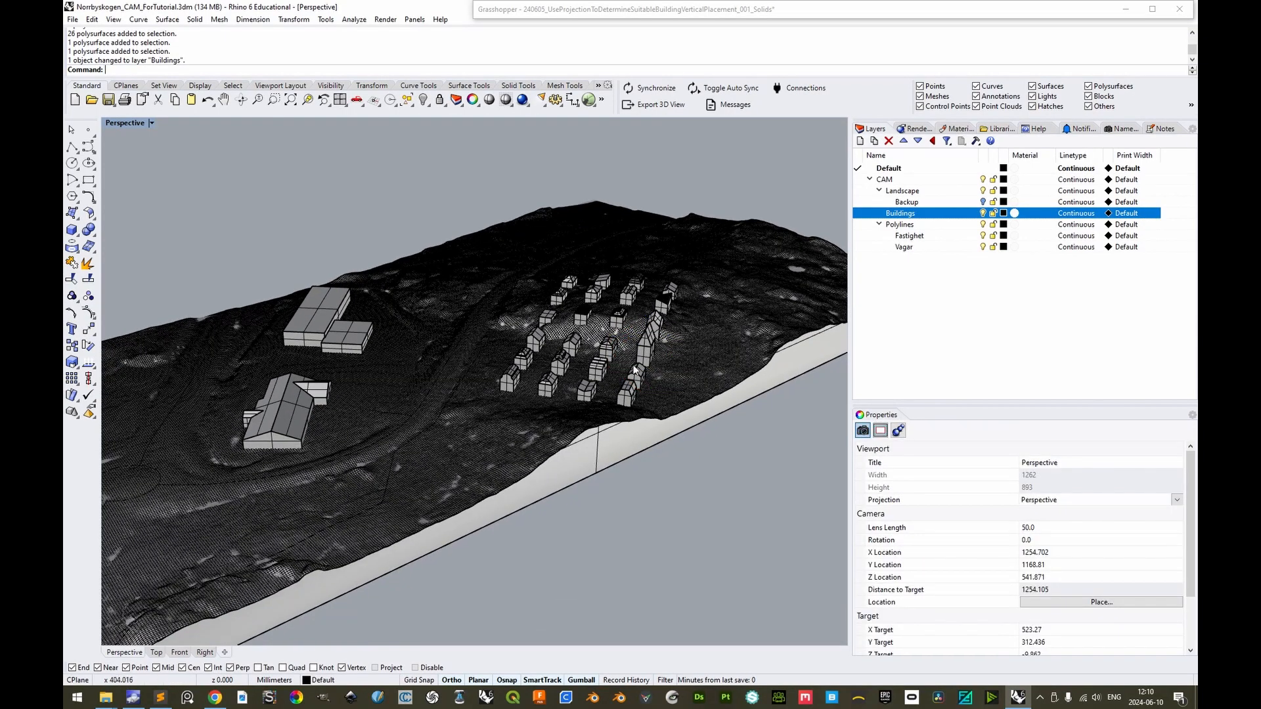
{"action": "mouse_move", "coordinate": [539, 265]}
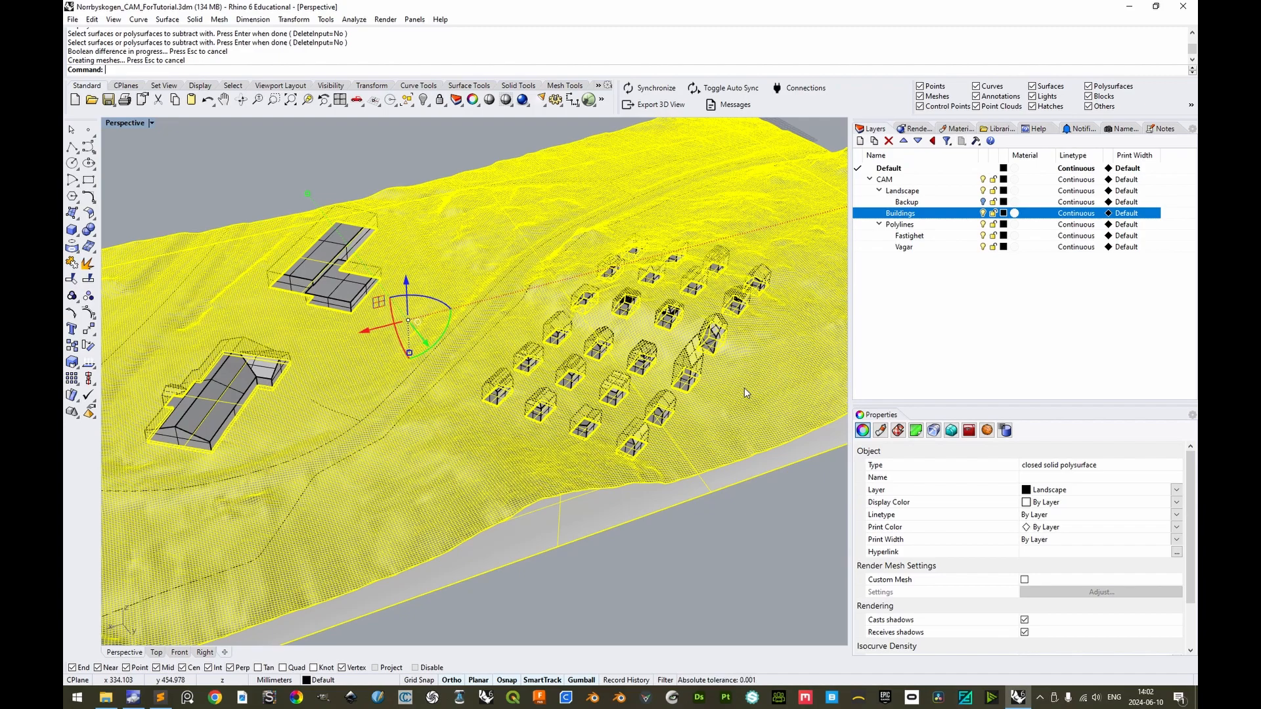
{"action": "mouse_move", "coordinate": [744, 392]}
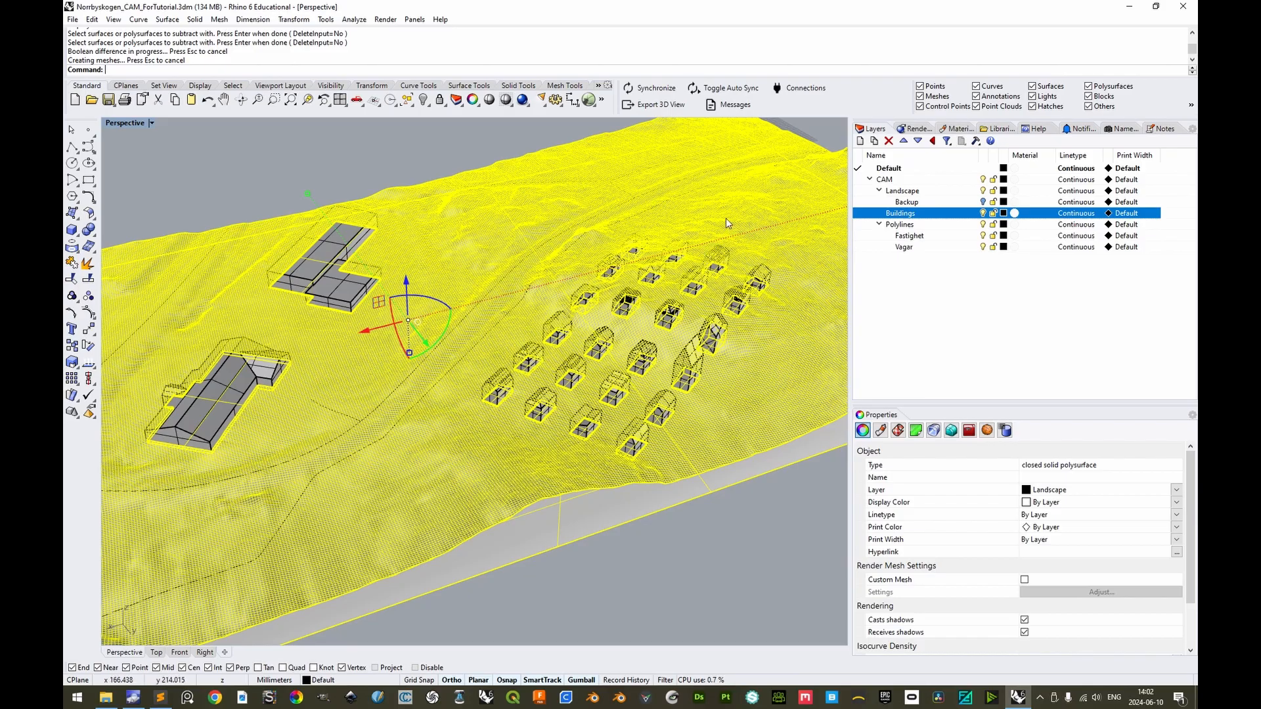
{"action": "mouse_move", "coordinate": [675, 249]}
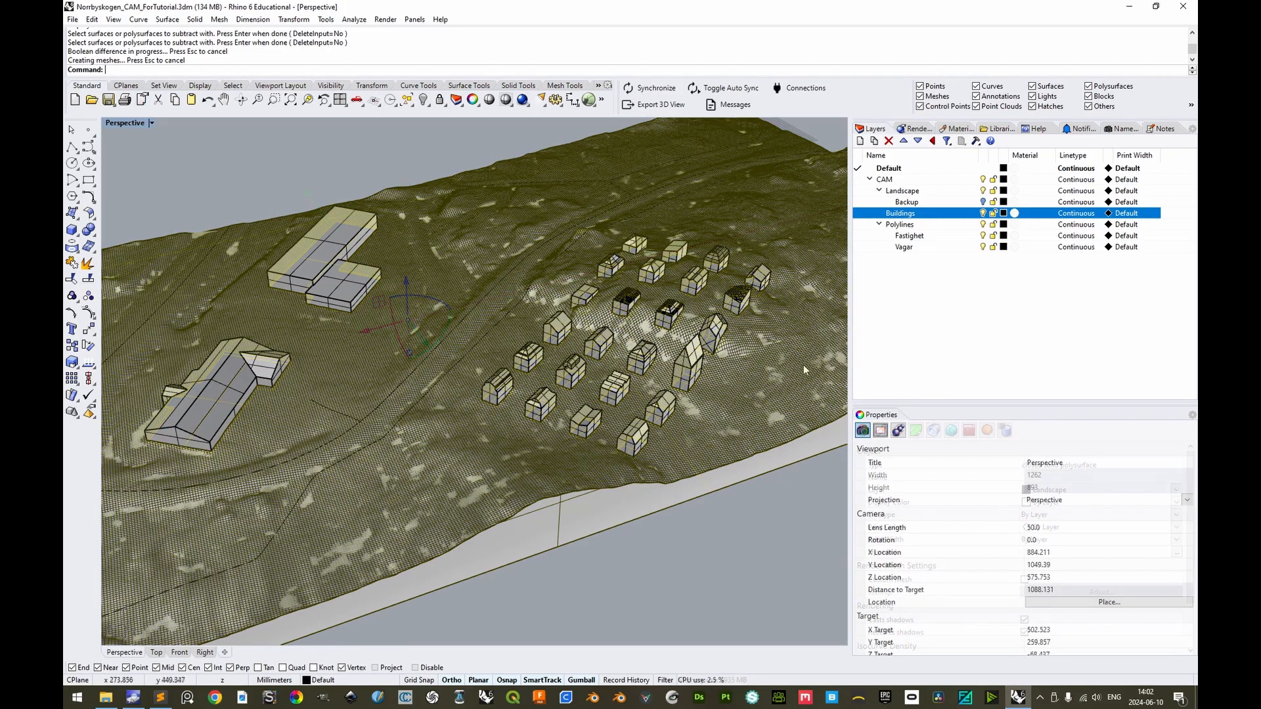
Zoom into the terrain to inspect the rectangular pockets cut where each building stood
{"action": "left_click", "coordinate": [983, 213]}
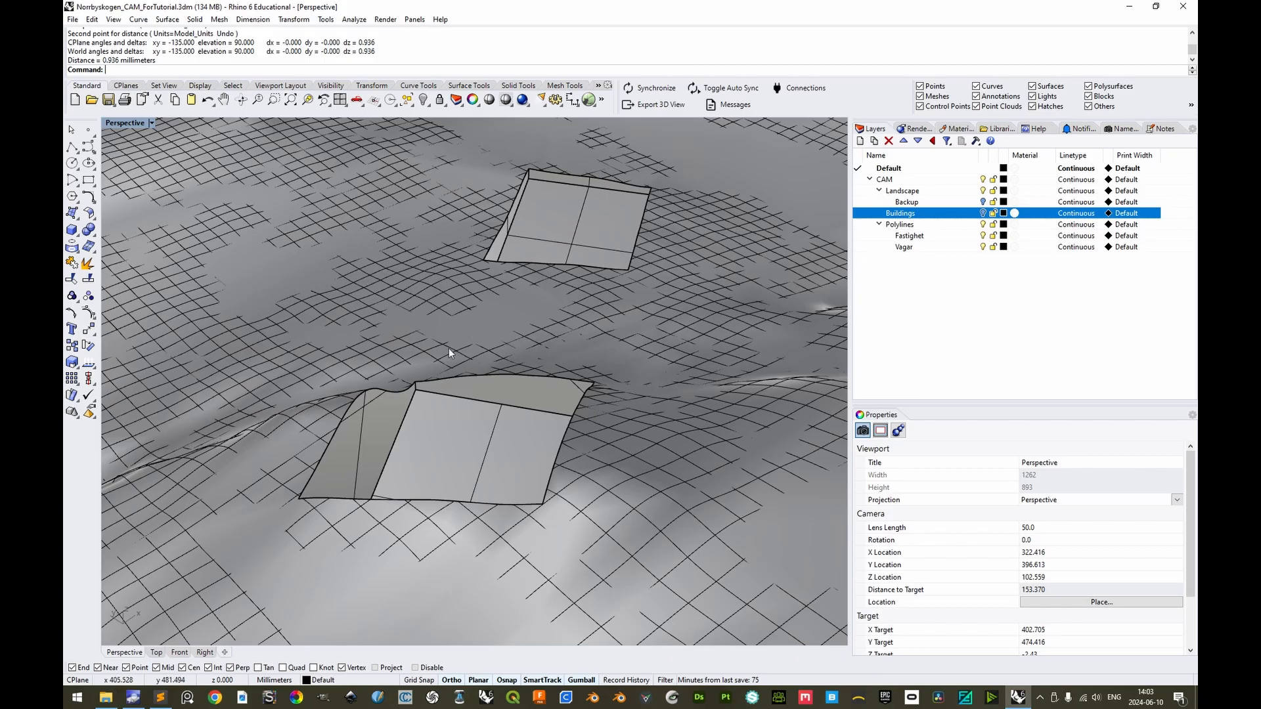
{"action": "scroll", "scroll_direction": "down", "scroll_amount": 3}
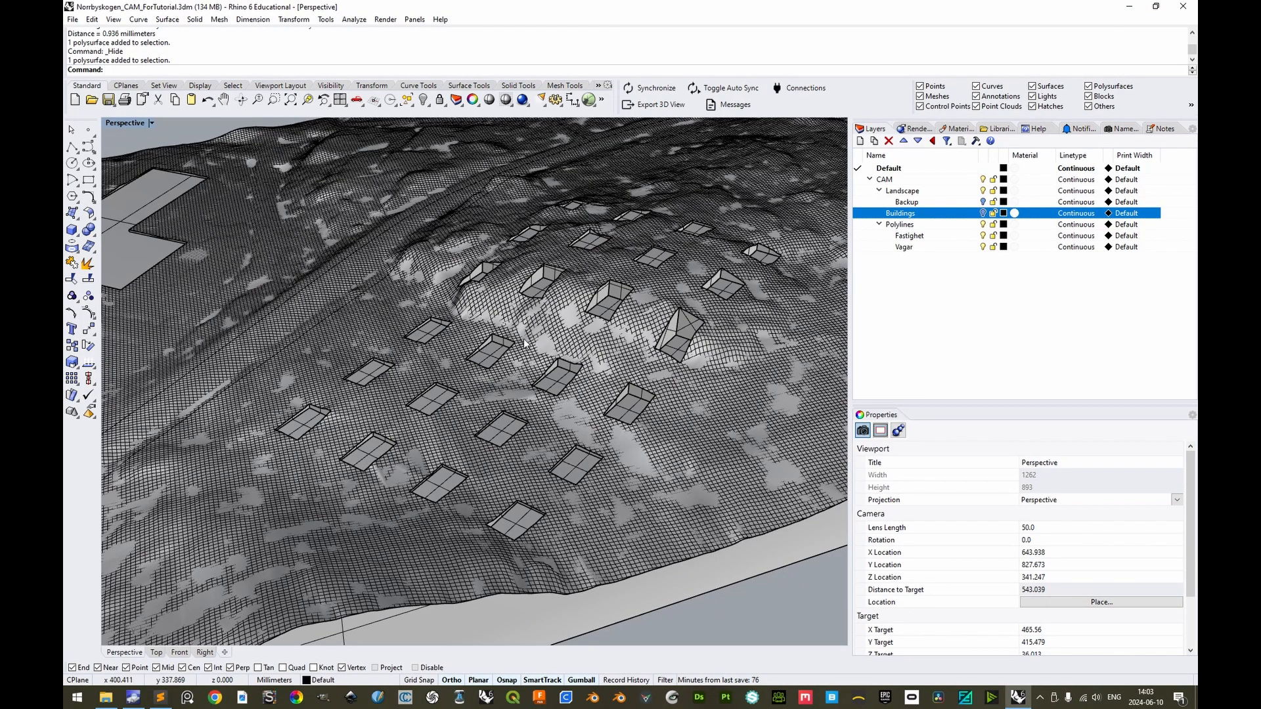
{"action": "mouse_move", "coordinate": [505, 400]}
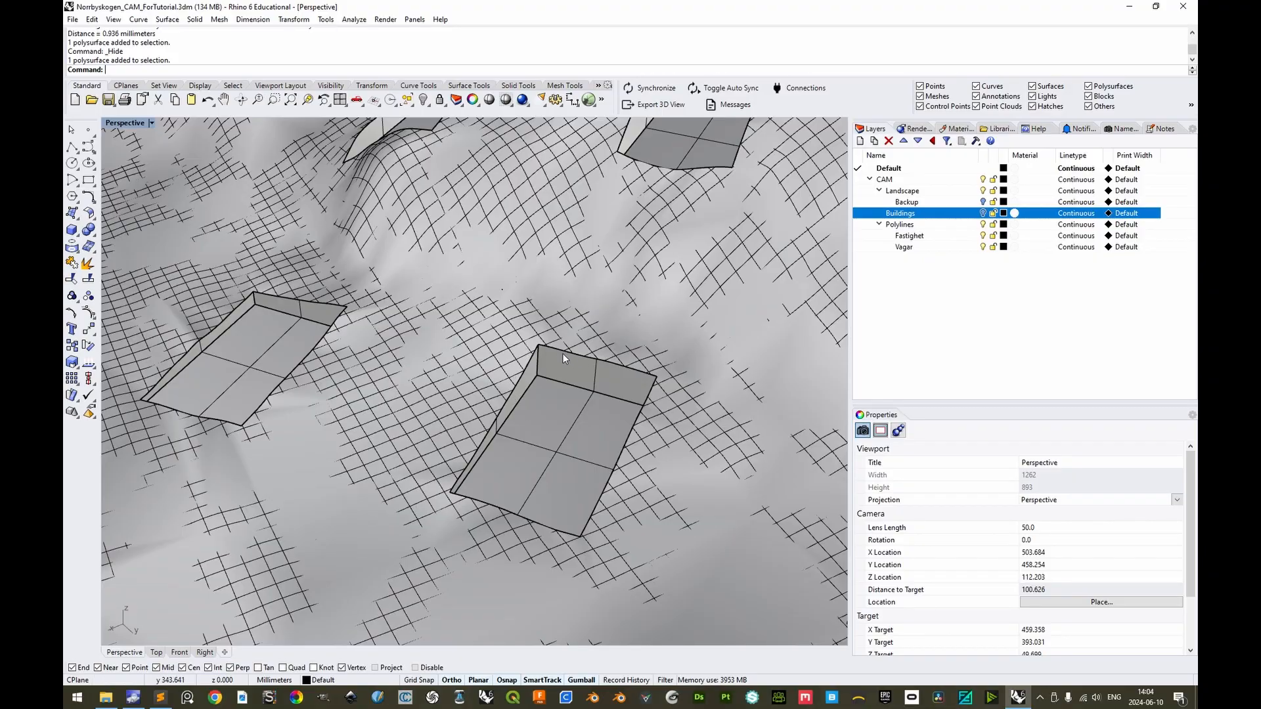
{"action": "mouse_move", "coordinate": [534, 359]}
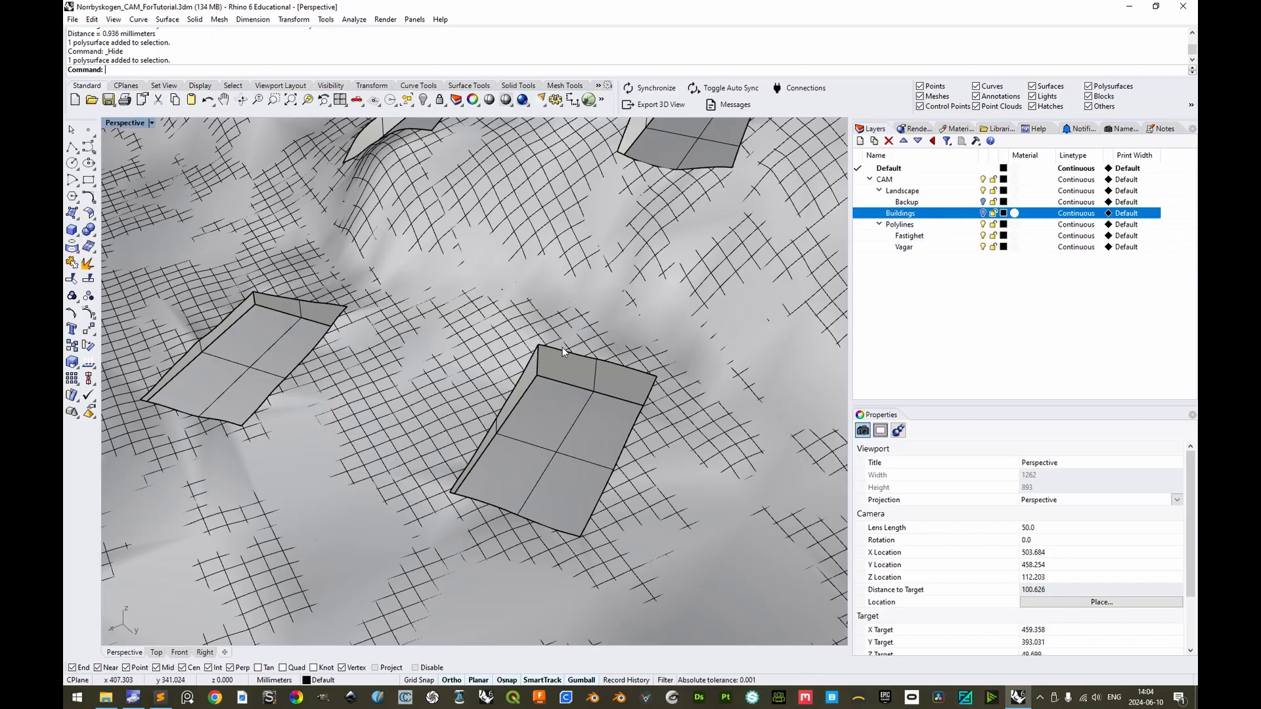
{"action": "mouse_move", "coordinate": [568, 391]}
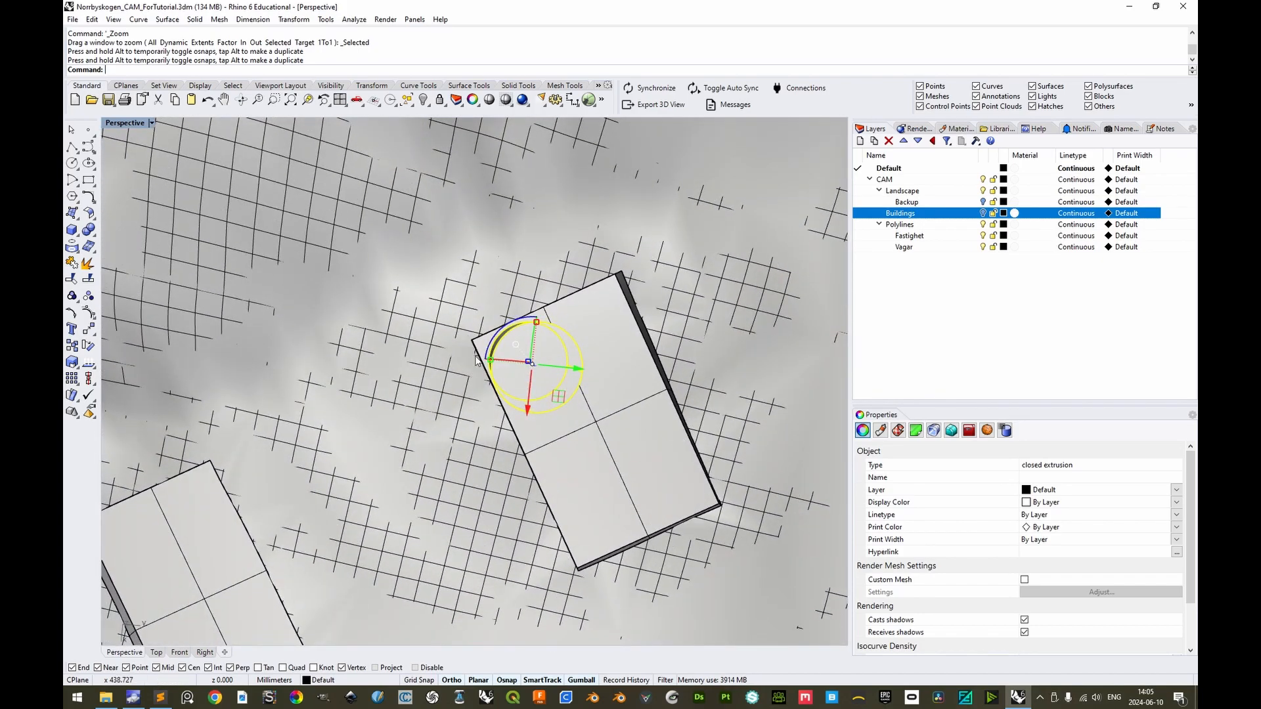
{"action": "mouse_move", "coordinate": [500, 407]}
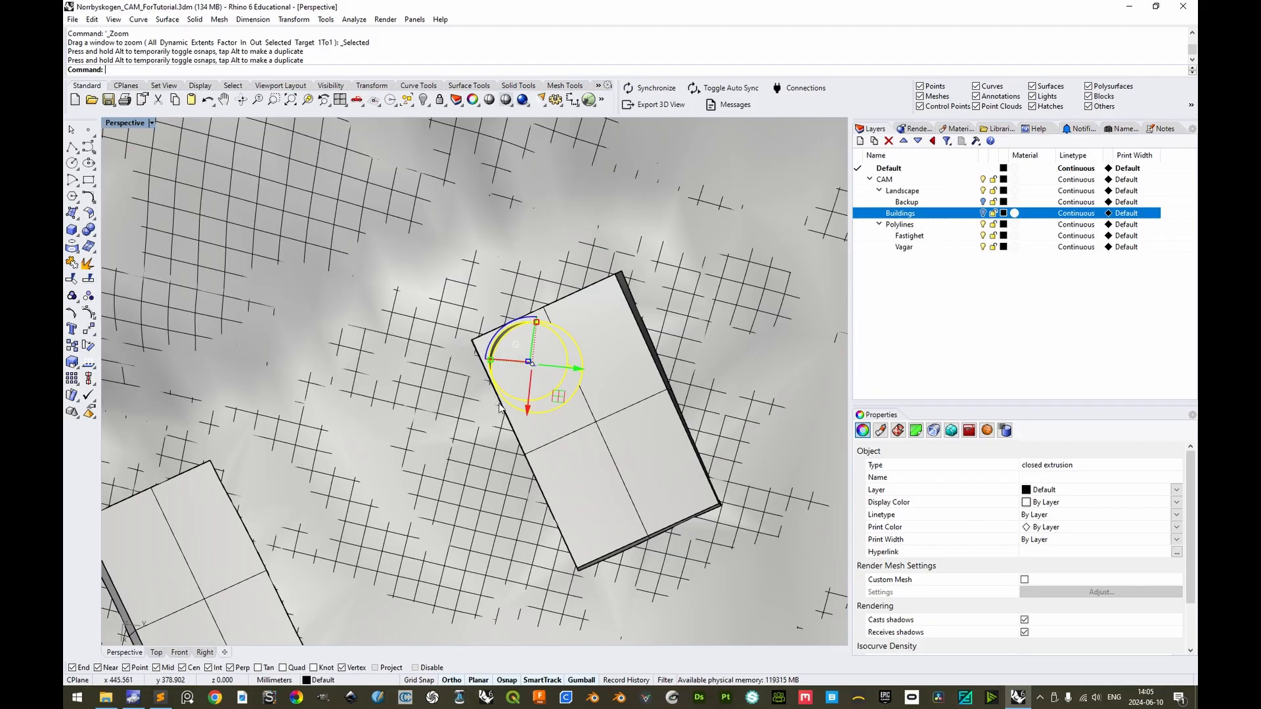
{"action": "mouse_move", "coordinate": [458, 349]}
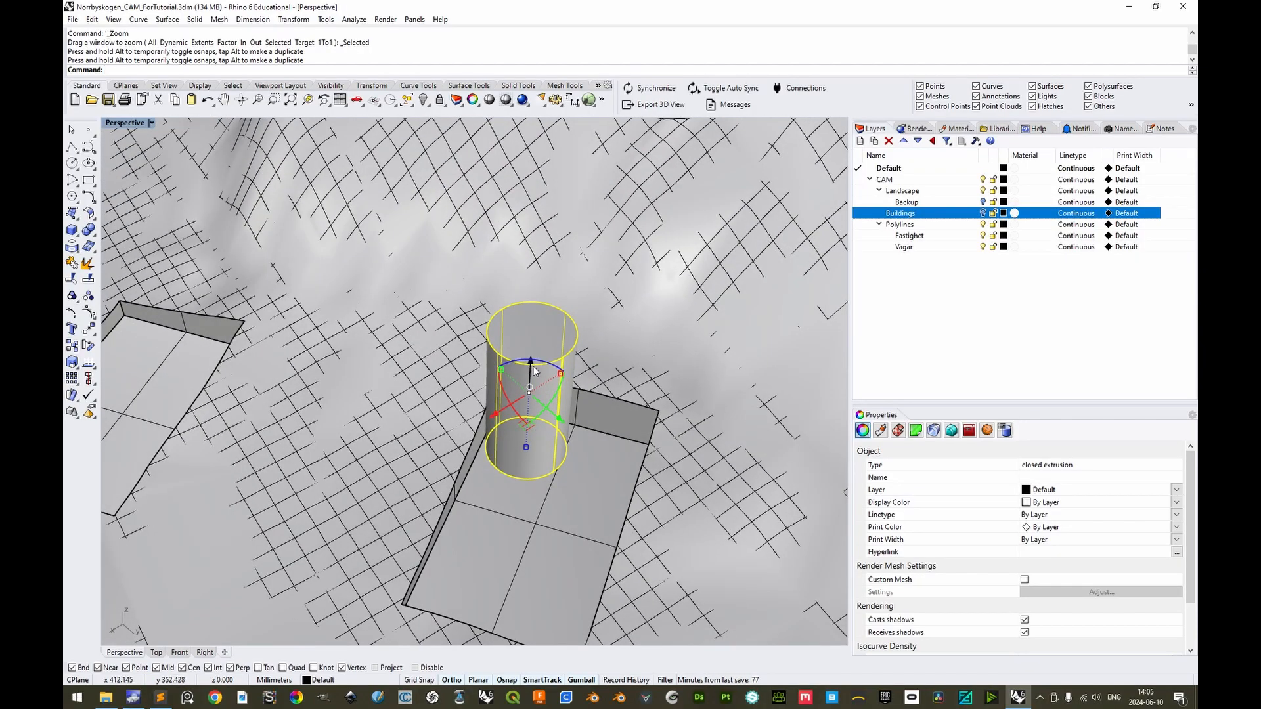
Delete the stray cylindrical extrusion inside one pocket, leaving the terrain clean
{"action": "key", "text": "Delete"}
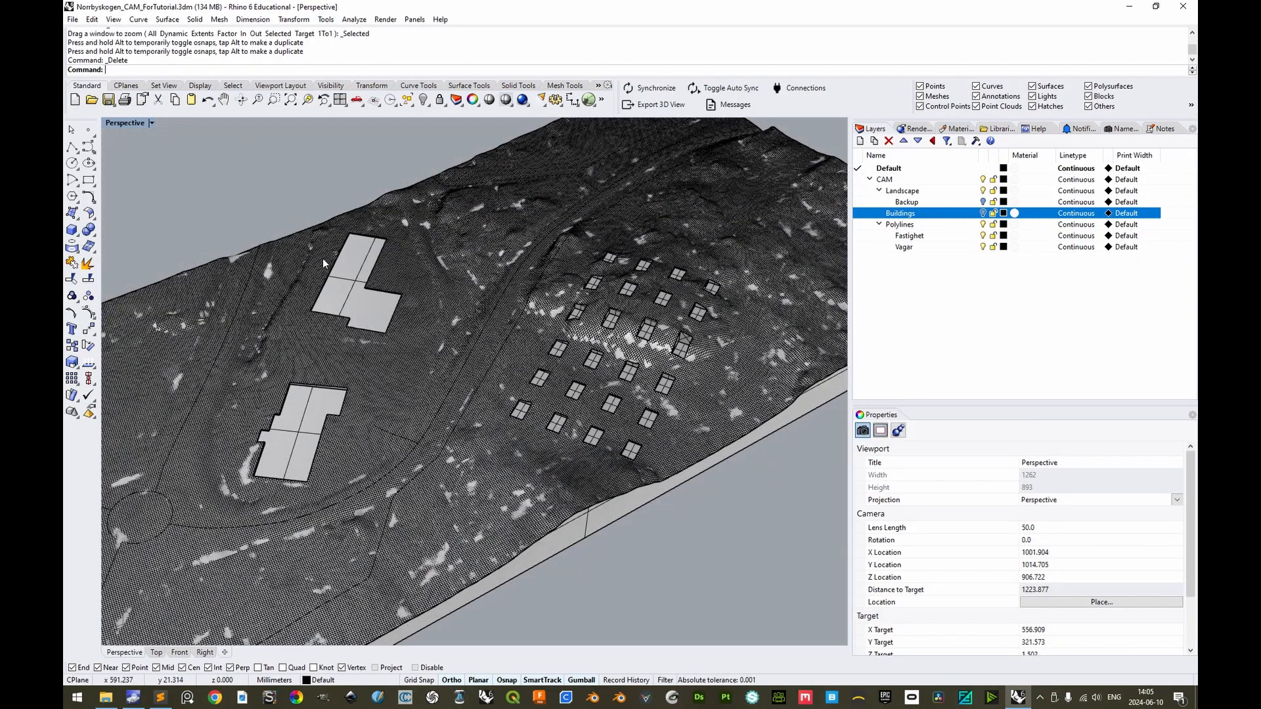
{"action": "mouse_move", "coordinate": [638, 450]}
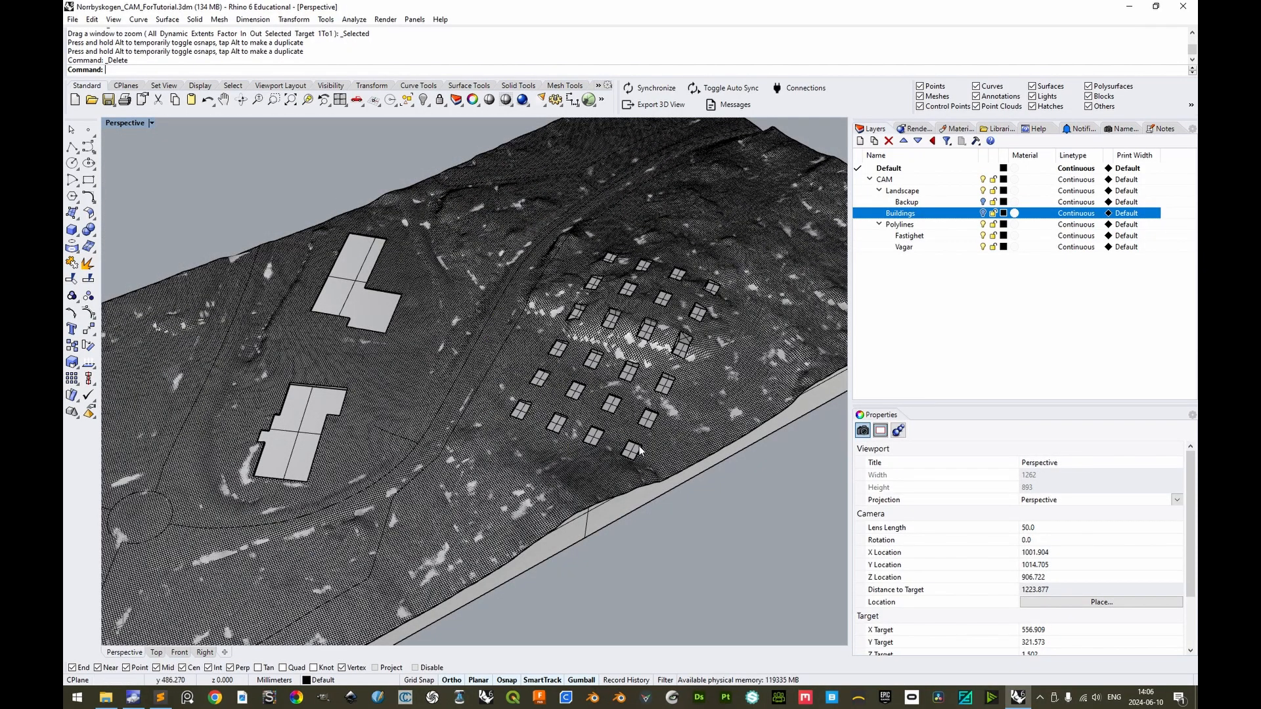
{"action": "mouse_move", "coordinate": [550, 273]}
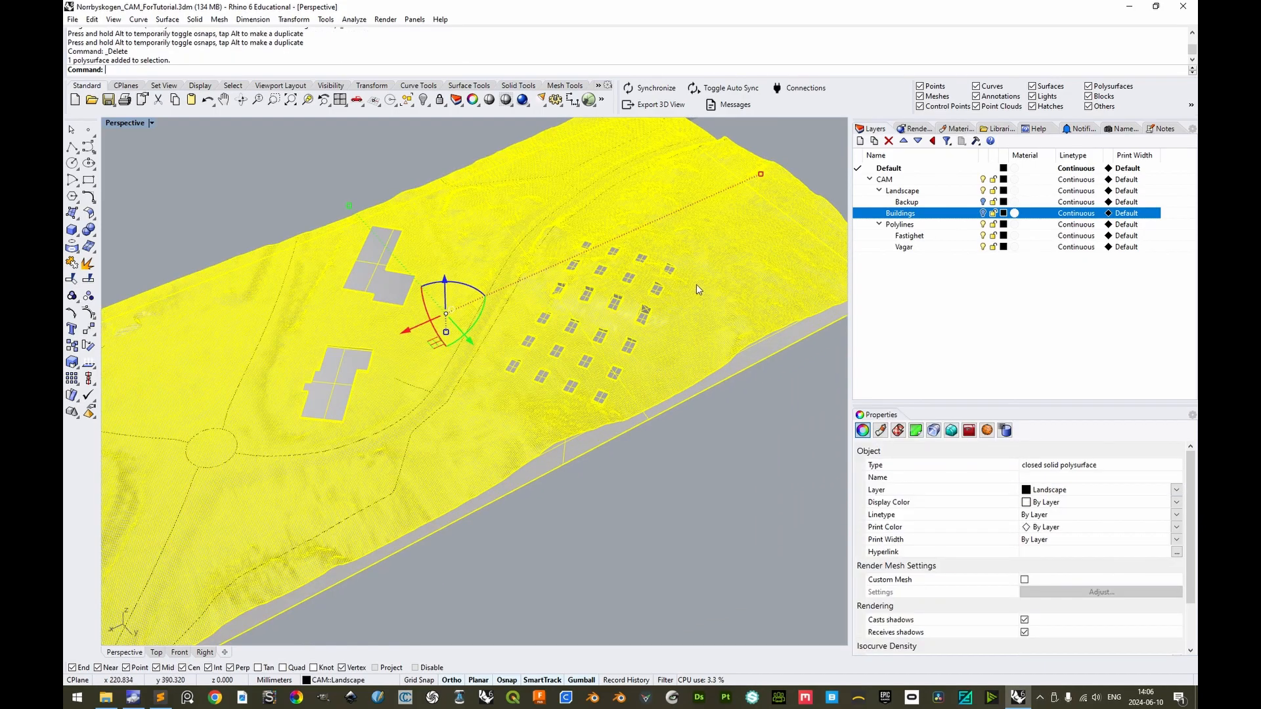
Rename Backup to PreBoolean and toggle the PocketInsets layer to compare the pocketed and original terrains
{"action": "left_click", "coordinate": [907, 201]}
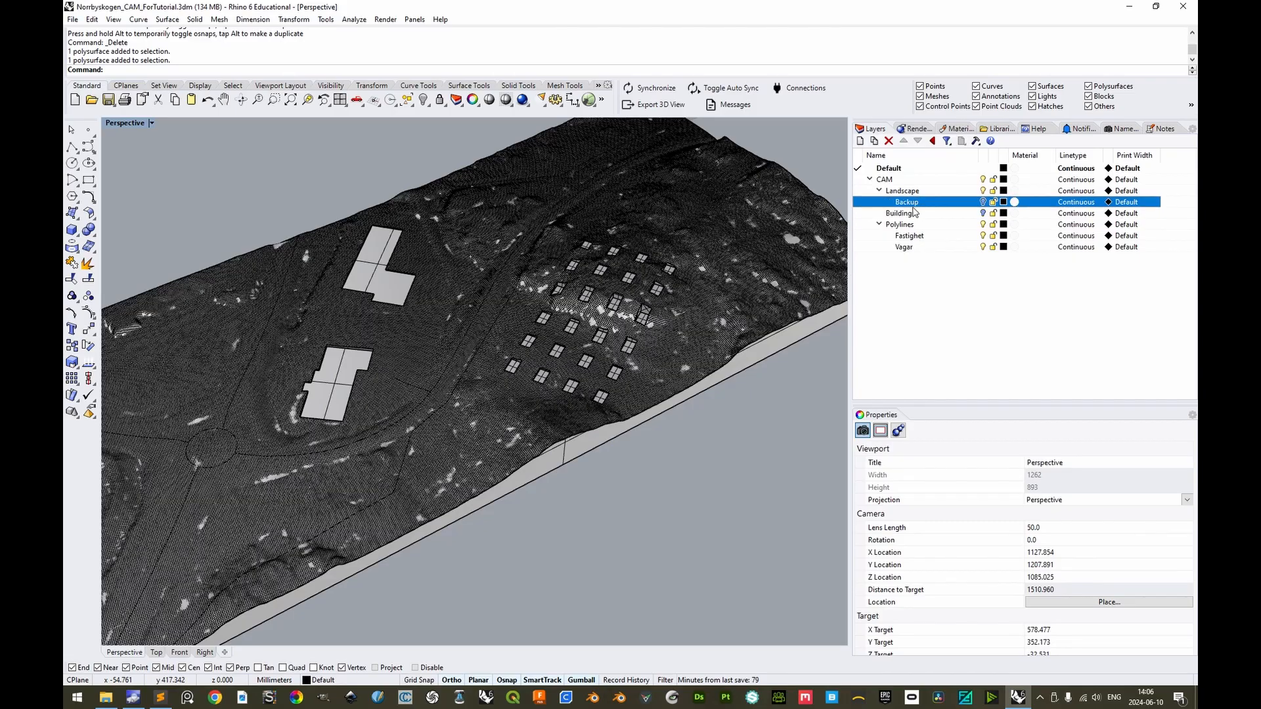
{"action": "left_click", "coordinate": [859, 141]}
{"action": "type", "text": "PocketInsets"}
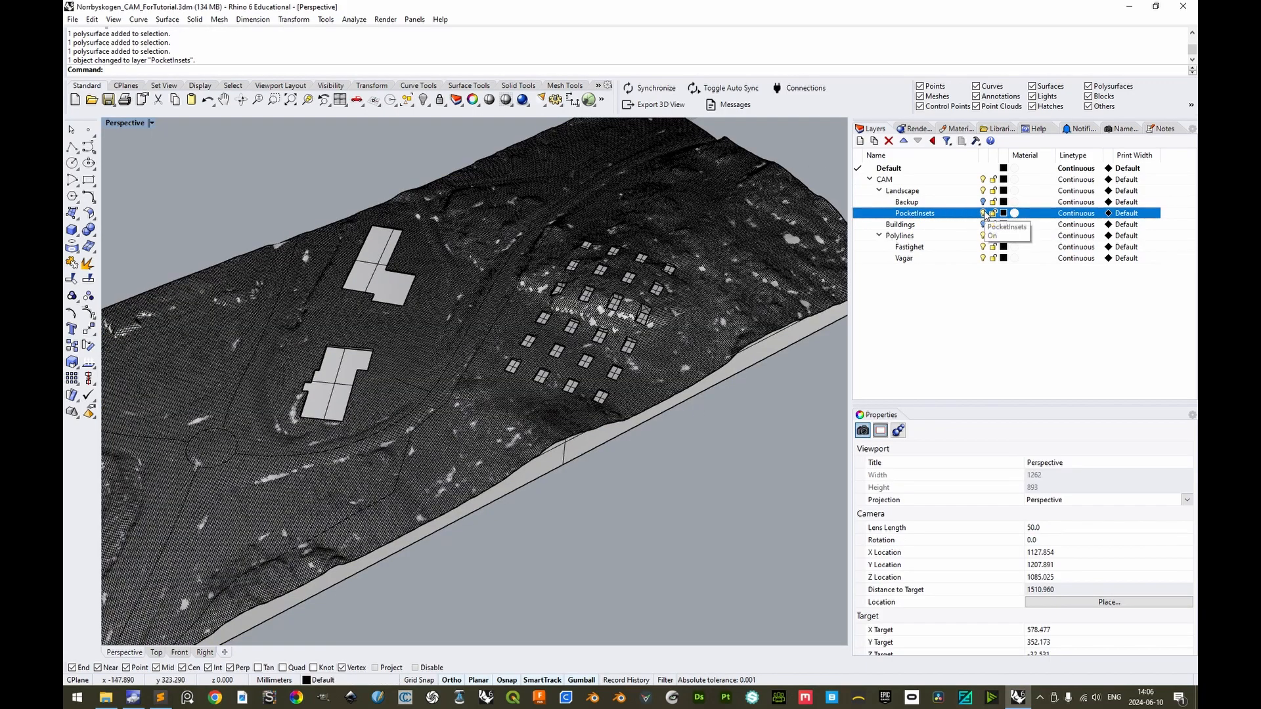
{"action": "left_click", "coordinate": [983, 212]}
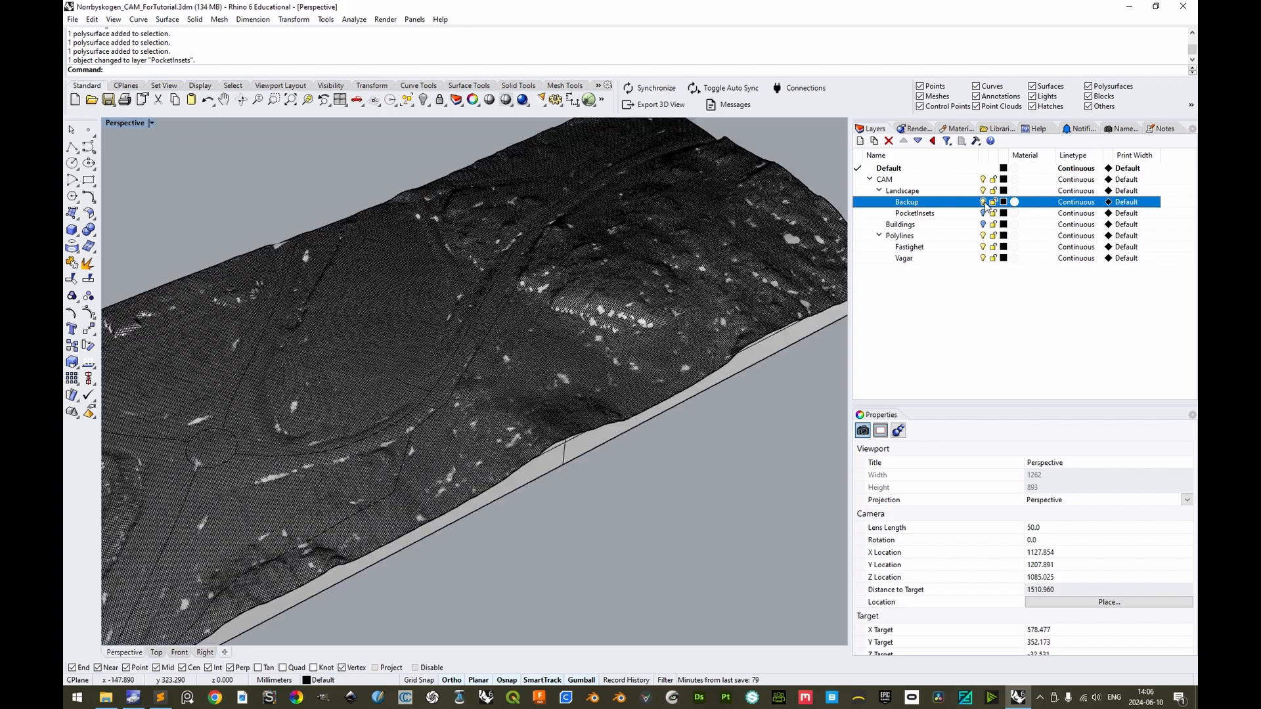
{"action": "left_click", "coordinate": [900, 225]}
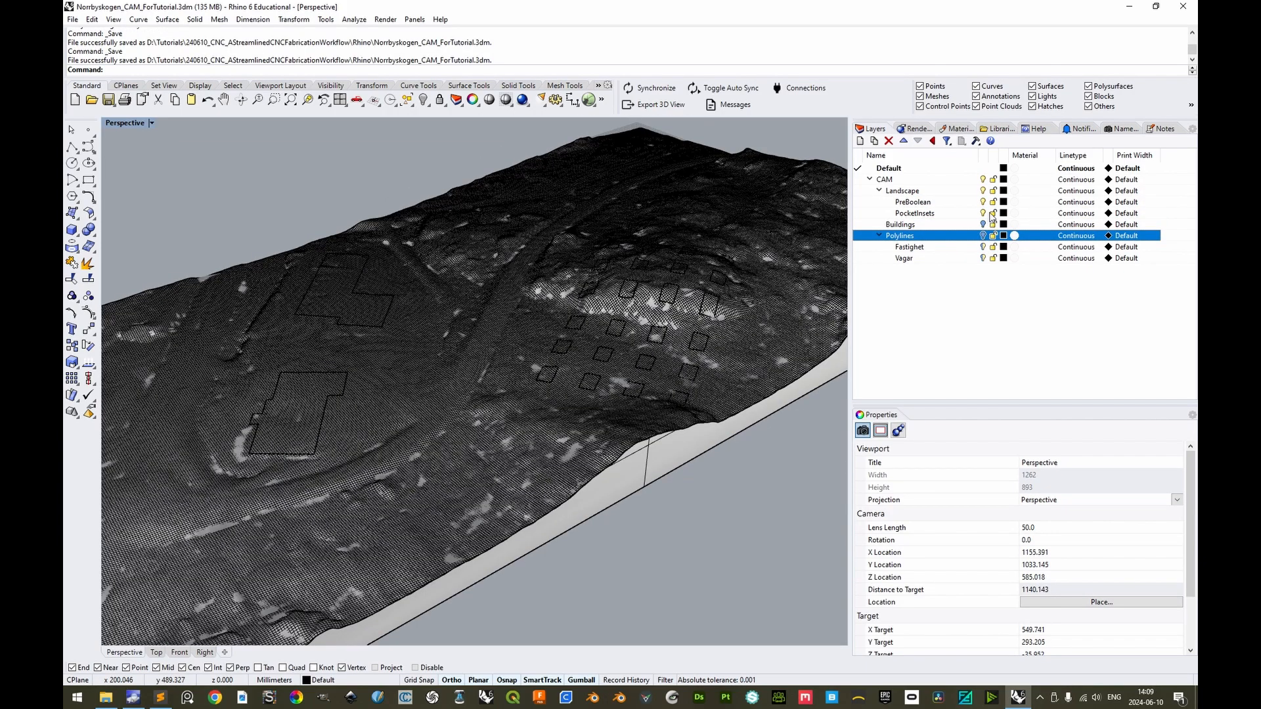
{"action": "mouse_move", "coordinate": [983, 213]}
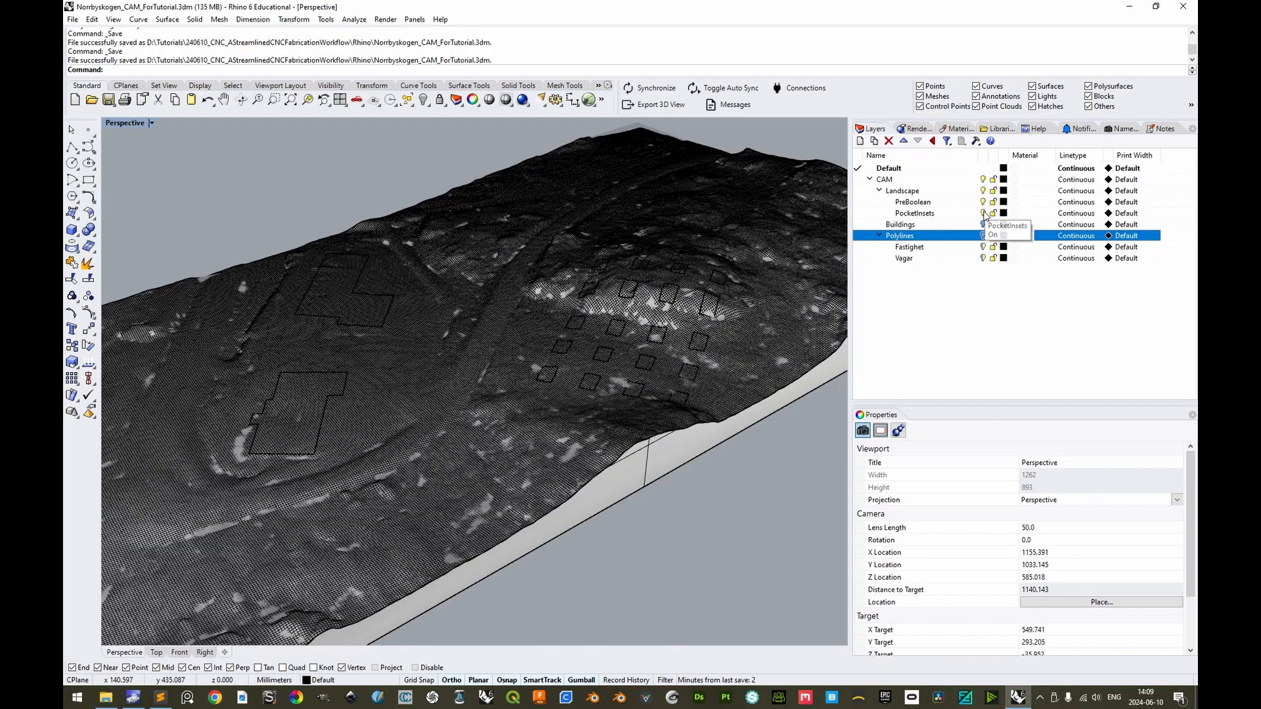
{"action": "left_click", "coordinate": [914, 213]}
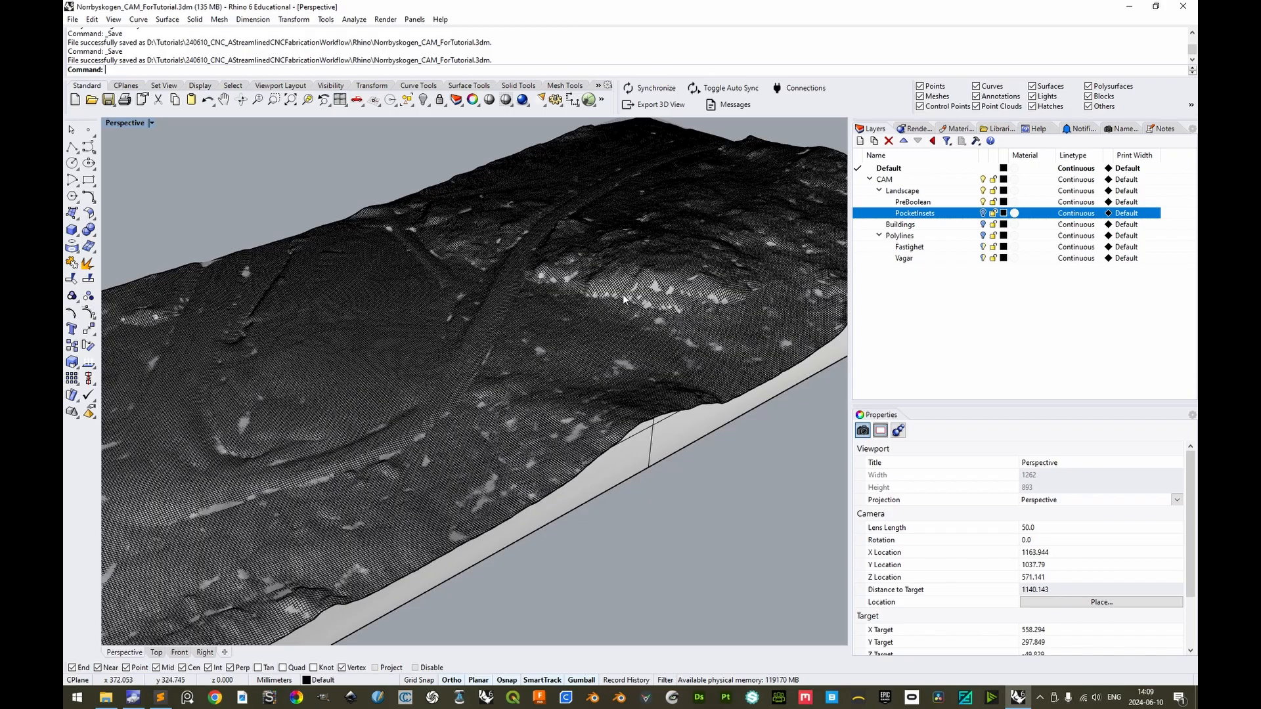
{"action": "mouse_move", "coordinate": [630, 298]}
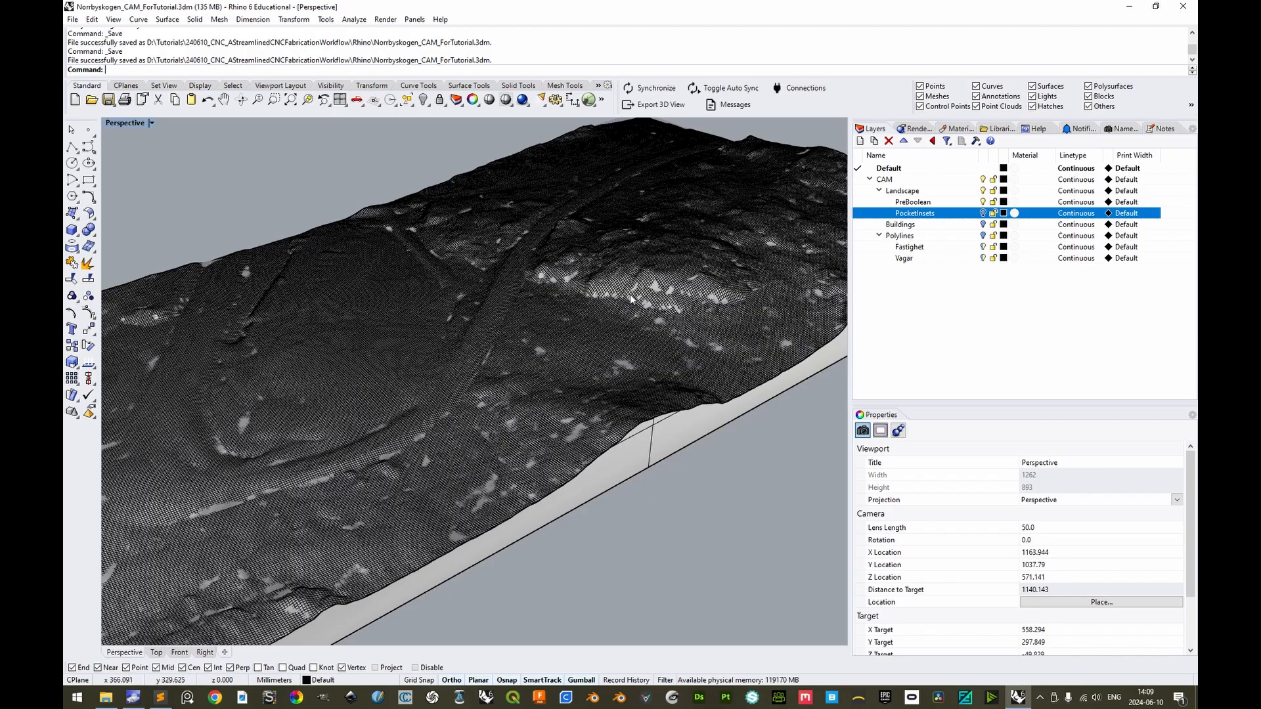
{"action": "mouse_move", "coordinate": [656, 321]}
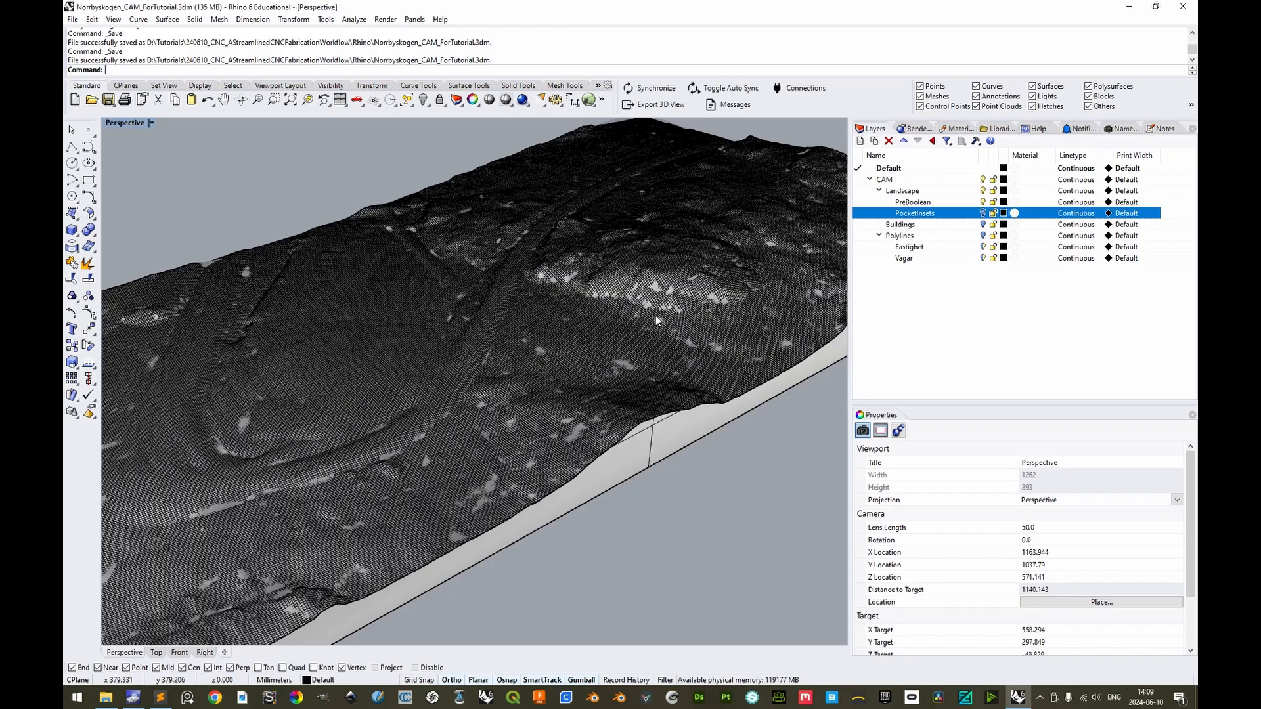
{"action": "mouse_move", "coordinate": [671, 325]}
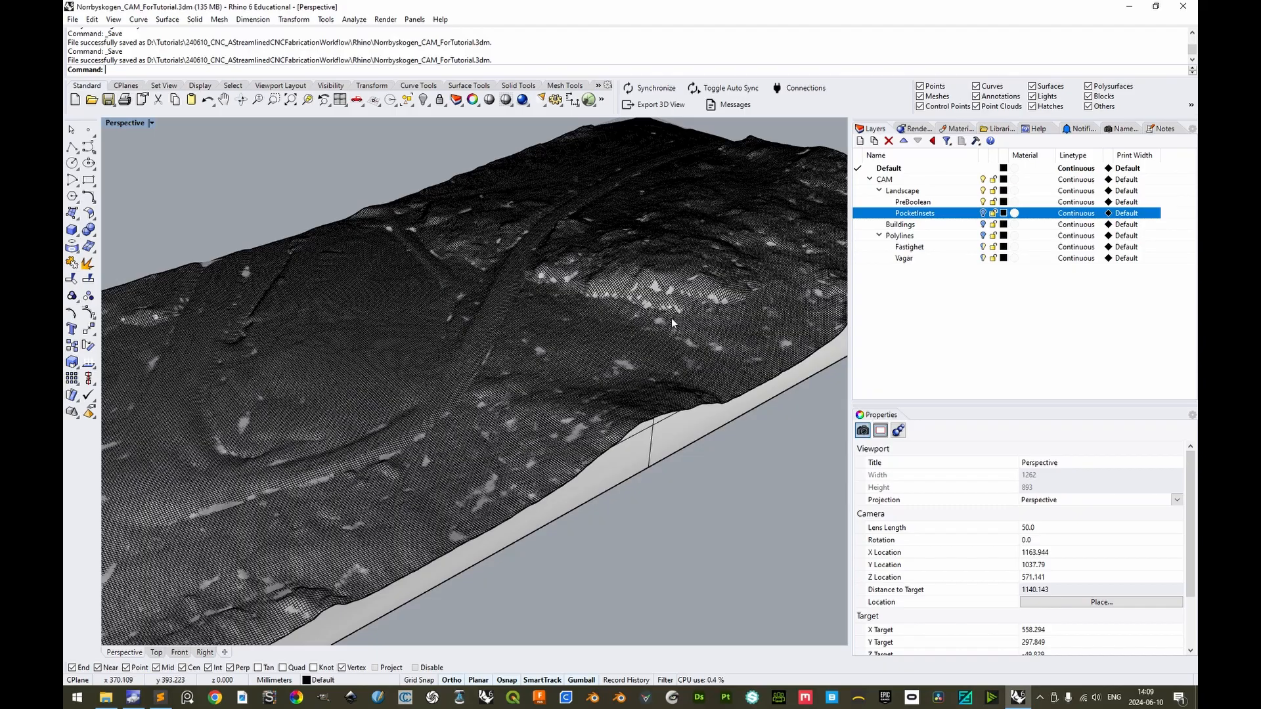
{"action": "mouse_move", "coordinate": [425, 334]}
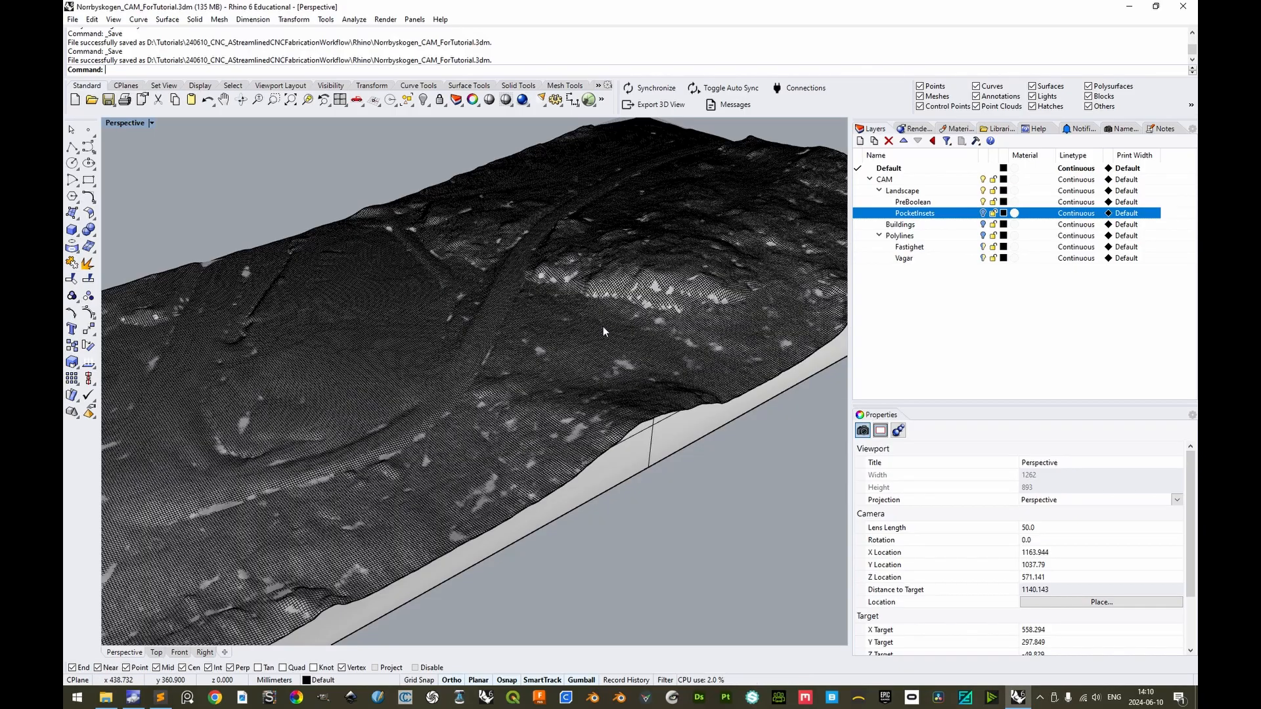
{"action": "mouse_move", "coordinate": [382, 274]}
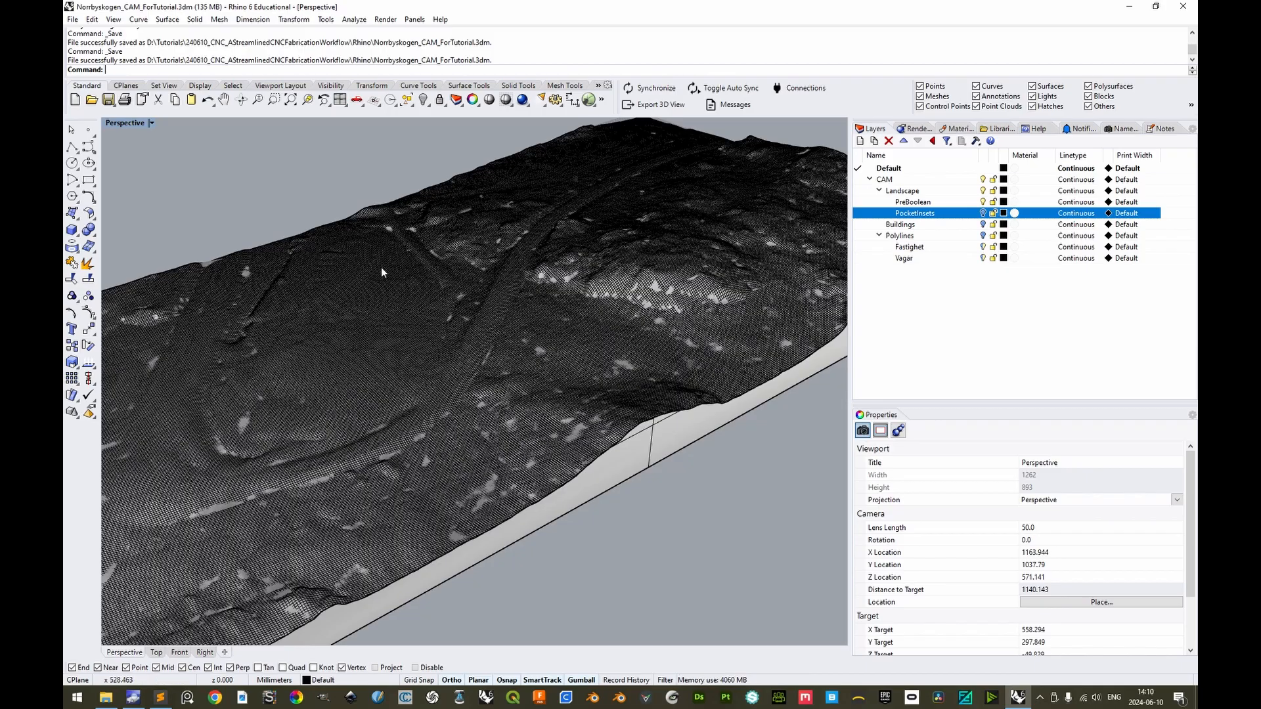
{"action": "mouse_move", "coordinate": [730, 299]}
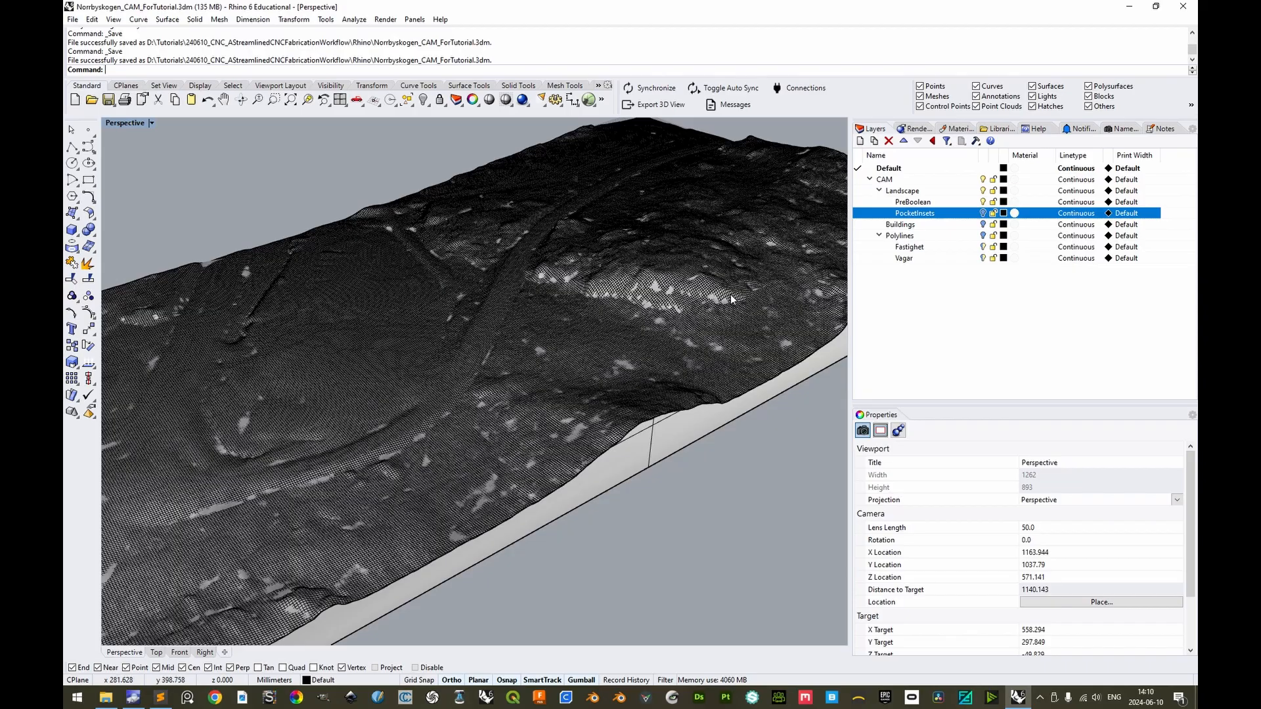
{"action": "mouse_move", "coordinate": [722, 307]}
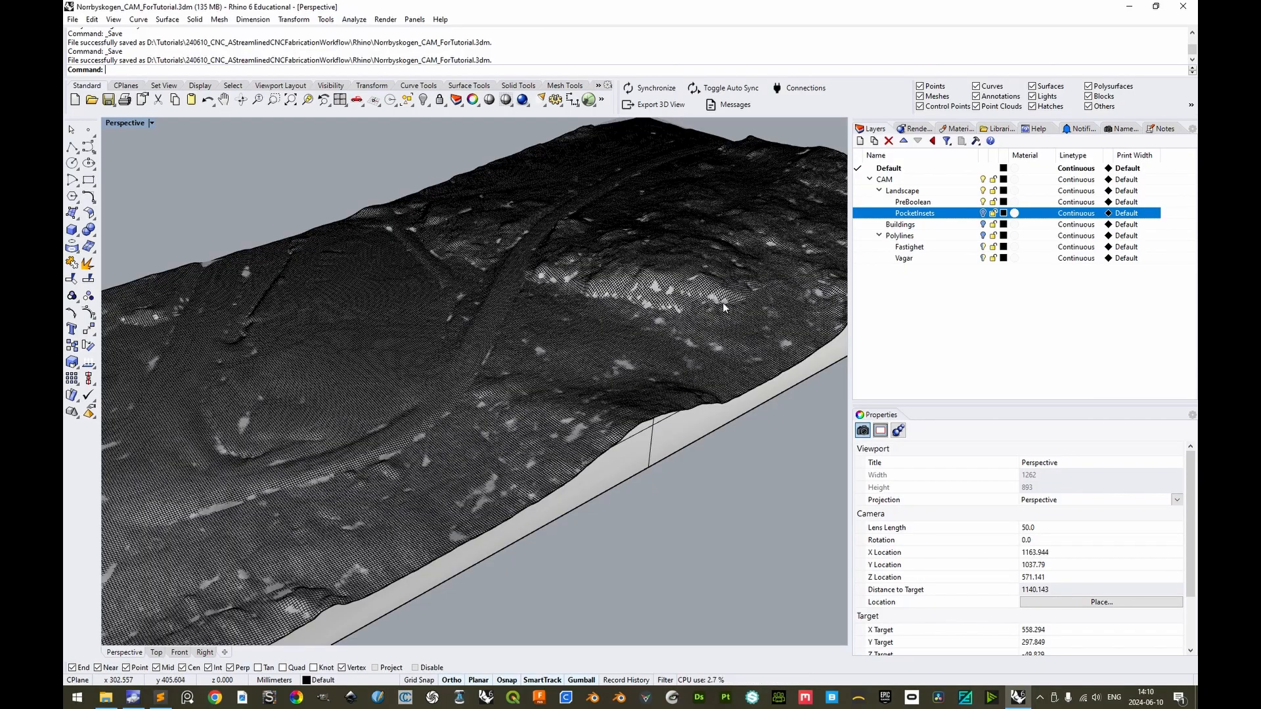
{"action": "mouse_move", "coordinate": [708, 317]}
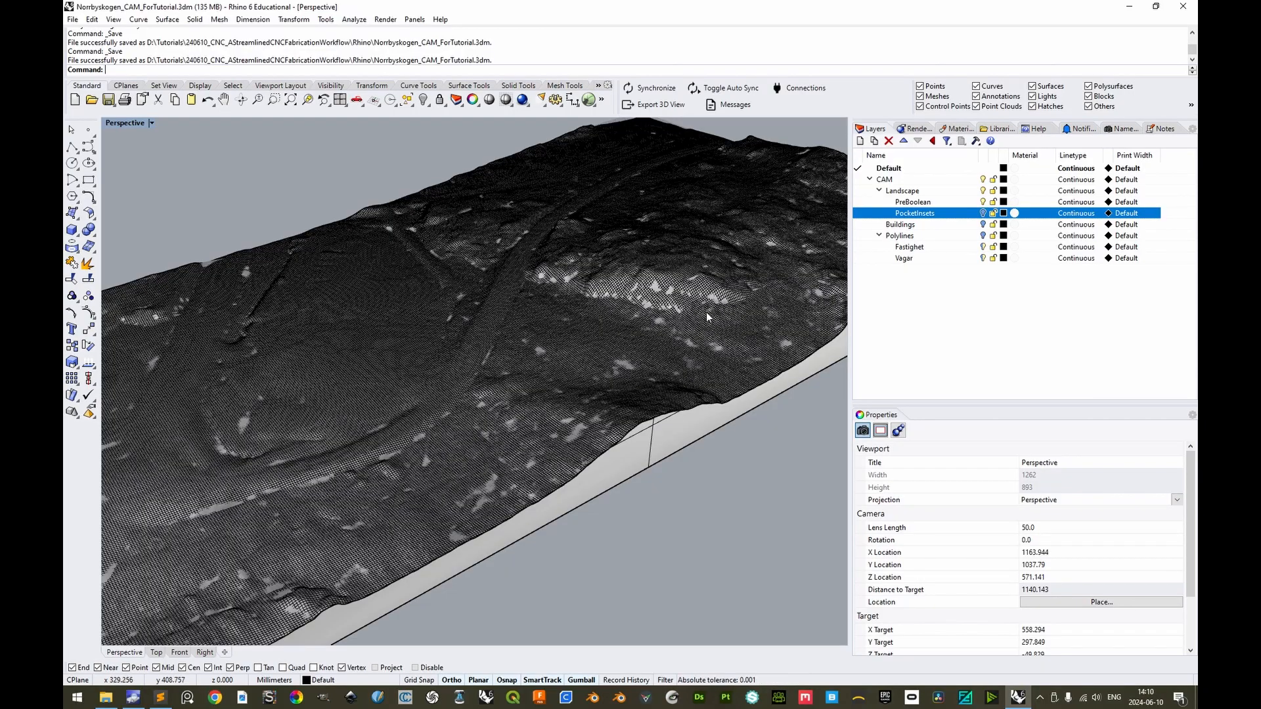
{"action": "mouse_move", "coordinate": [707, 314]}
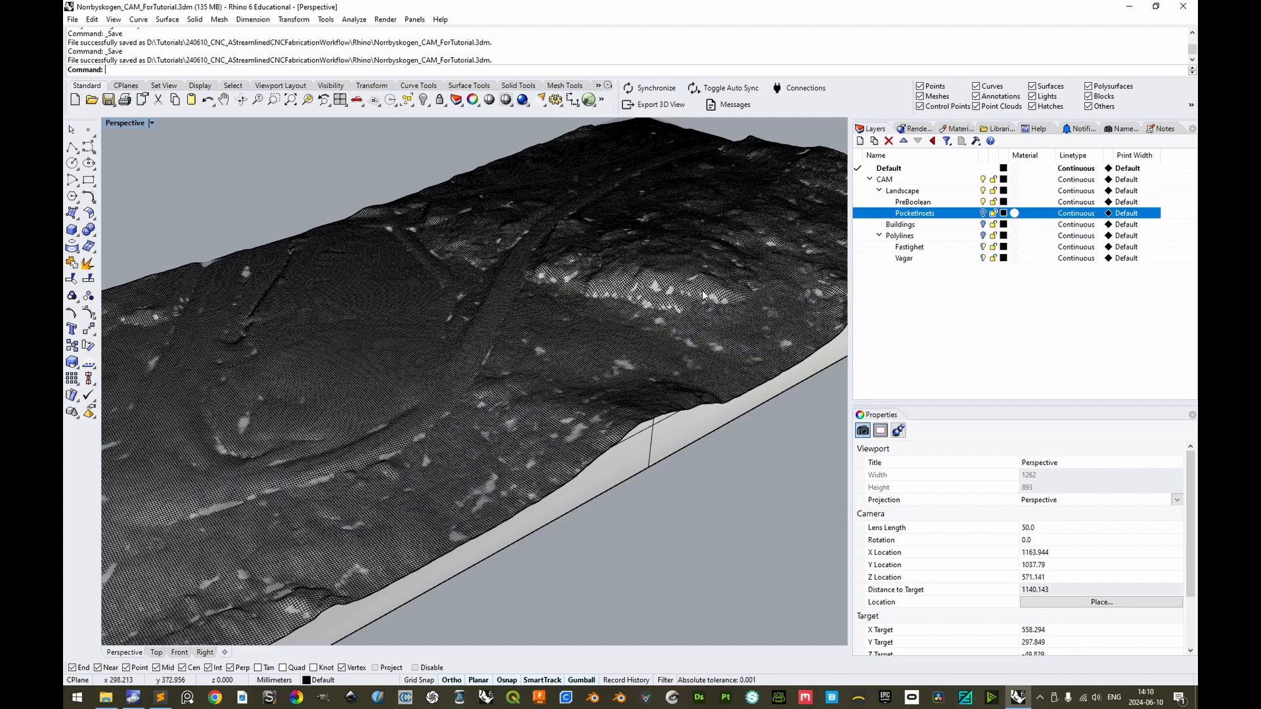
{"action": "mouse_move", "coordinate": [707, 299]}
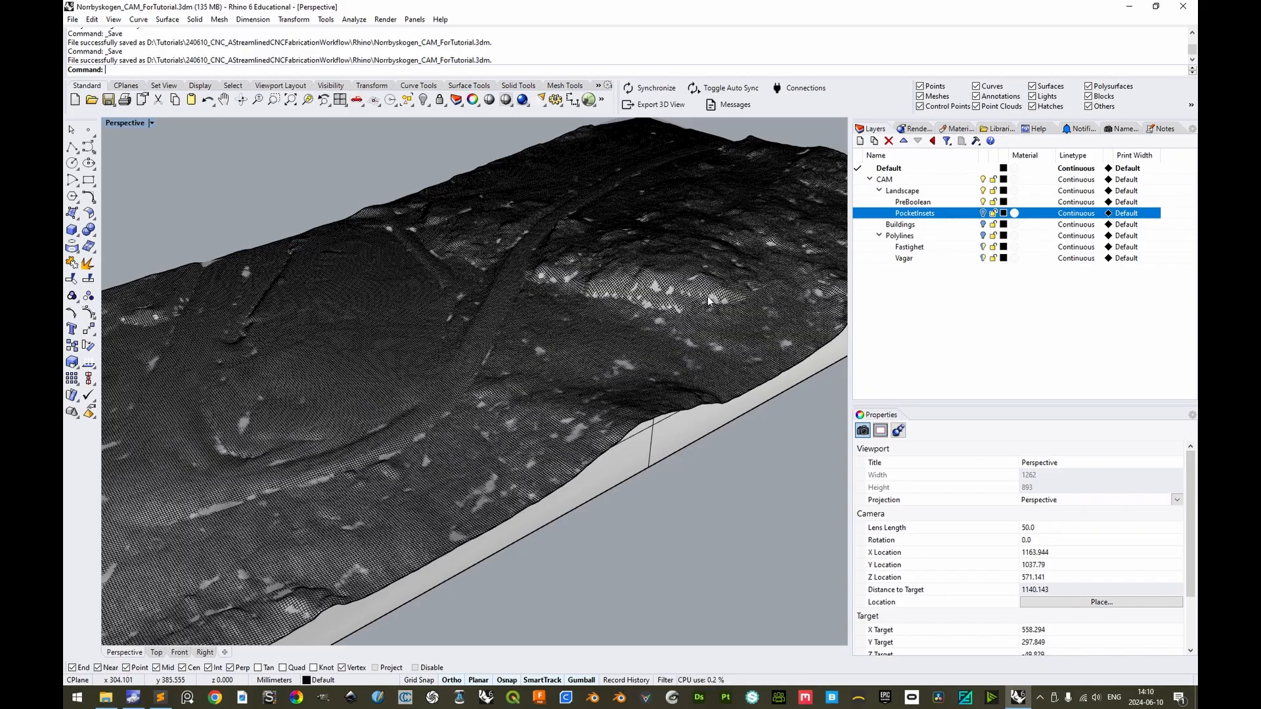
{"action": "mouse_move", "coordinate": [710, 303]}
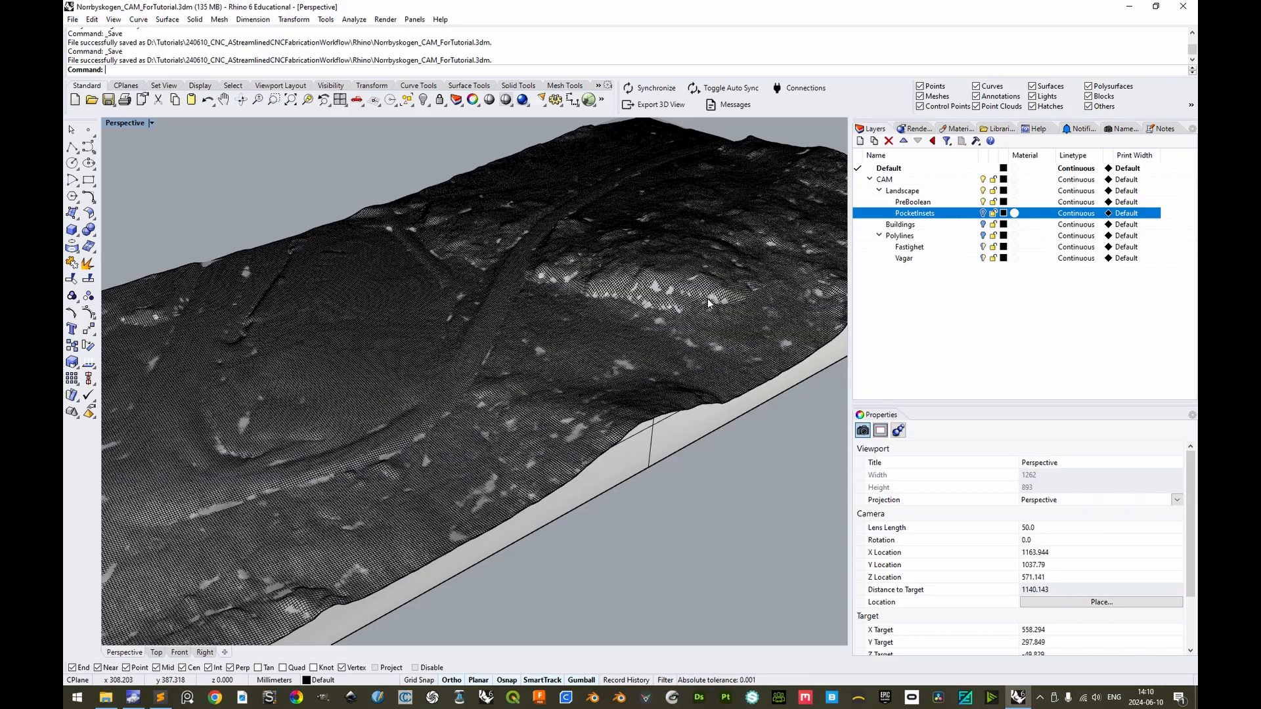
{"action": "mouse_move", "coordinate": [683, 328]}
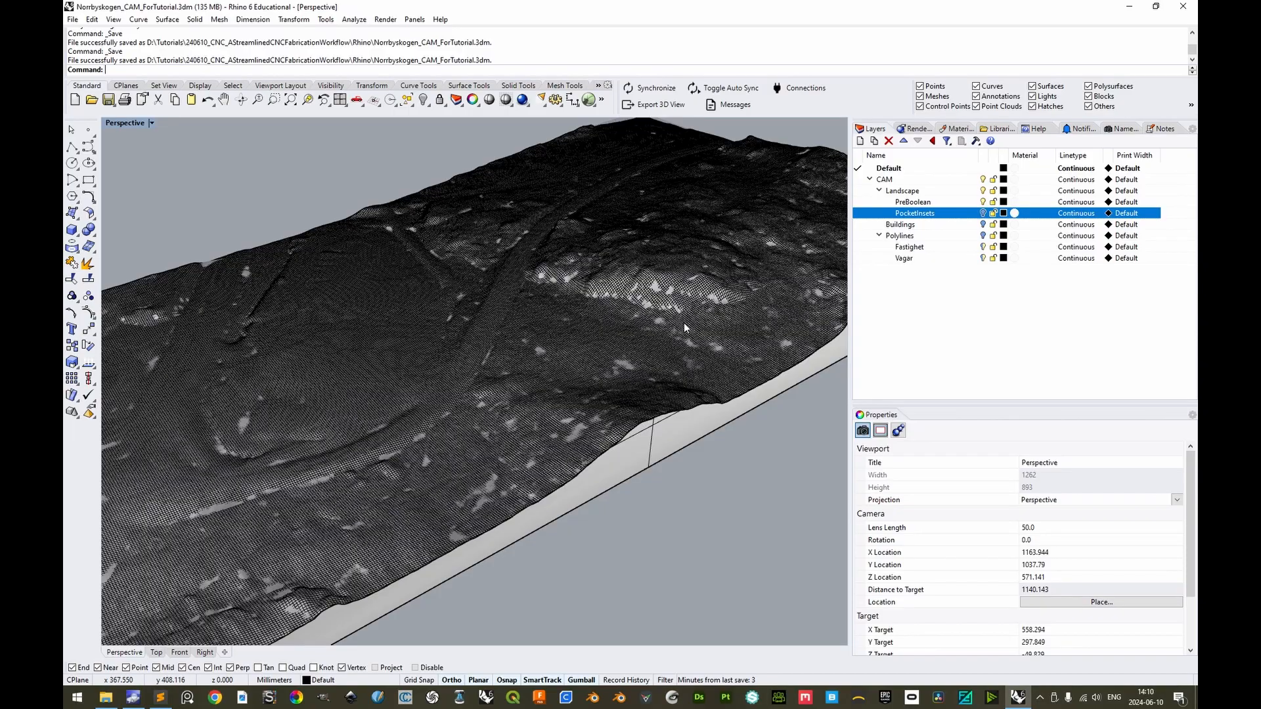
{"action": "mouse_move", "coordinate": [687, 329]}
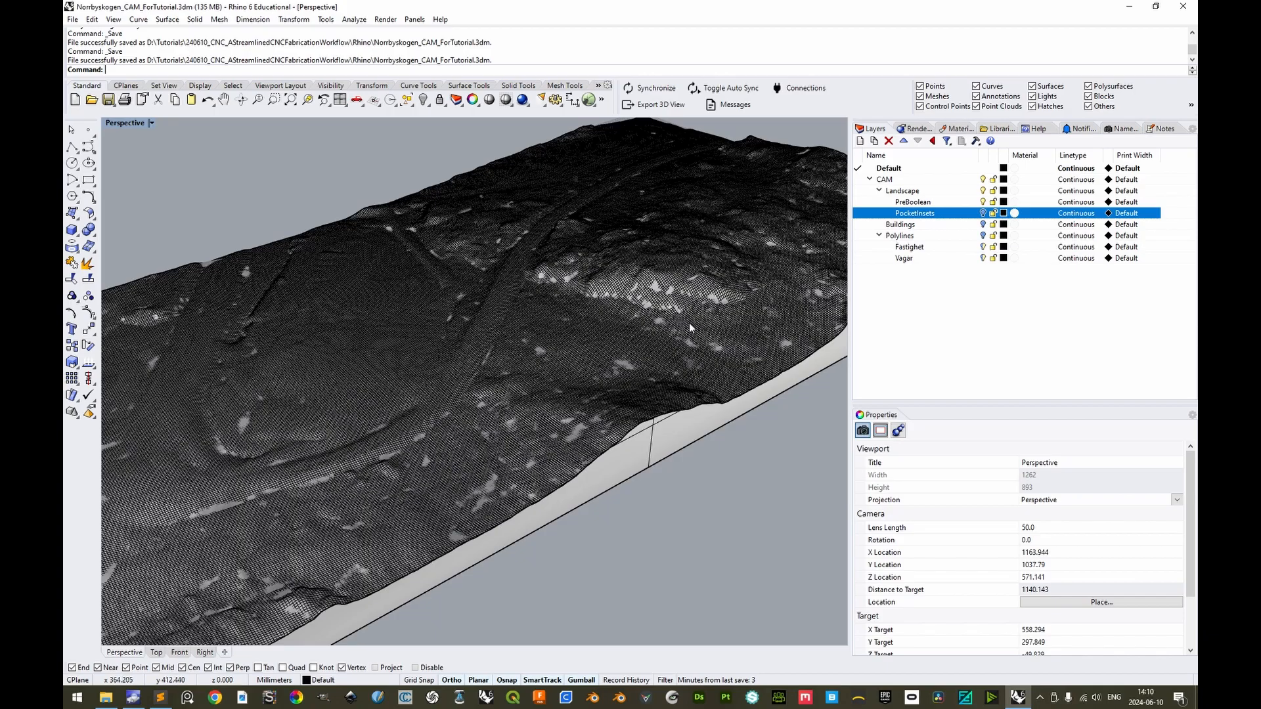
{"action": "mouse_move", "coordinate": [690, 325]}
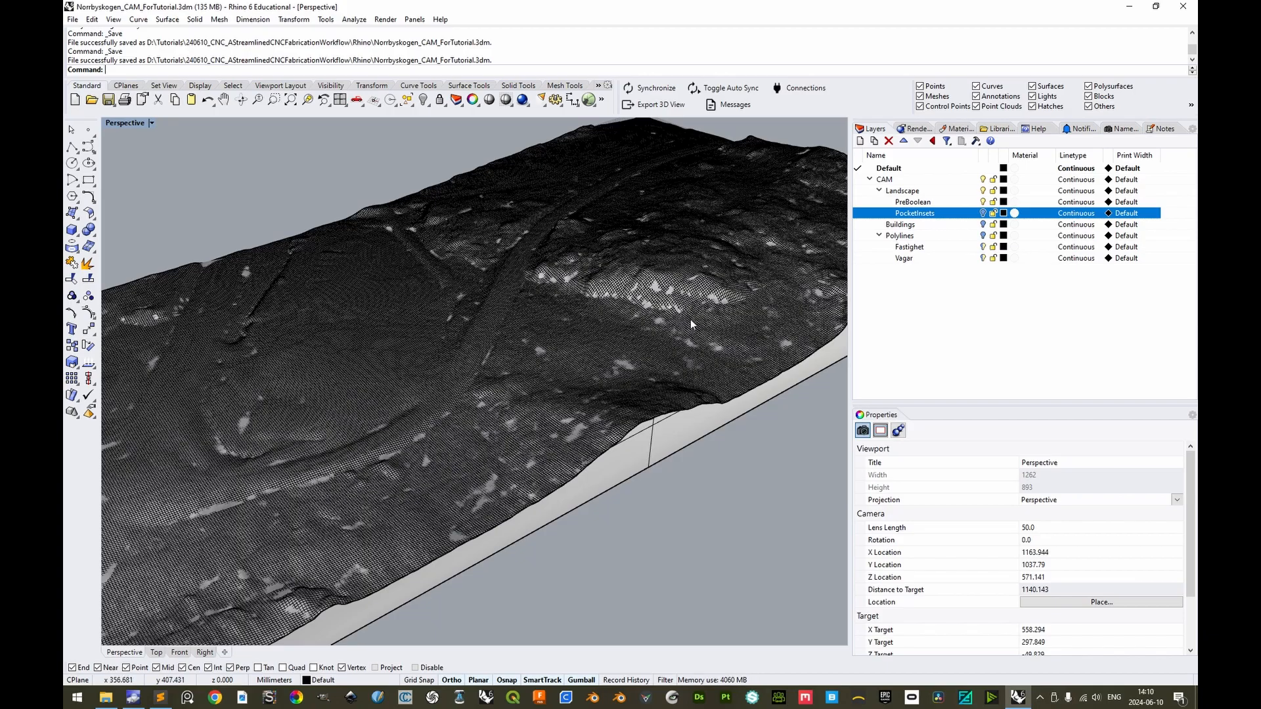
{"action": "mouse_move", "coordinate": [693, 324]}
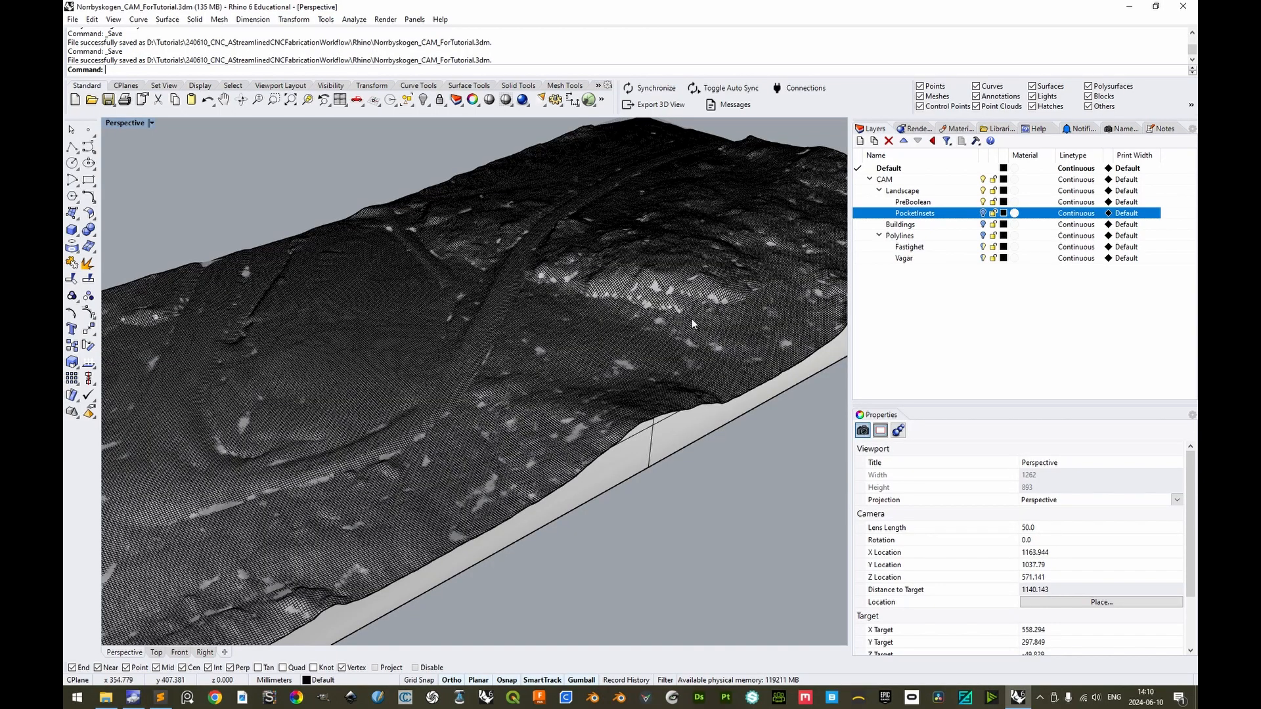
{"action": "mouse_move", "coordinate": [694, 323]}
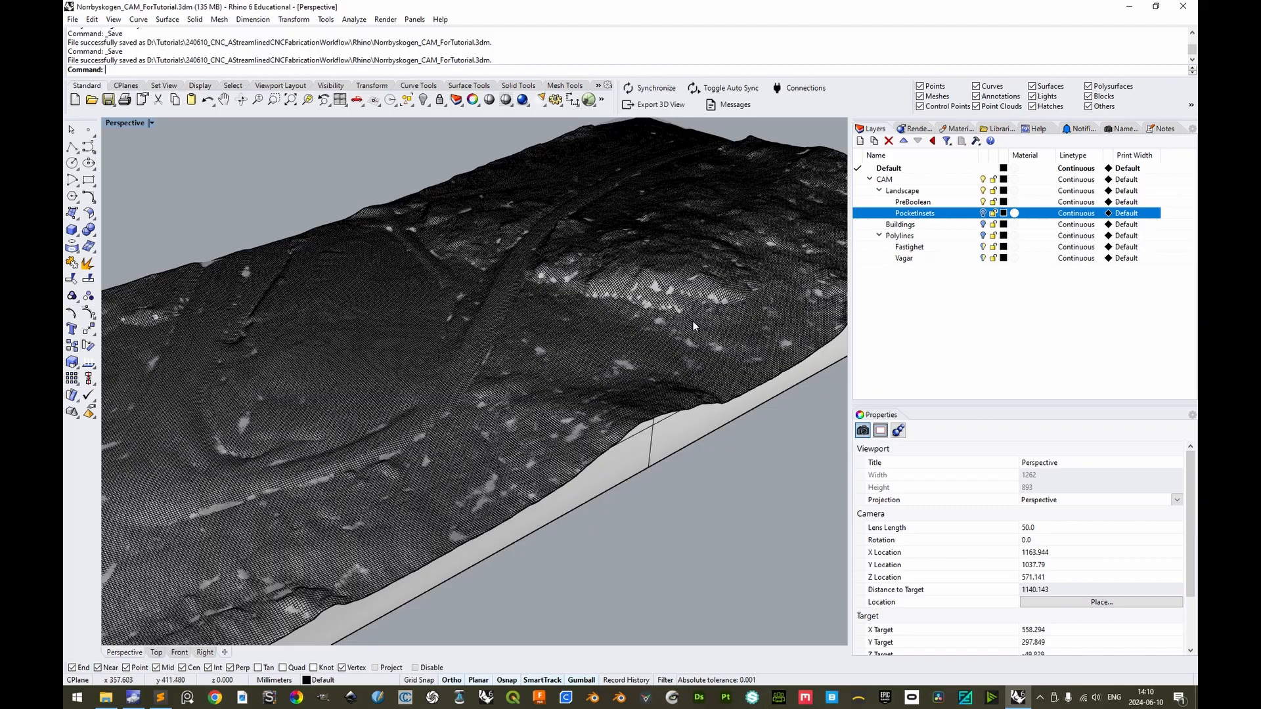
{"action": "mouse_move", "coordinate": [693, 320]}
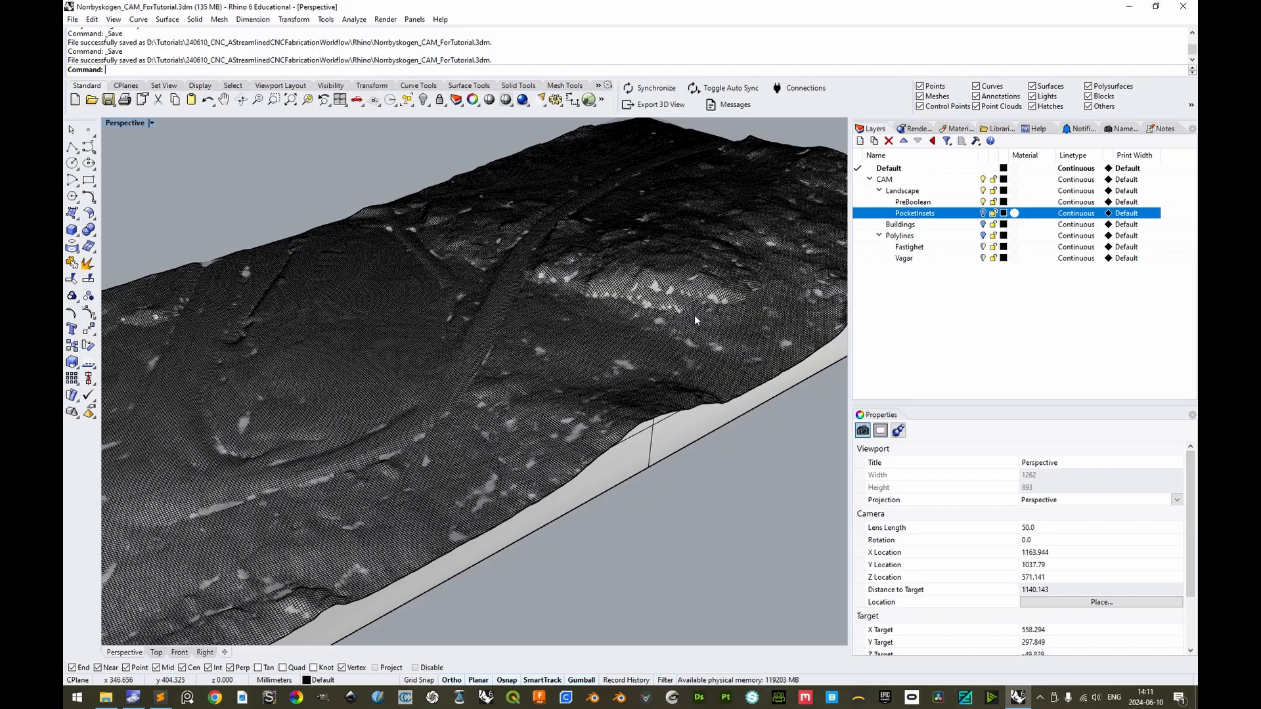
{"action": "mouse_move", "coordinate": [694, 322]}
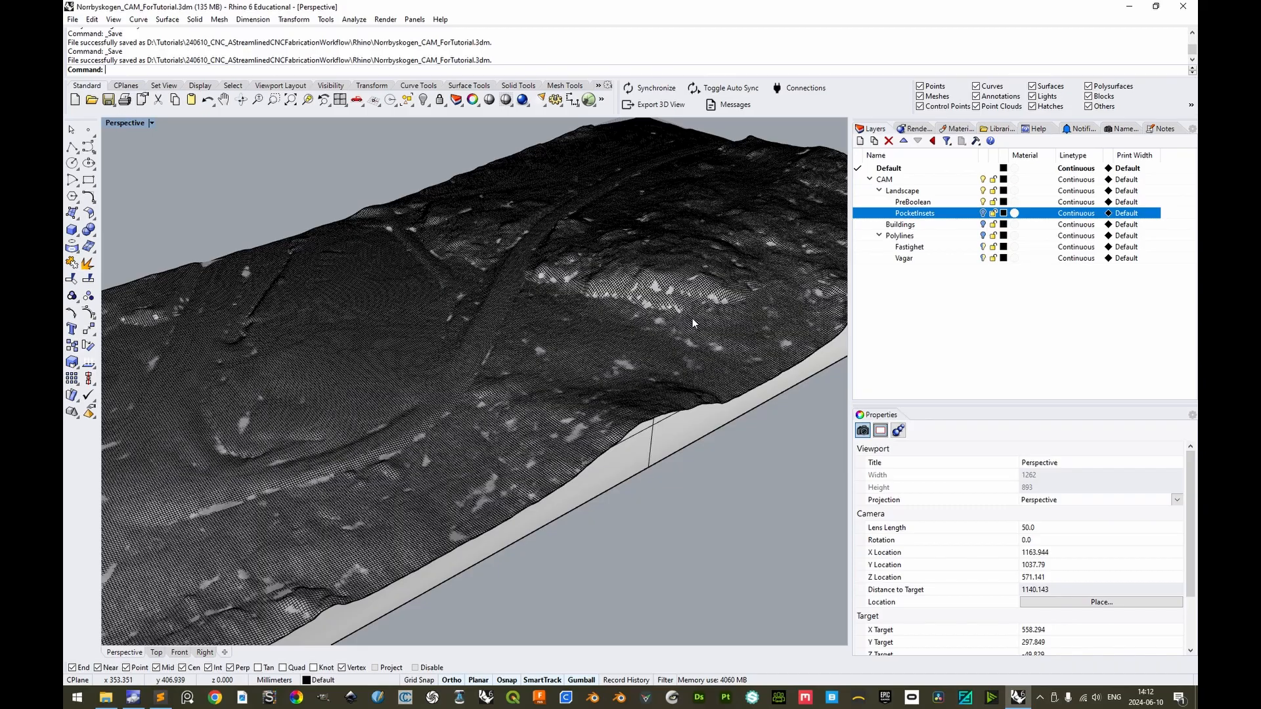
{"action": "mouse_move", "coordinate": [694, 323]}
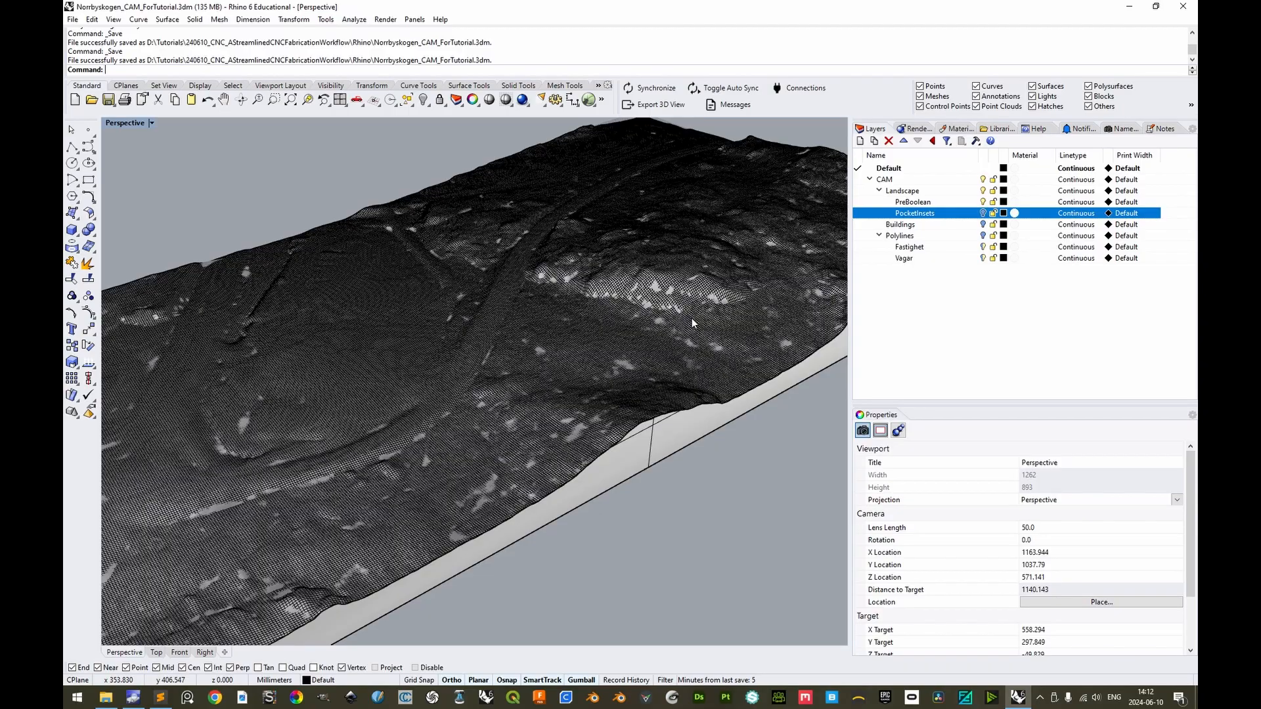
{"action": "mouse_move", "coordinate": [619, 372]}
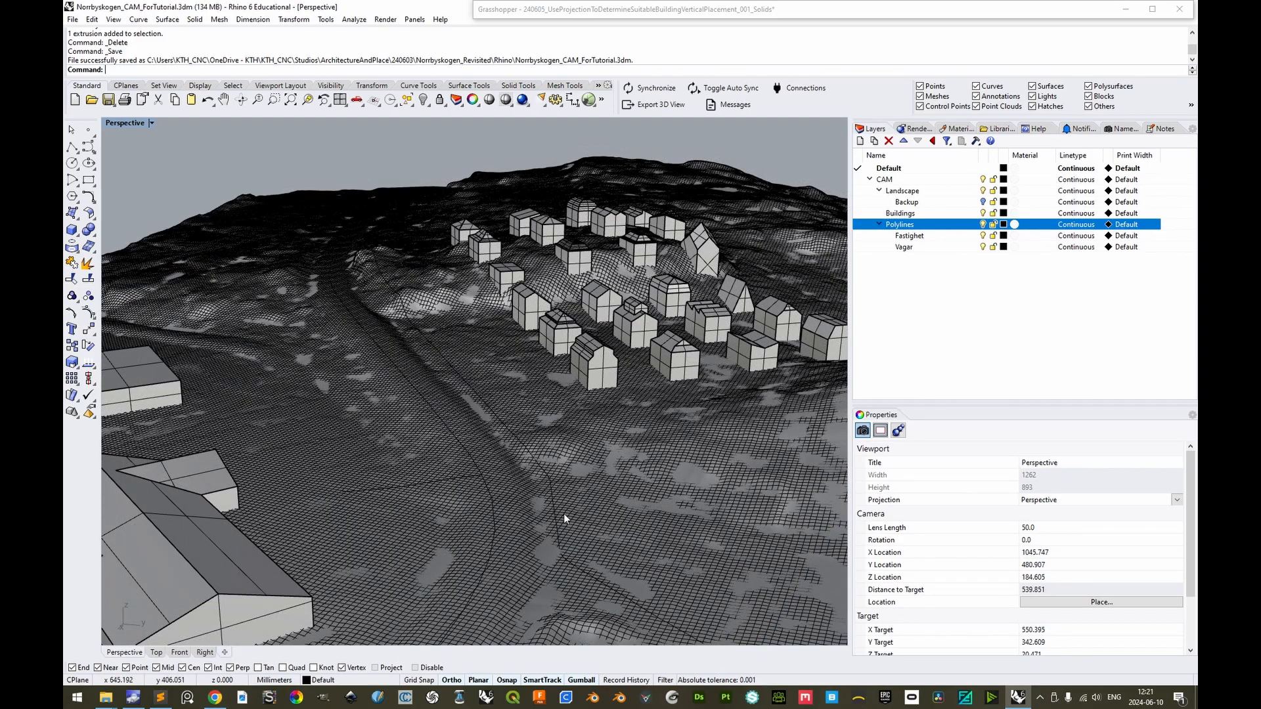
{"action": "mouse_move", "coordinate": [378, 275]}
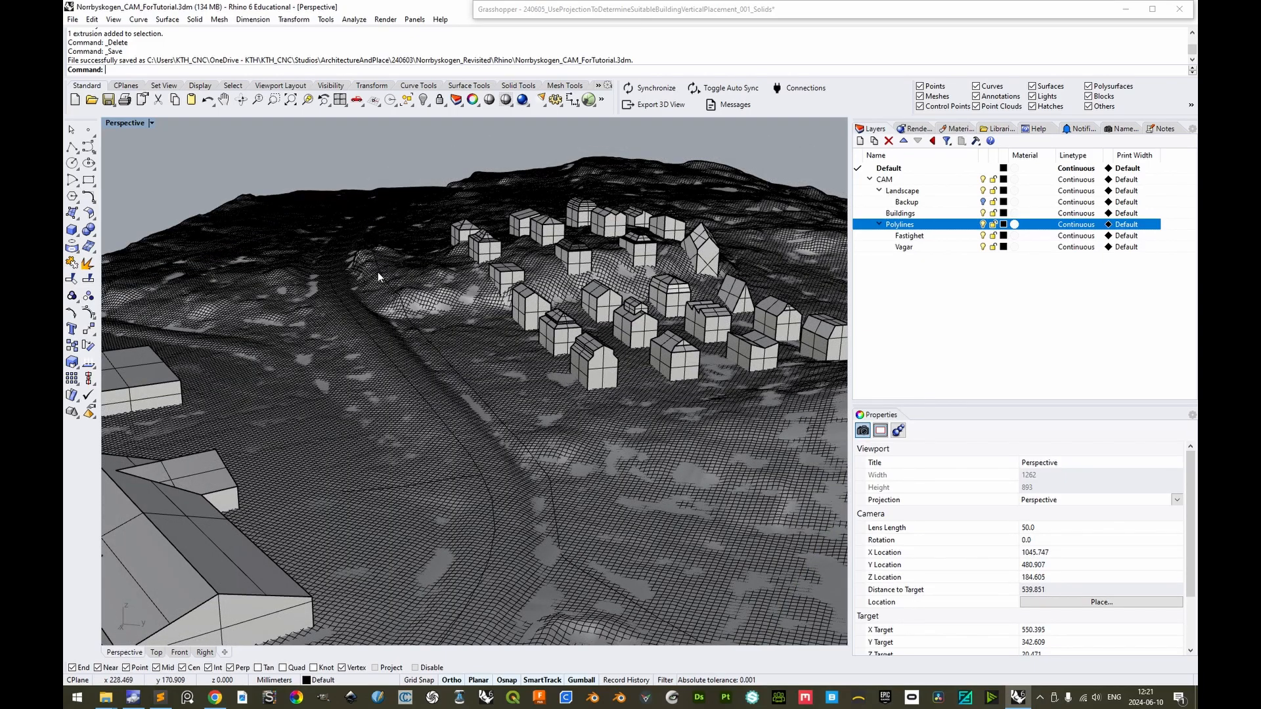
{"action": "mouse_move", "coordinate": [678, 623]}
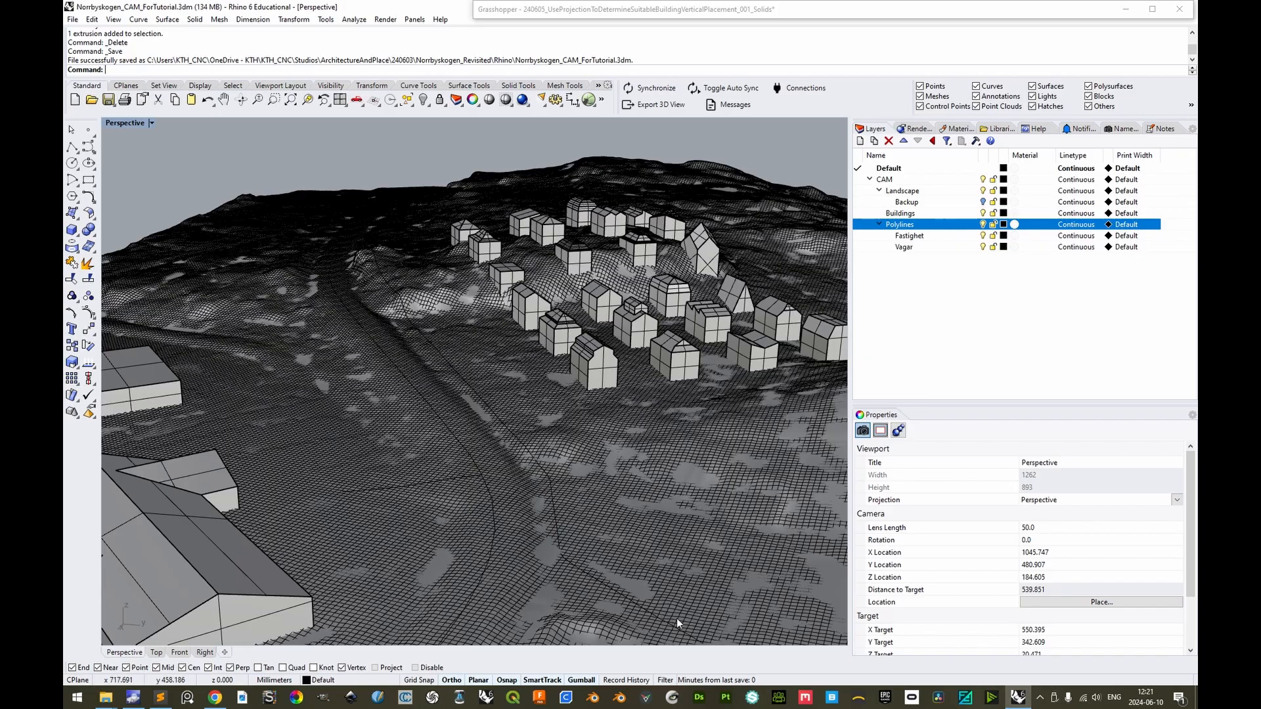
{"action": "mouse_move", "coordinate": [550, 480]}
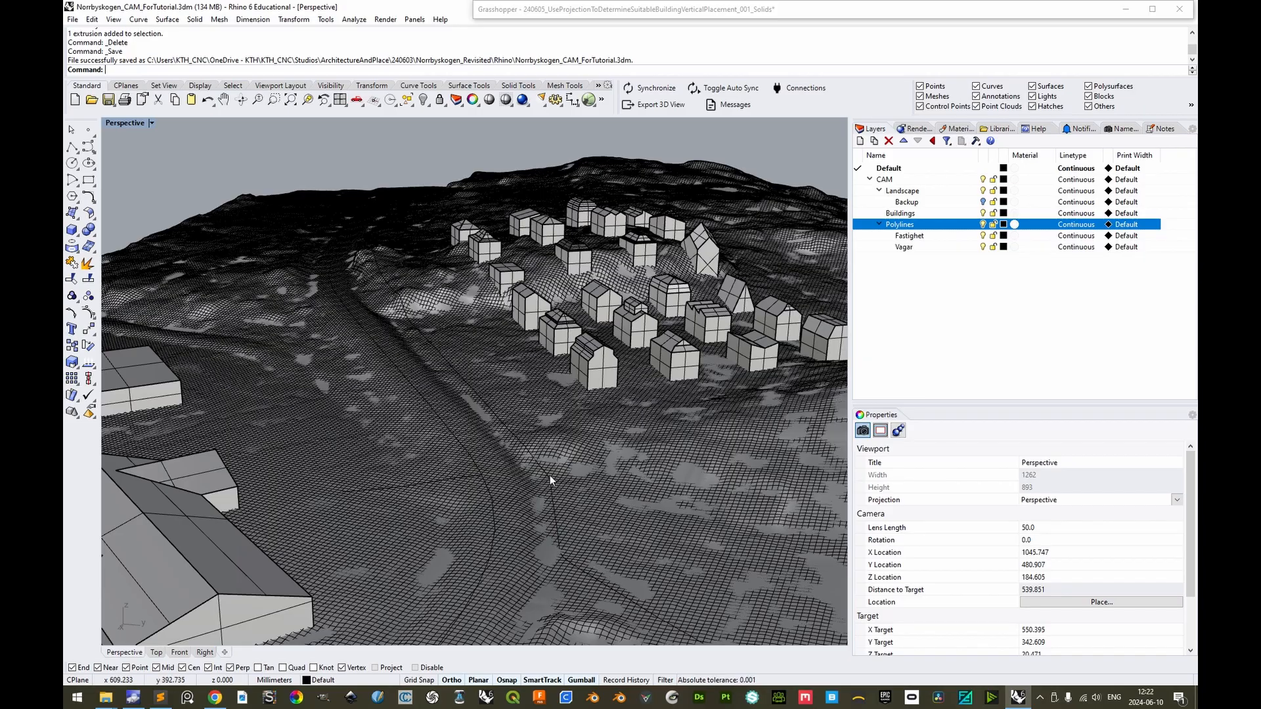
{"action": "mouse_move", "coordinate": [561, 544]}
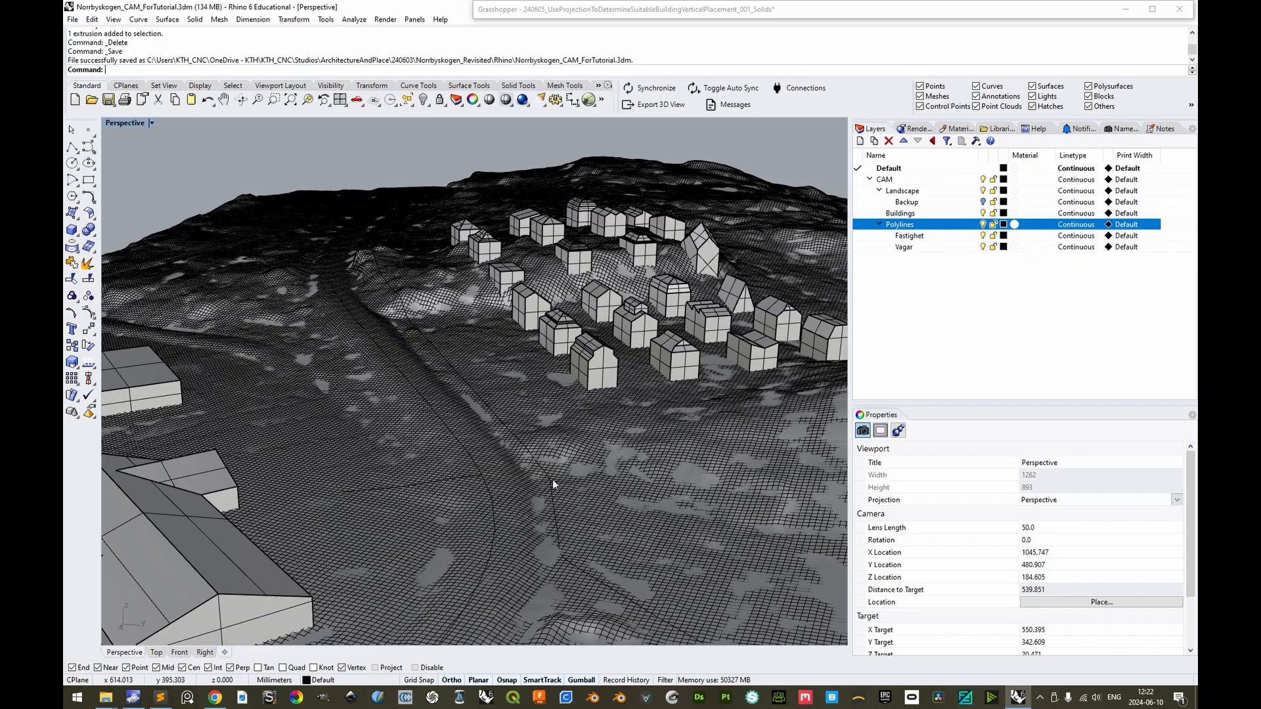
{"action": "mouse_move", "coordinate": [558, 474]}
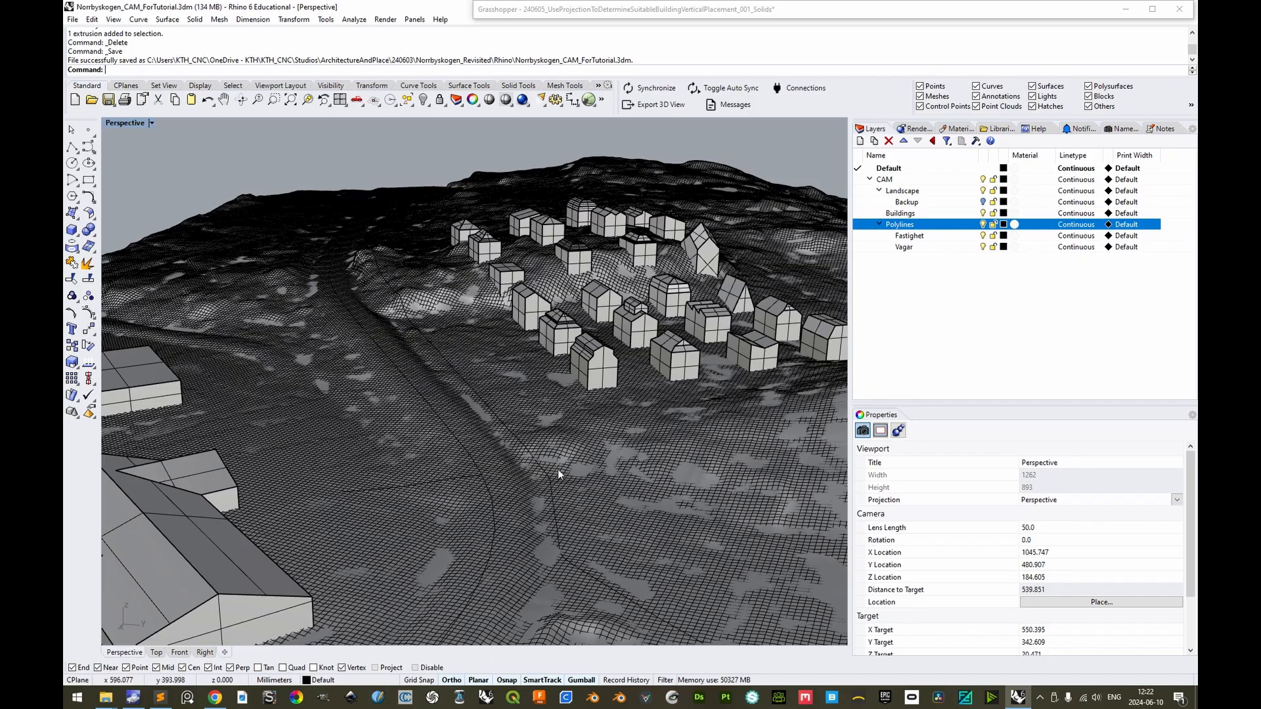
{"action": "mouse_move", "coordinate": [372, 195]}
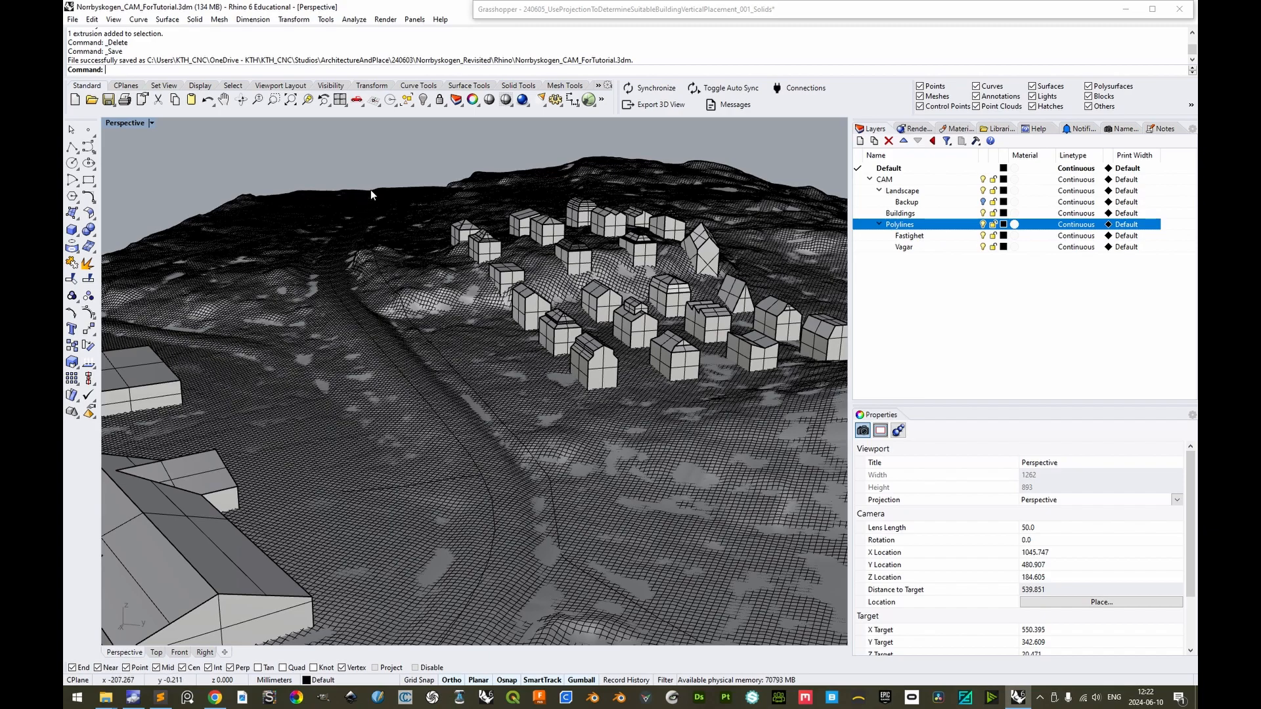
{"action": "mouse_move", "coordinate": [563, 485]}
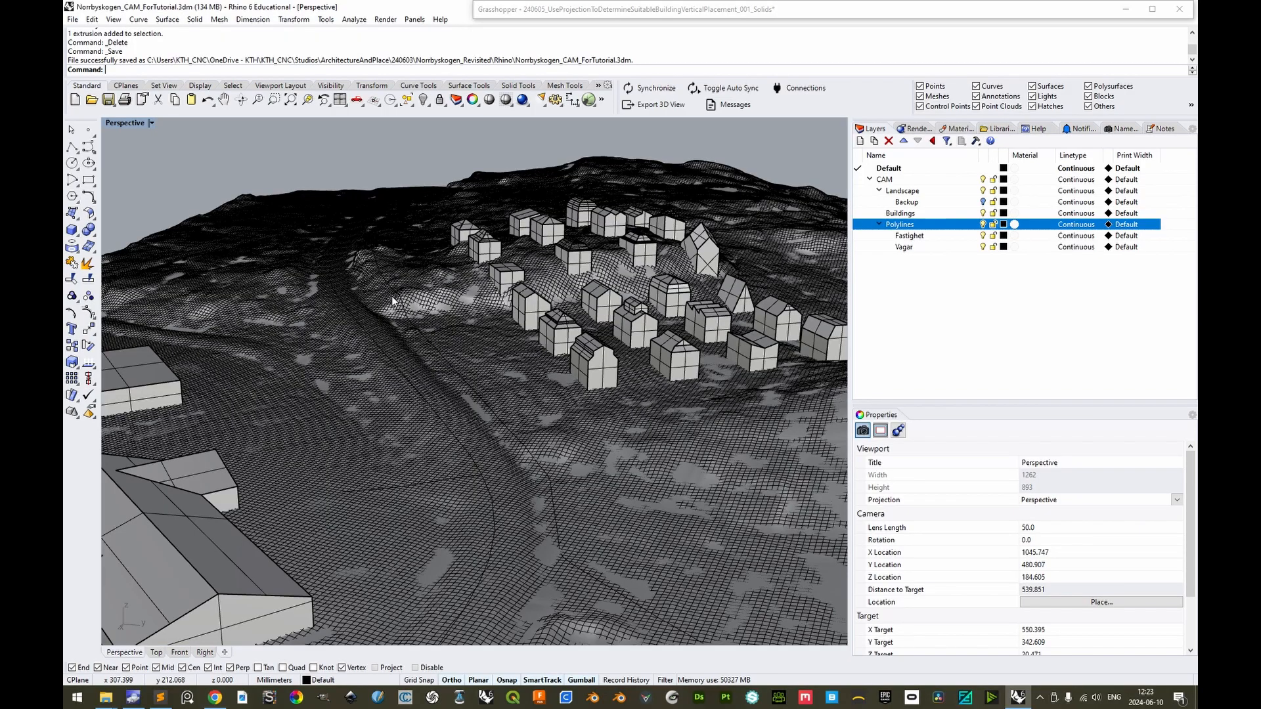
{"action": "mouse_move", "coordinate": [396, 386]}
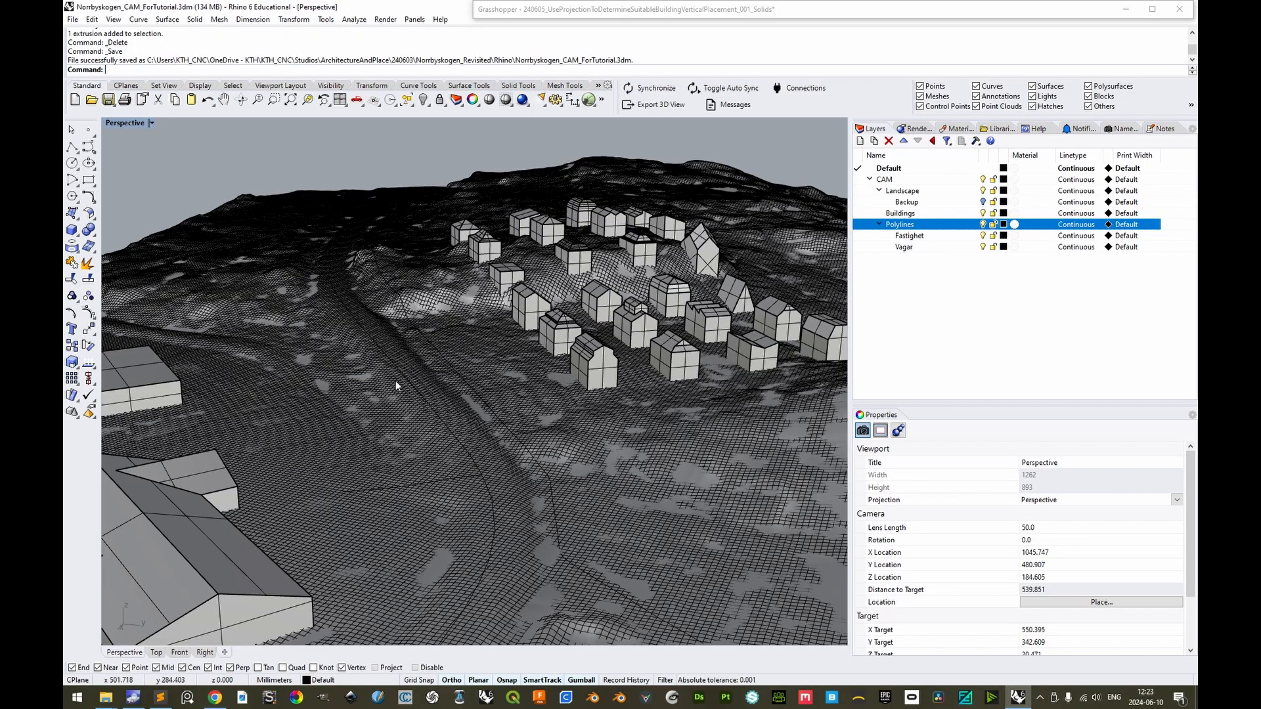
{"action": "mouse_move", "coordinate": [461, 407]}
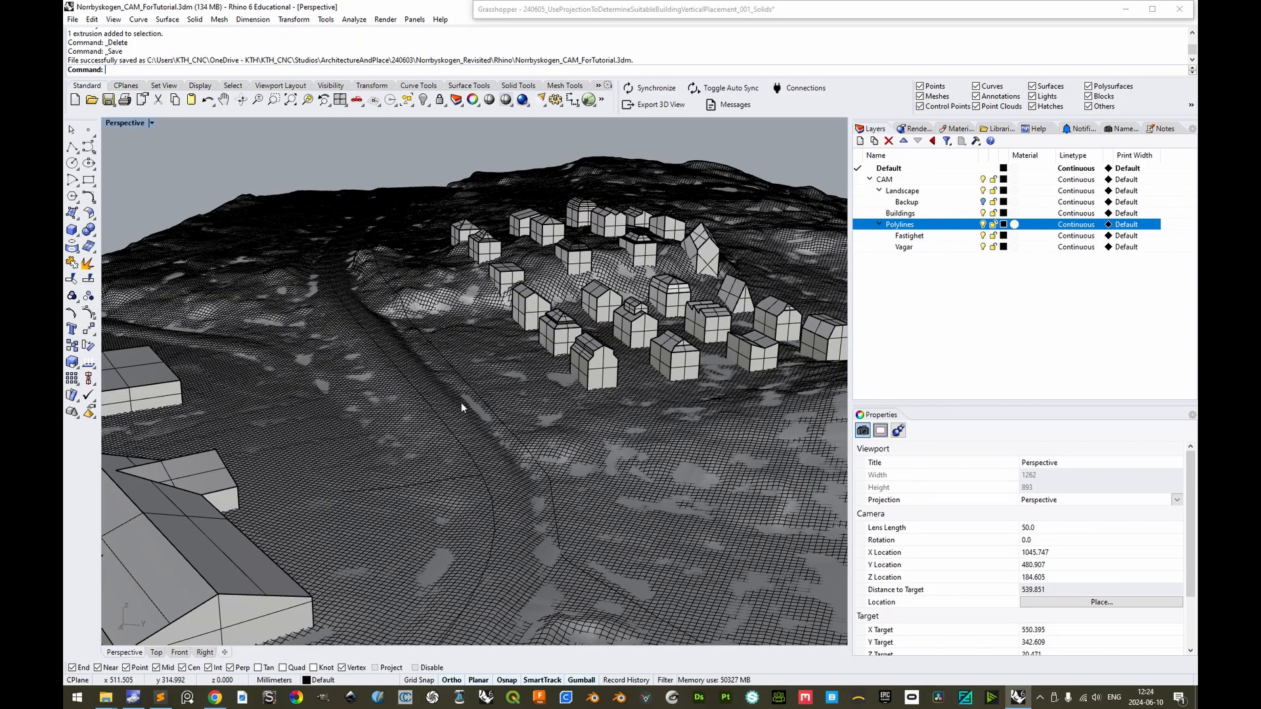
Select the property-line curve via Select Objects on the Fastighet layer
{"action": "right_click", "coordinate": [909, 235]}
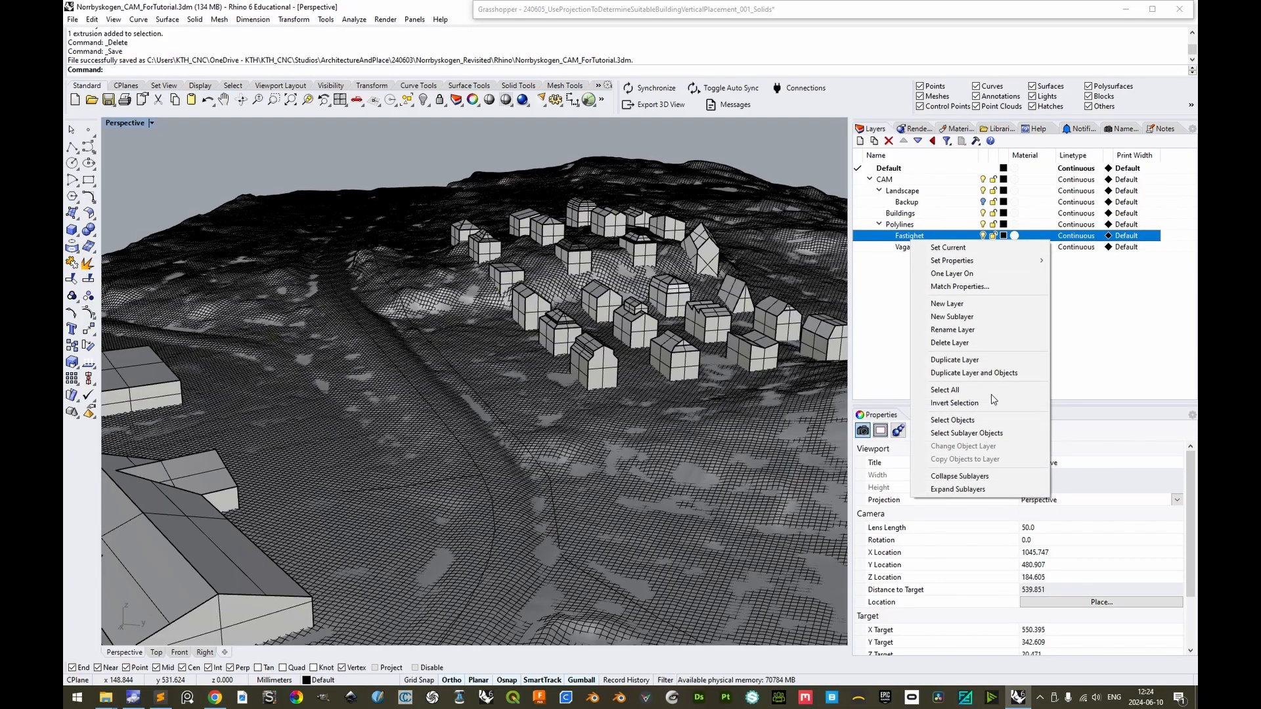
{"action": "left_click", "coordinate": [953, 419]}
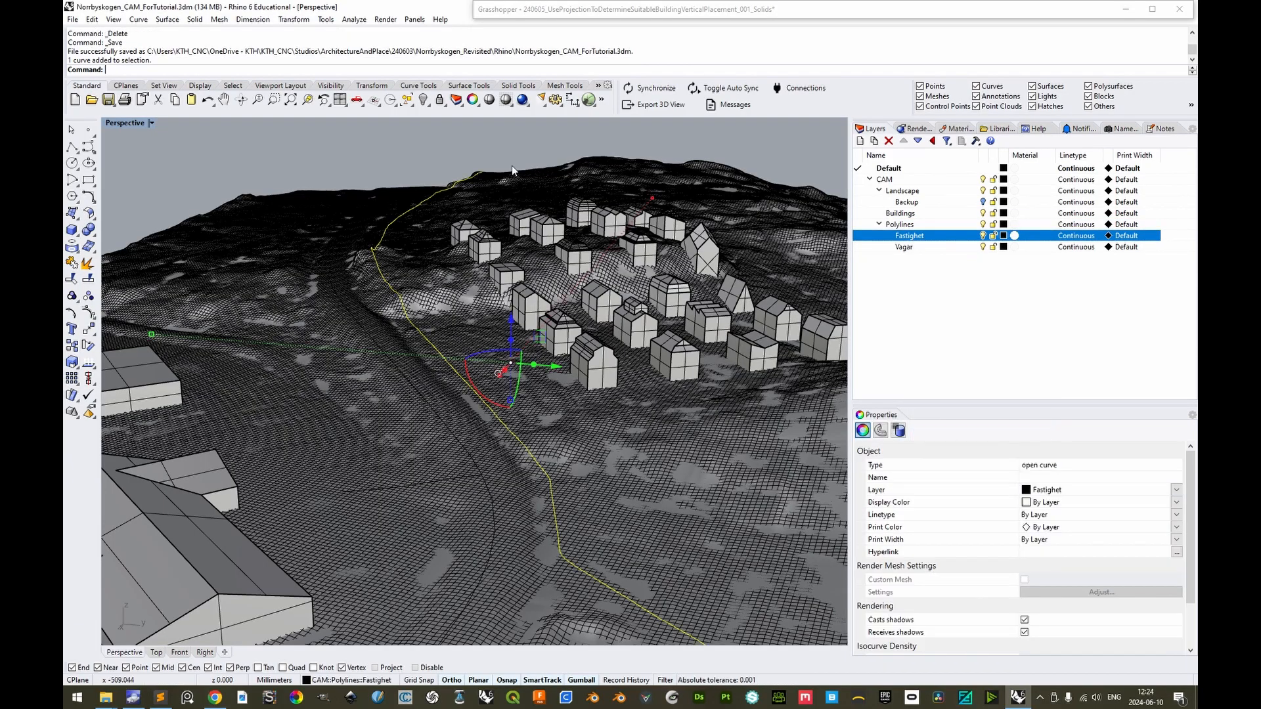
{"action": "mouse_move", "coordinate": [530, 449]}
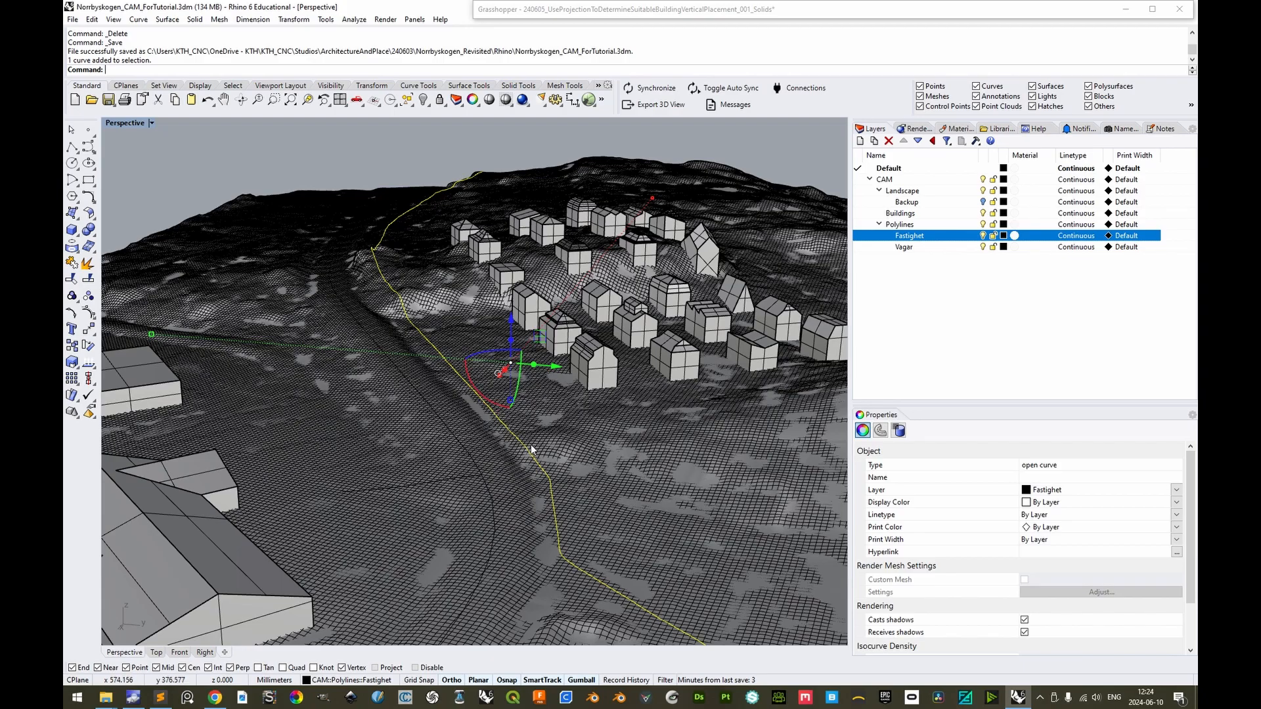
{"action": "mouse_move", "coordinate": [441, 207]}
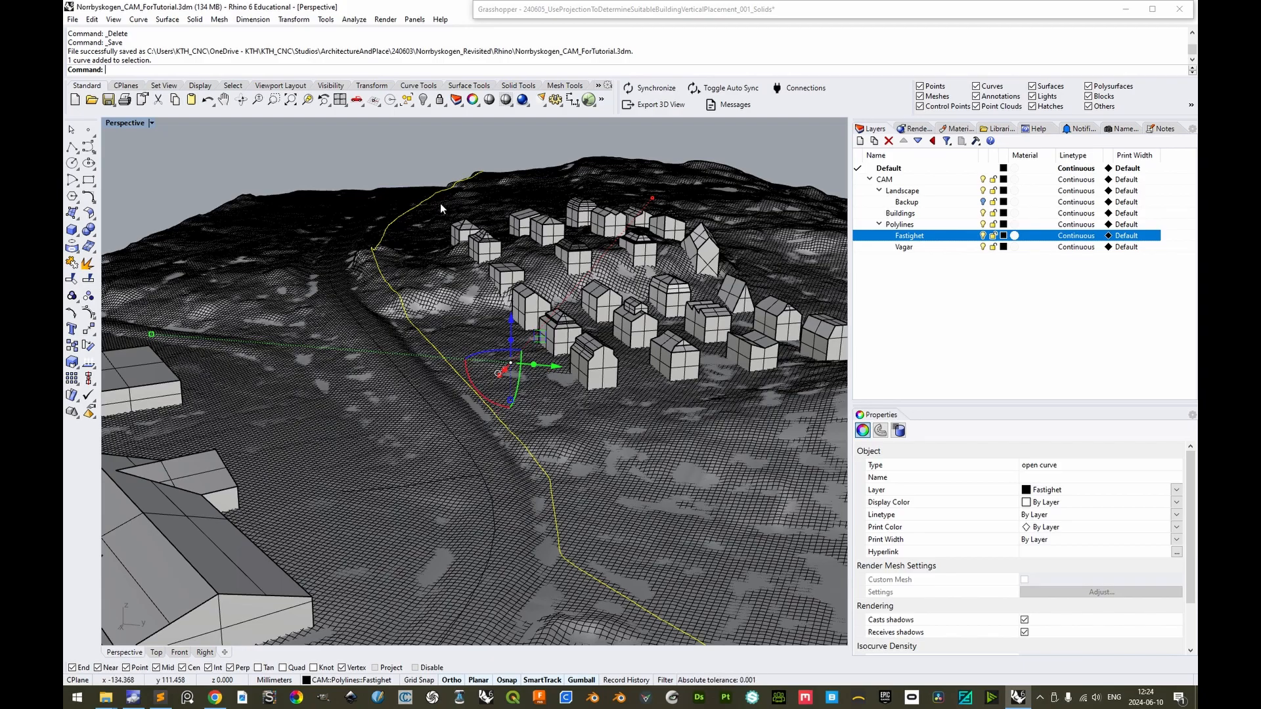
{"action": "mouse_move", "coordinate": [561, 499]}
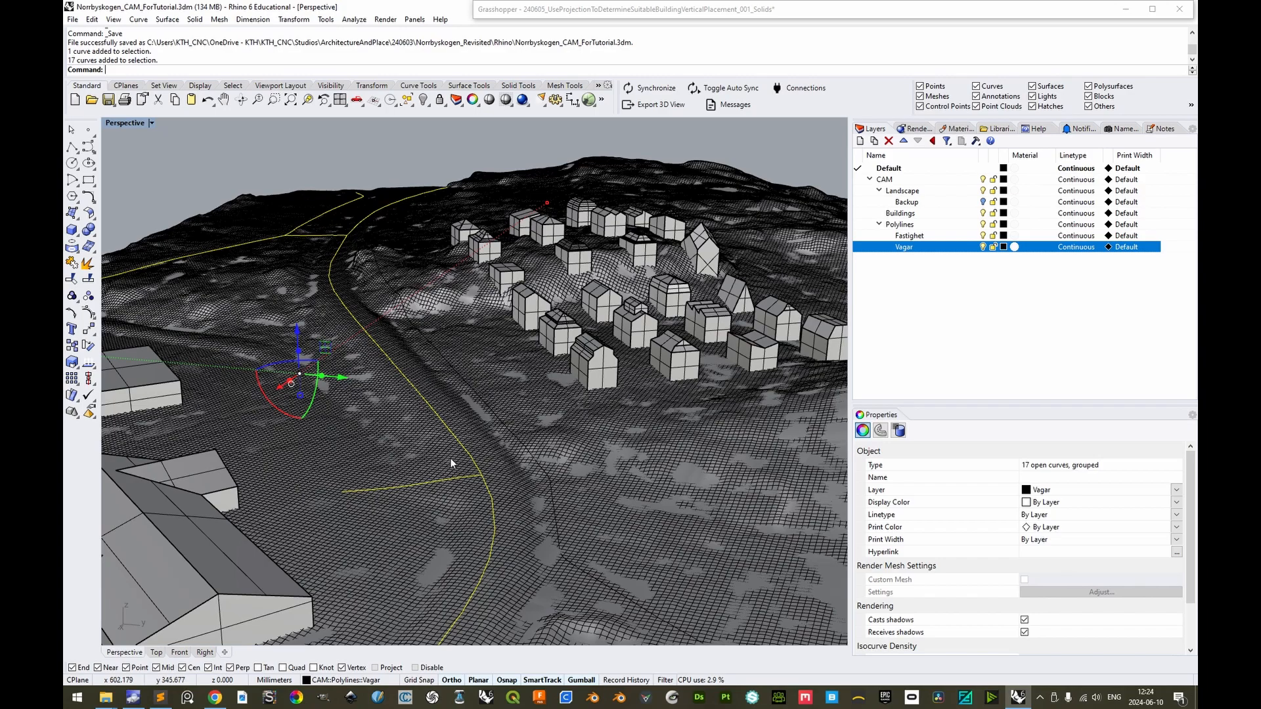
{"action": "mouse_move", "coordinate": [464, 431]}
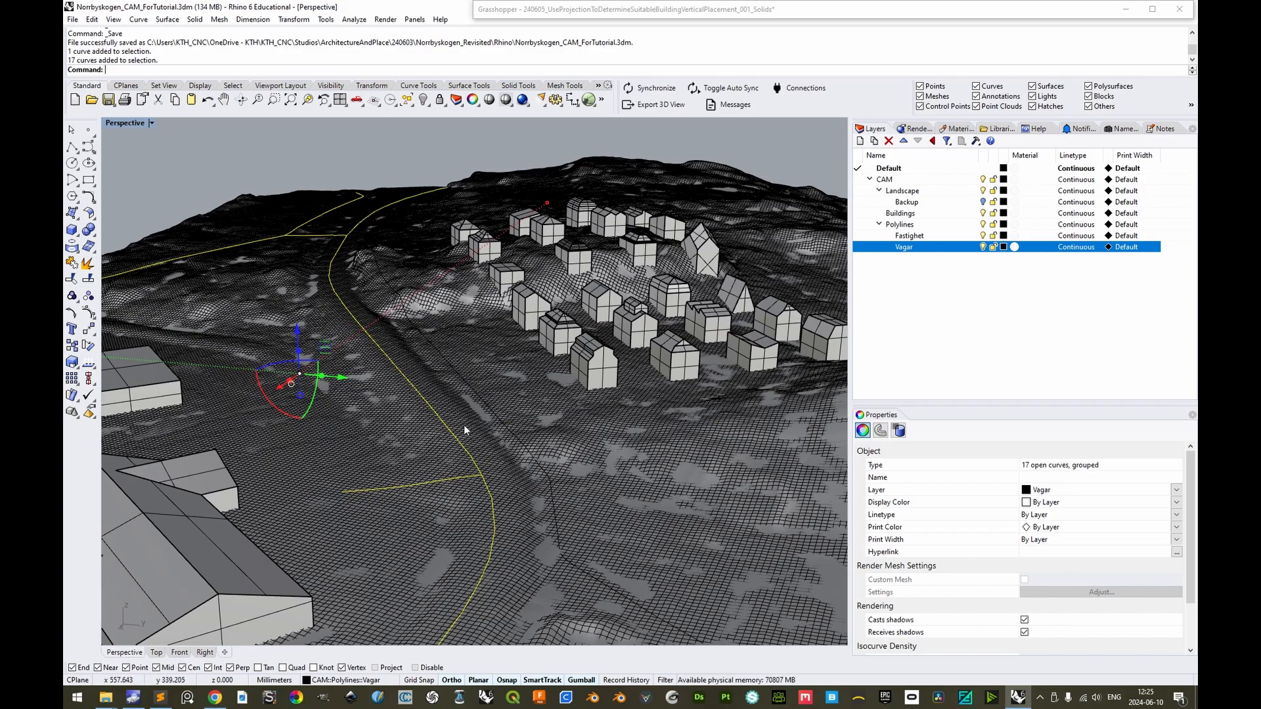
{"action": "mouse_move", "coordinate": [346, 239]}
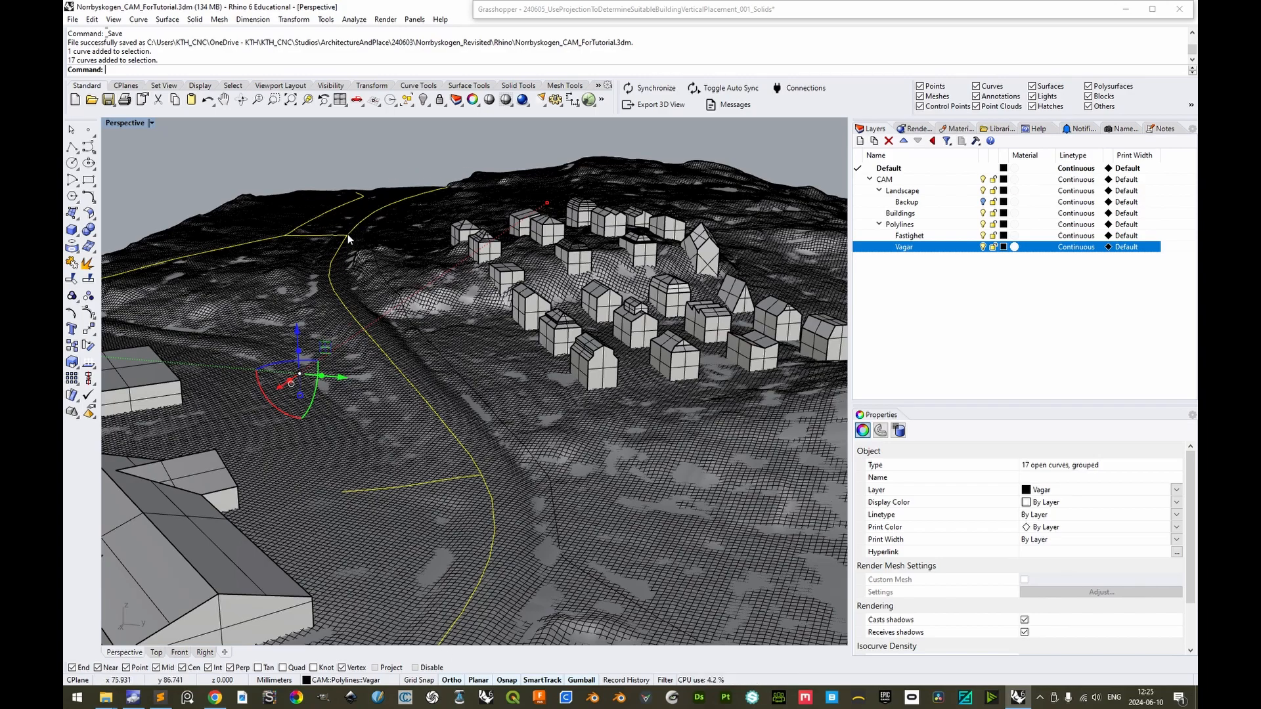
{"action": "mouse_move", "coordinate": [486, 170]}
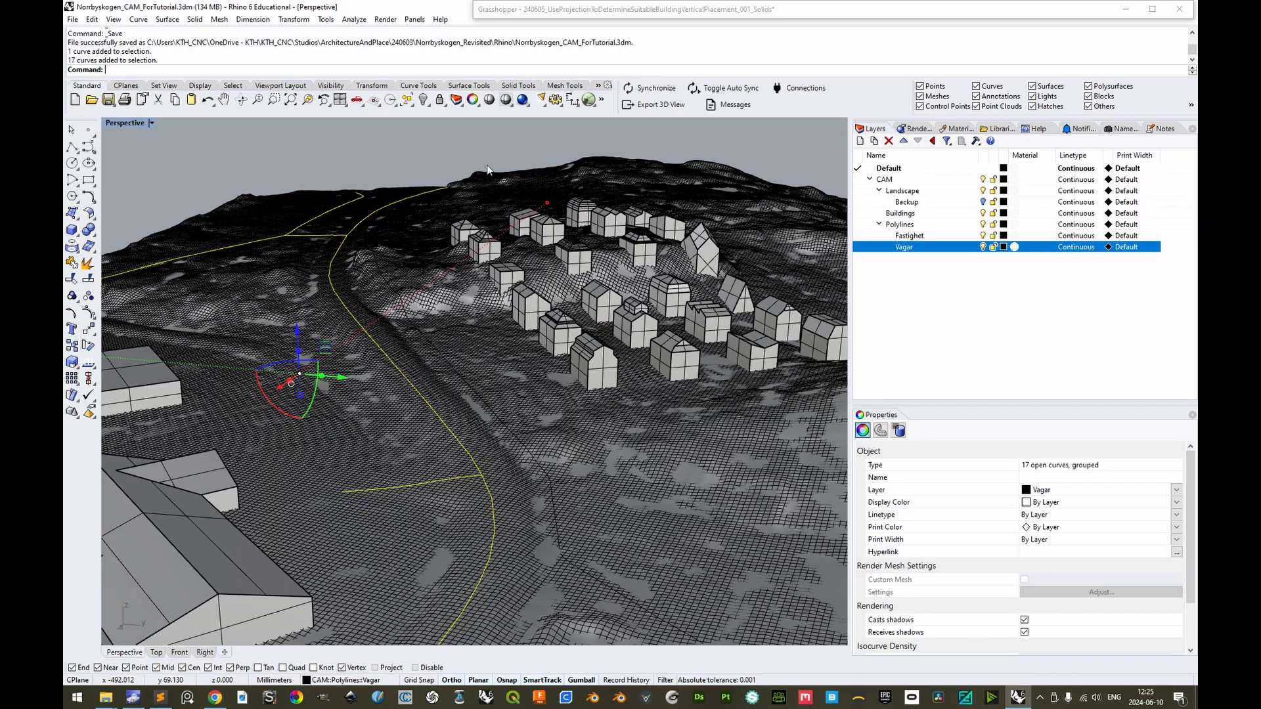
{"action": "mouse_move", "coordinate": [1092, 538]}
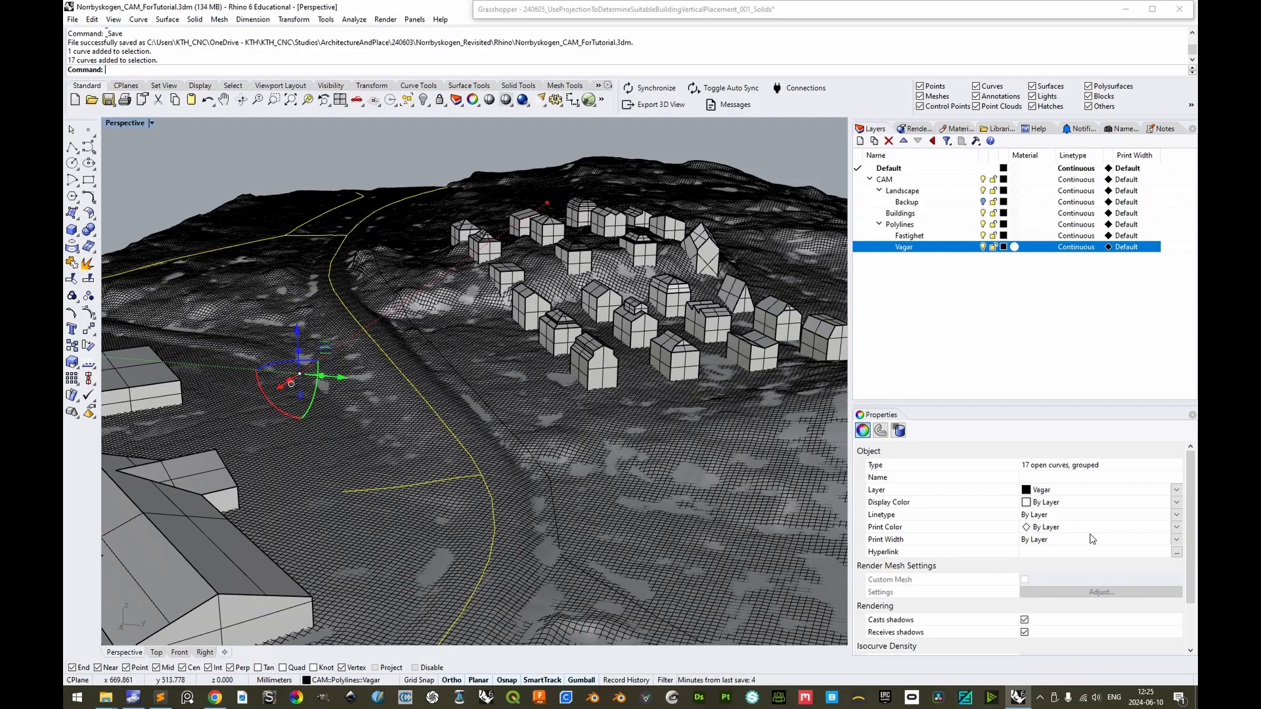
{"action": "mouse_move", "coordinate": [1057, 473]}
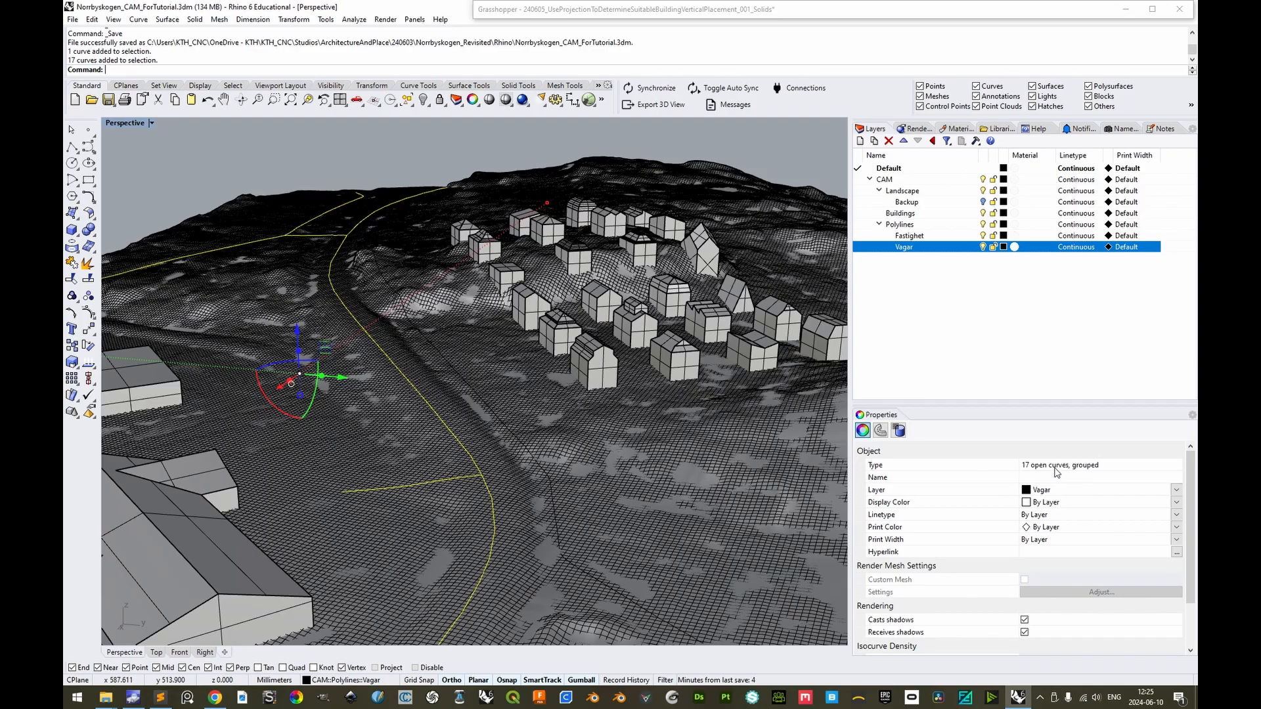
{"action": "mouse_move", "coordinate": [495, 494]}
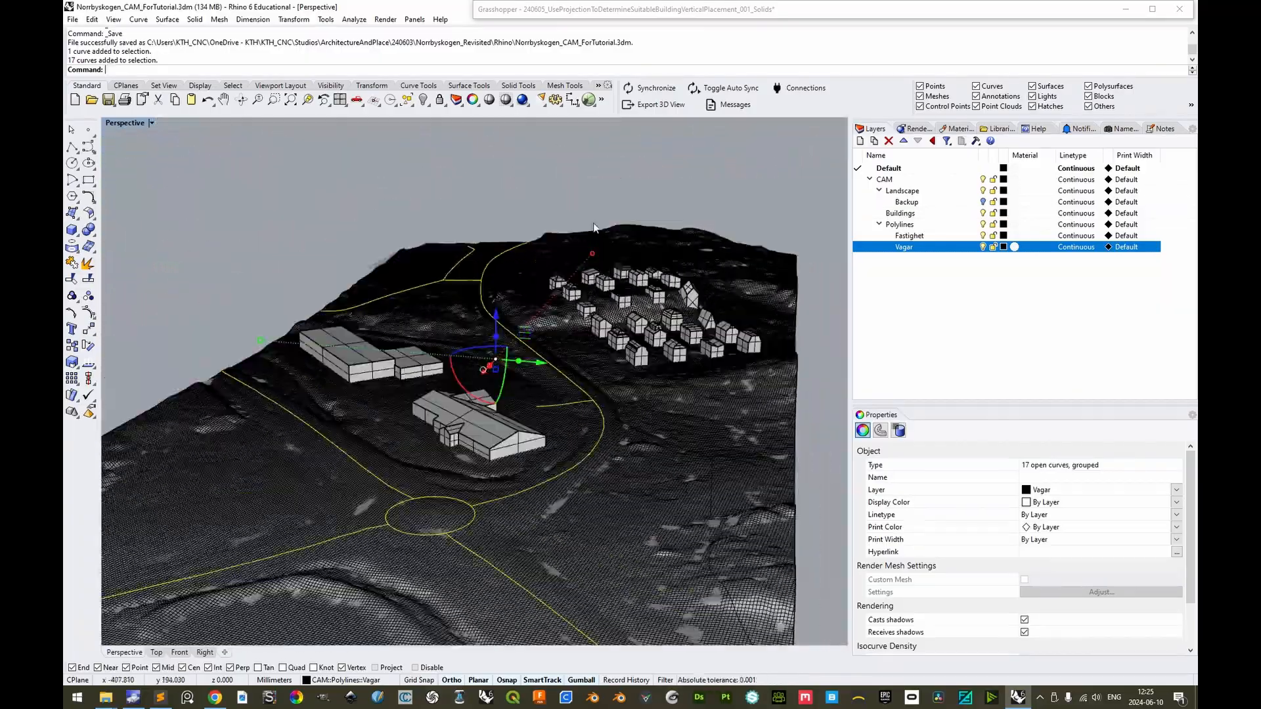
Switch Grasshopper to the 240610_ProjectCurvesAndConvertToPolylines definition, then start a browser address entry
{"action": "left_click", "coordinate": [653, 88]}
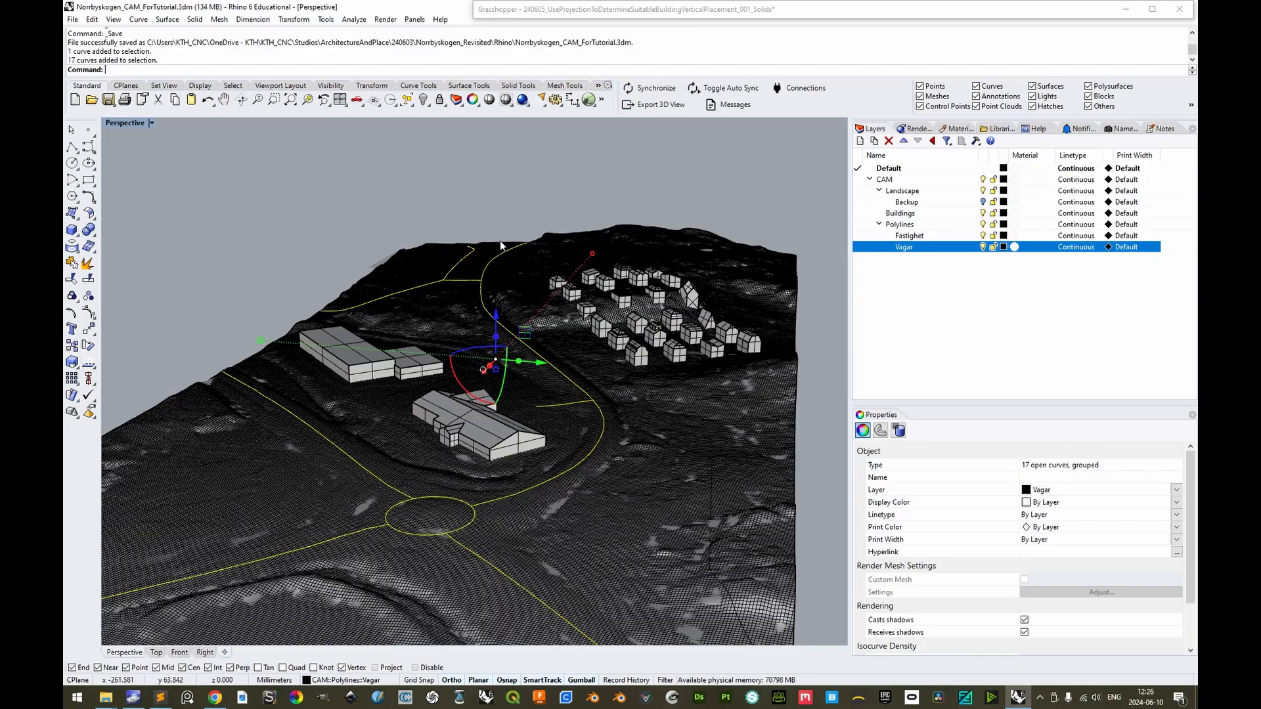
{"action": "mouse_move", "coordinate": [584, 432]}
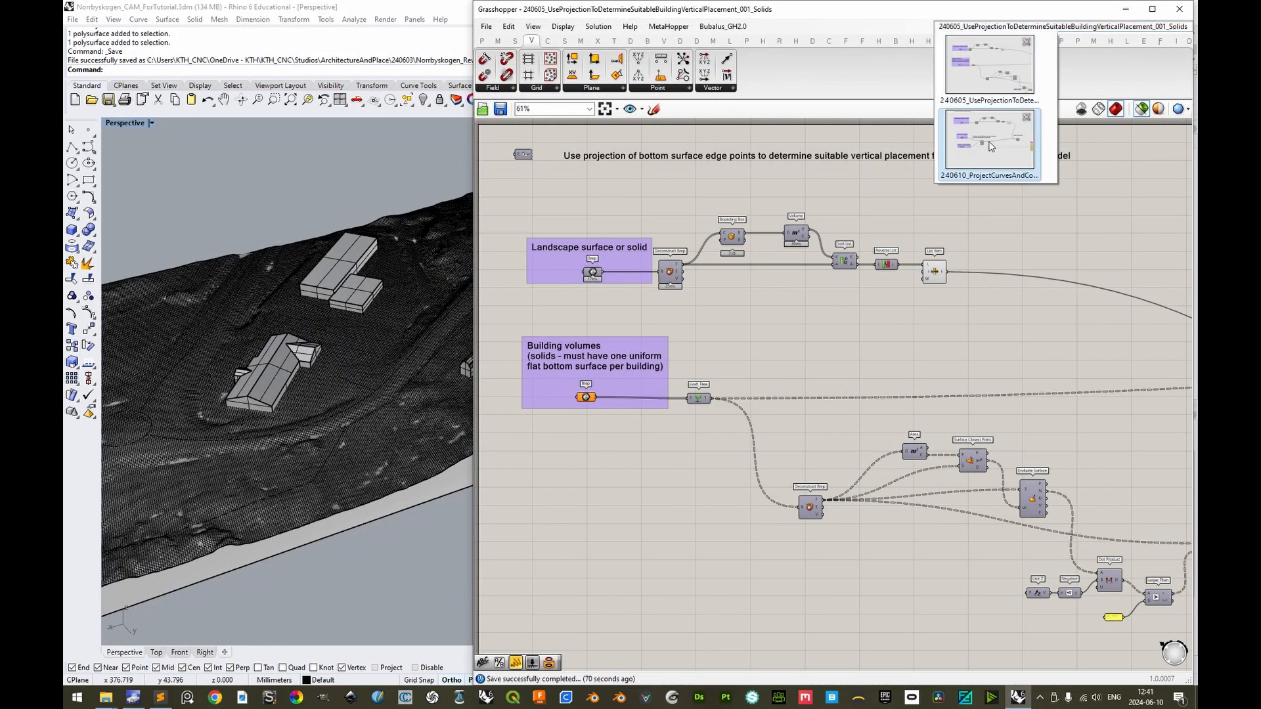
{"action": "left_click", "coordinate": [988, 142]}
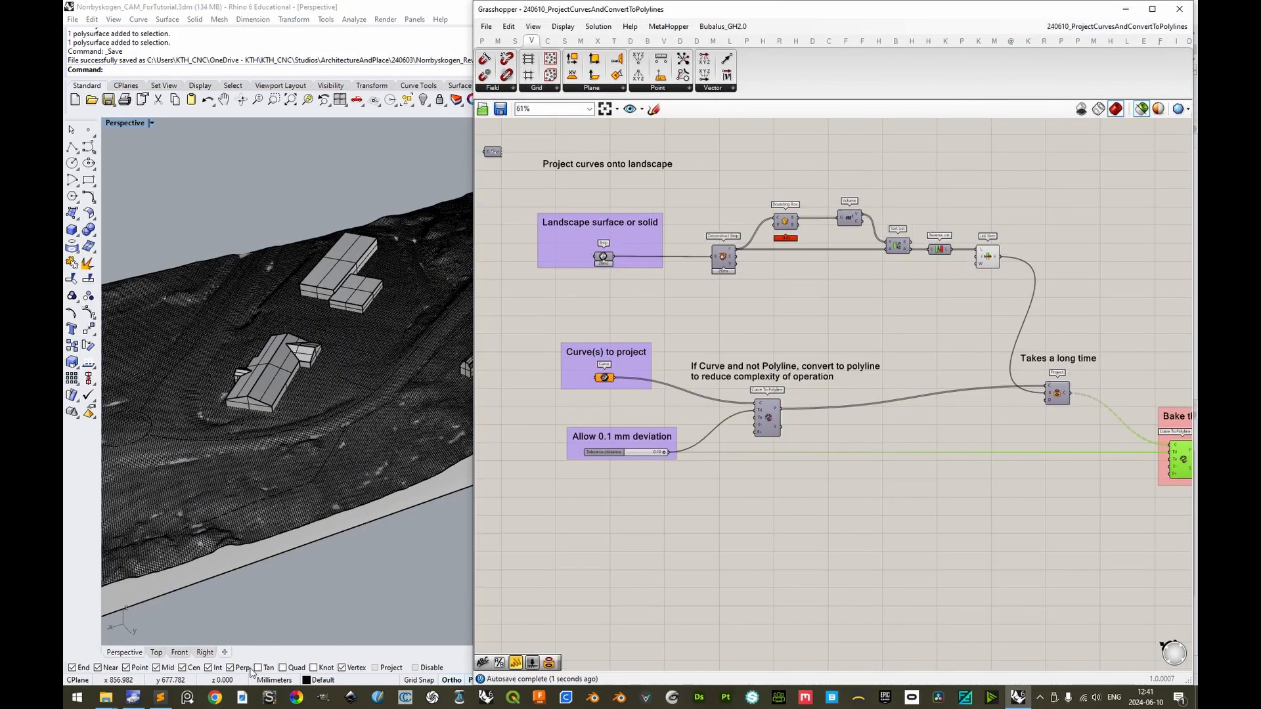
{"action": "left_click", "coordinate": [214, 697]}
{"action": "type", "text": "gh."}
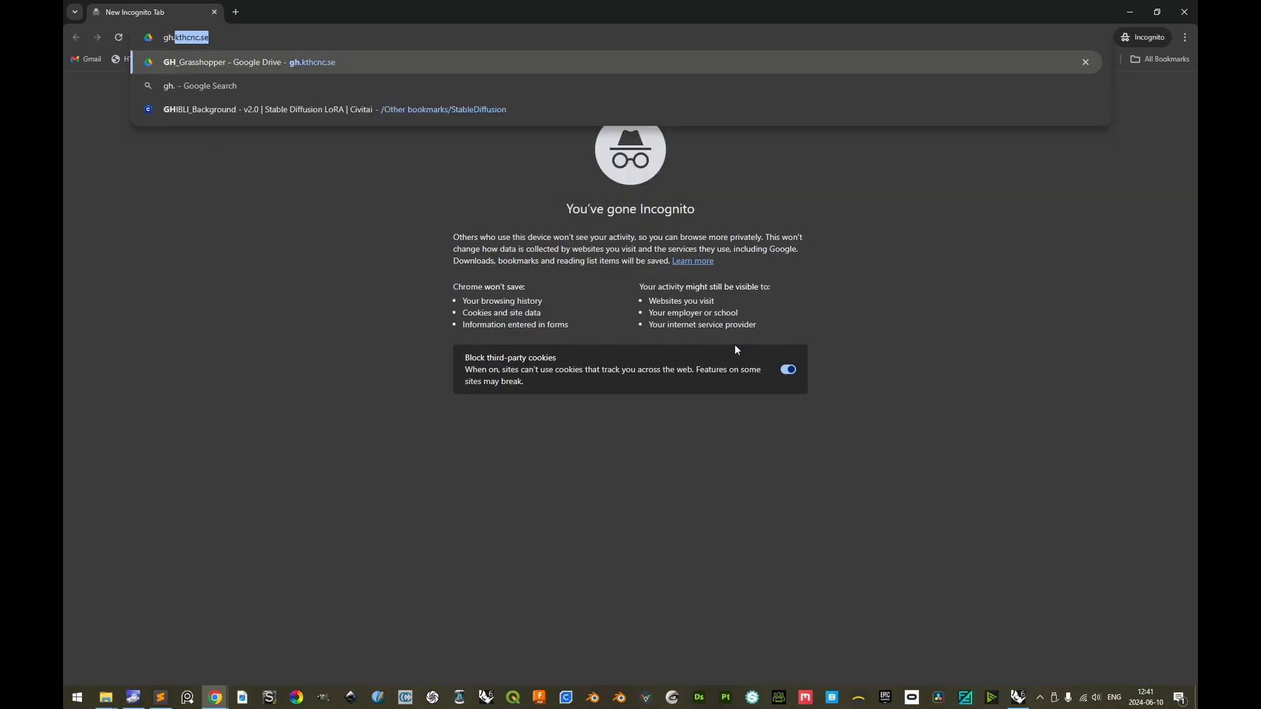
Browse Google Drive into Fabrication > ProjectBuildingsAndCurvesForCNCFabrication and preview the definition diagram image
{"action": "key", "text": "Return"}
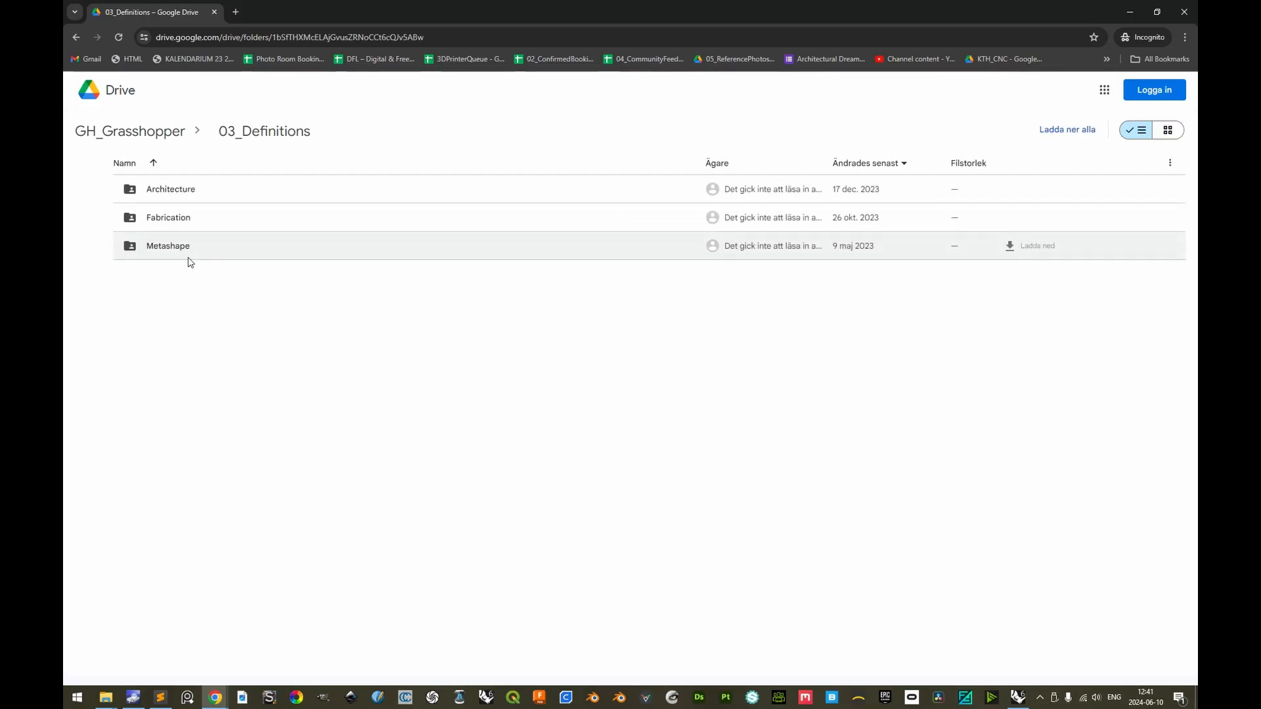
{"action": "double_click", "coordinate": [168, 217]}
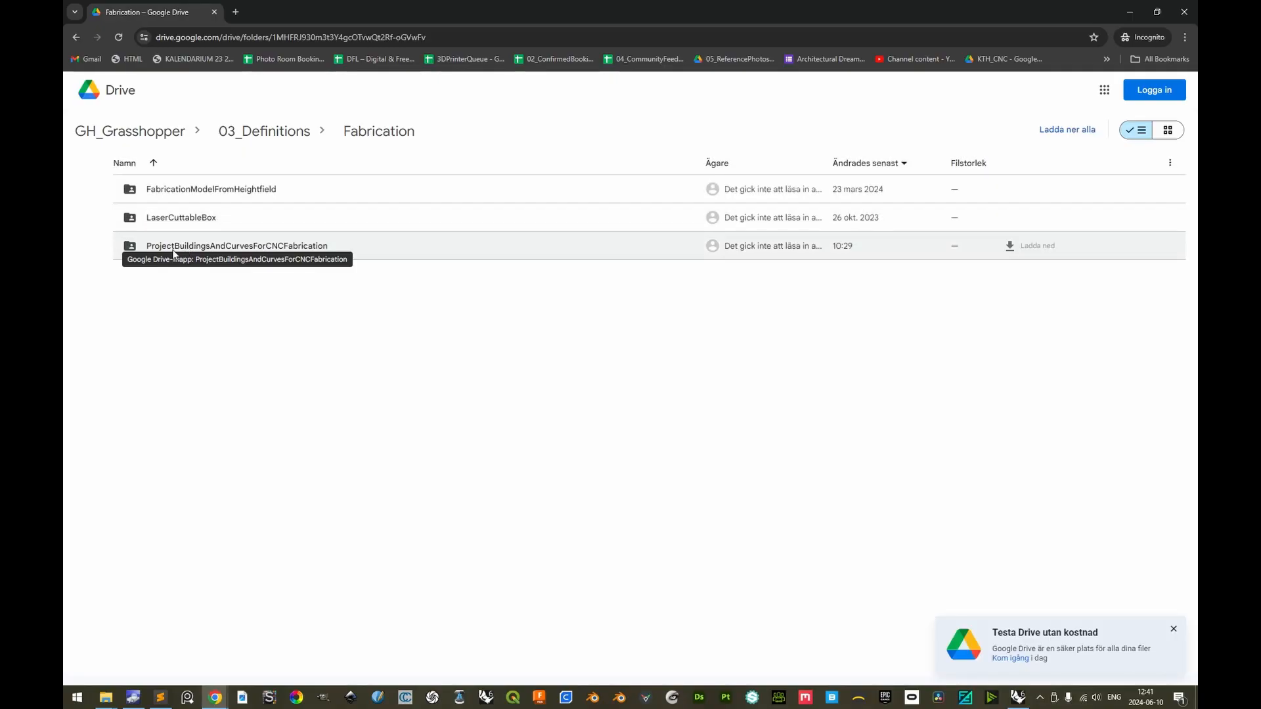
{"action": "double_click", "coordinate": [235, 245]}
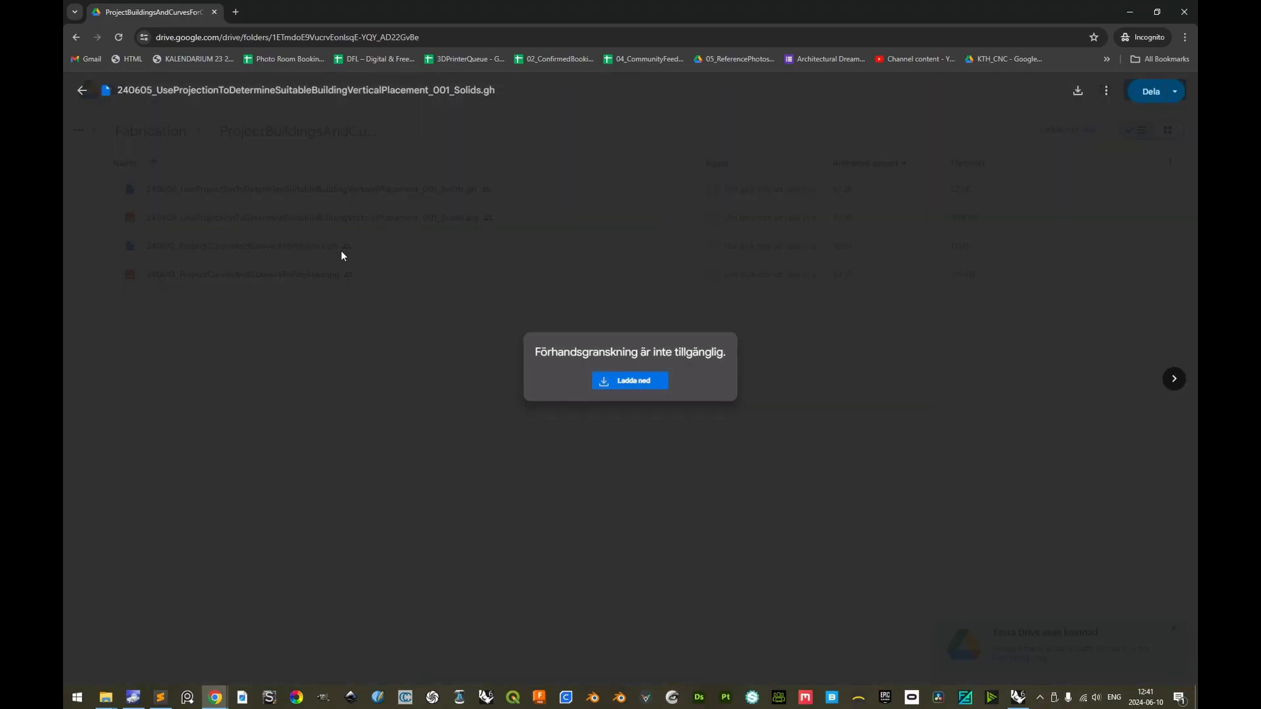
{"action": "left_click", "coordinate": [1173, 378]}
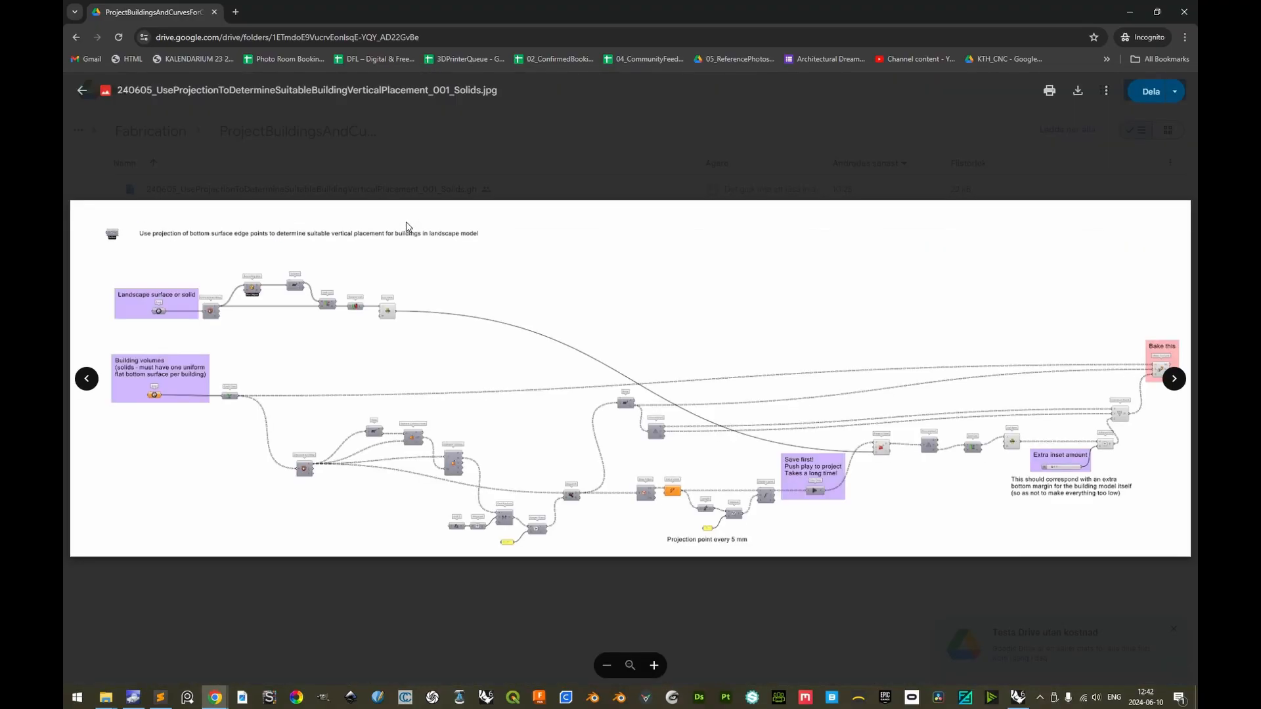
{"action": "left_click", "coordinate": [1173, 378]}
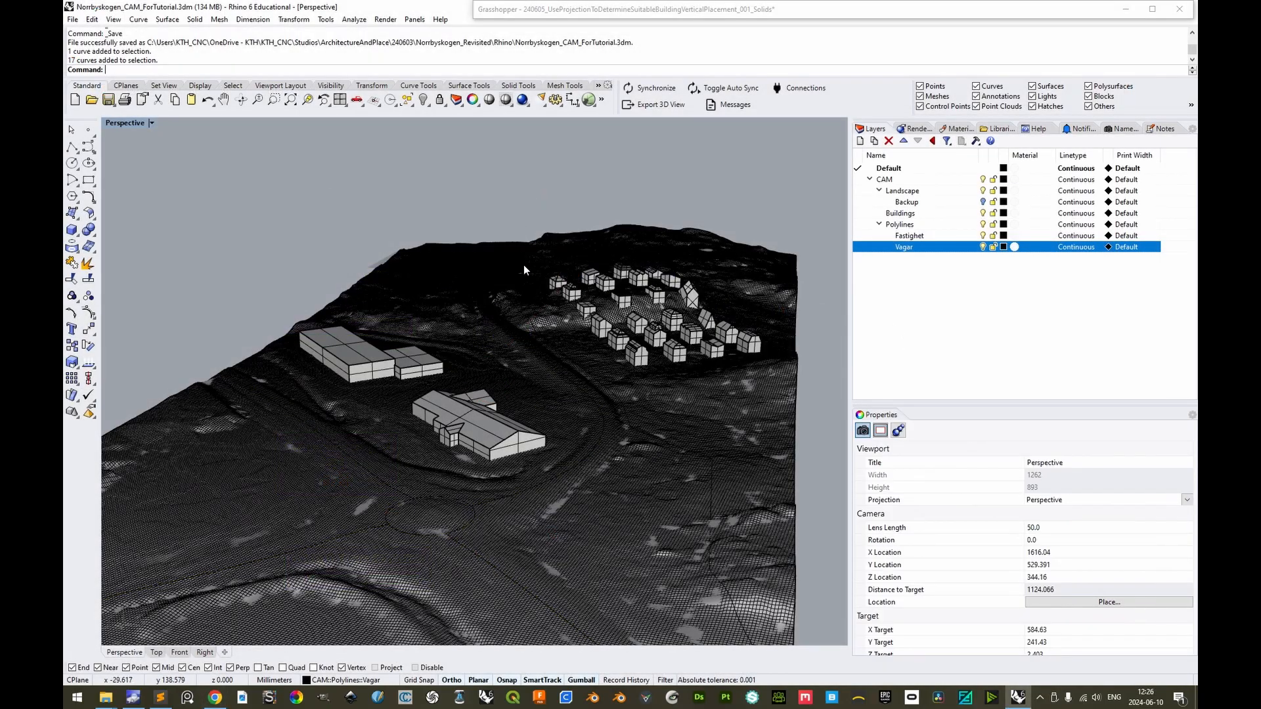
Select all 18 curves on the Polylines sublayers and bring the Grasshopper window forward
{"action": "right_click", "coordinate": [899, 225]}
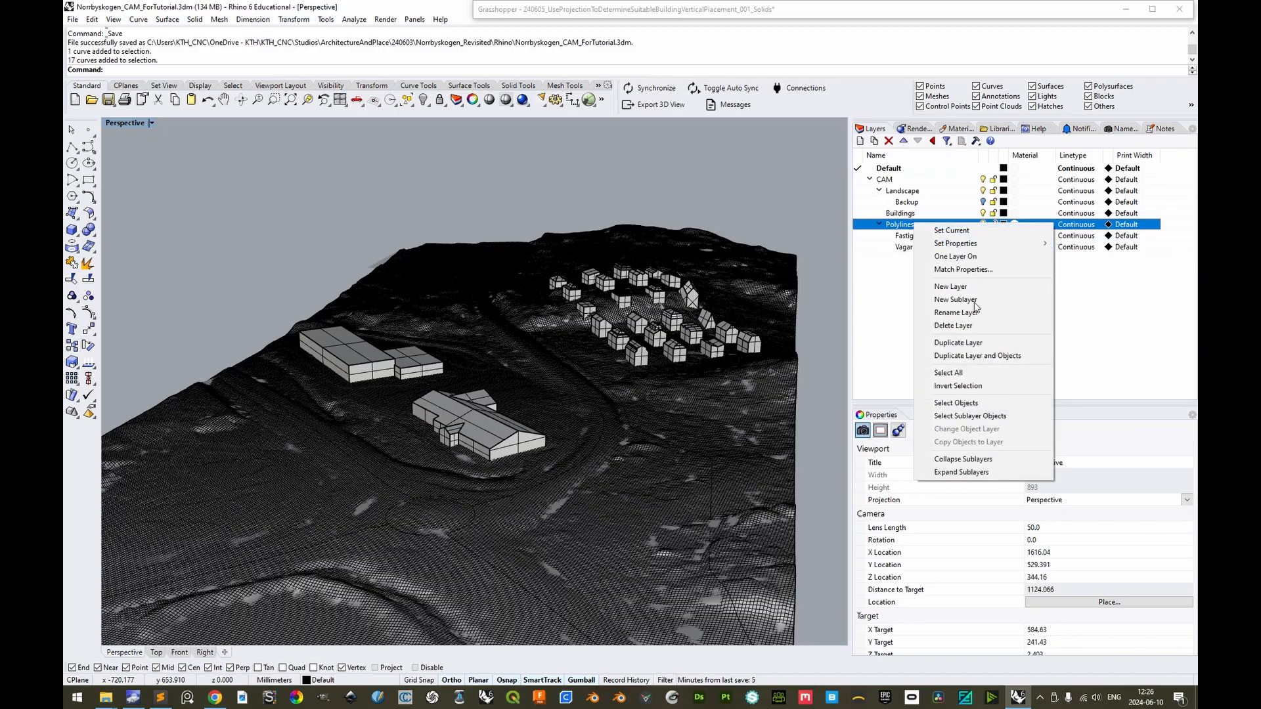
{"action": "left_click", "coordinate": [956, 402]}
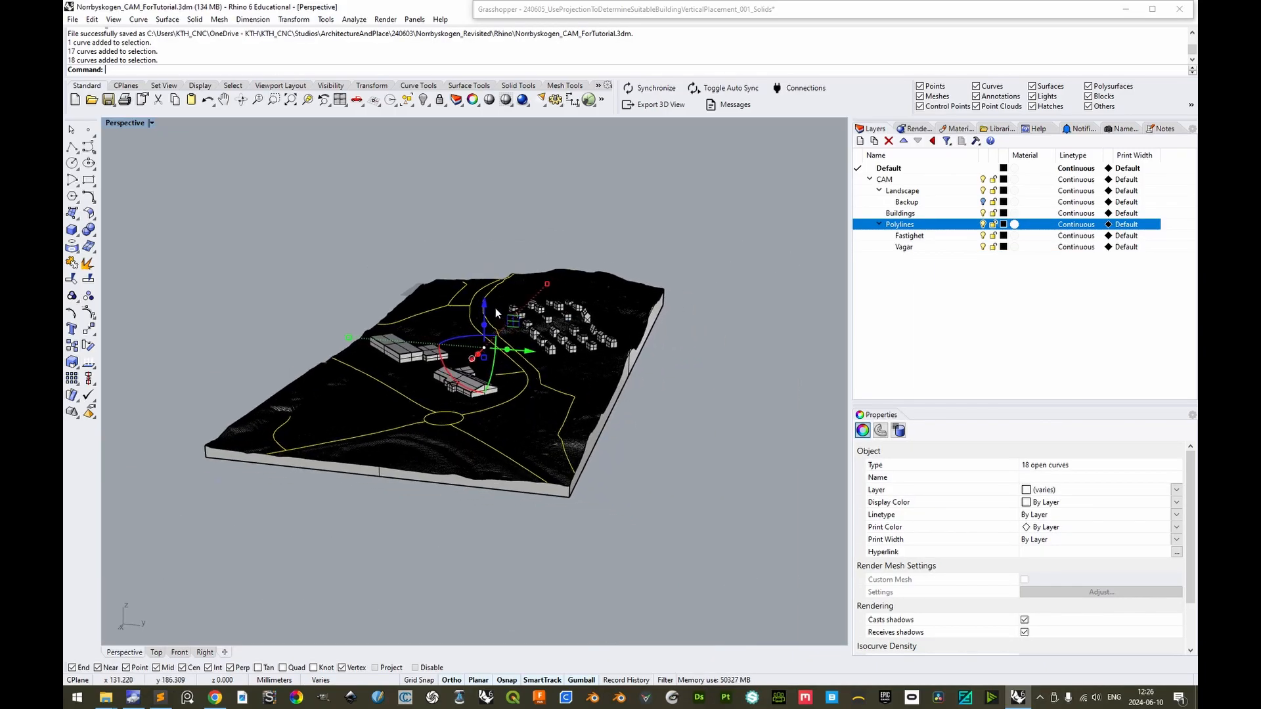
{"action": "left_click_drag", "start_coordinate": [482, 330], "coordinate": [482, 173]}
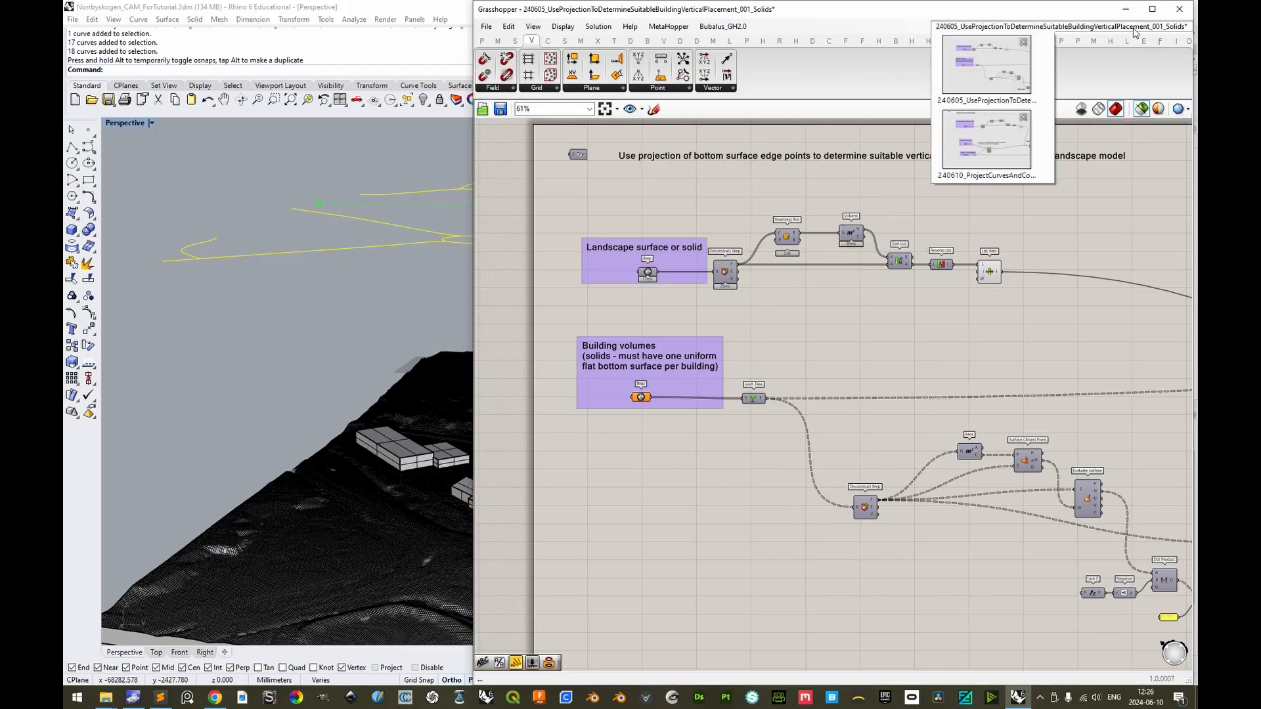
Activate the curve-projection definition and choose Set Multiple Breps on its landscape input
{"action": "left_click", "coordinate": [987, 140]}
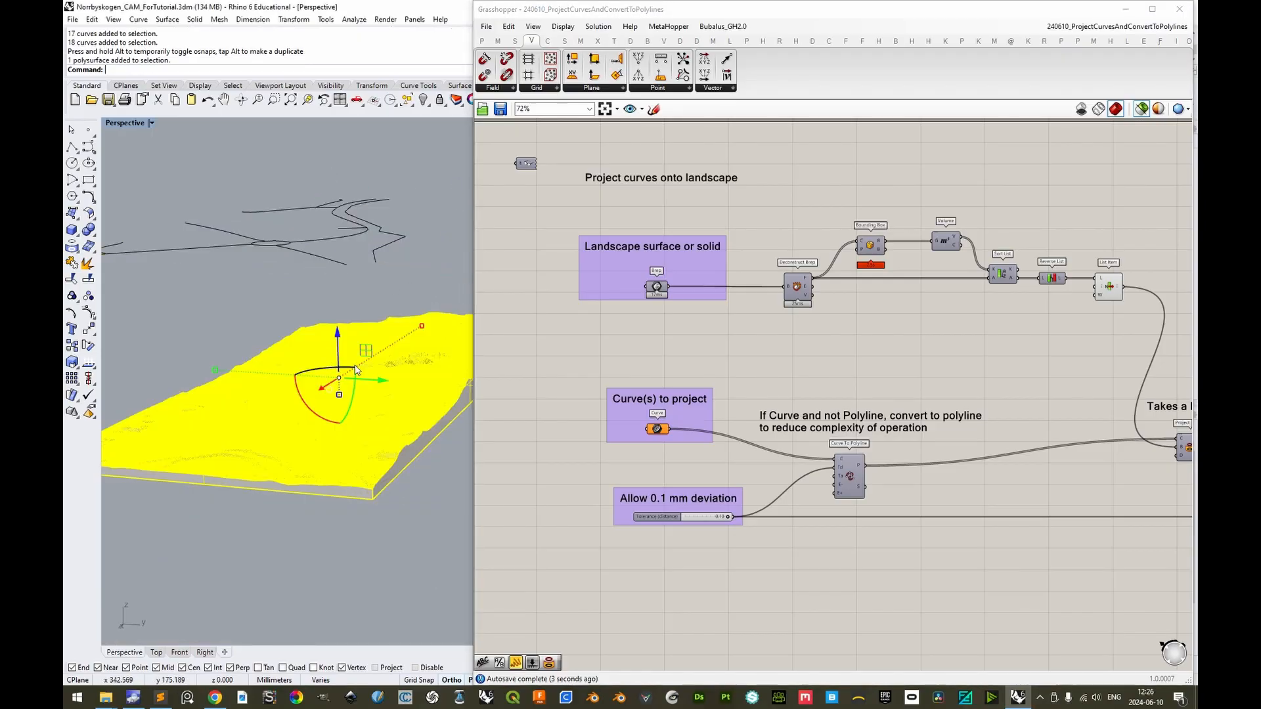
{"action": "right_click", "coordinate": [657, 287]}
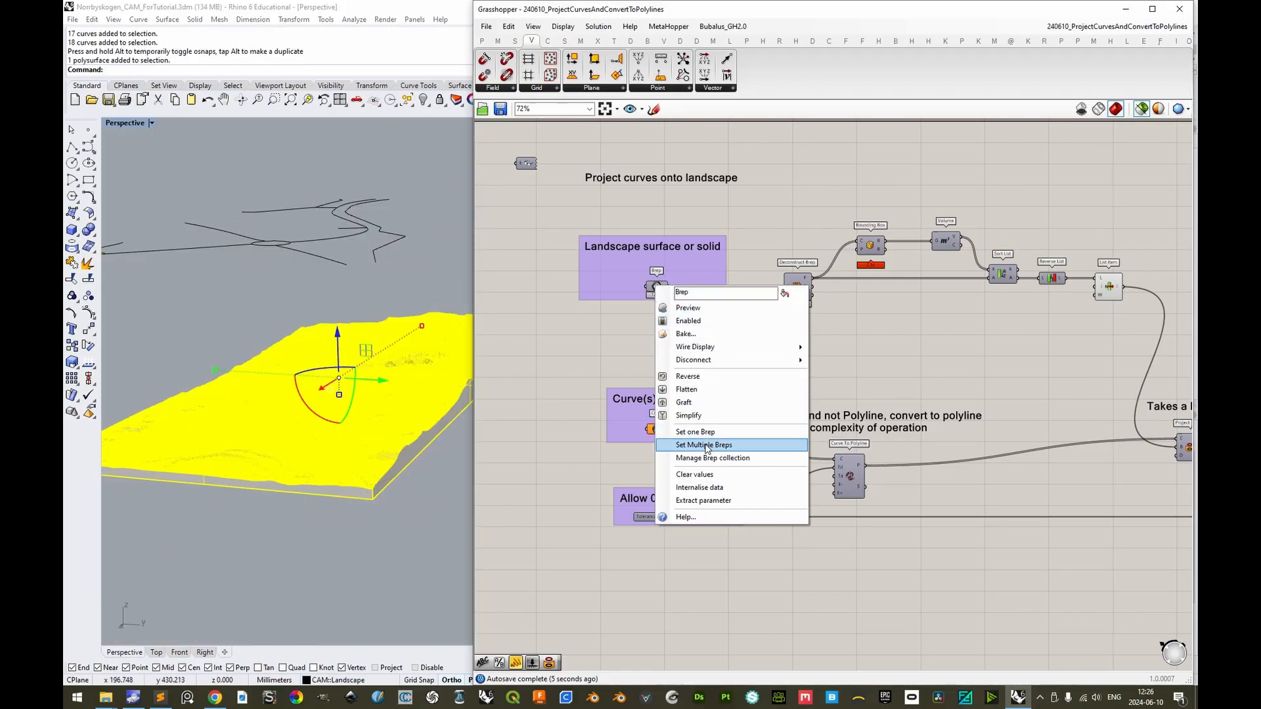
{"action": "left_click", "coordinate": [703, 446]}
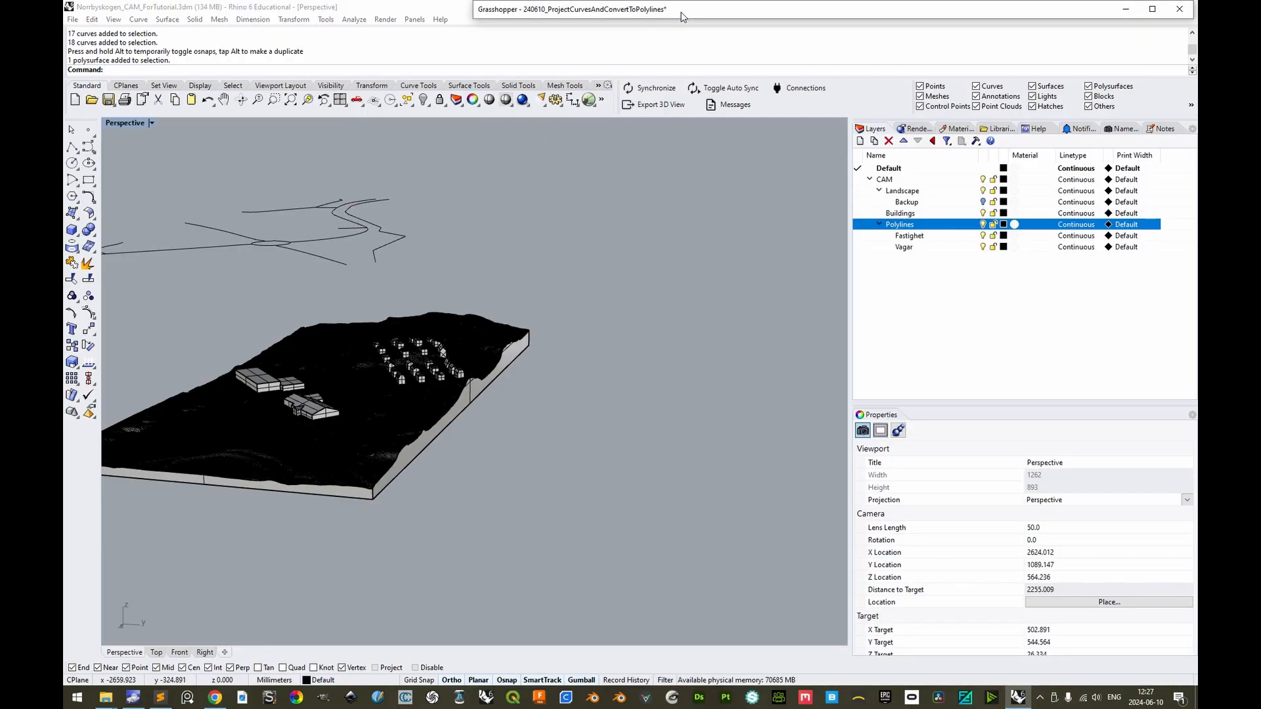
Confirm the terrain as landscape input, then select the property-line curve on the Fastighet layer
{"action": "left_click", "coordinate": [909, 235]}
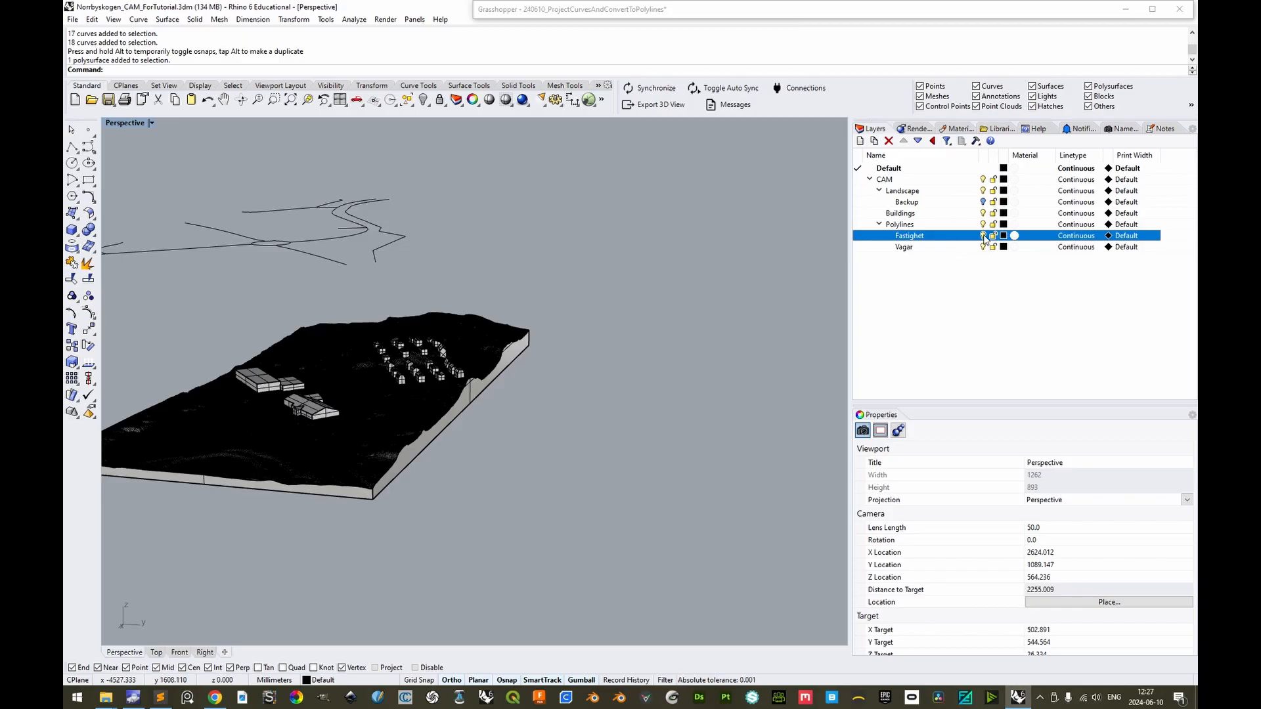
{"action": "left_click", "coordinate": [904, 247]}
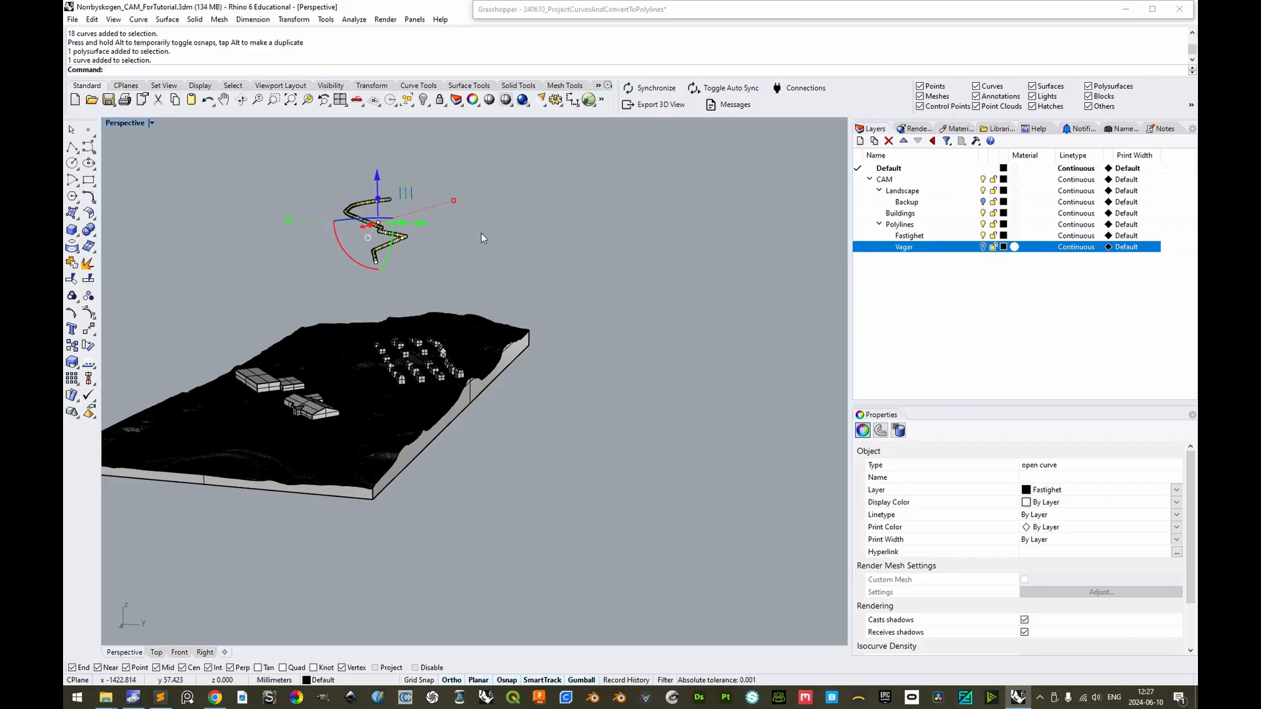
{"action": "right_click", "coordinate": [909, 235]}
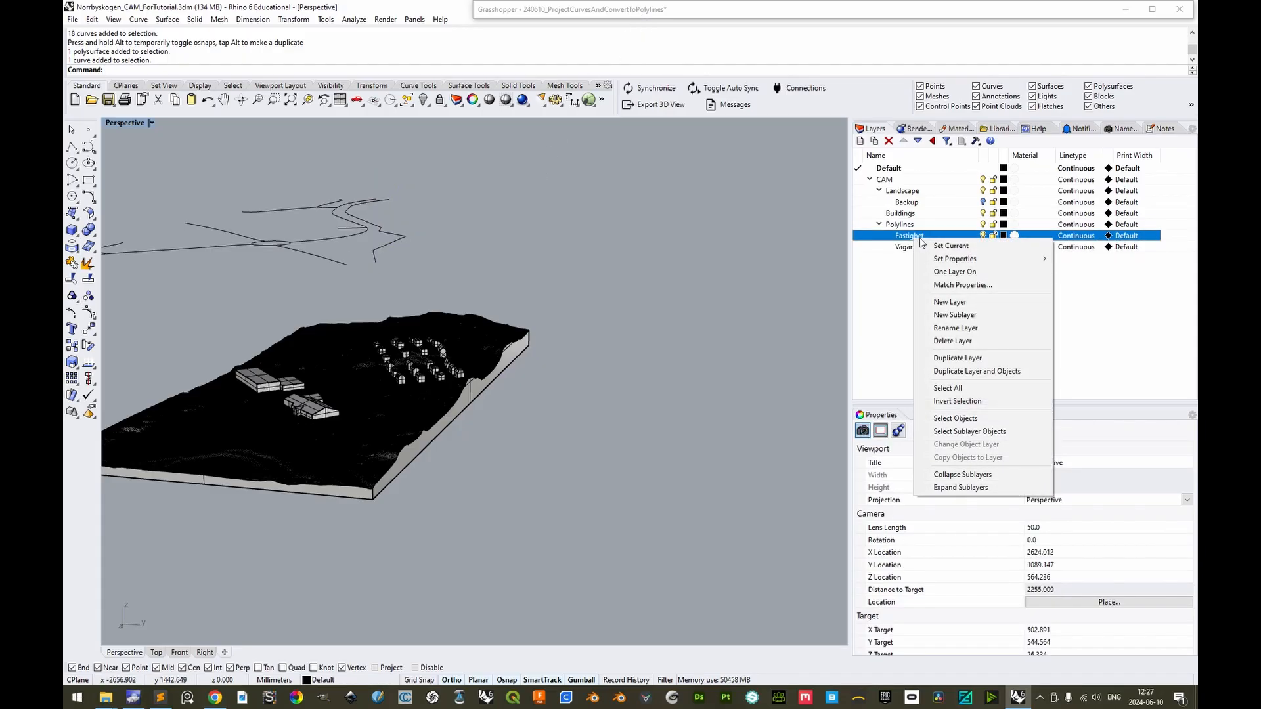
{"action": "left_click", "coordinate": [955, 417]}
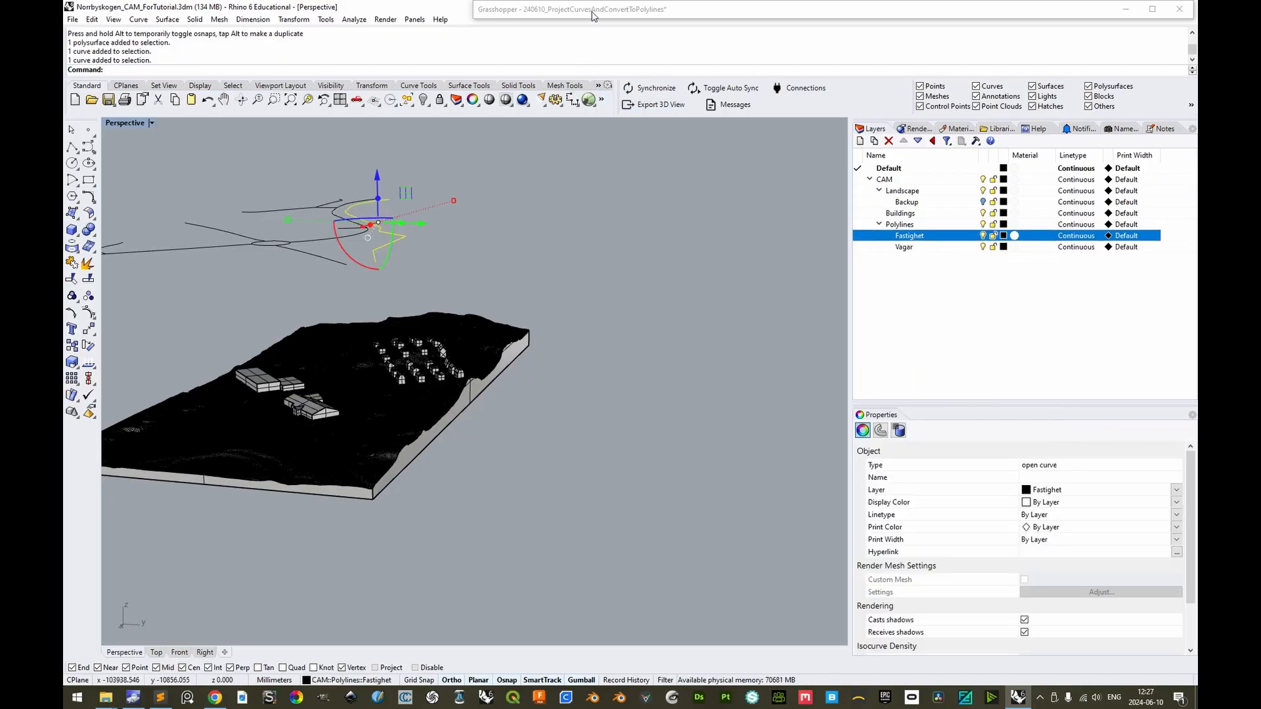
Assign the selected property-line curve to the definition's curves-to-project input
{"action": "right_click", "coordinate": [657, 429]}
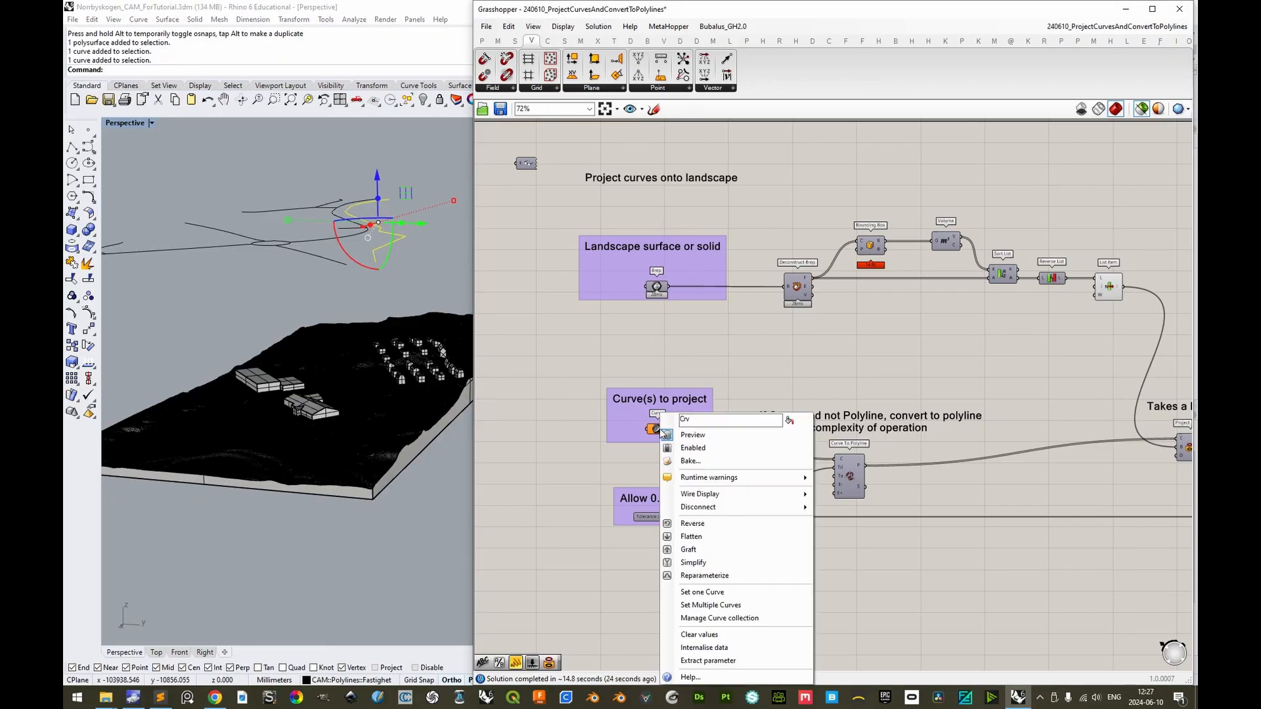
{"action": "left_click", "coordinate": [733, 486]}
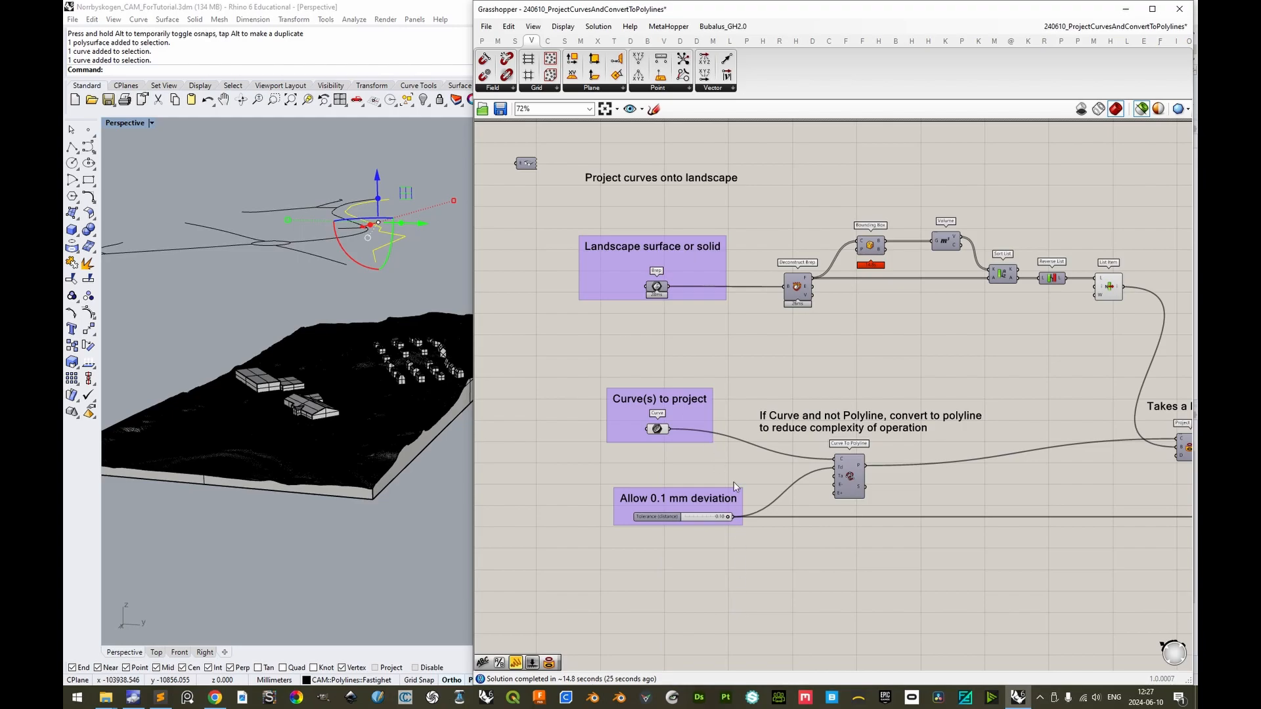
{"action": "mouse_move", "coordinate": [711, 530]}
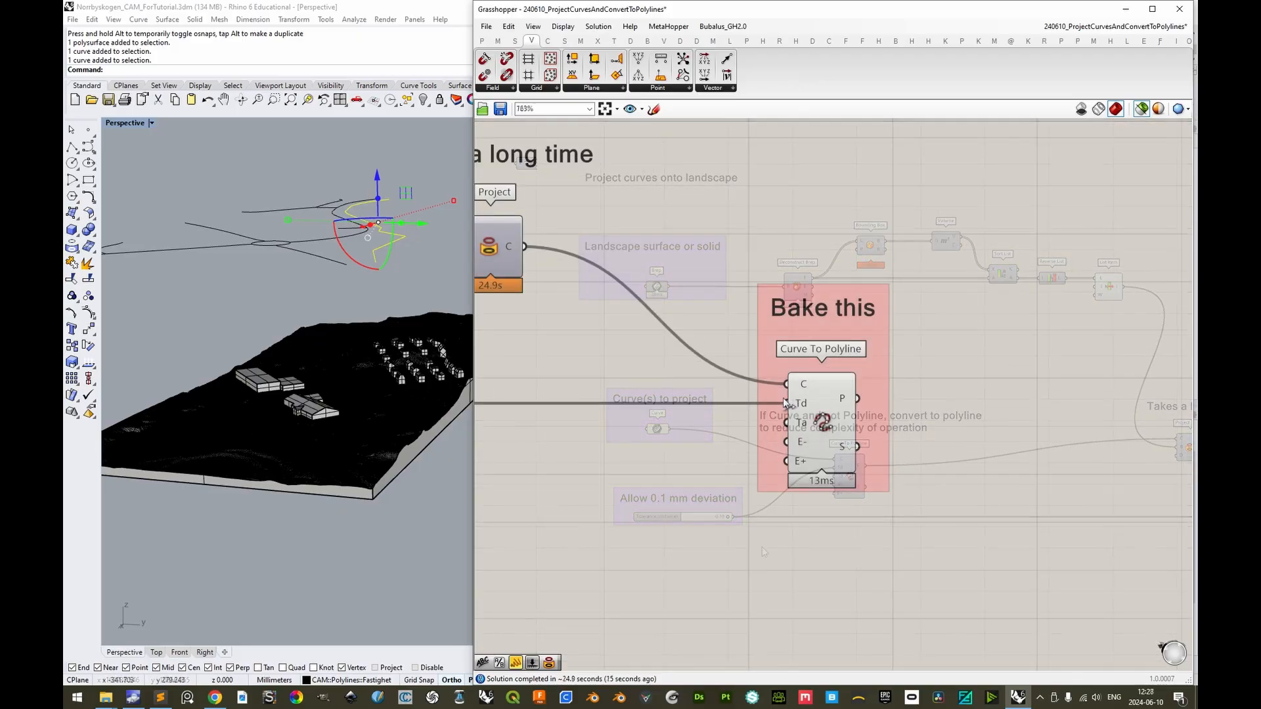
Bake the projected property-line polyline from the P output into Rhino and delete the original curve
{"action": "right_click", "coordinate": [855, 399]}
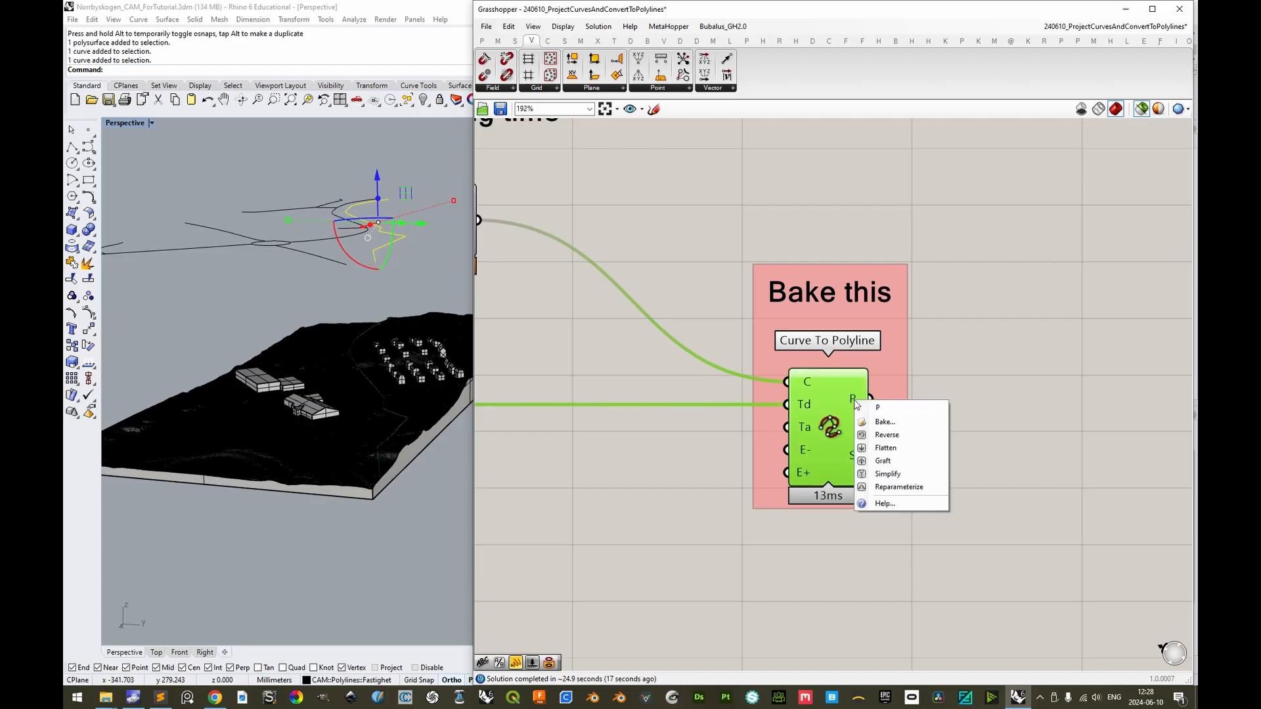
{"action": "left_click", "coordinate": [884, 421]}
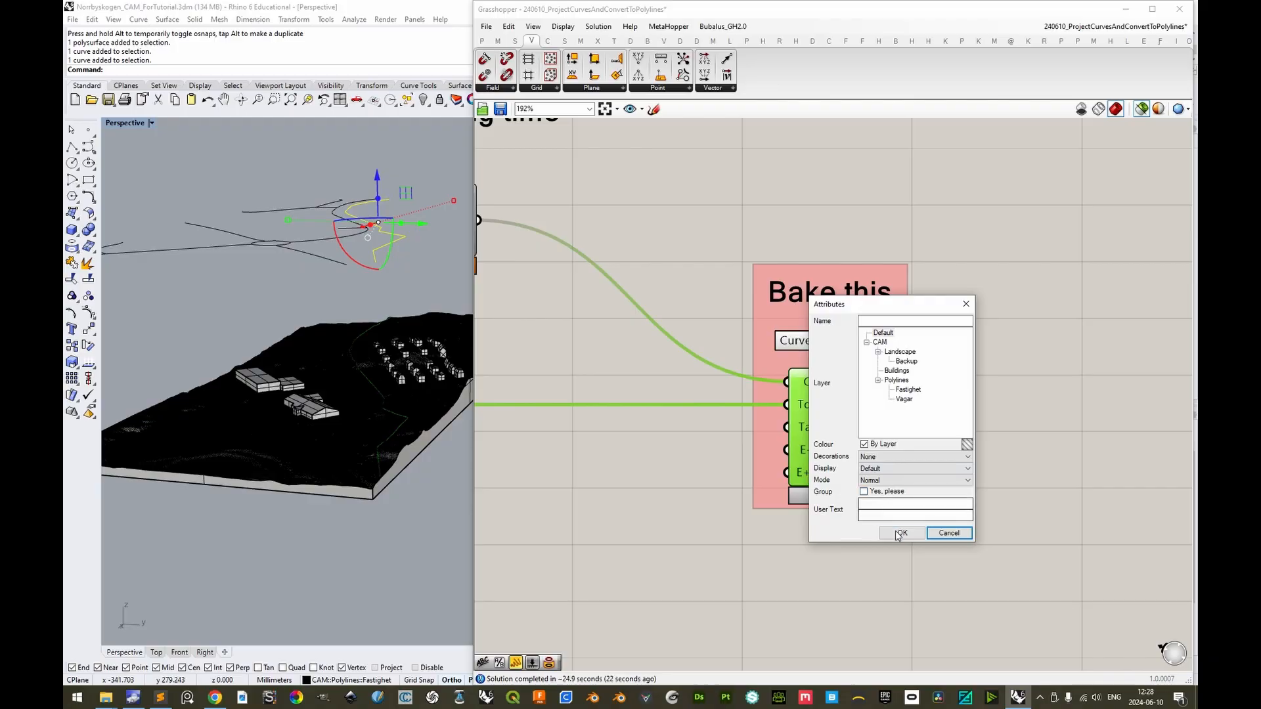
{"action": "left_click", "coordinate": [899, 533]}
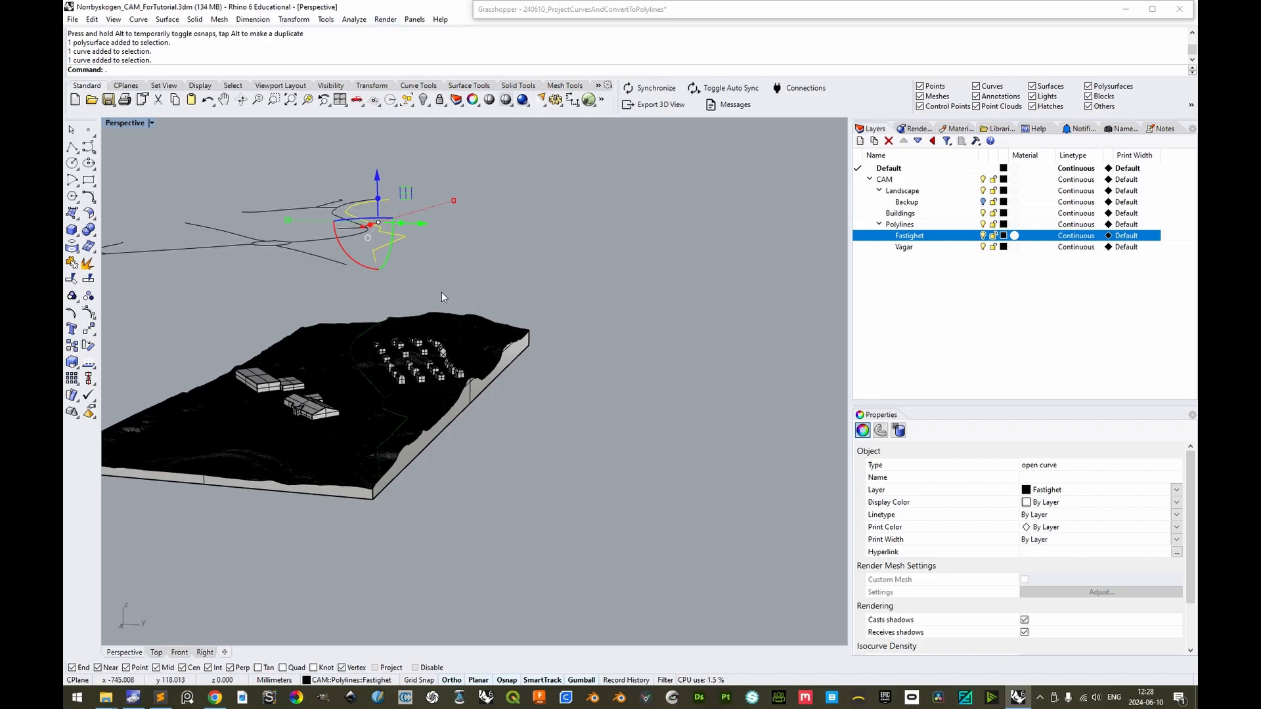
{"action": "key", "text": "Delete"}
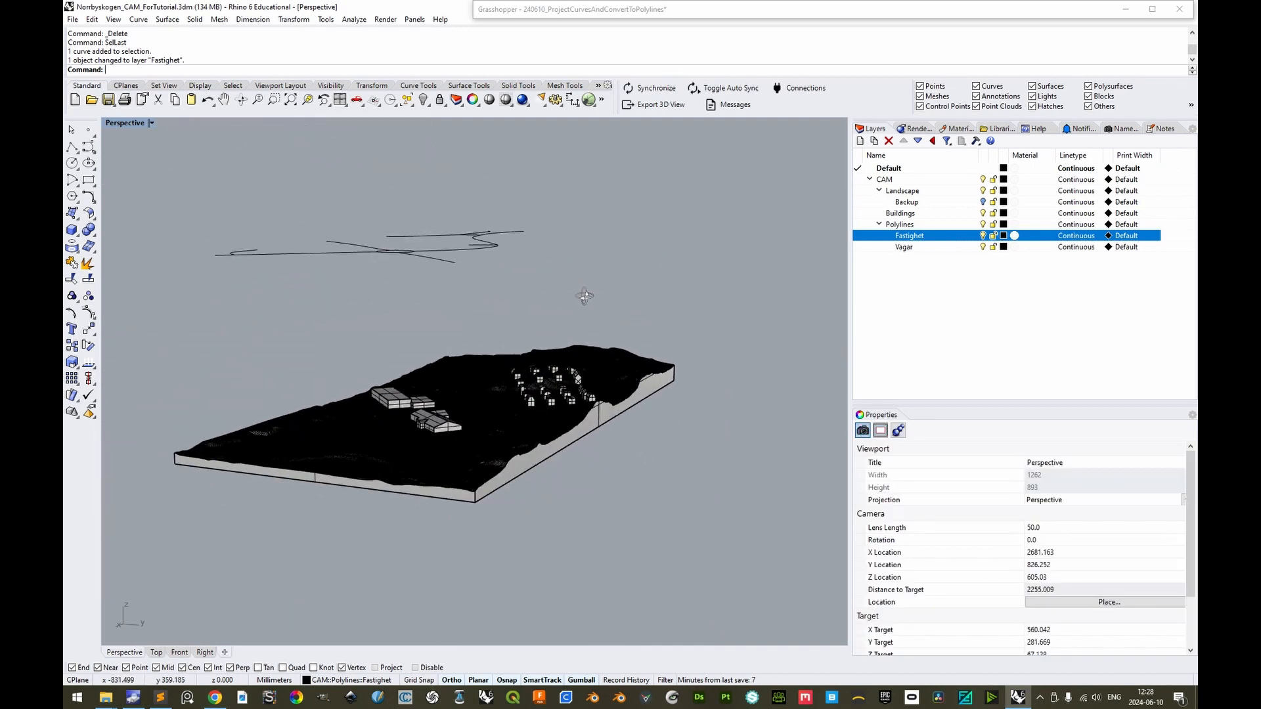
Bake the 17 projected road polylines into Rhino and delete the original road curves
{"action": "left_click", "coordinate": [904, 247]}
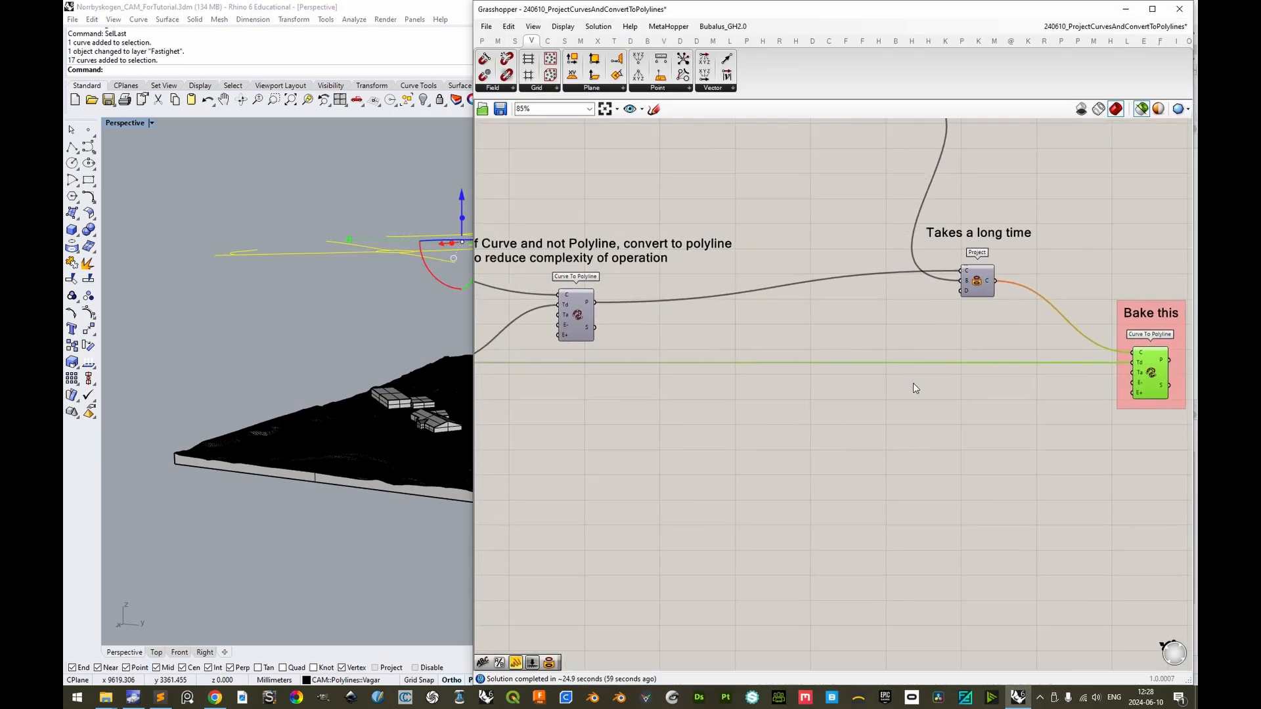
{"action": "right_click", "coordinate": [800, 285]}
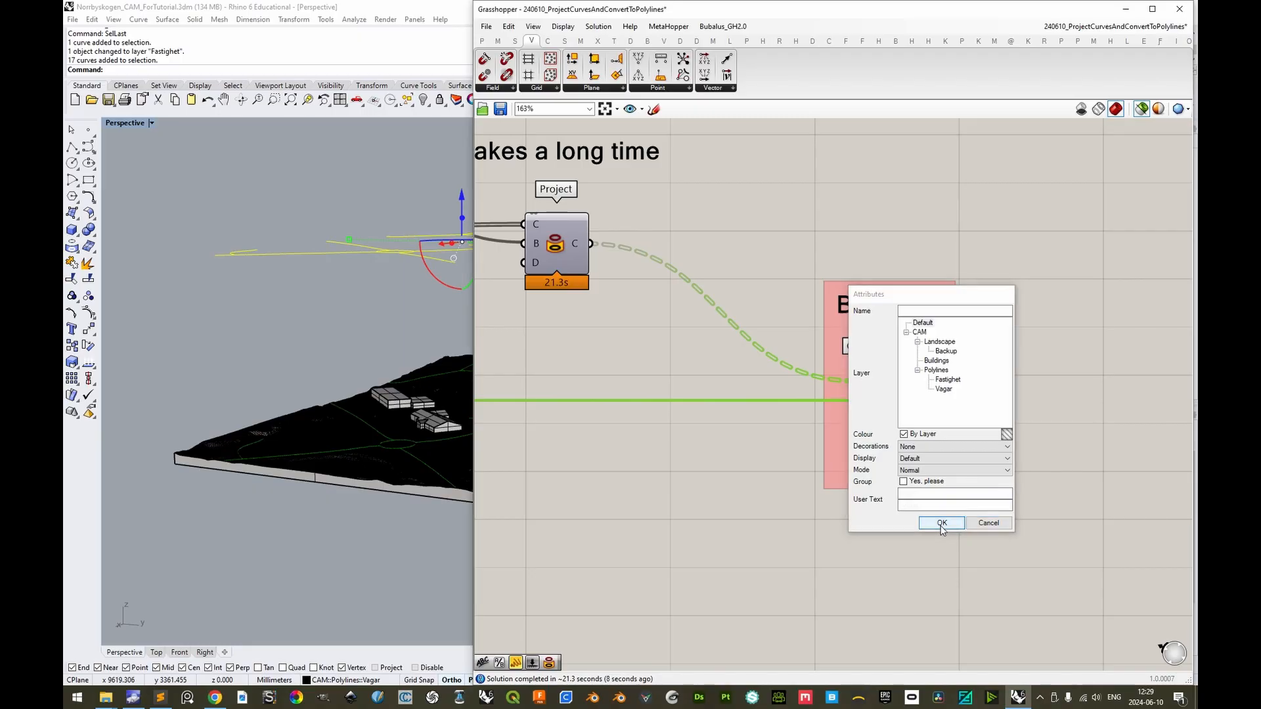
{"action": "left_click", "coordinate": [941, 523]}
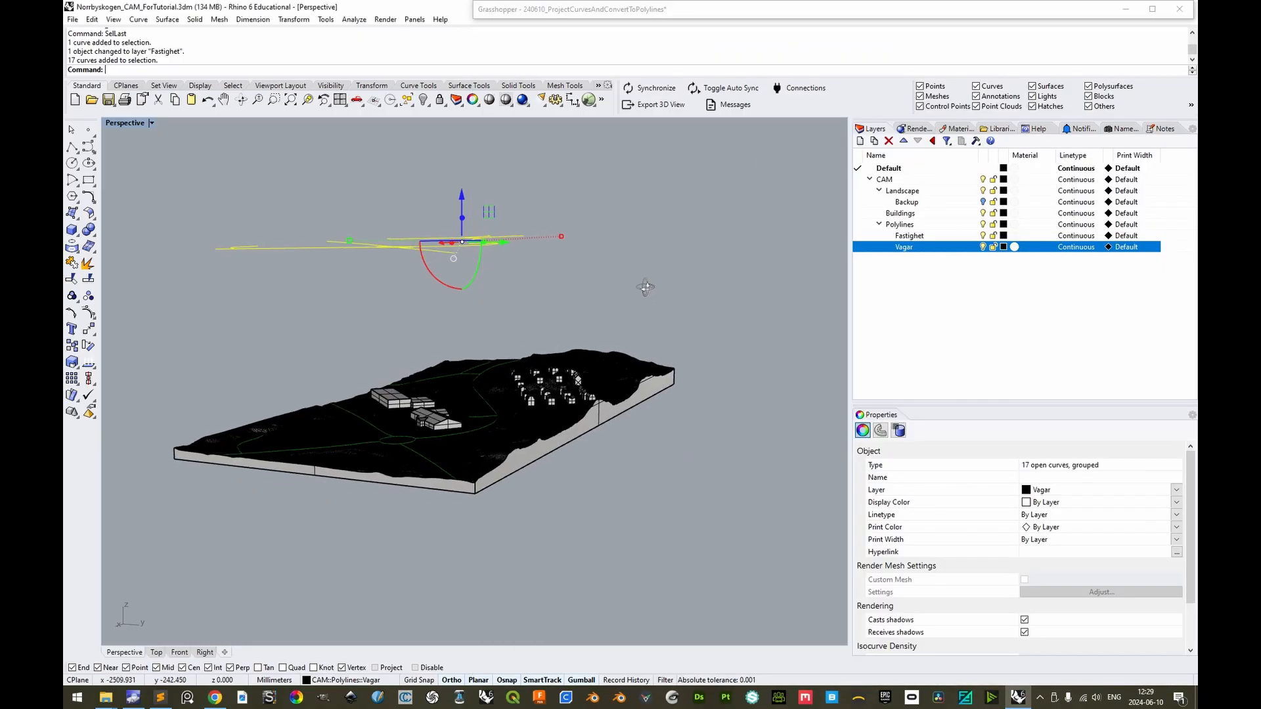
{"action": "key", "text": "Delete"}
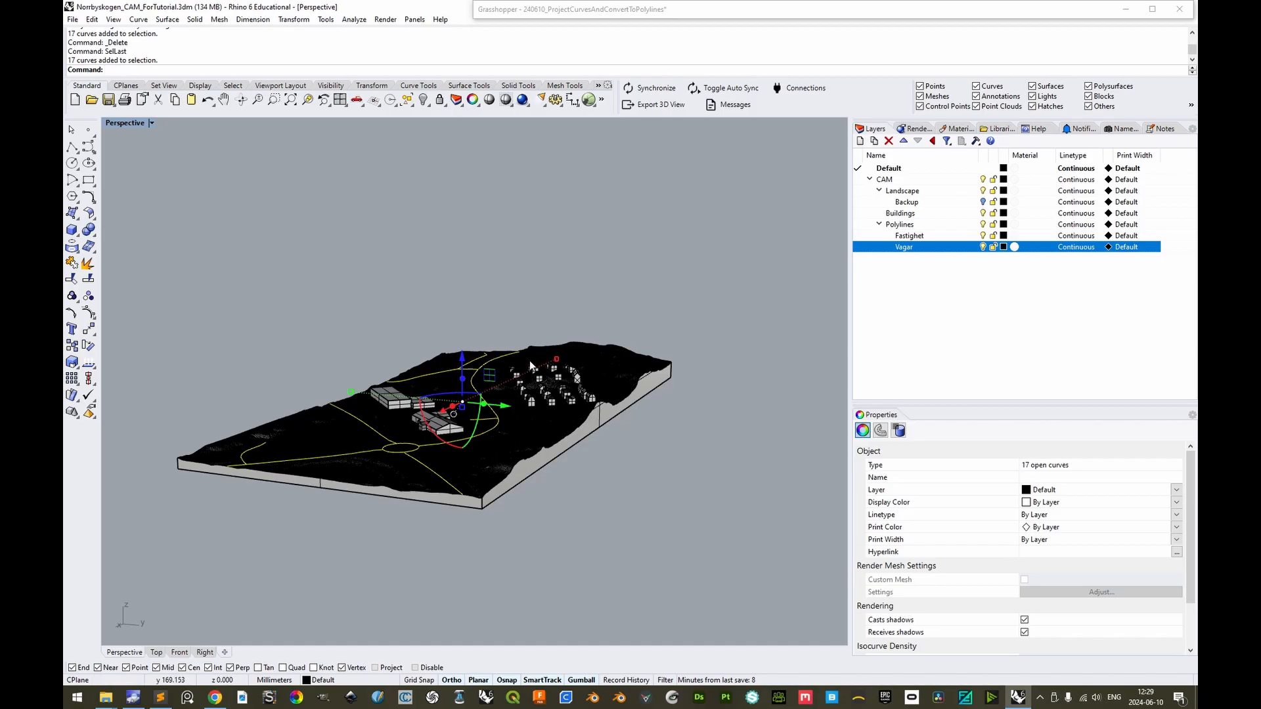
{"action": "mouse_move", "coordinate": [695, 465]}
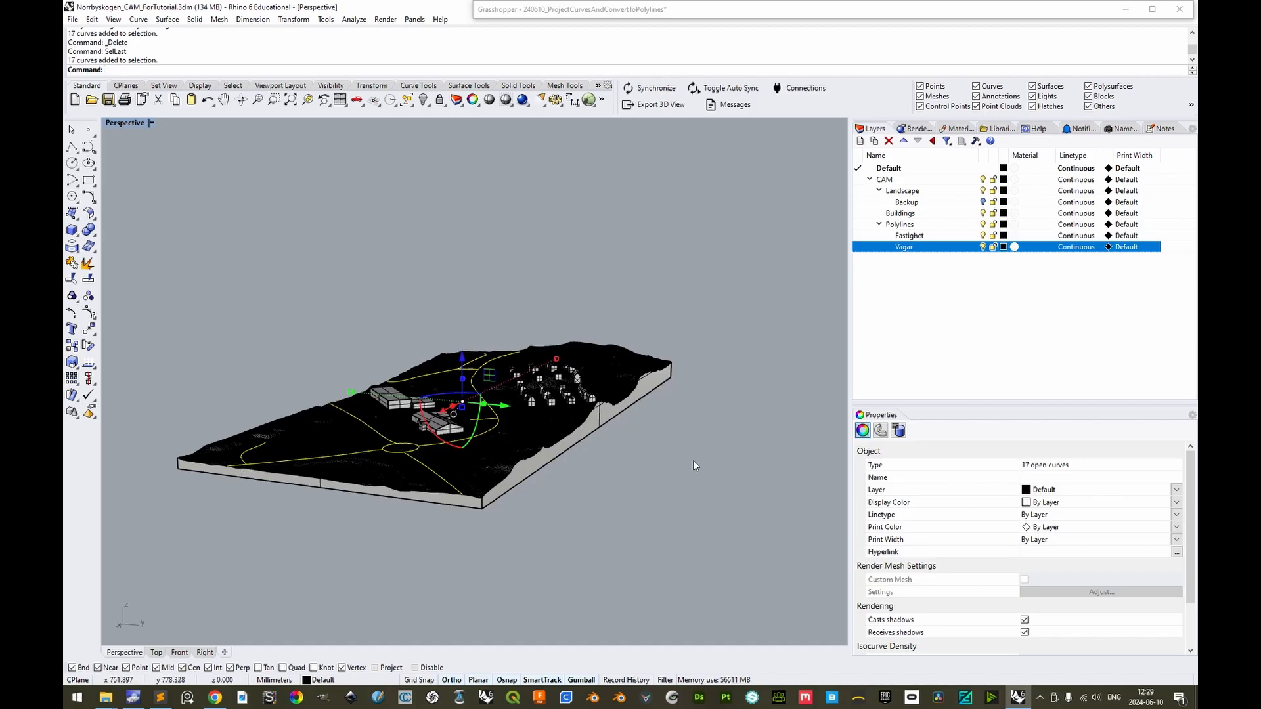
Move the baked road polylines onto the Vagar layer with Change Object Layer
{"action": "right_click", "coordinate": [904, 247]}
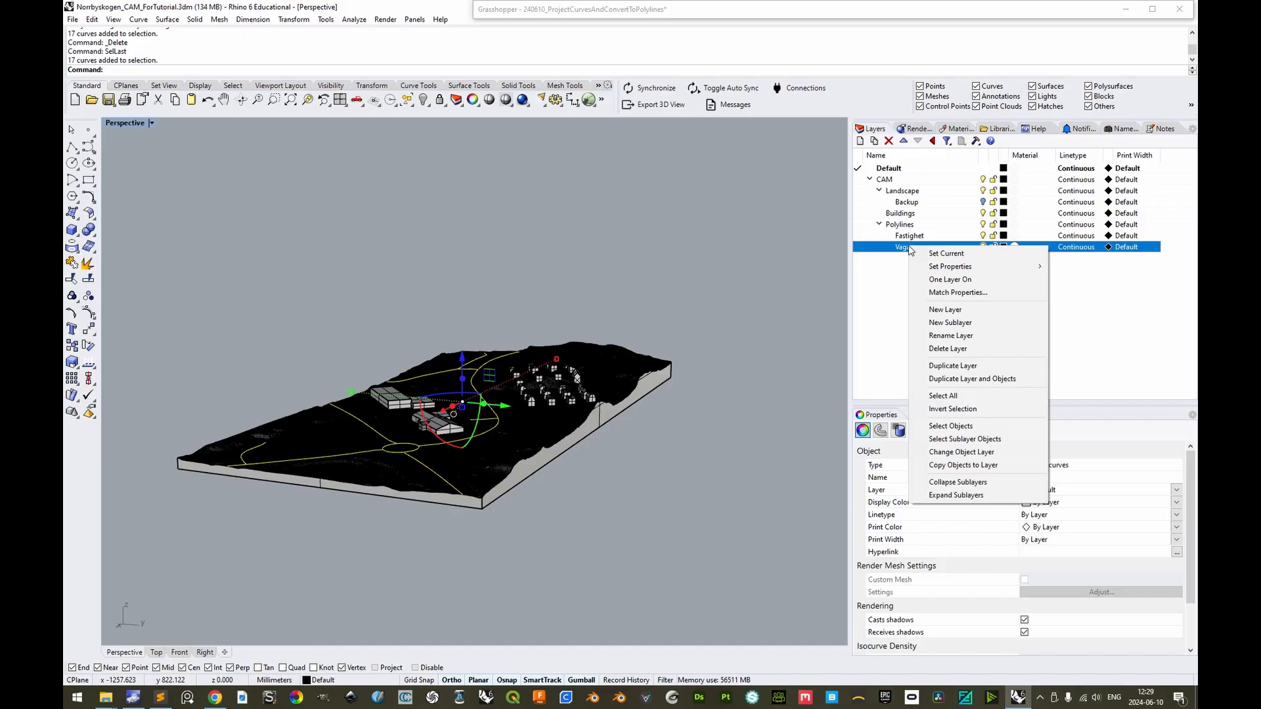
{"action": "mouse_move", "coordinate": [968, 452]}
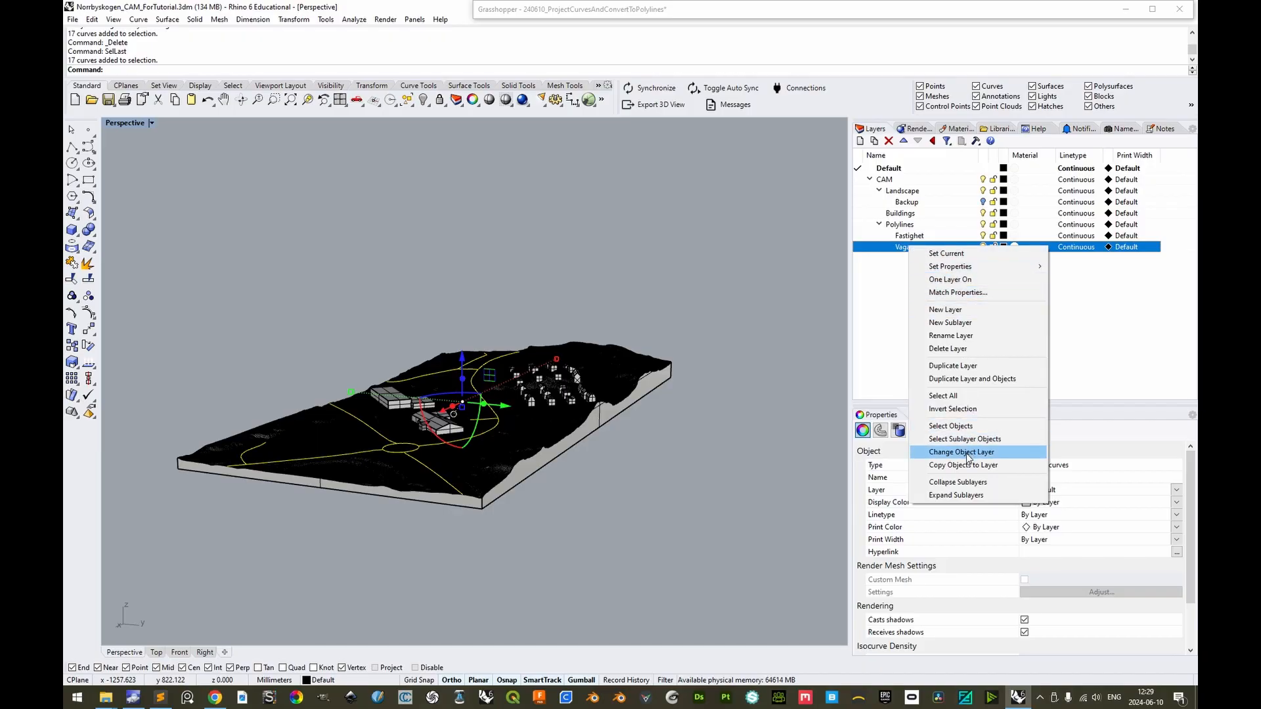
{"action": "left_click", "coordinate": [962, 450]}
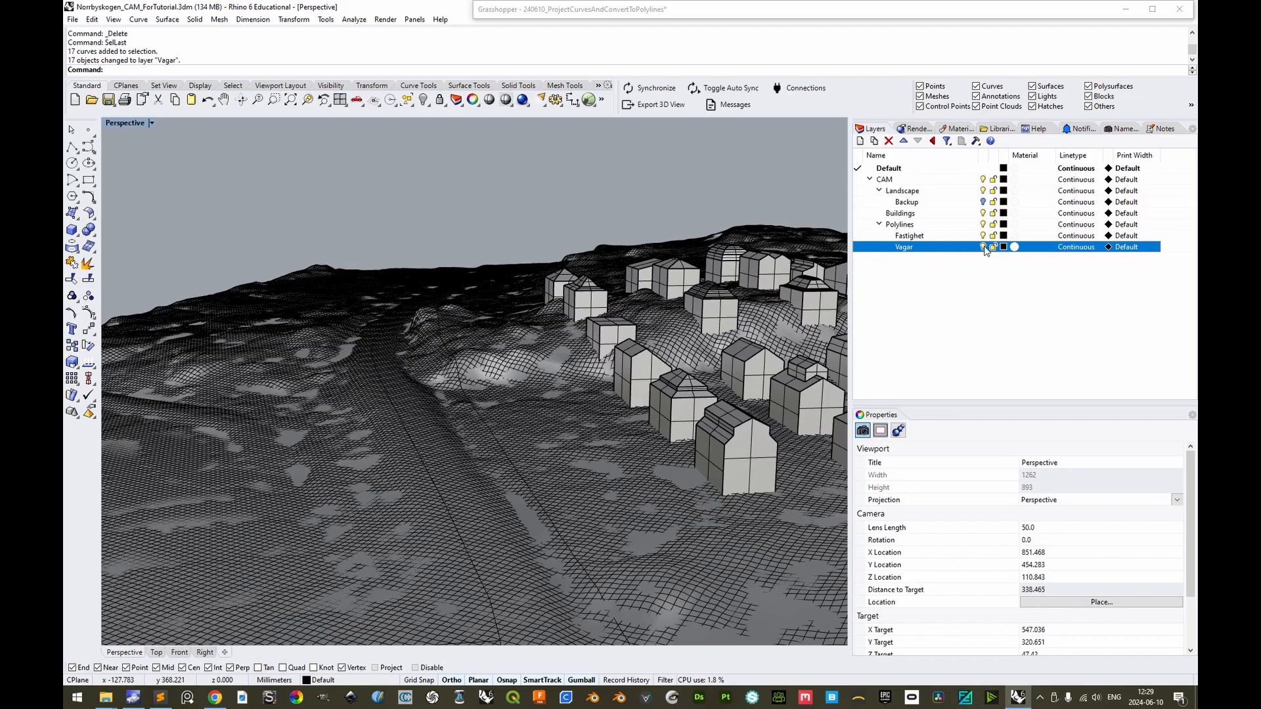
{"action": "left_click", "coordinate": [910, 235]}
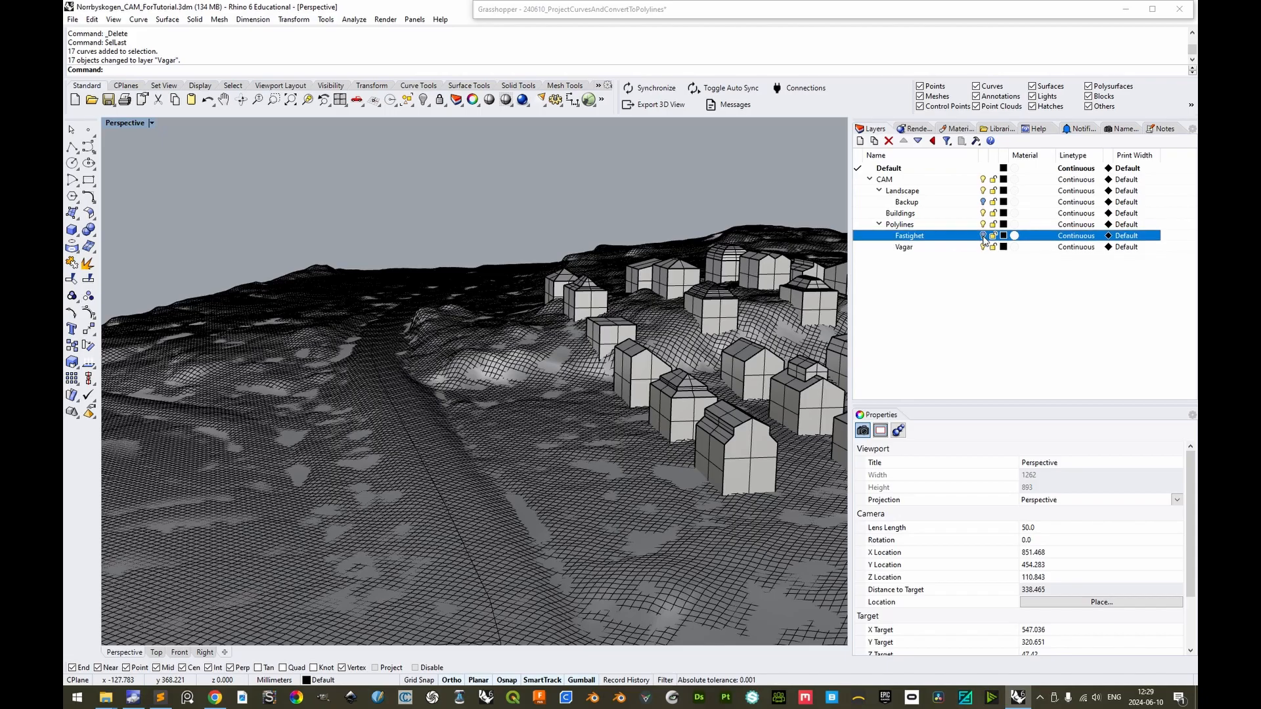
{"action": "left_click", "coordinate": [983, 235]}
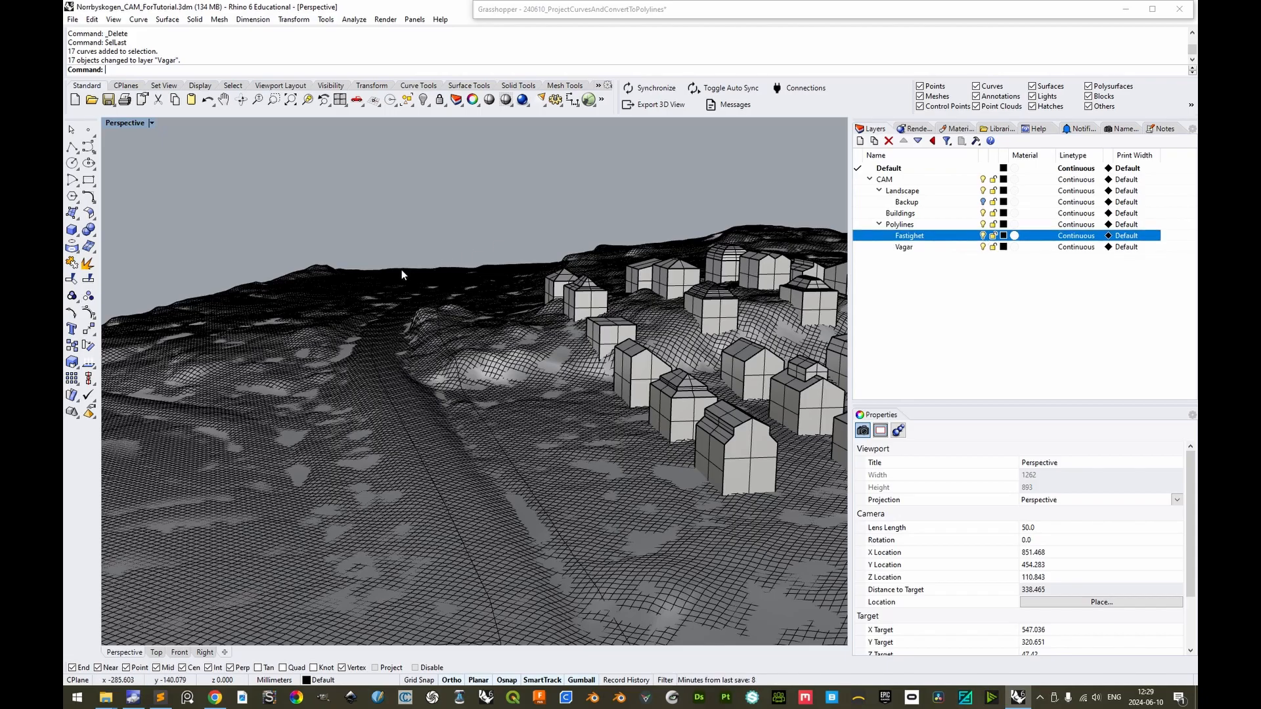
{"action": "mouse_move", "coordinate": [488, 378]}
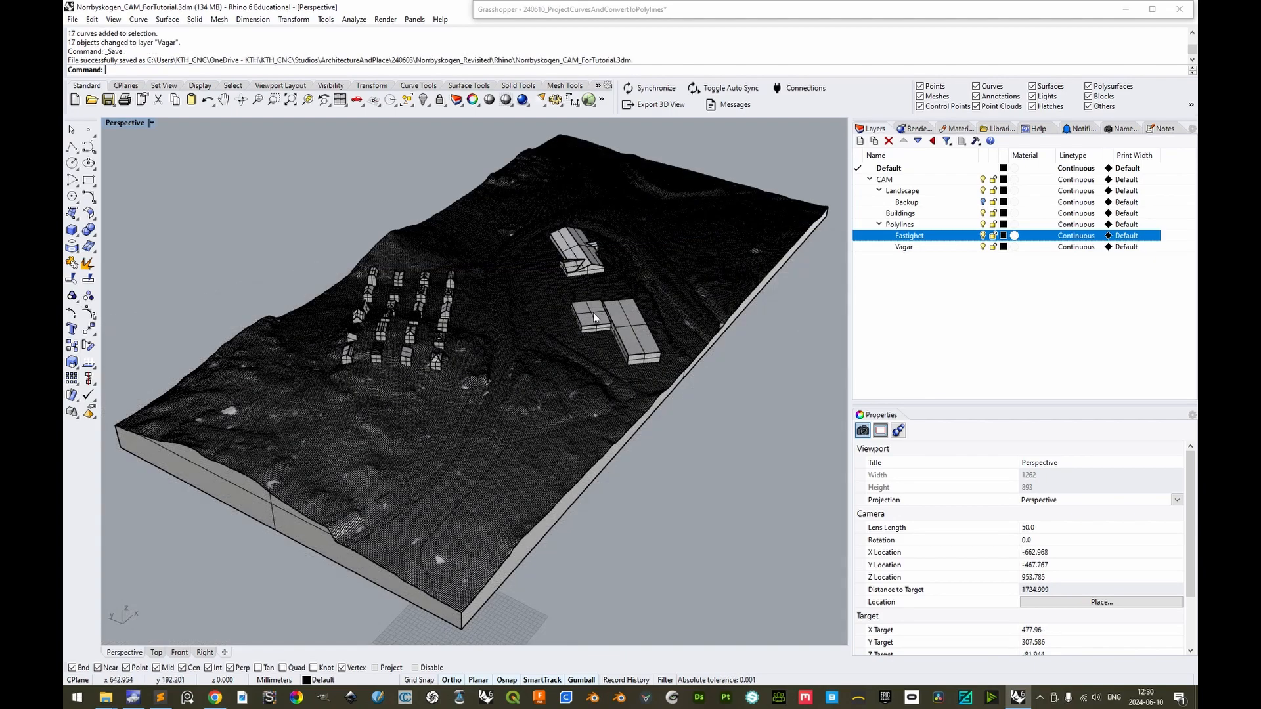
{"action": "mouse_move", "coordinate": [504, 478]}
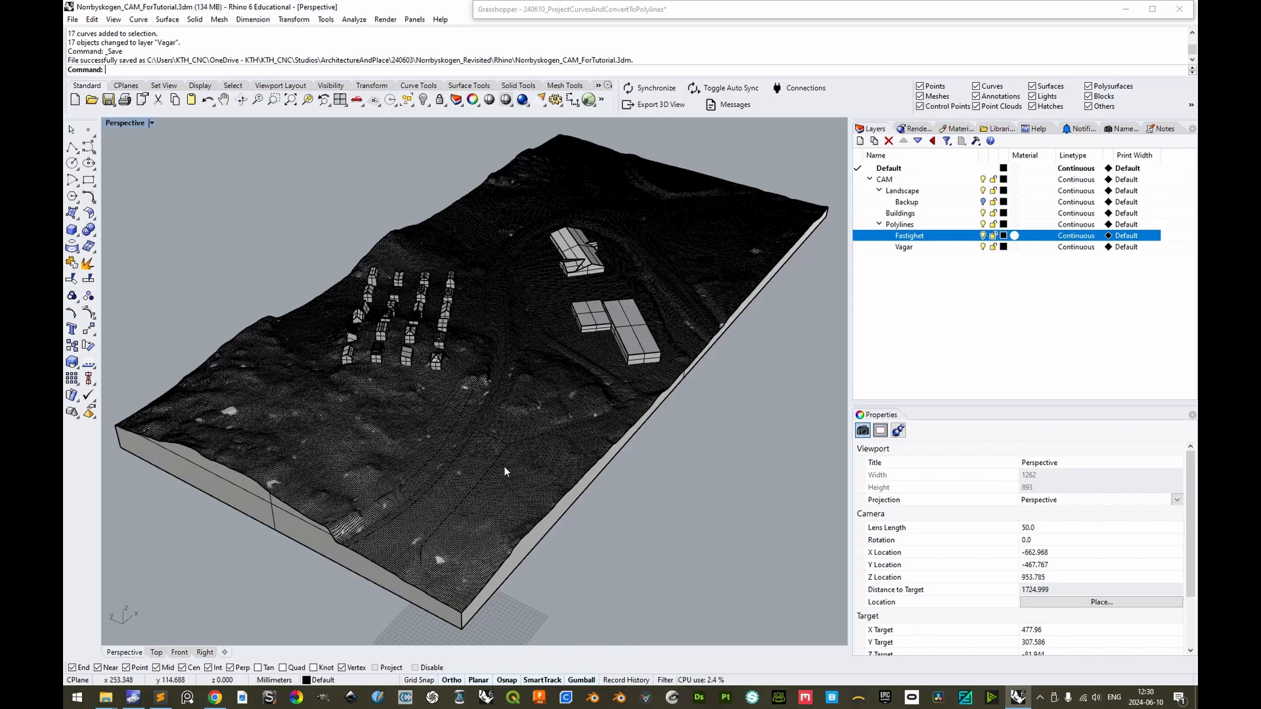
{"action": "mouse_move", "coordinate": [590, 131]}
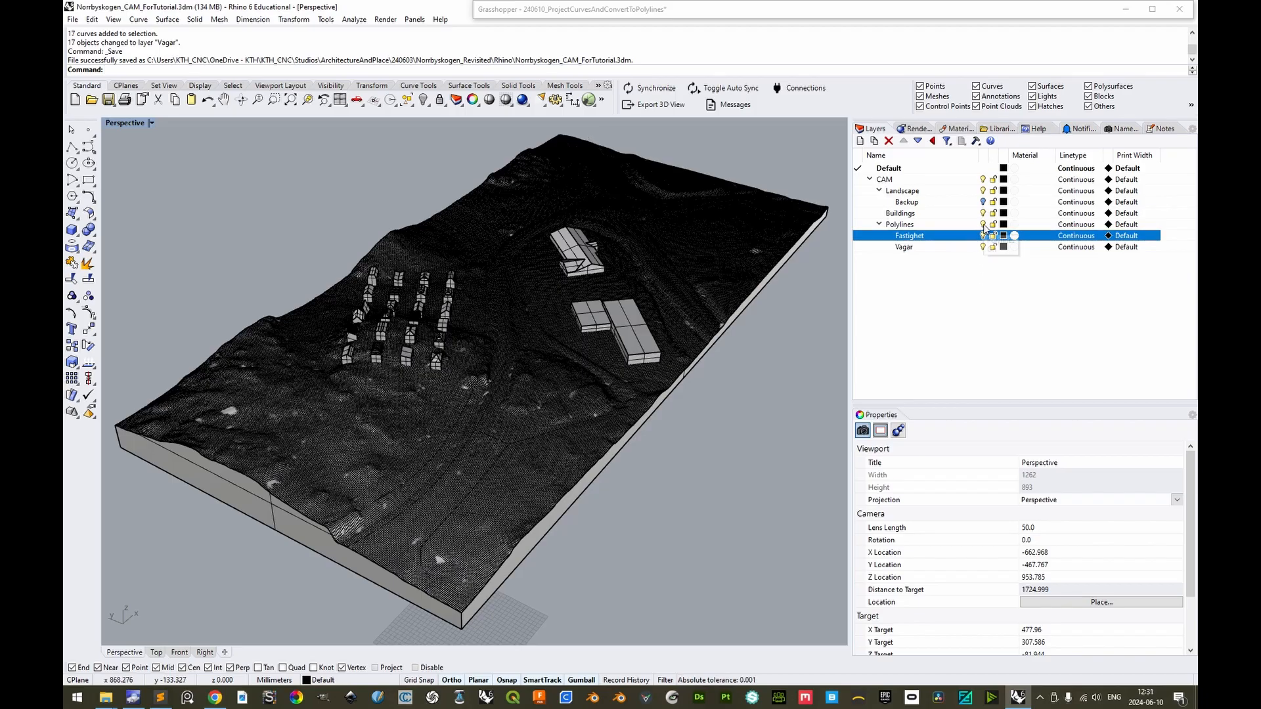
Hide the Buildings layer and name the export 240610_Norrbyskogen_00_XPS_BuildingsIncluded
{"action": "left_click", "coordinate": [898, 223]}
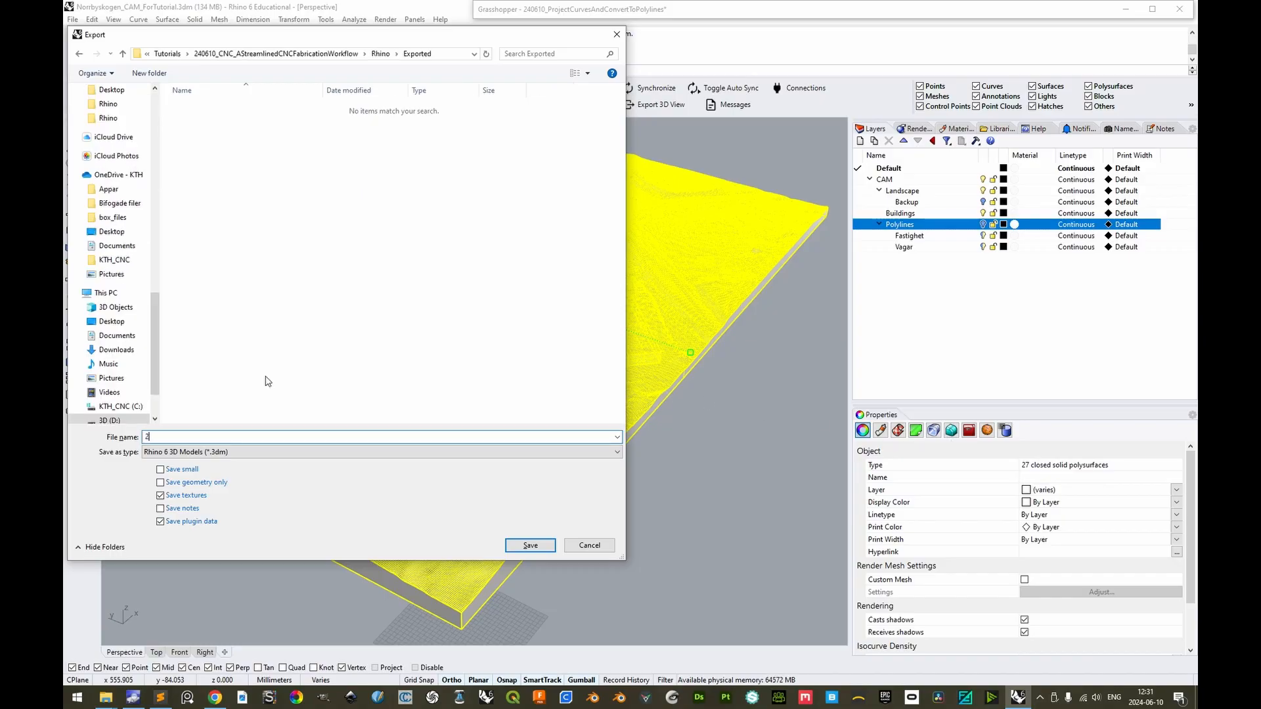
{"action": "type", "text": "240610"}
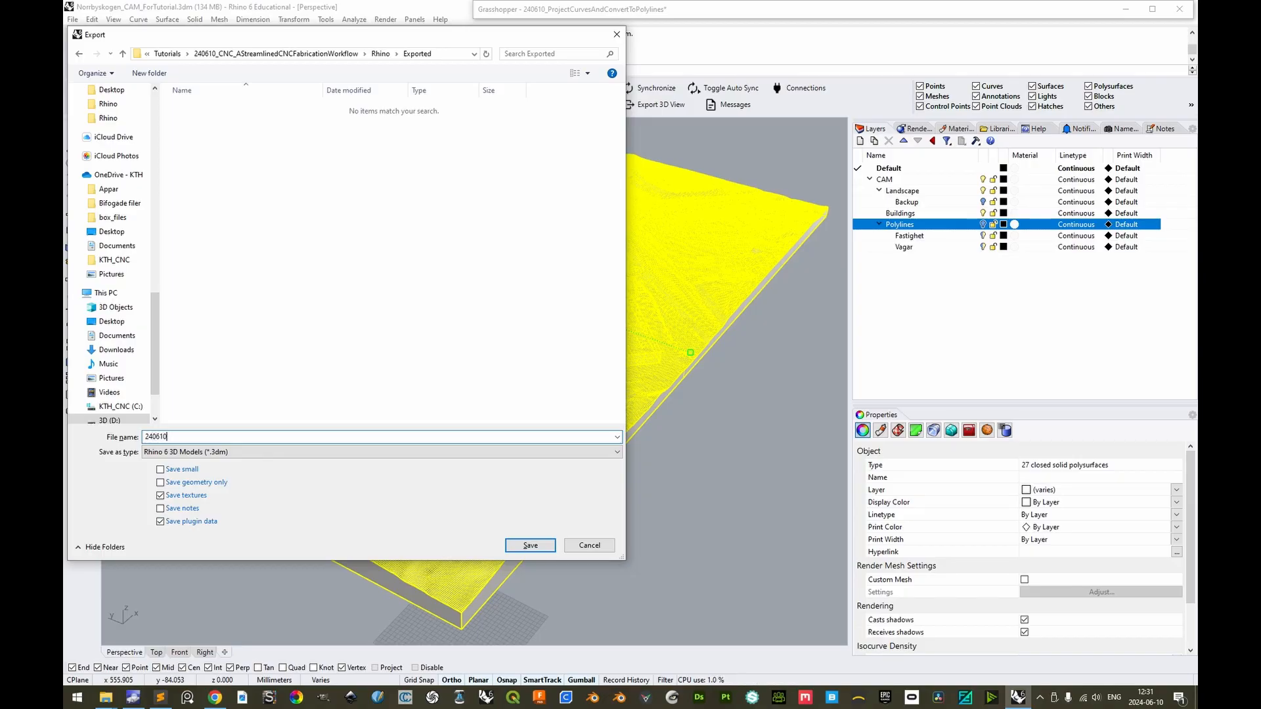
{"action": "type", "text": "_Norrby"}
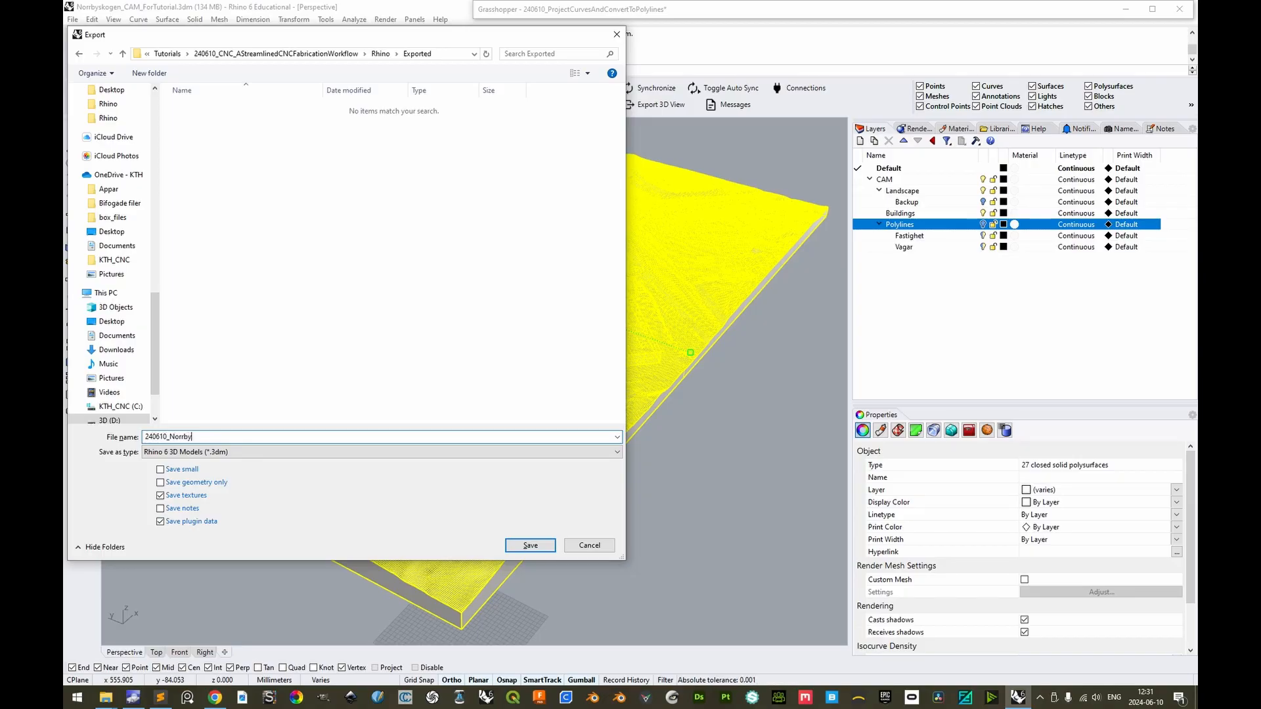
{"action": "type", "text": "skogen_"}
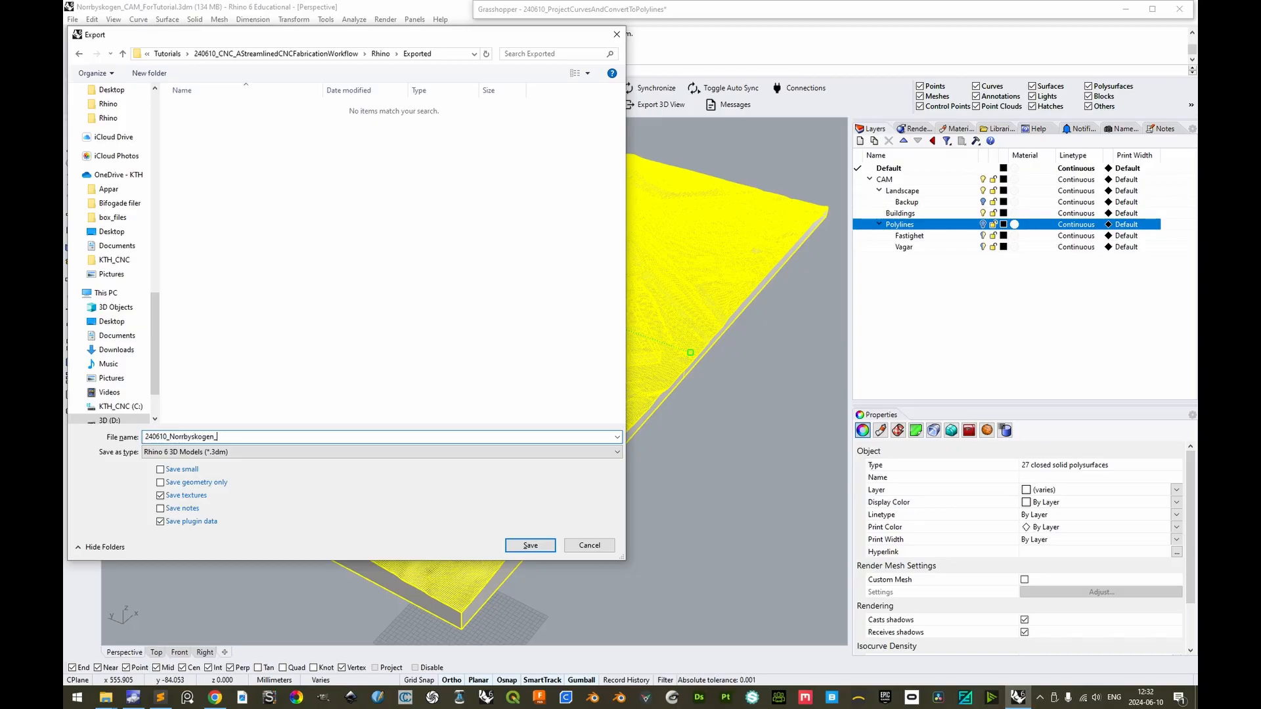
{"action": "type", "text": "XPS_"}
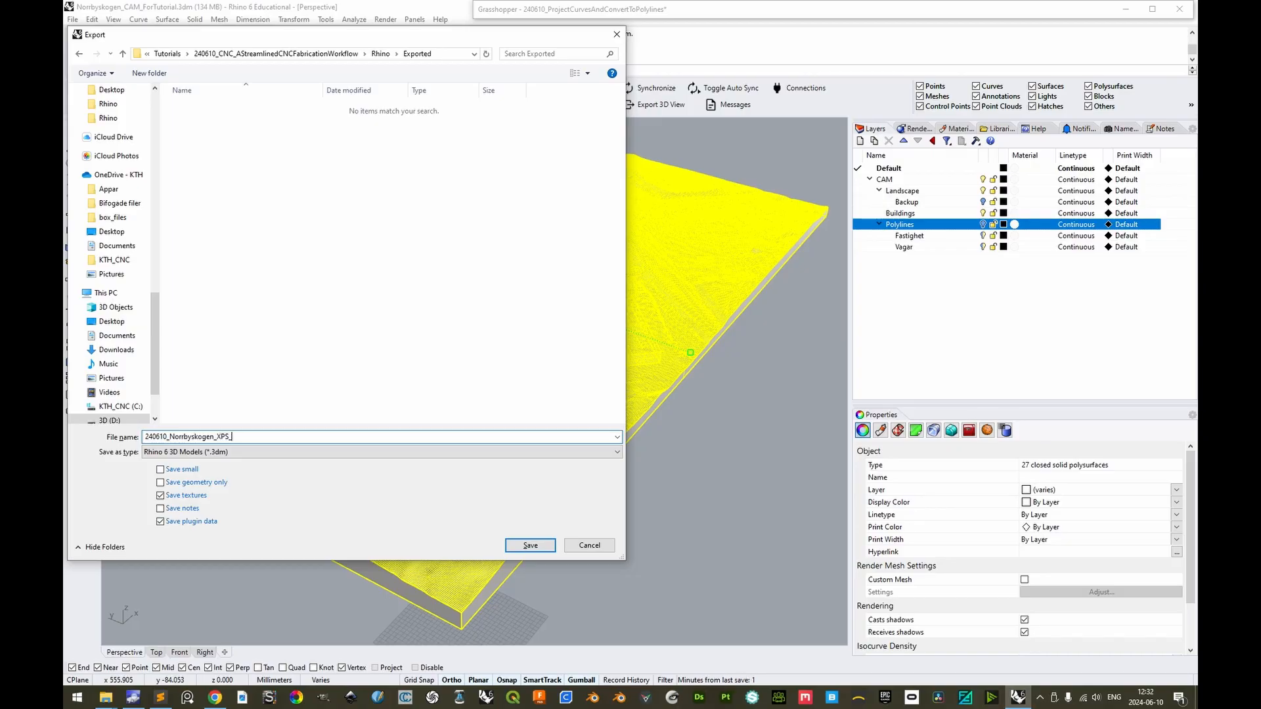
{"action": "type", "text": "BuildingsIncluded"}
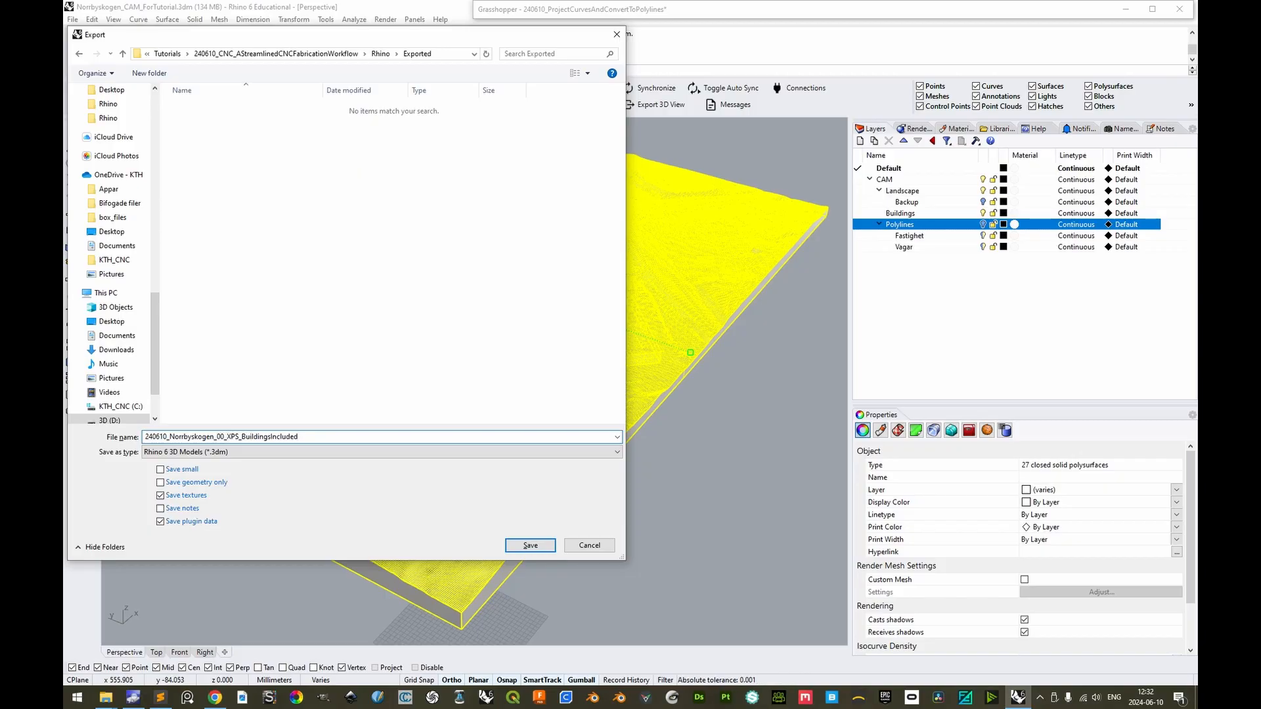
Set the export type to Rhino 5 3D Models and save the terrain .3dm file
{"action": "left_click", "coordinate": [615, 450]}
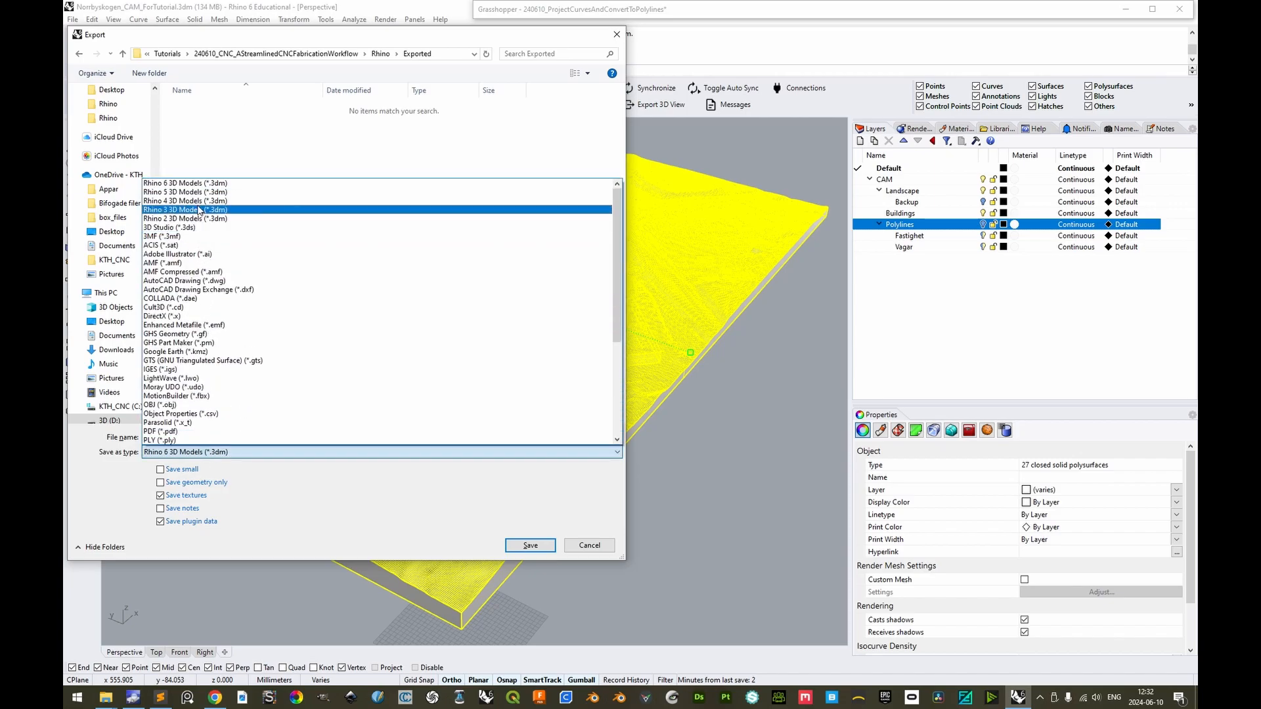
{"action": "left_click", "coordinate": [185, 192]}
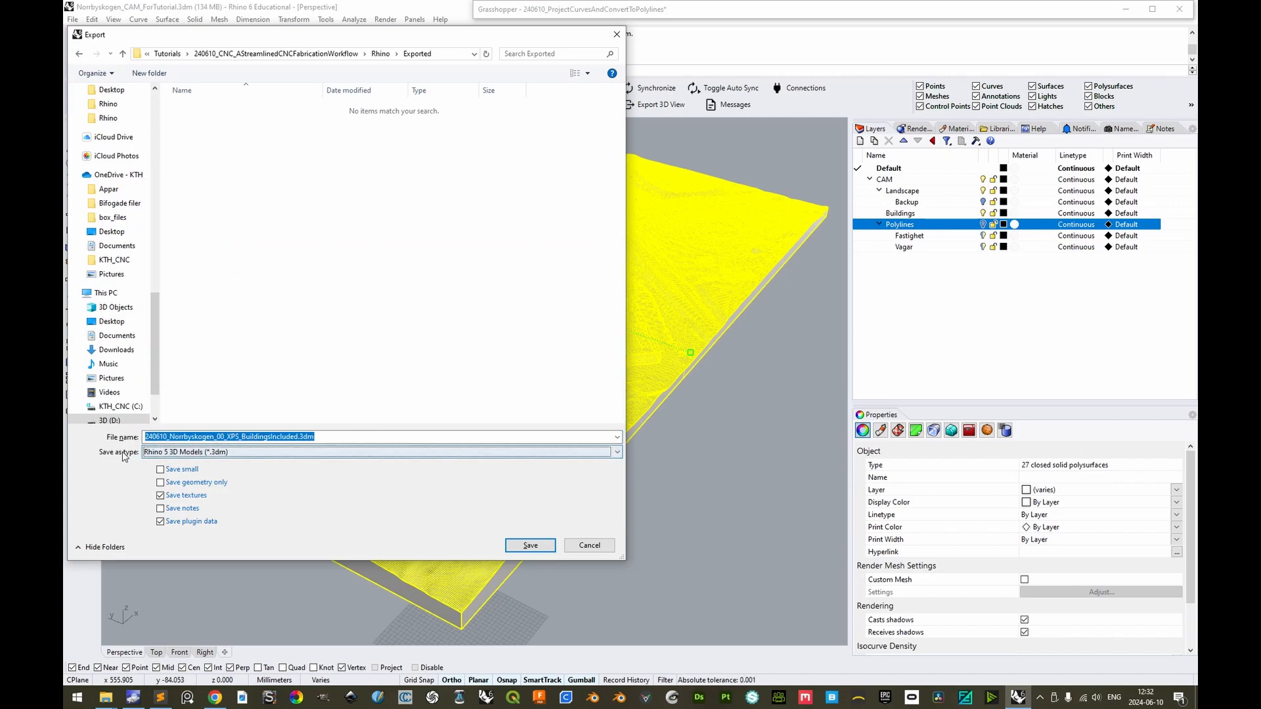
{"action": "mouse_move", "coordinate": [259, 450]}
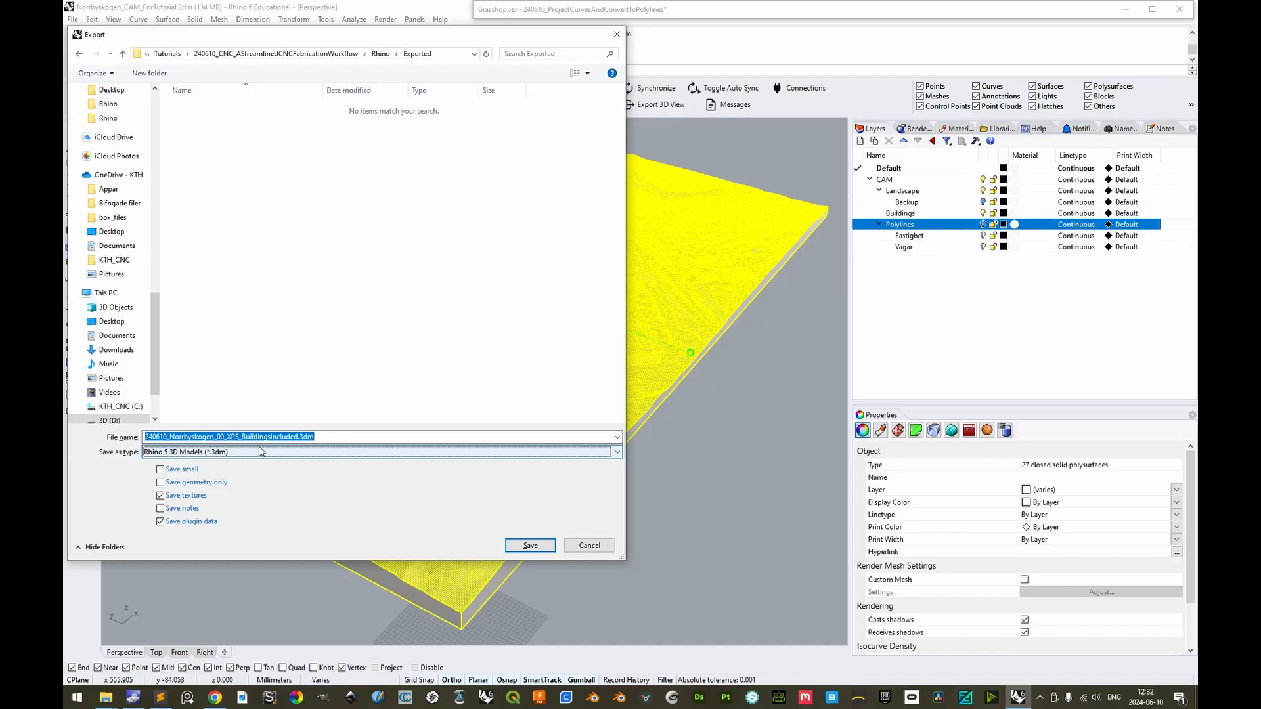
{"action": "left_click", "coordinate": [529, 545]}
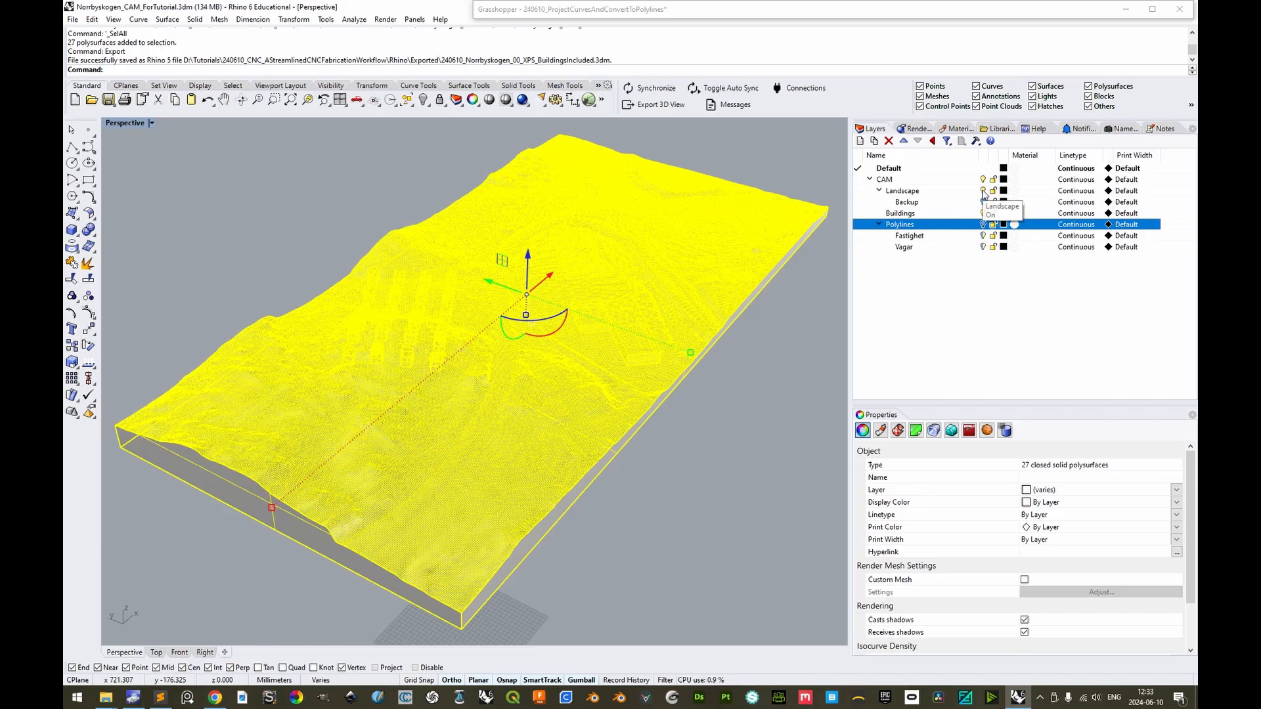
Hide the Landscape layer and show the Polylines layer with the 18 property-line and road curves
{"action": "left_click", "coordinate": [901, 213]}
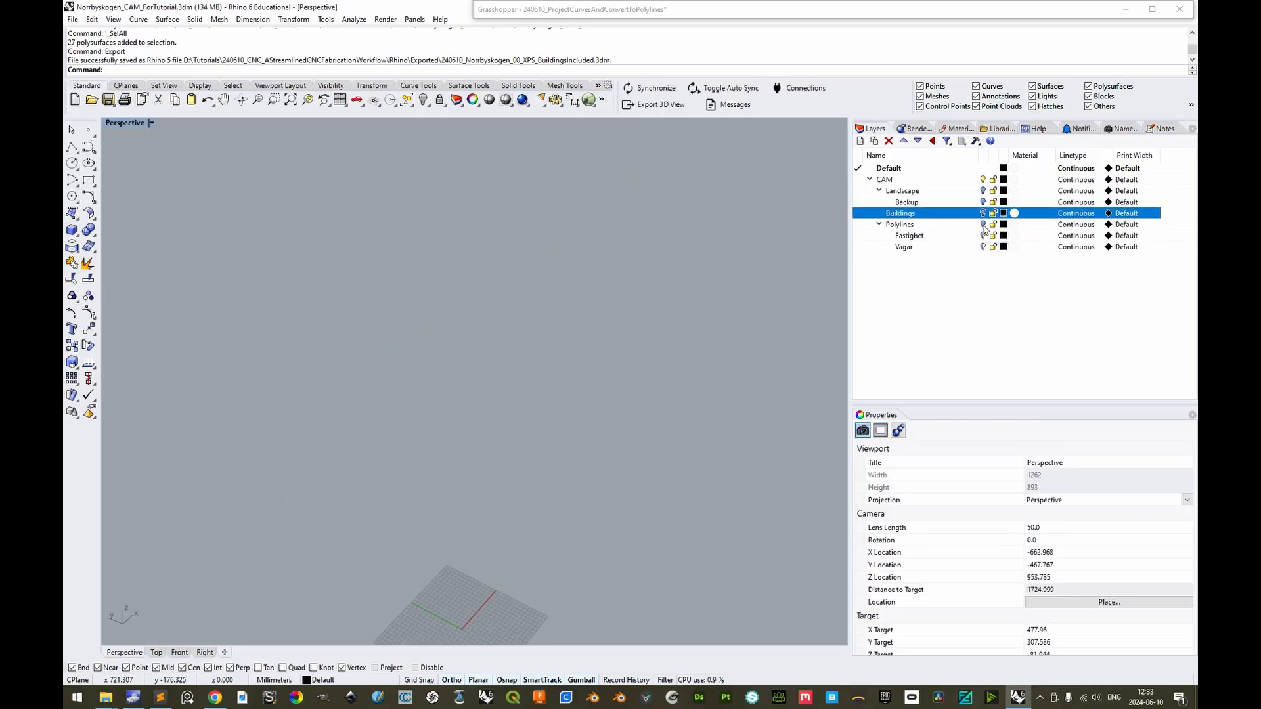
{"action": "left_click", "coordinate": [899, 224]}
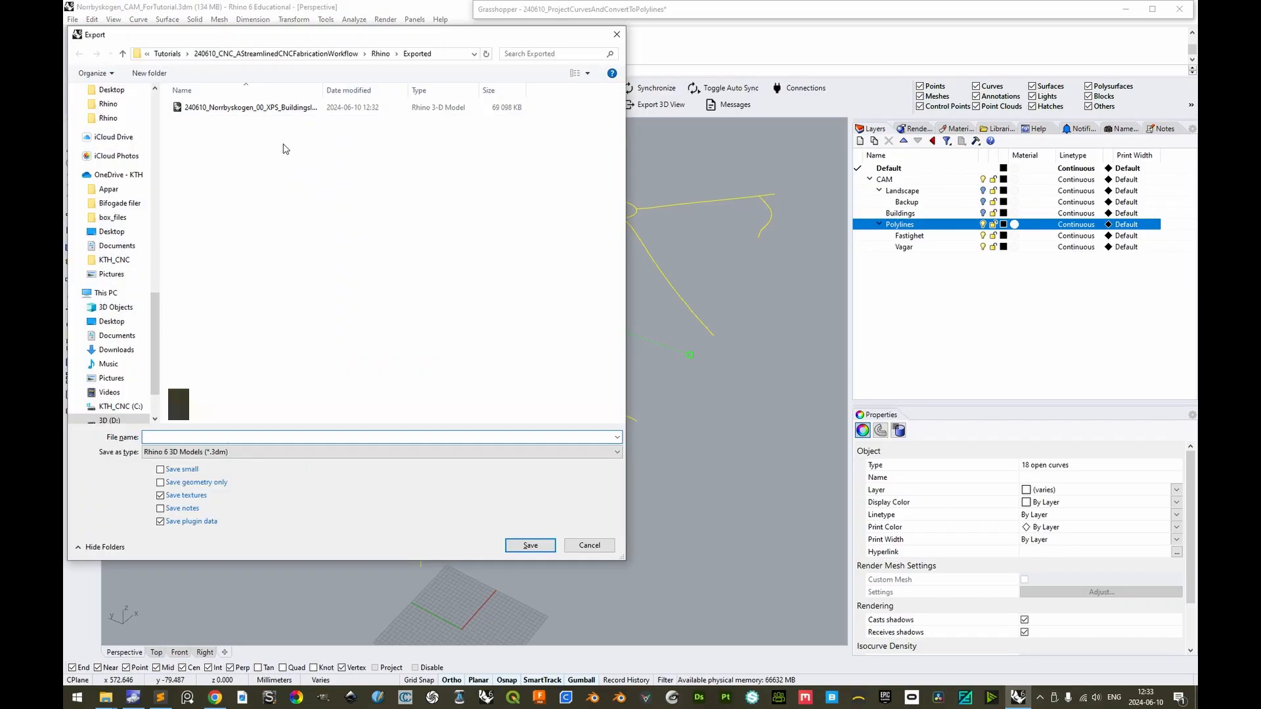
Export the curves as AutoCAD DXF '240610_Norrbyskogen_00_XPS_BuildingsIncluded_Polylines' using the 2007 Lines scheme
{"action": "left_click", "coordinate": [249, 106]}
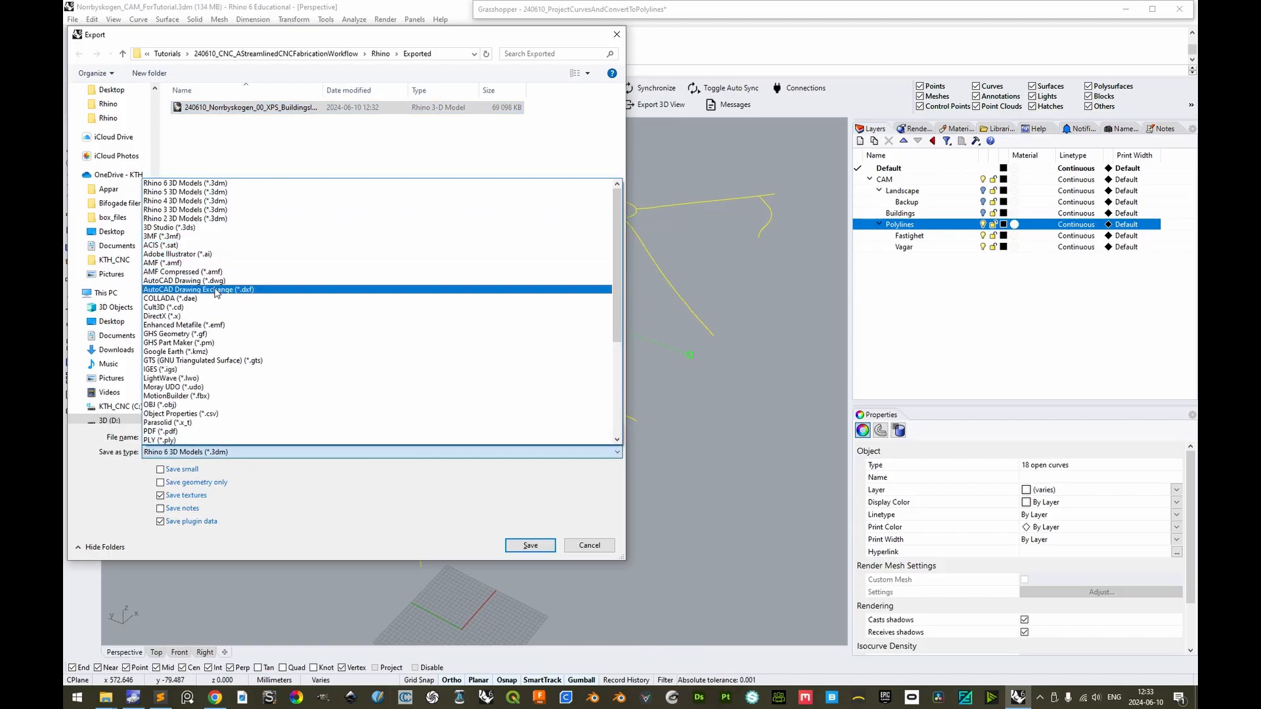
{"action": "left_click", "coordinate": [199, 289]}
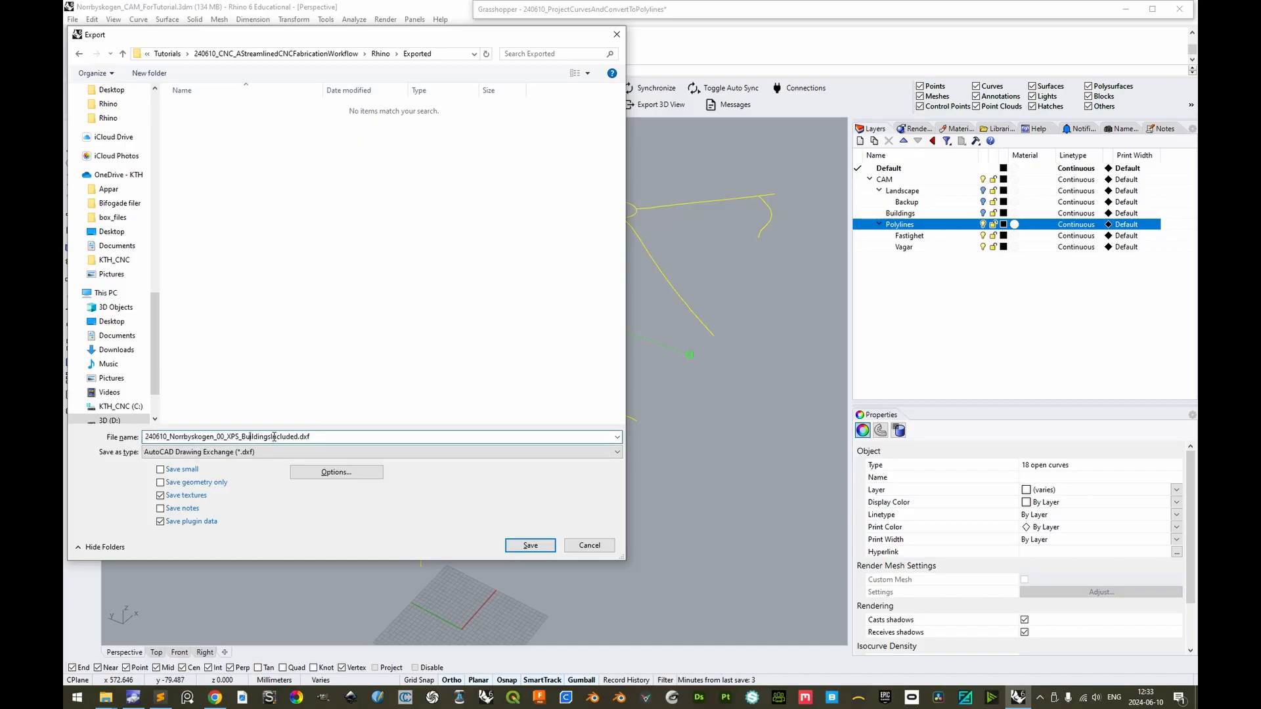
{"action": "type", "text": "_Pol"}
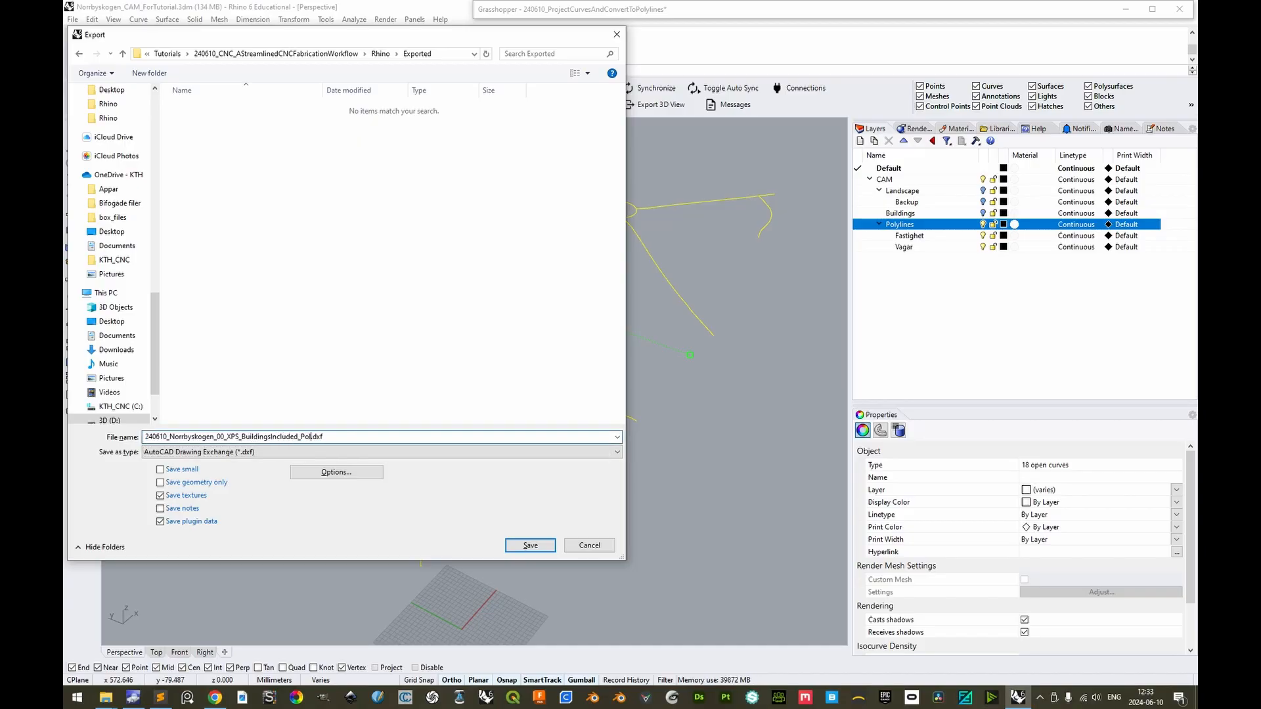
{"action": "left_click", "coordinate": [530, 546]}
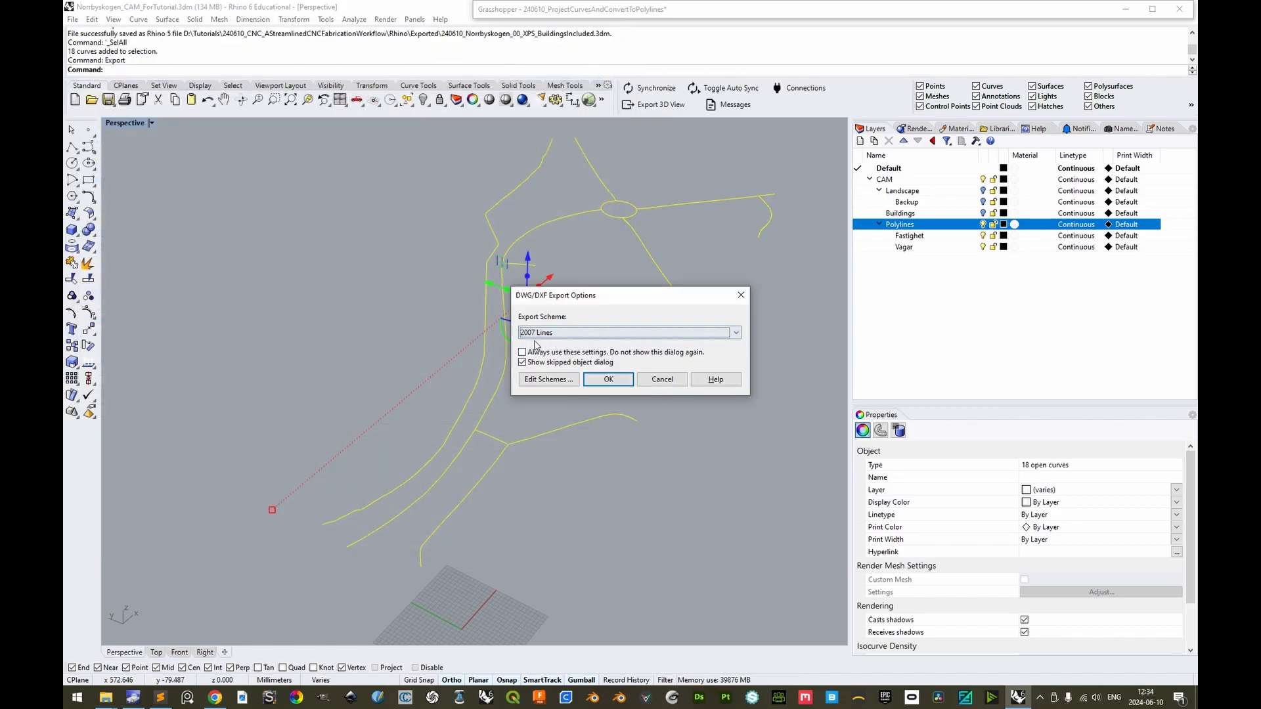
{"action": "mouse_move", "coordinate": [608, 379]}
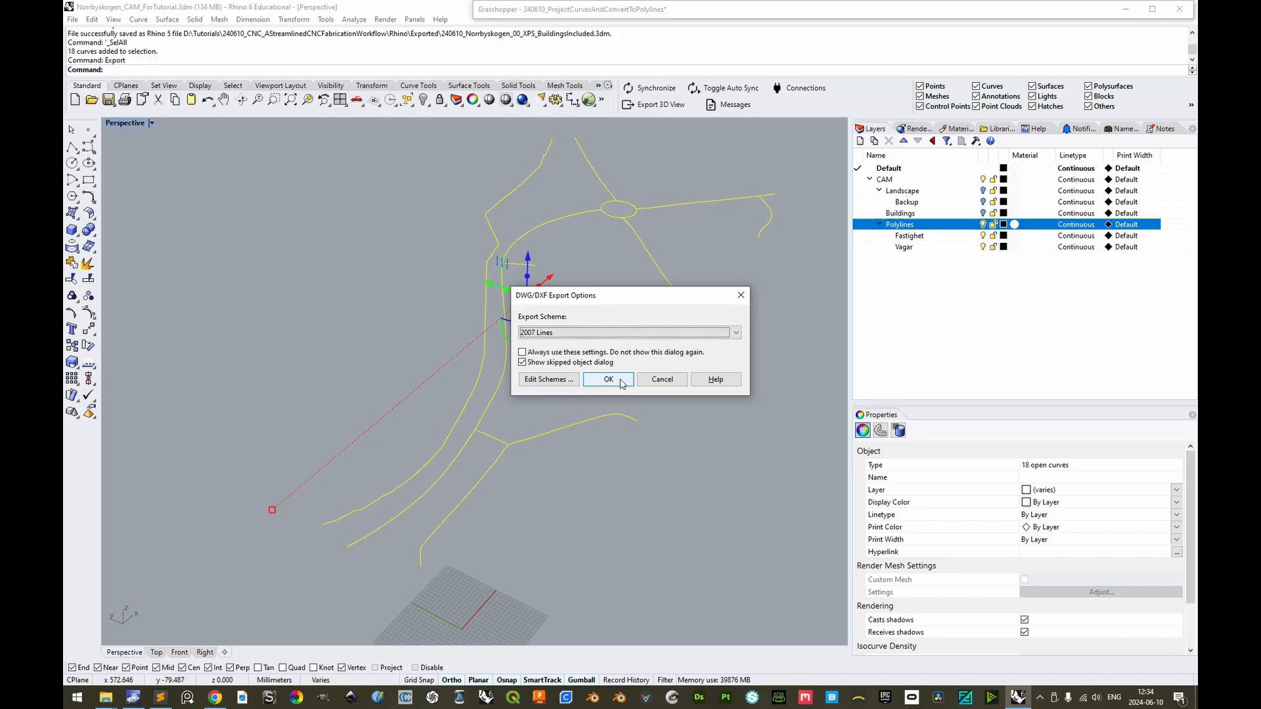
{"action": "left_click", "coordinate": [608, 379]}
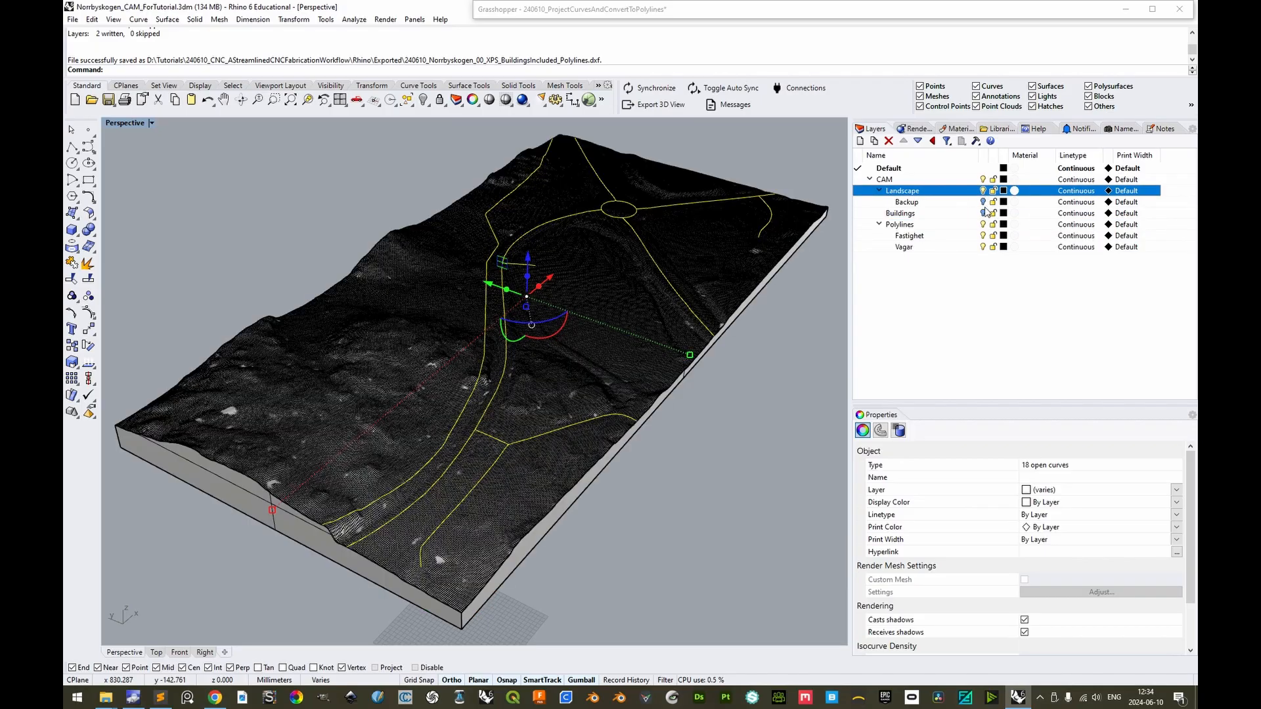
Turn the Buildings layer back on and the Polylines layer off in the Layers panel
{"action": "left_click", "coordinate": [902, 213]}
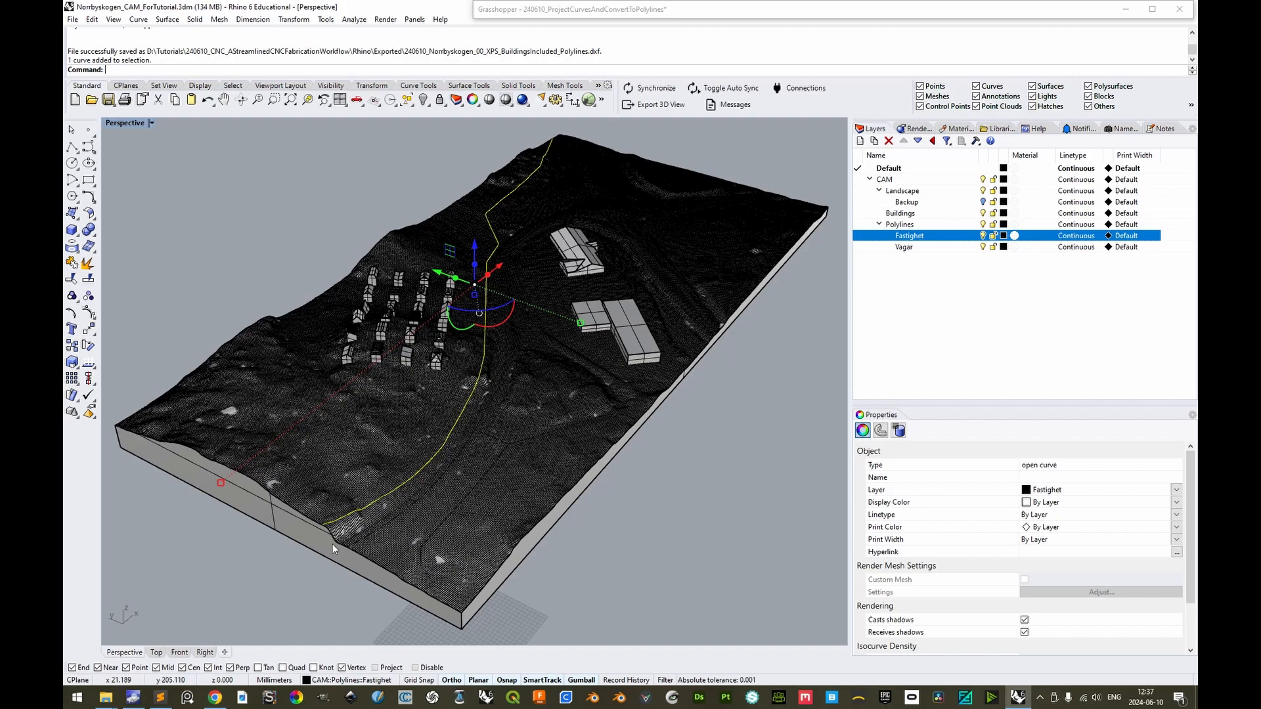
{"action": "left_click", "coordinate": [904, 247]}
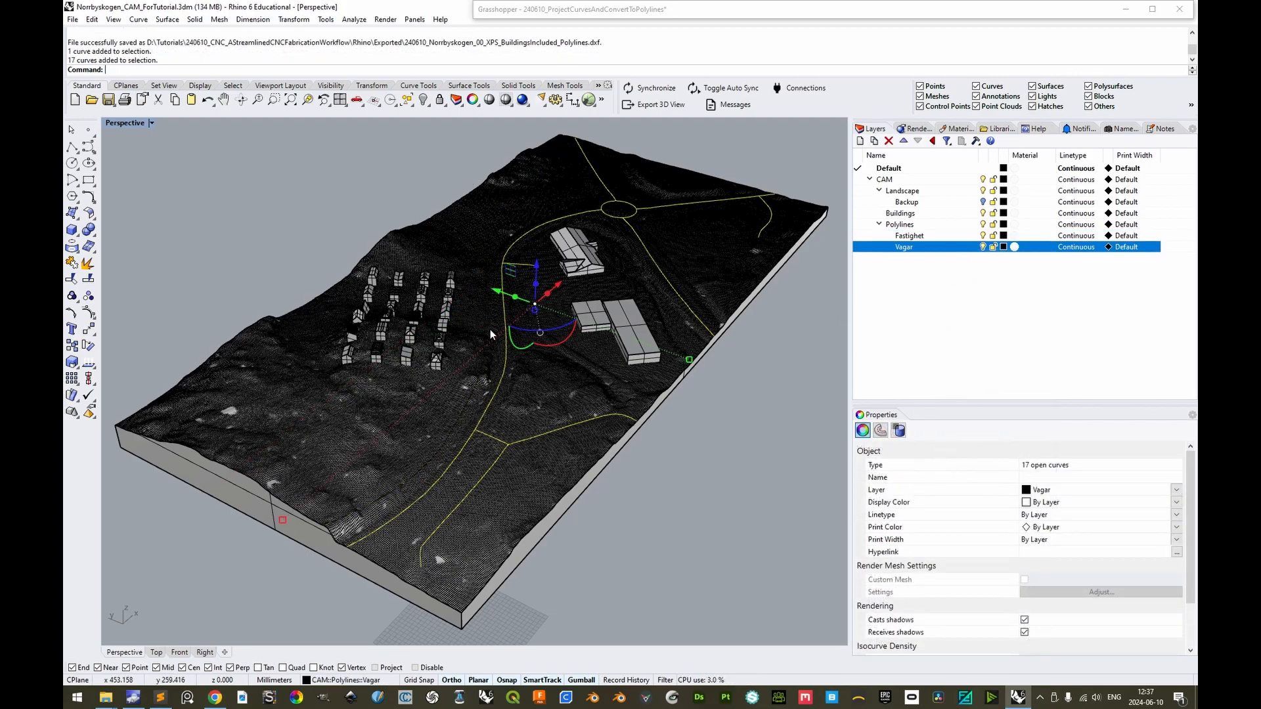
{"action": "mouse_move", "coordinate": [643, 212]}
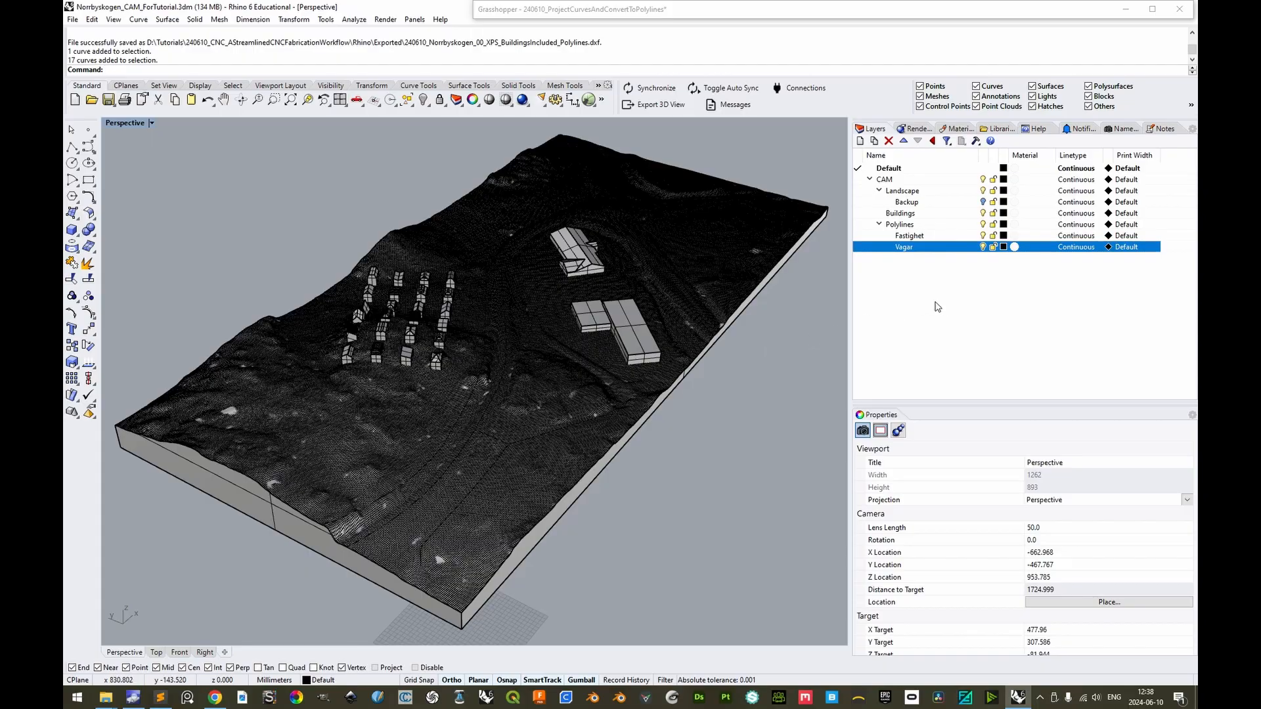
{"action": "left_click", "coordinate": [899, 225]}
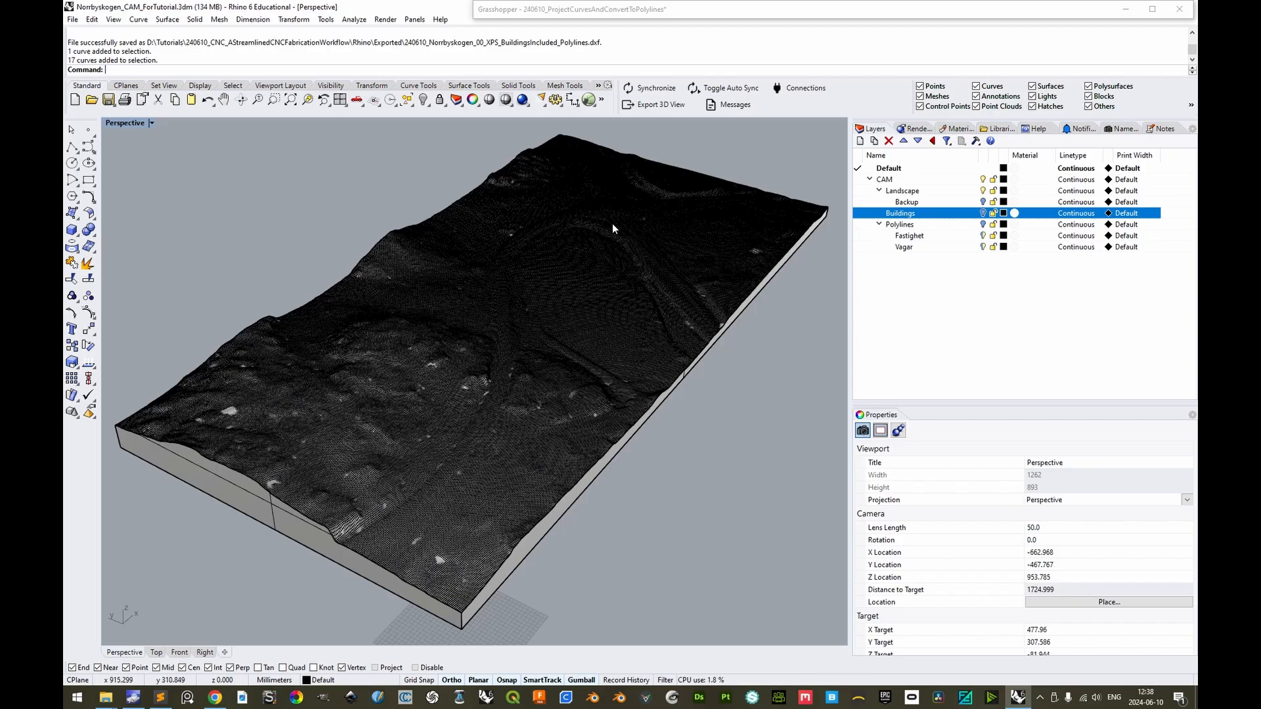
{"action": "mouse_move", "coordinate": [426, 292]}
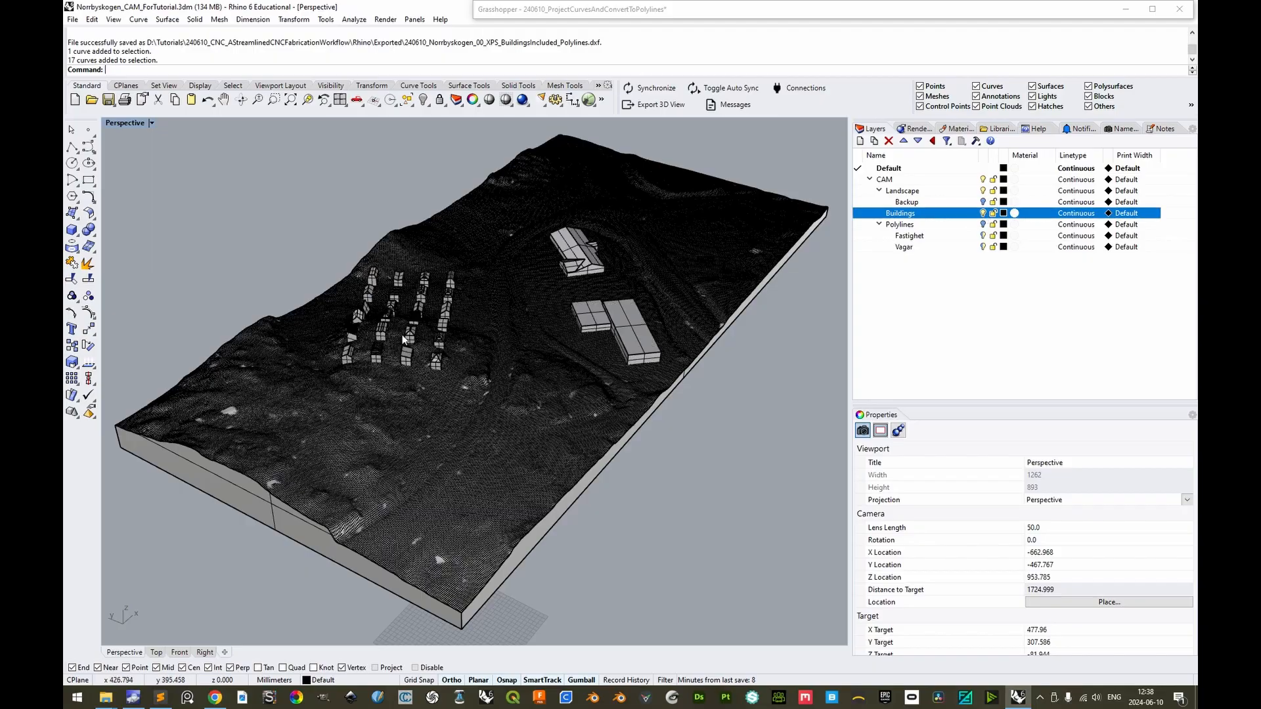
{"action": "left_click", "coordinate": [898, 223]}
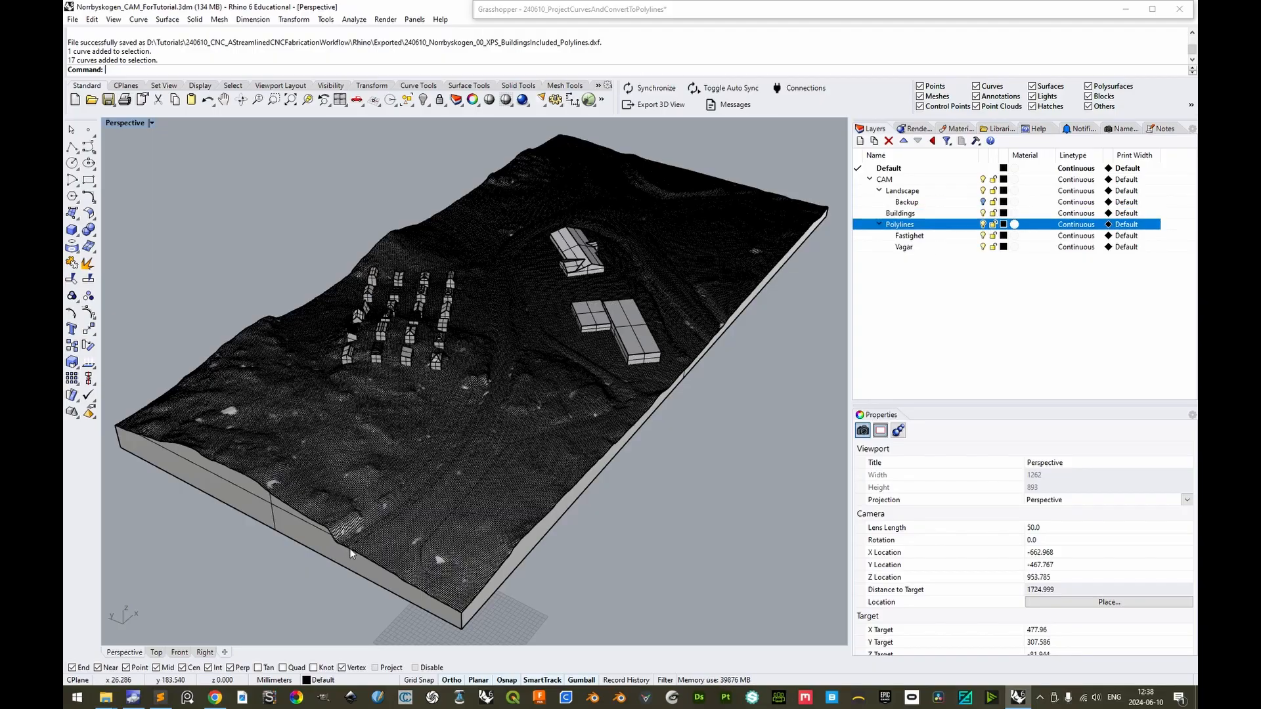